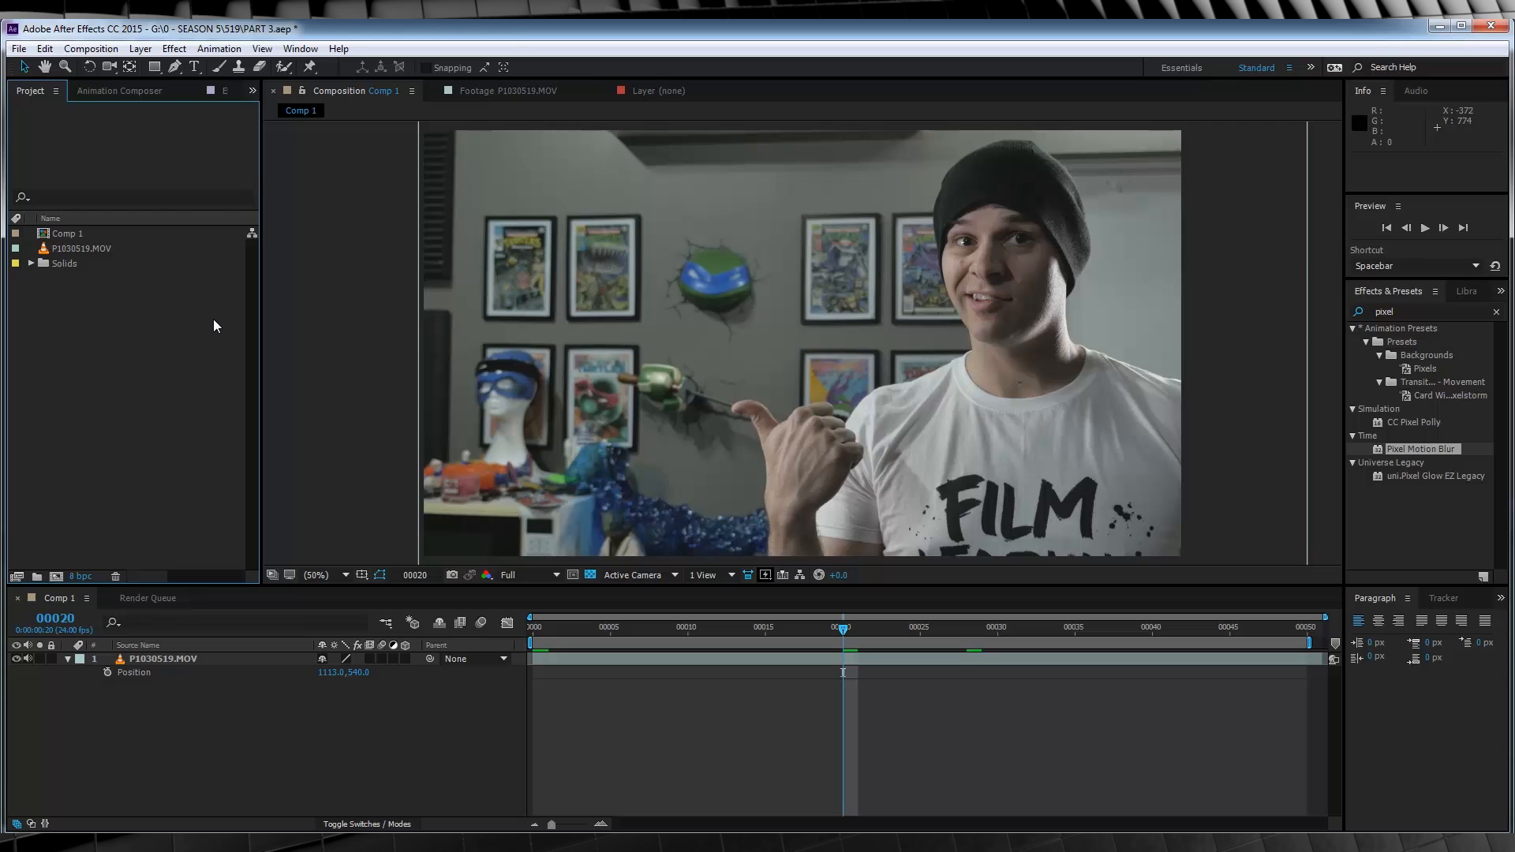
{"action": "mouse_move", "coordinate": [602, 436]}
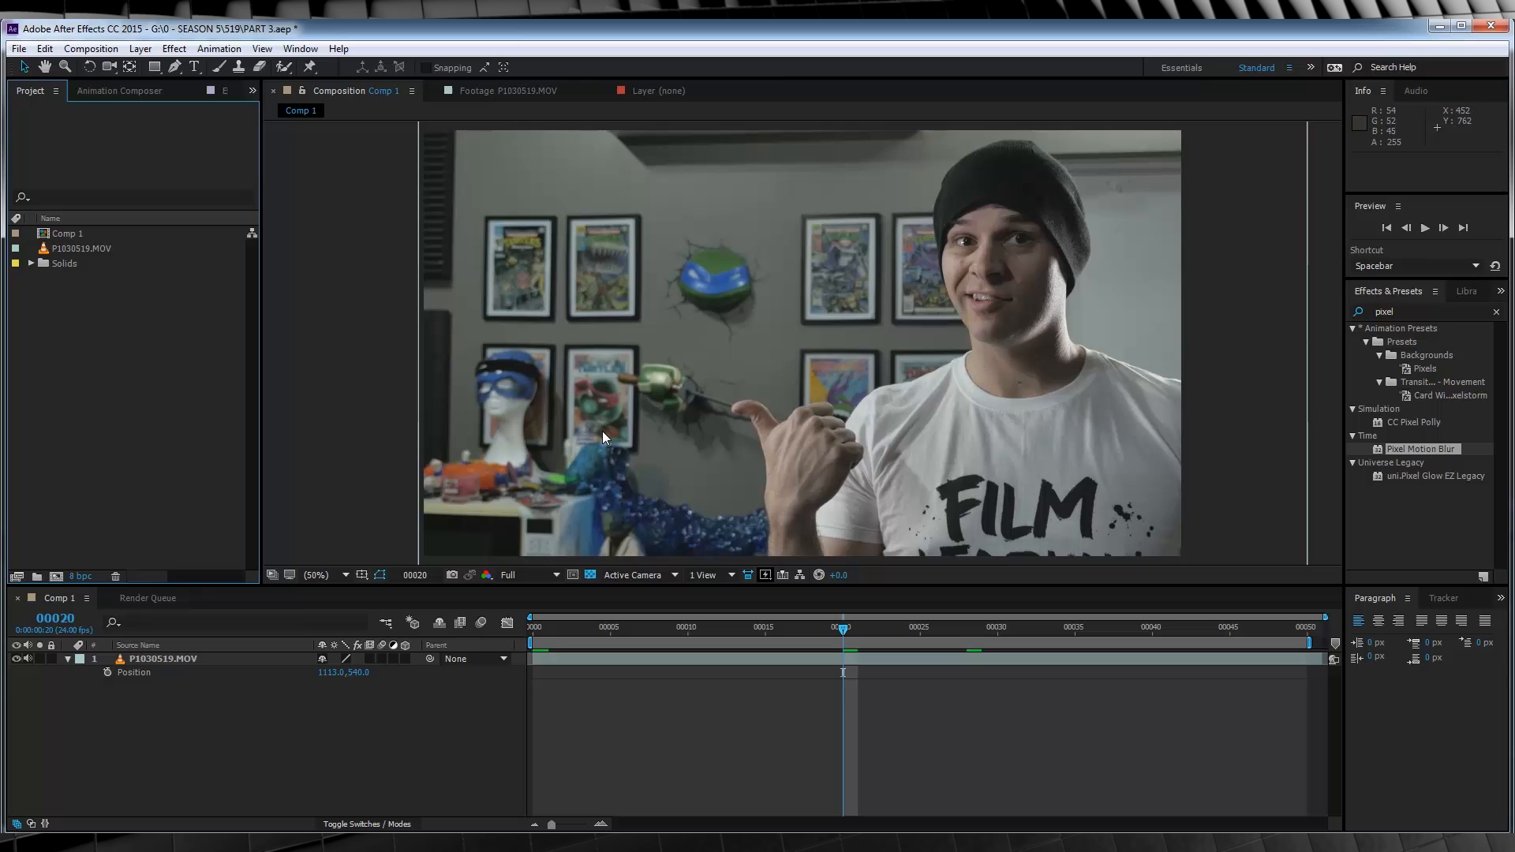
{"action": "mouse_move", "coordinate": [520, 393]}
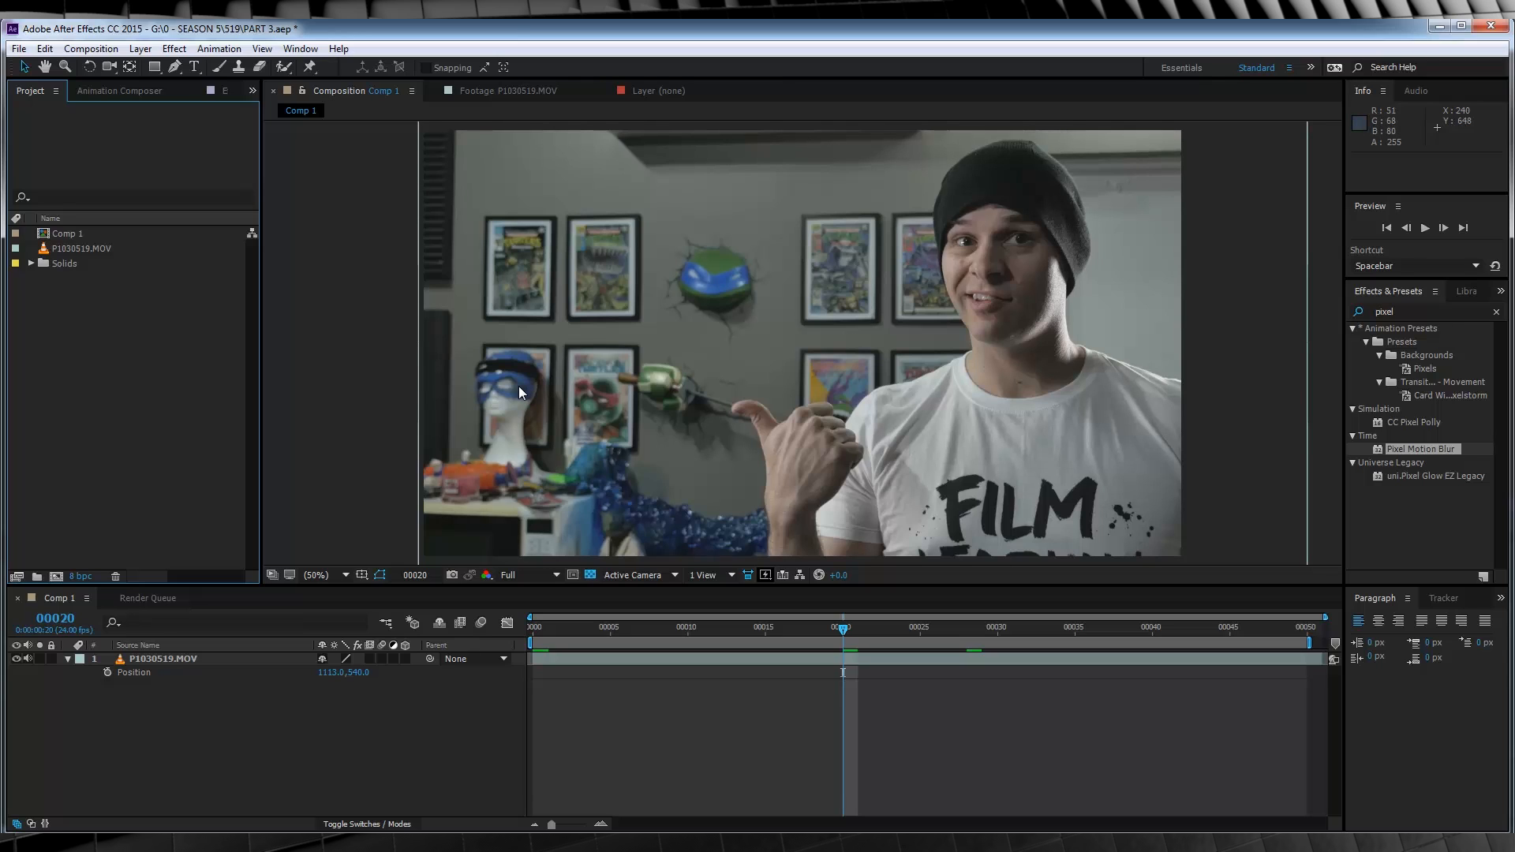
{"action": "mouse_move", "coordinate": [435, 391]}
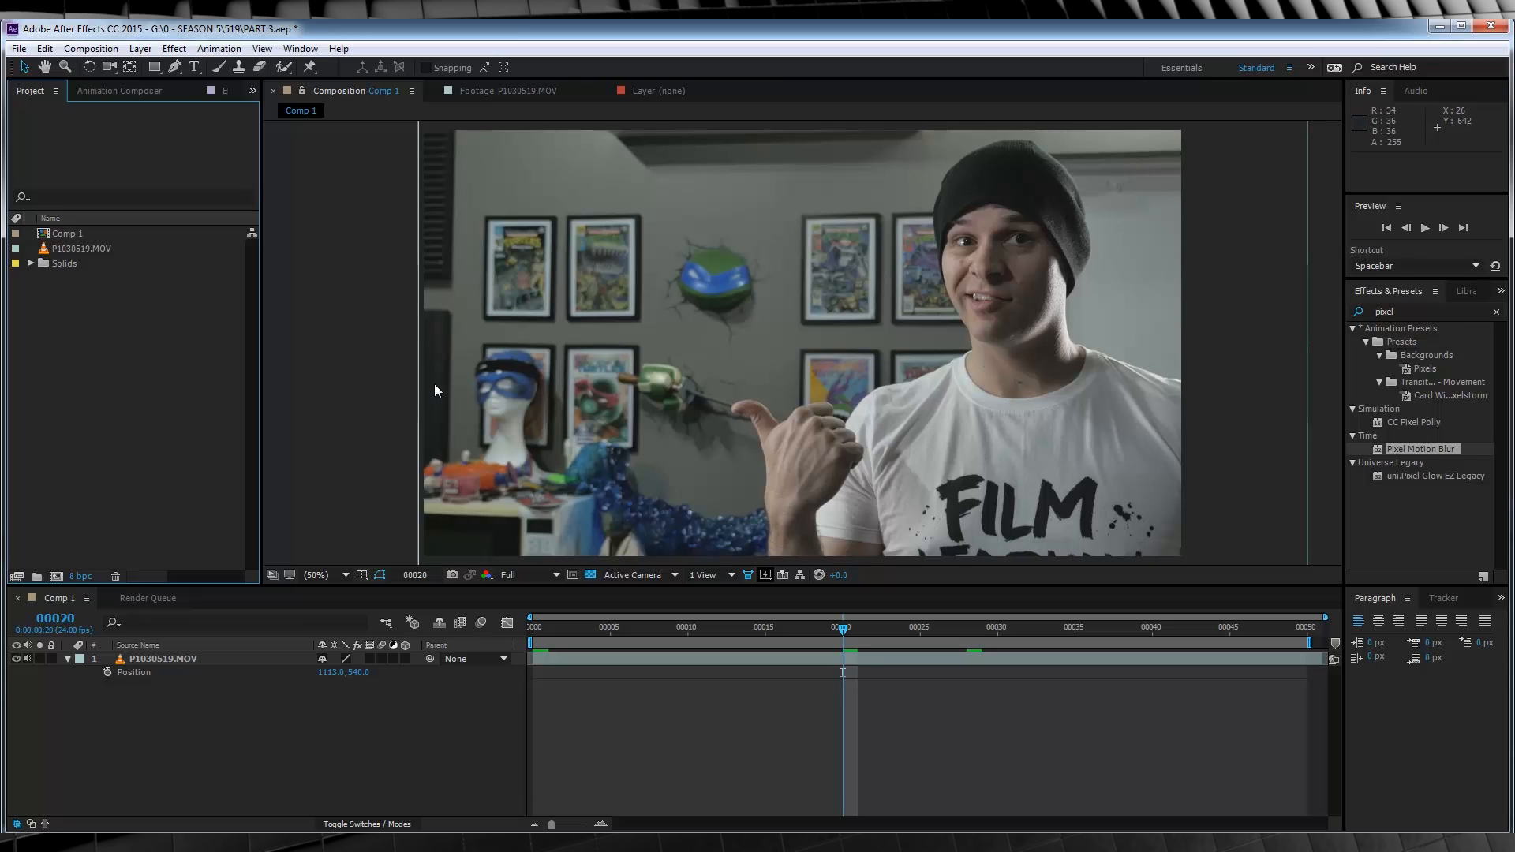
{"action": "mouse_move", "coordinate": [1043, 303]}
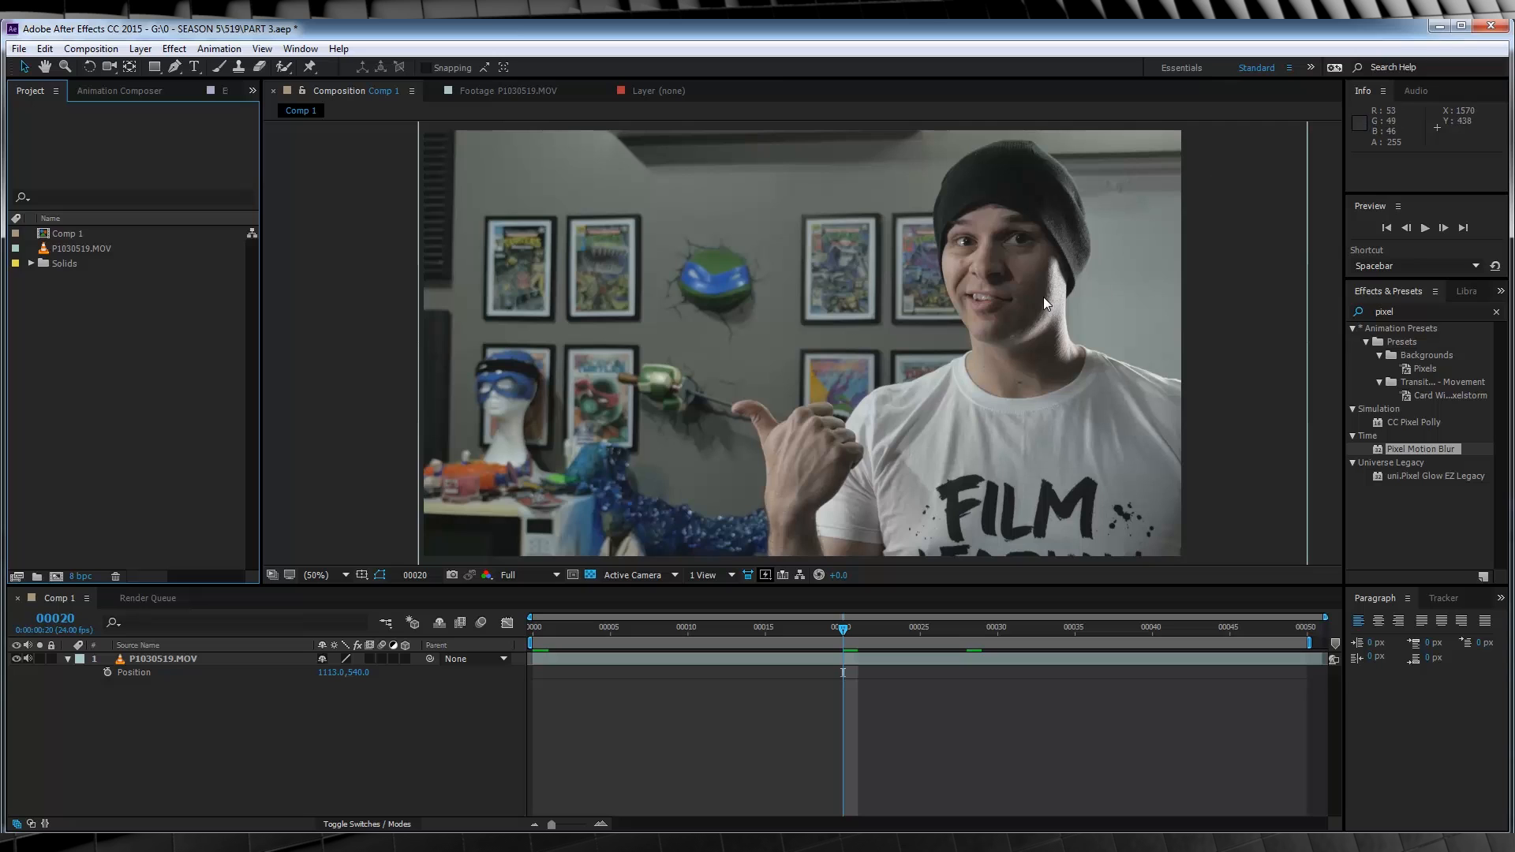
{"action": "mouse_move", "coordinate": [635, 403]}
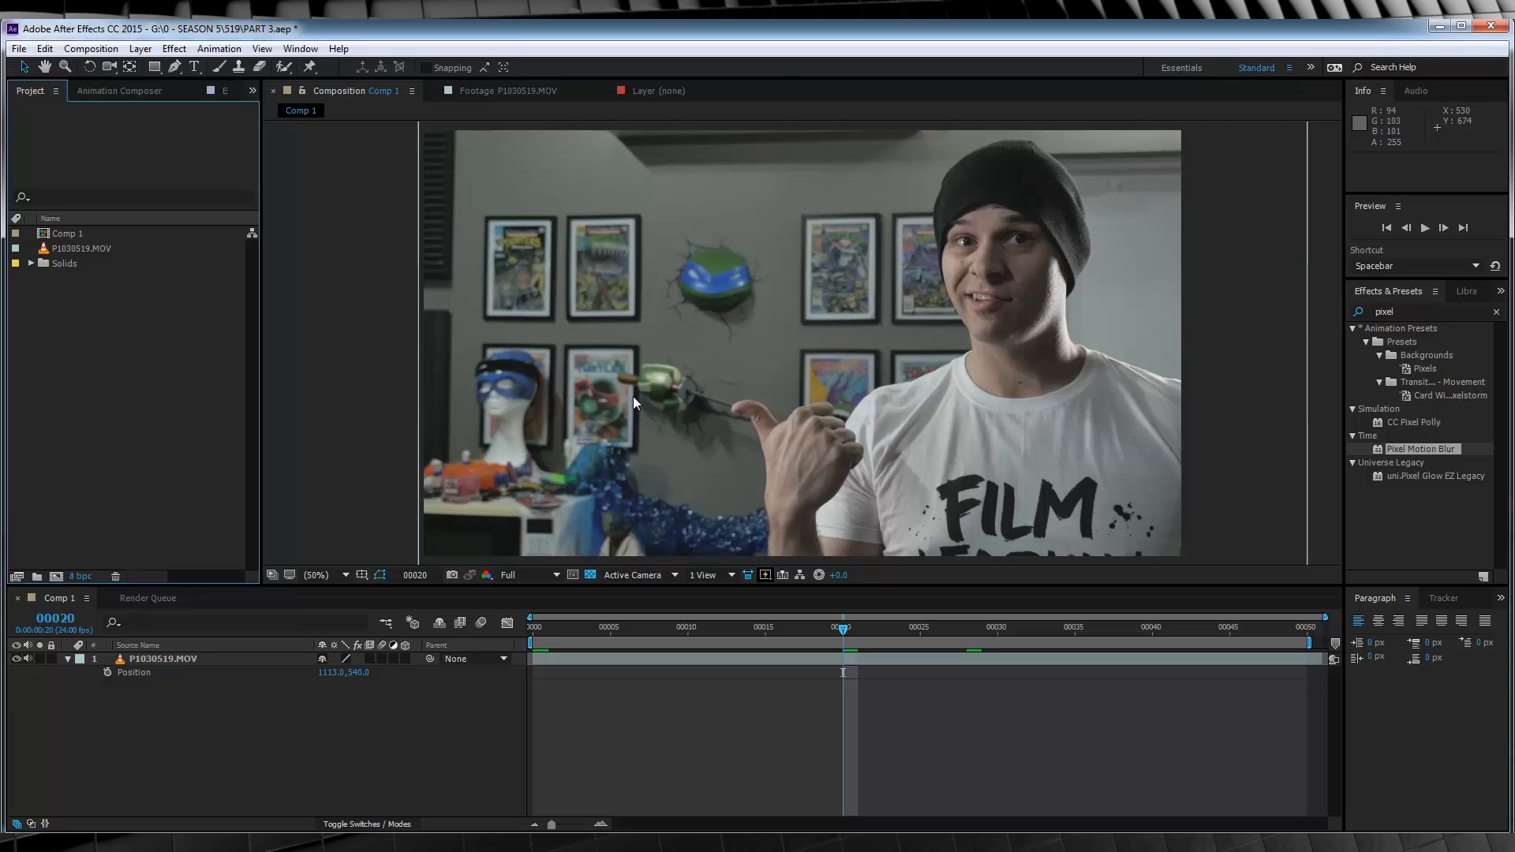
{"action": "mouse_move", "coordinate": [736, 349]}
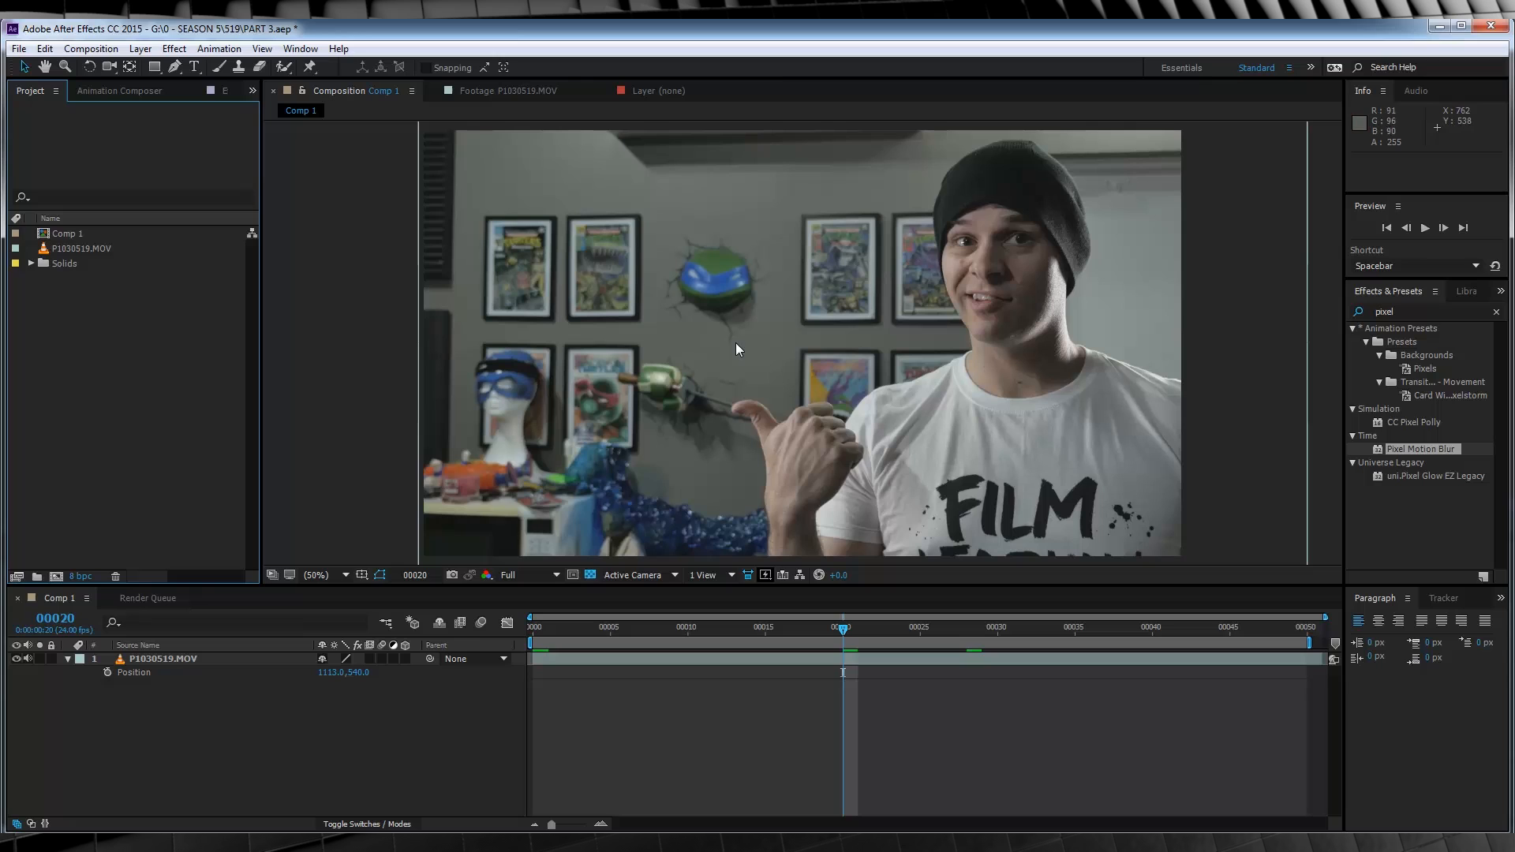
{"action": "mouse_move", "coordinate": [521, 526]}
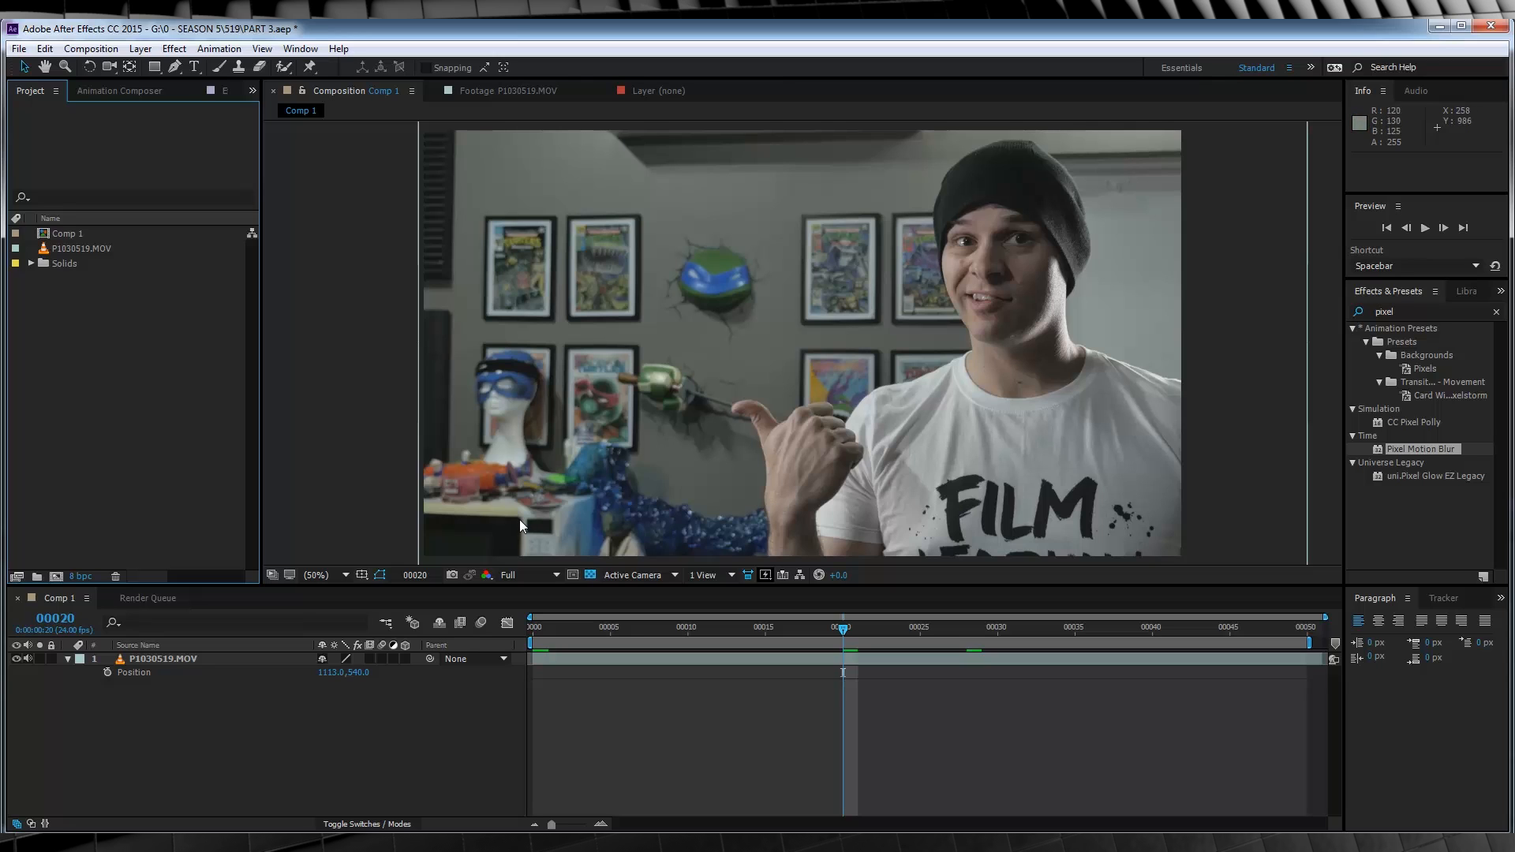
{"action": "mouse_move", "coordinate": [624, 315]}
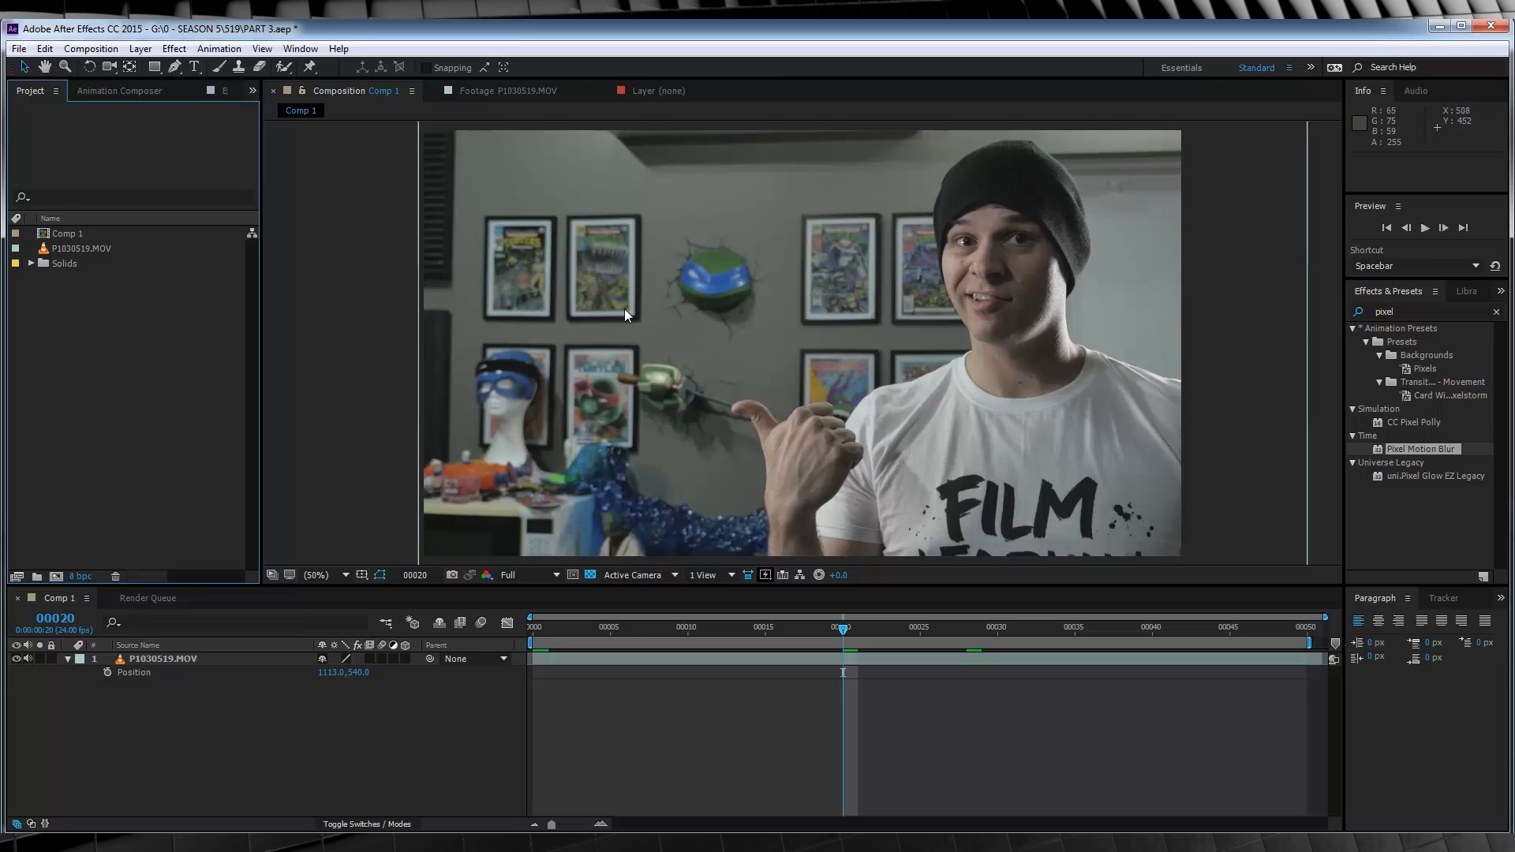
{"action": "mouse_move", "coordinate": [611, 291]}
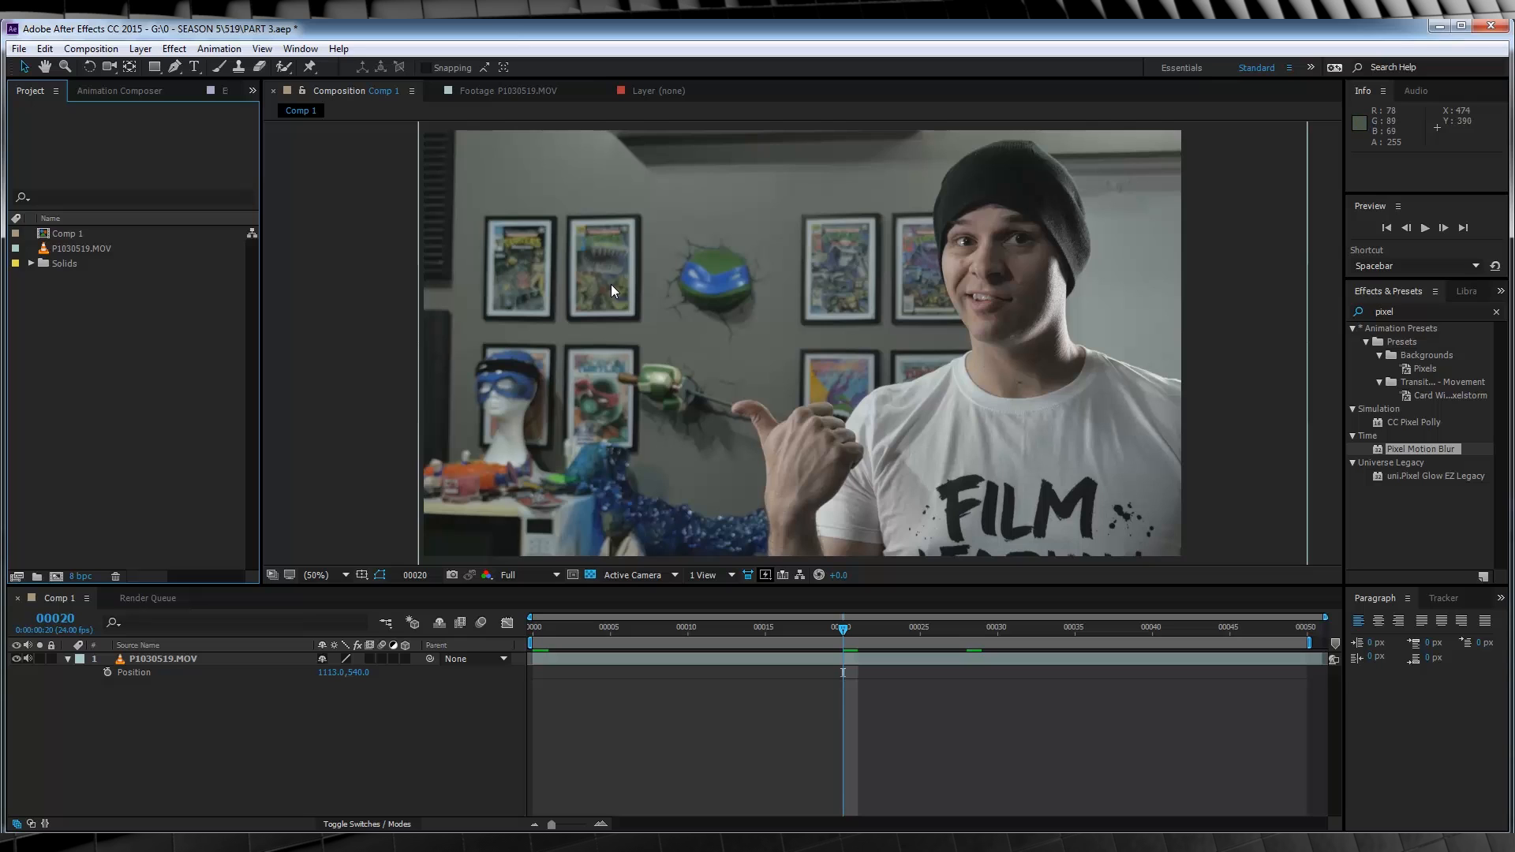
{"action": "mouse_move", "coordinate": [449, 404]}
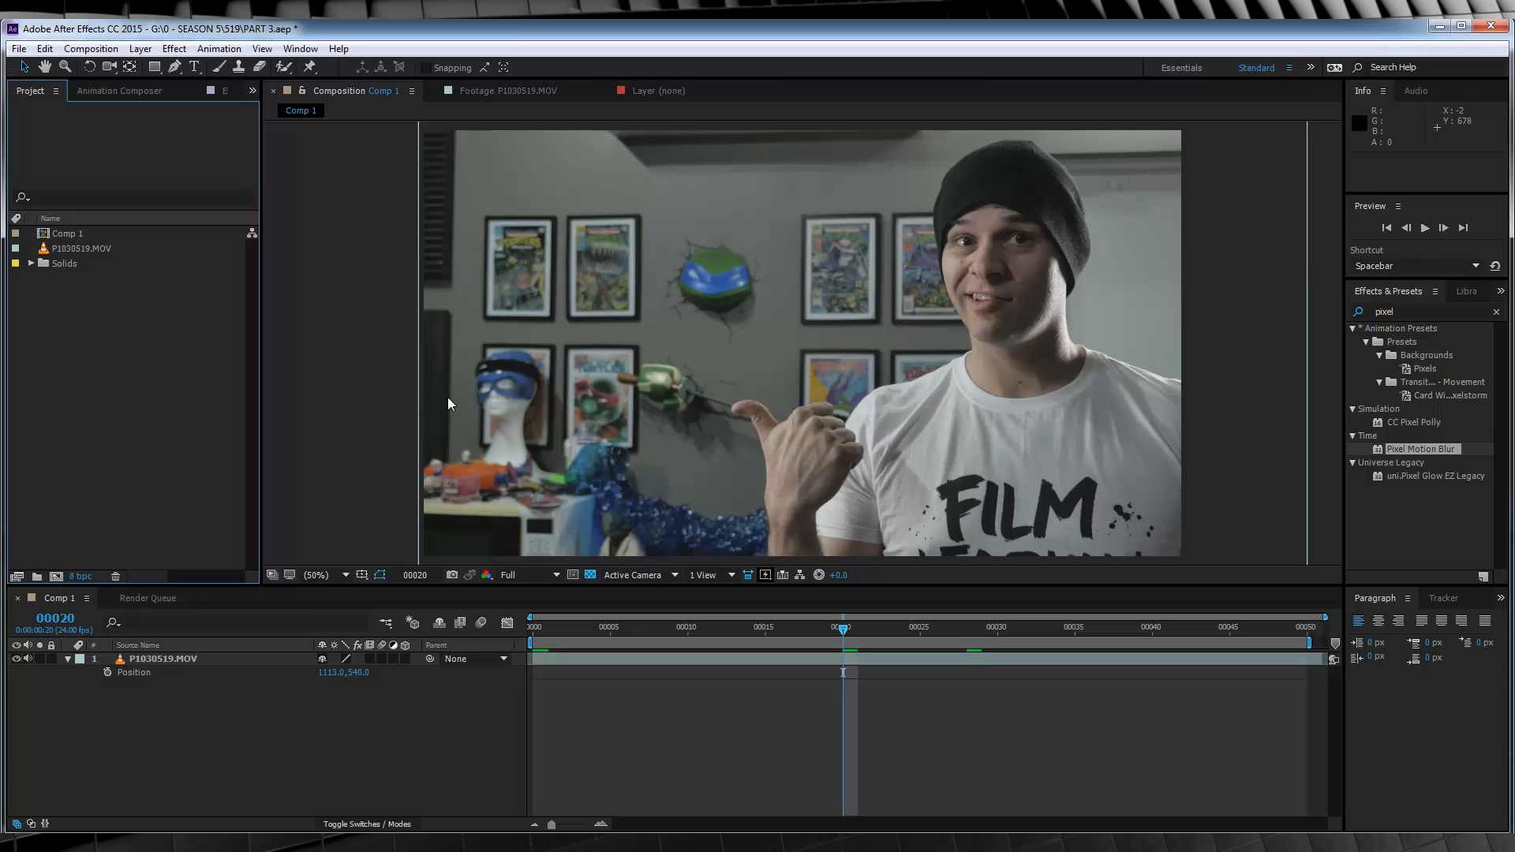
{"action": "mouse_move", "coordinate": [630, 412]}
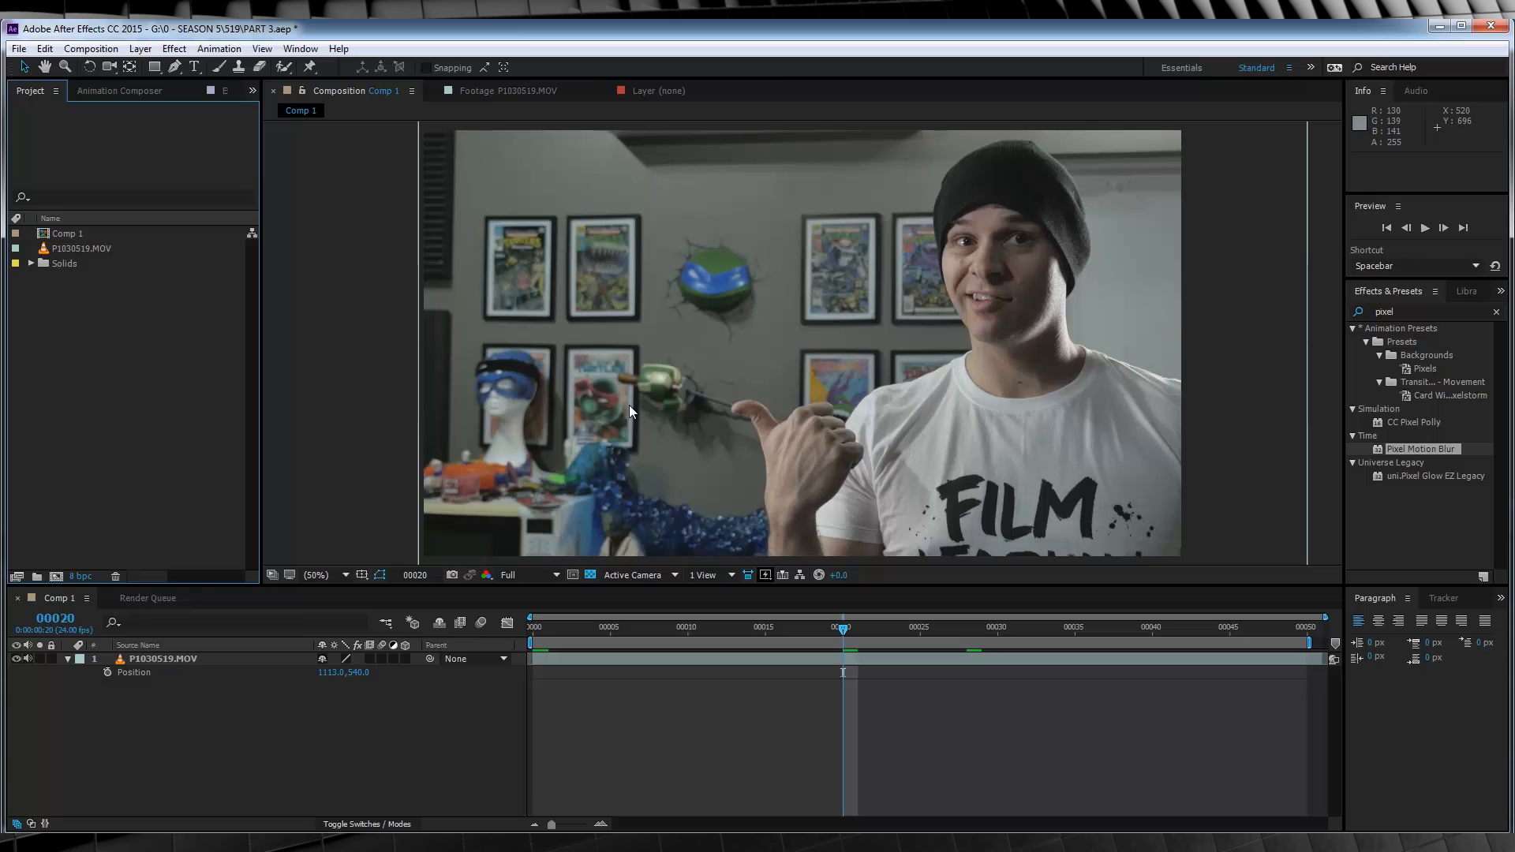
{"action": "mouse_move", "coordinate": [95, 355]}
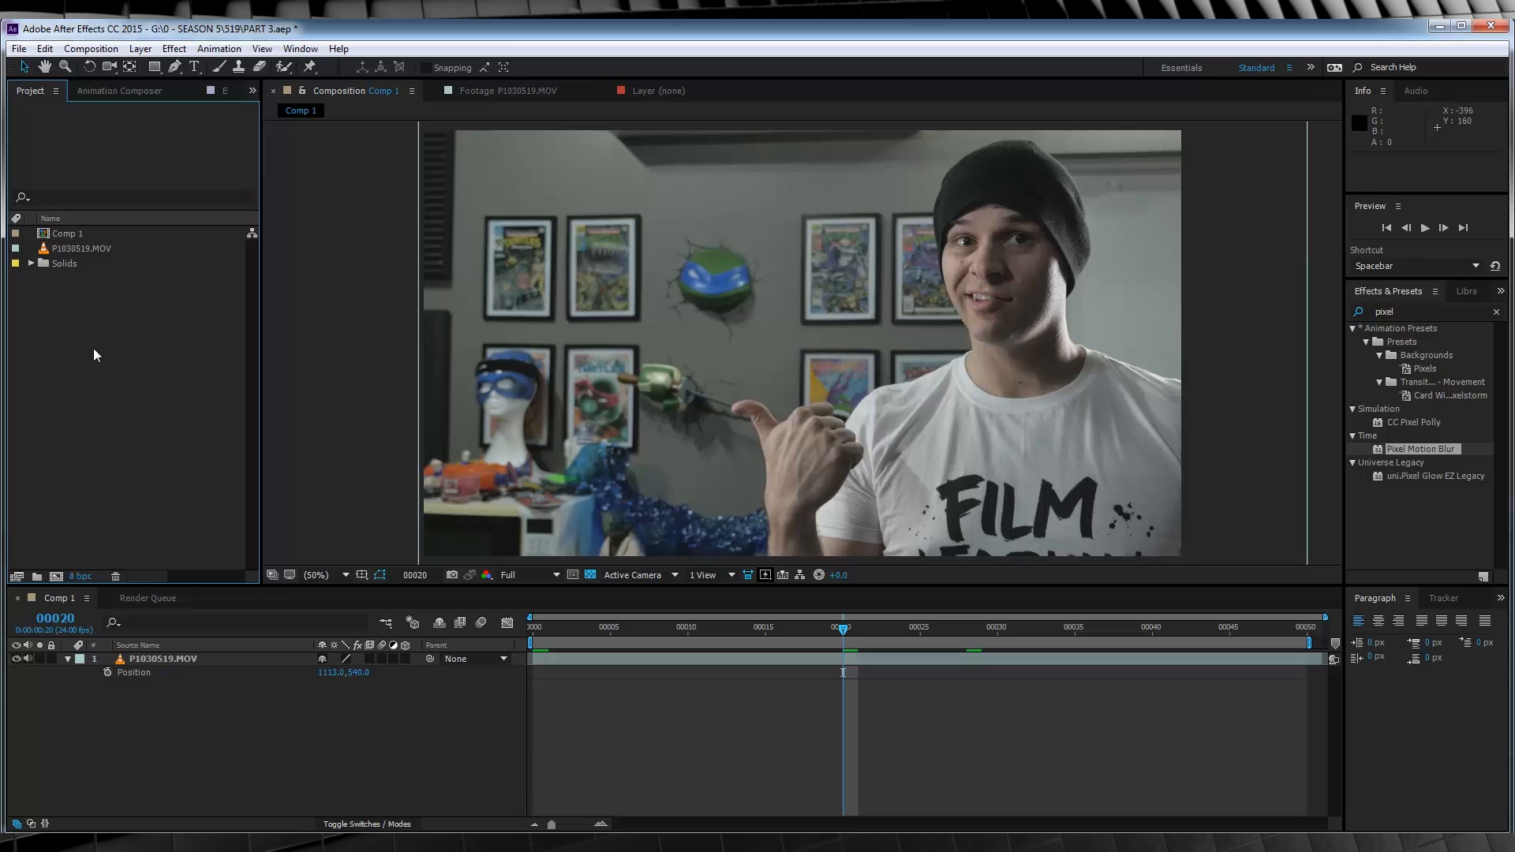
{"action": "mouse_move", "coordinate": [660, 446]}
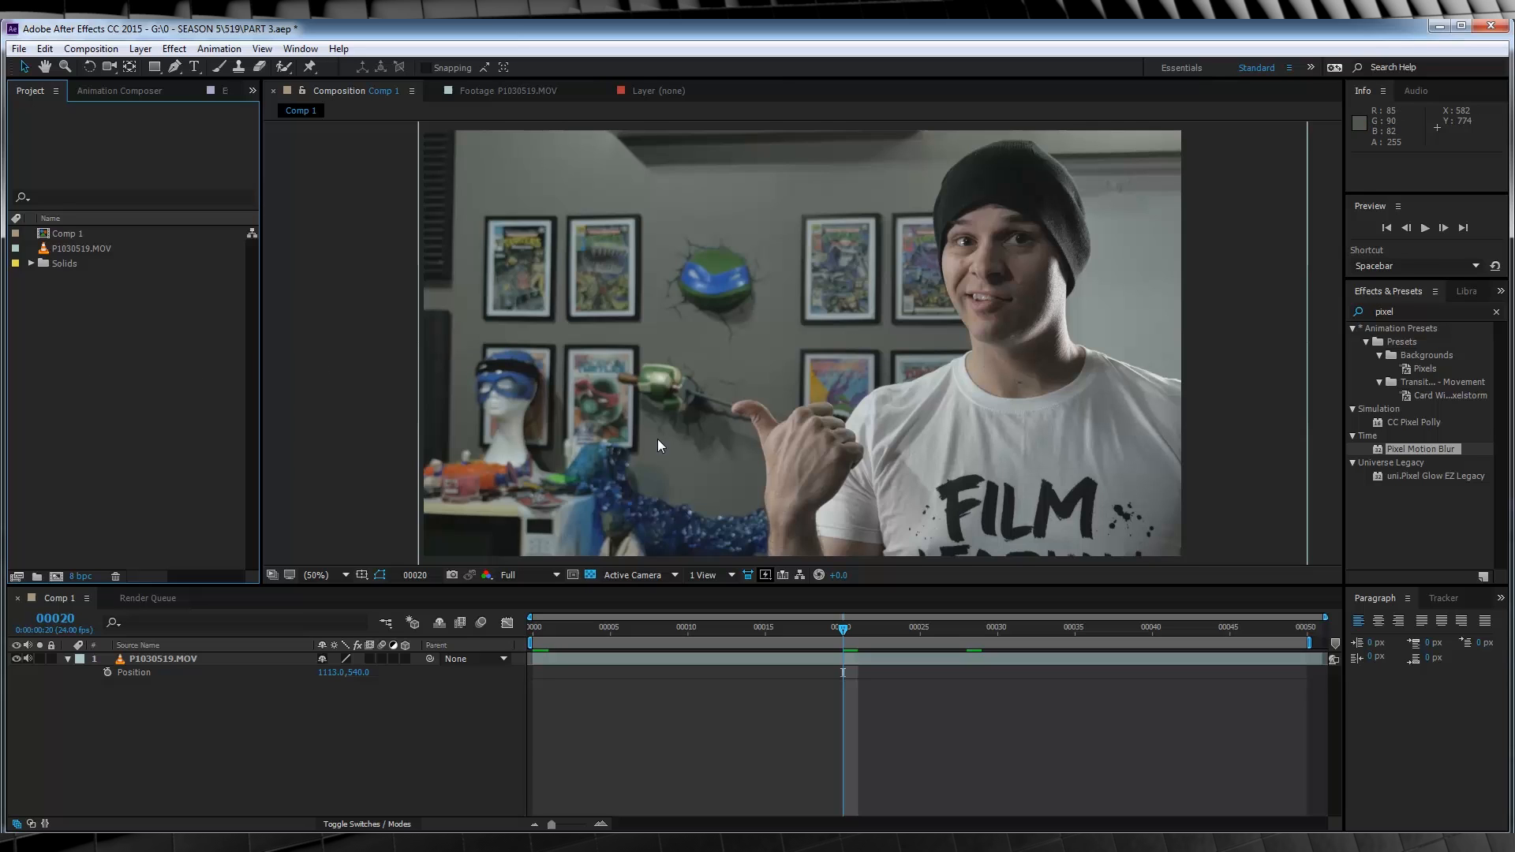
{"action": "mouse_move", "coordinate": [774, 711]}
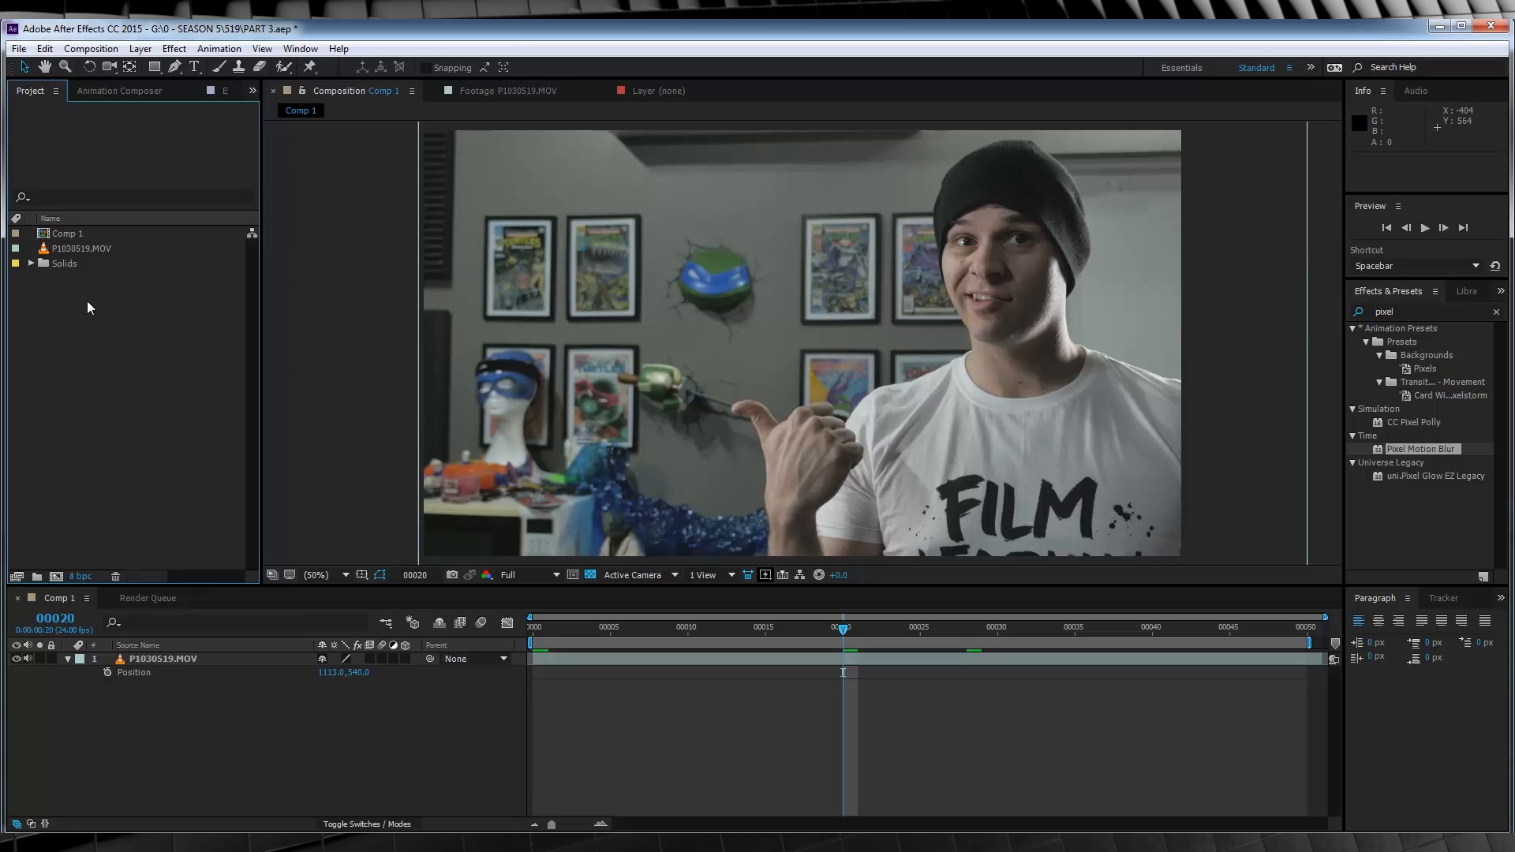
{"action": "mouse_move", "coordinate": [108, 329]}
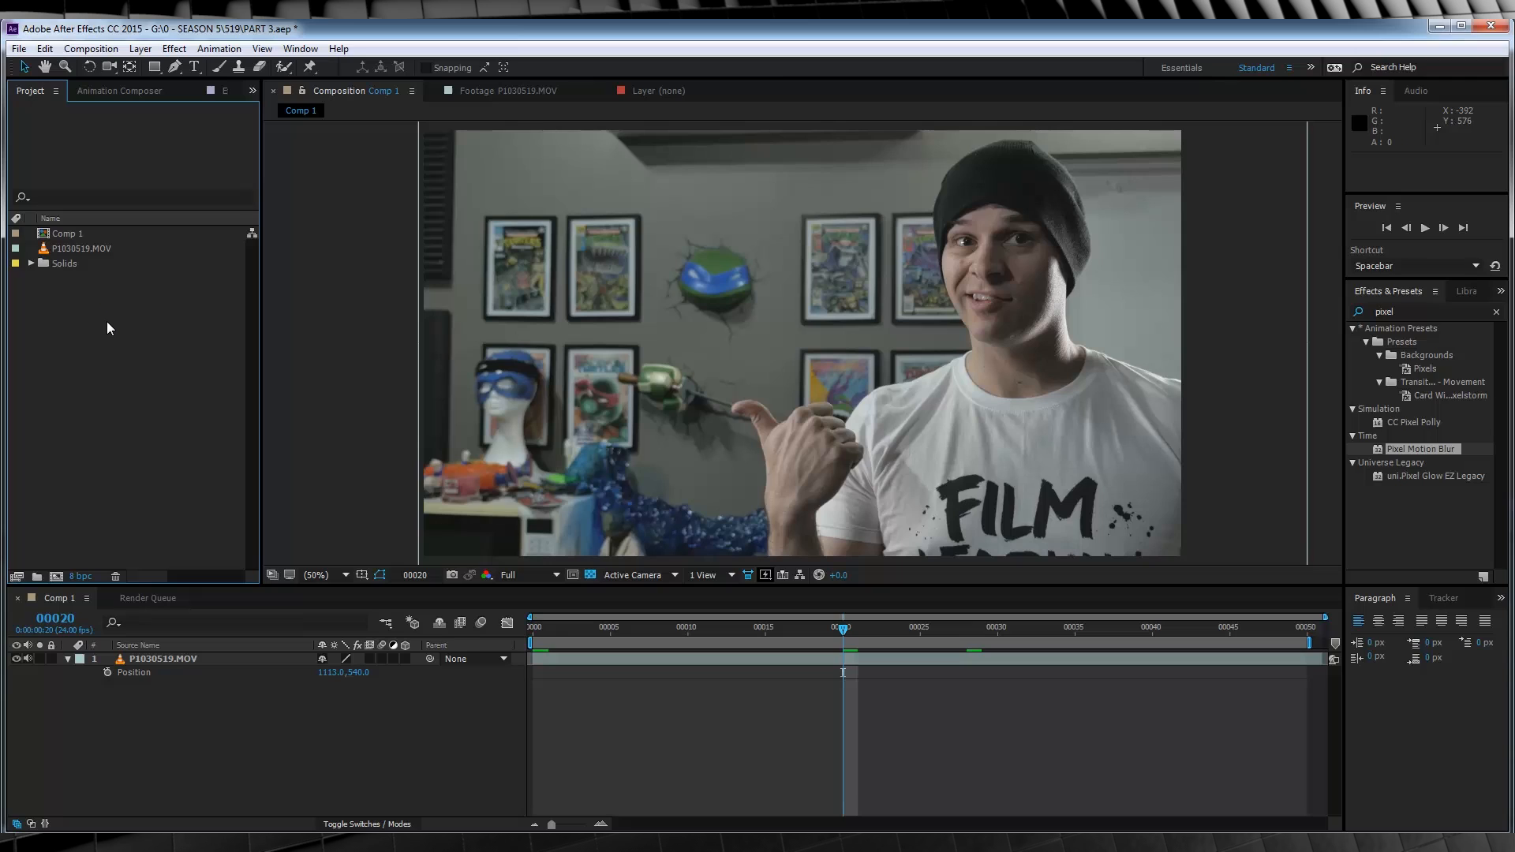
{"action": "mouse_move", "coordinate": [104, 327]}
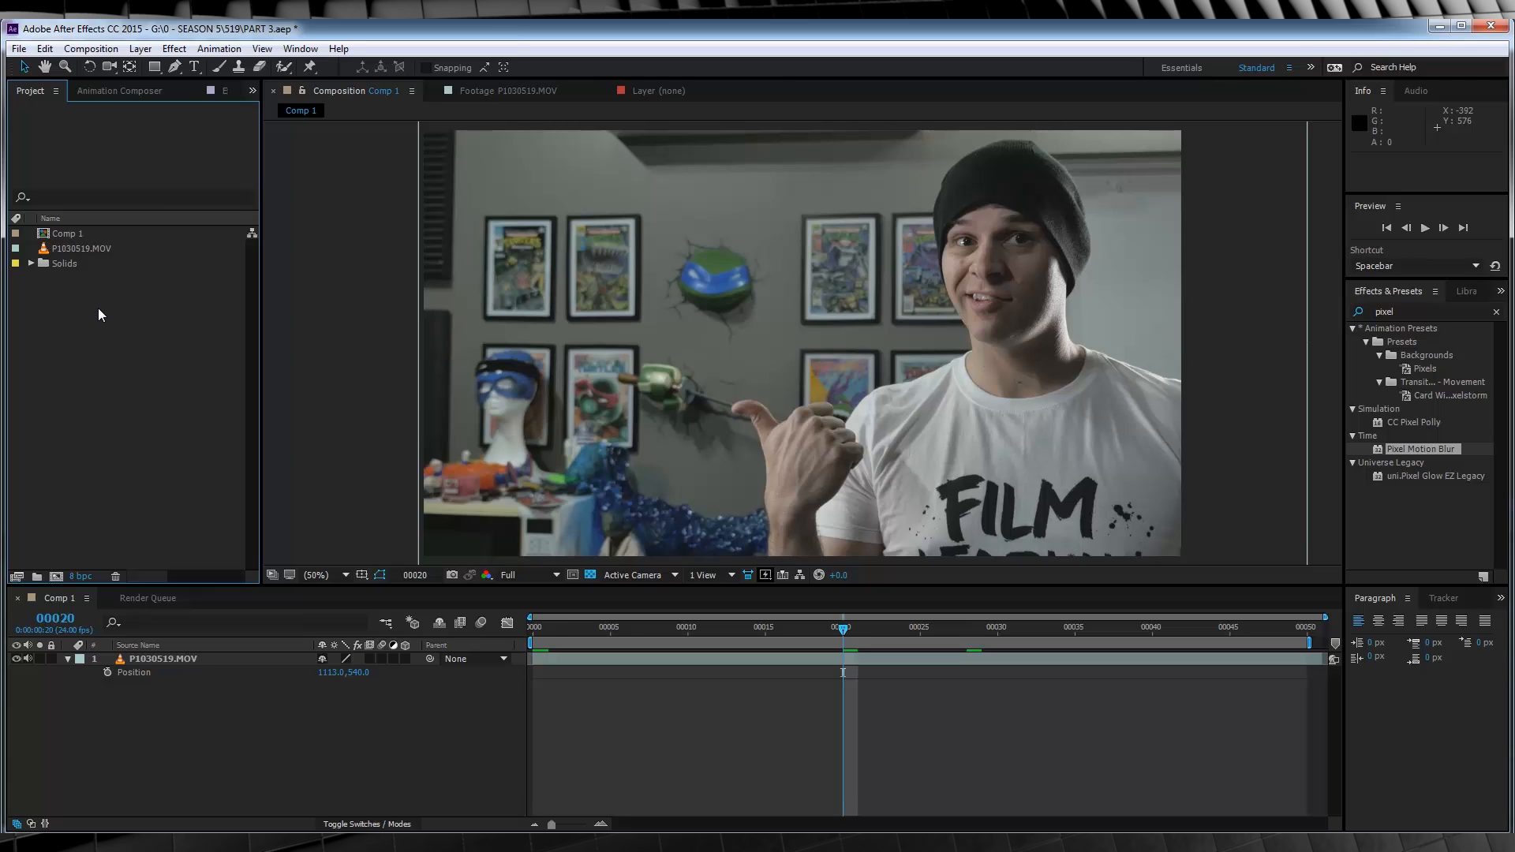
{"action": "mouse_move", "coordinate": [117, 309]}
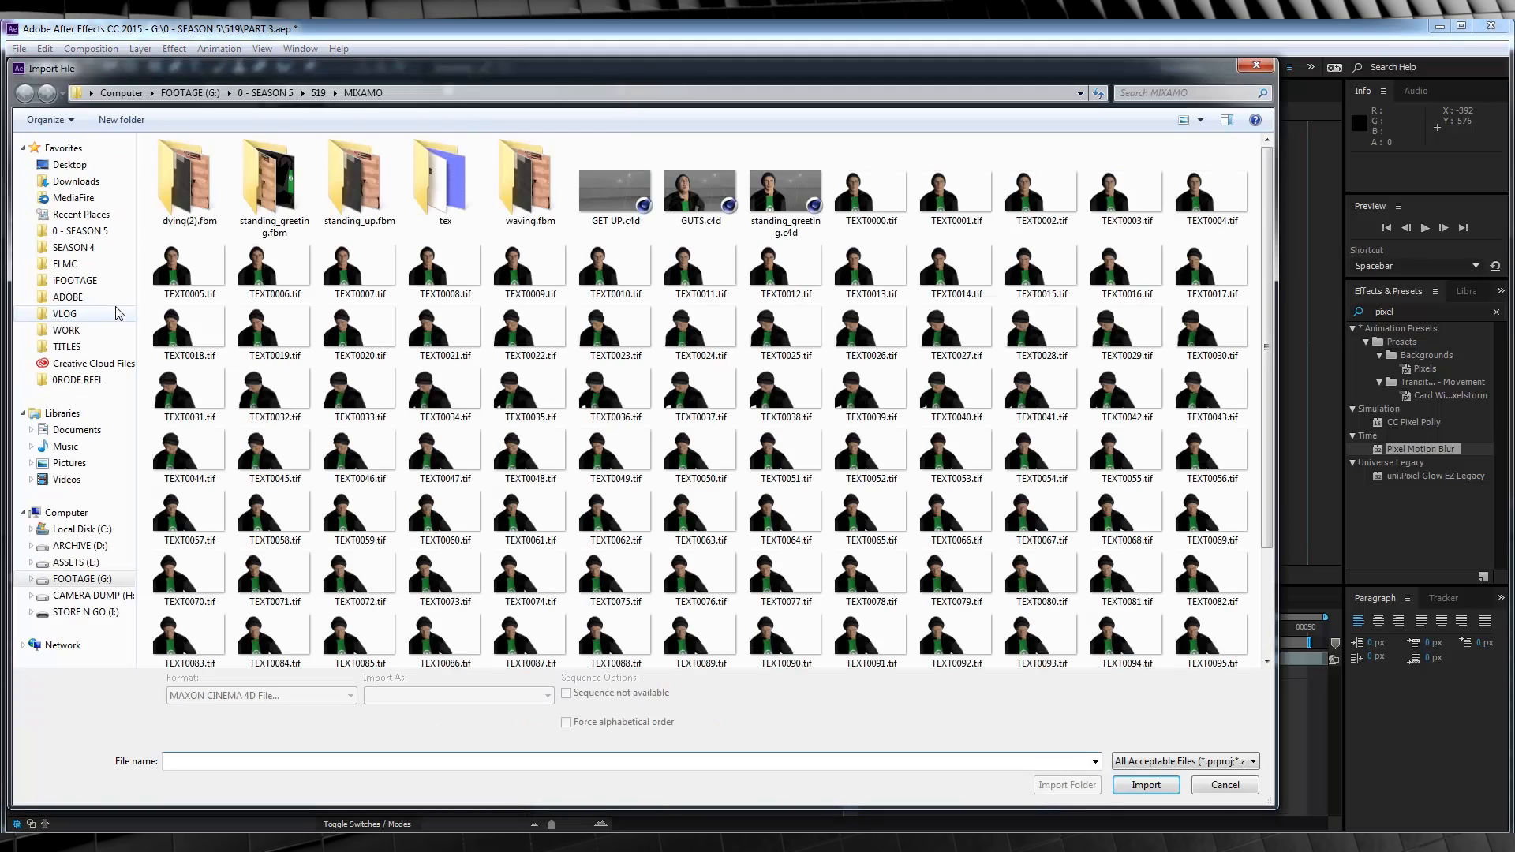
- Import the standing_greeting.c4d scene from the MIXAMO folder into the project
{"action": "left_click", "coordinate": [785, 189]}
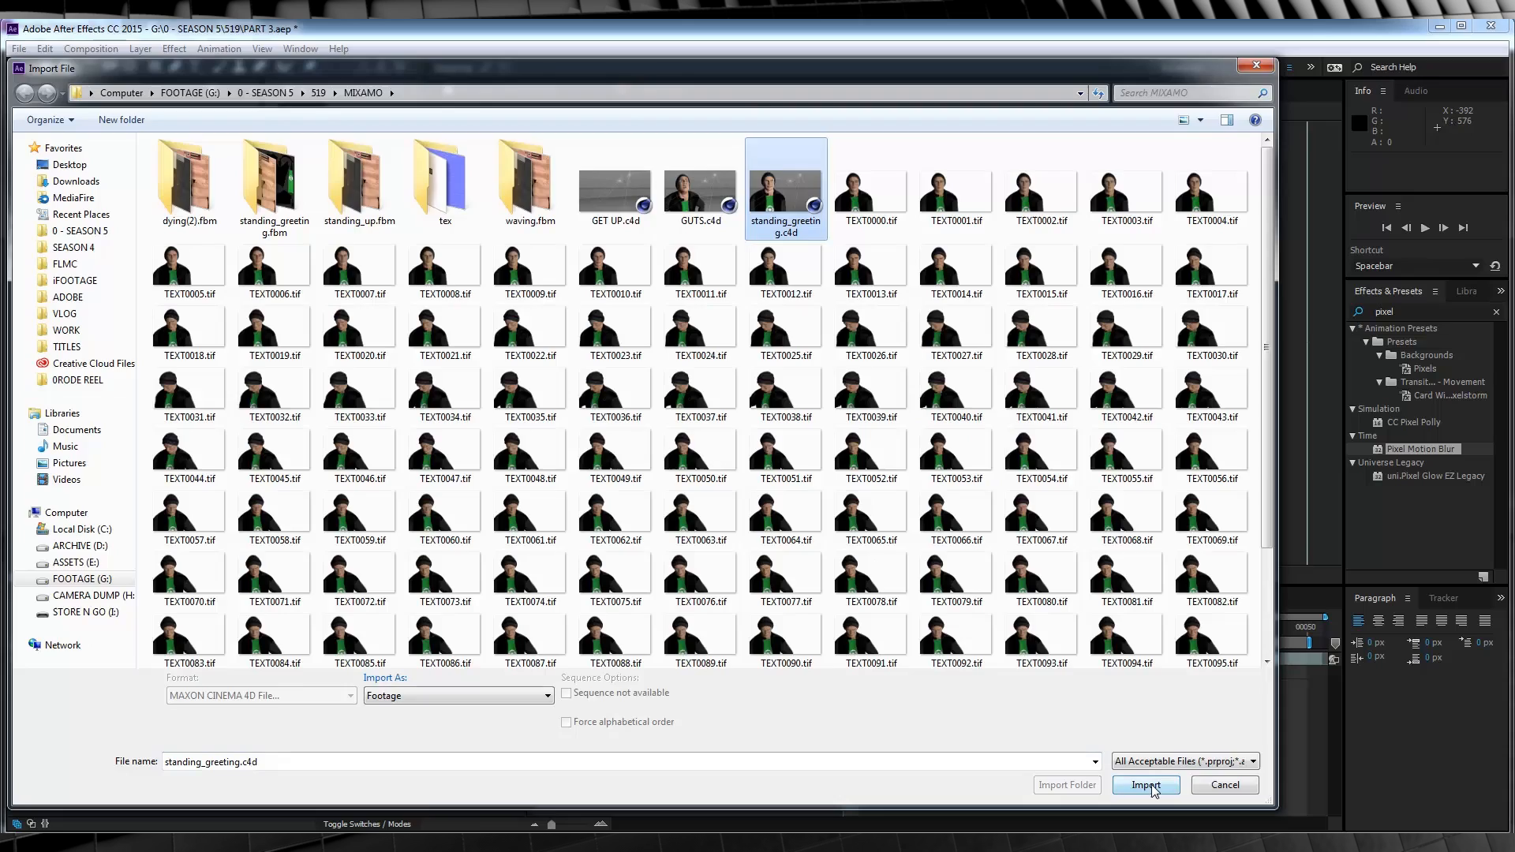
{"action": "left_click", "coordinate": [1146, 785]}
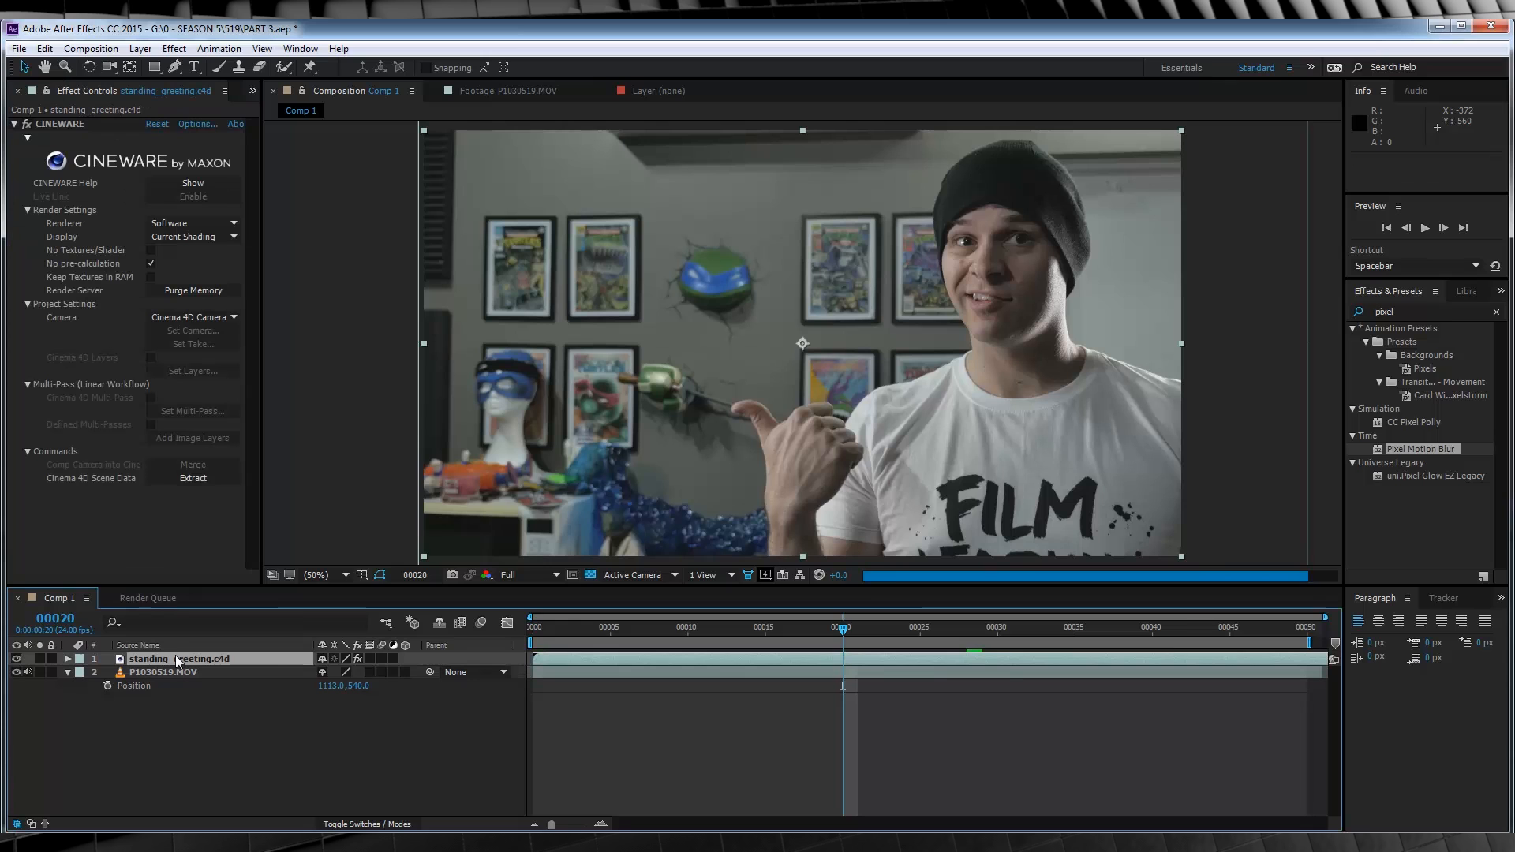
{"action": "mouse_move", "coordinate": [626, 318]}
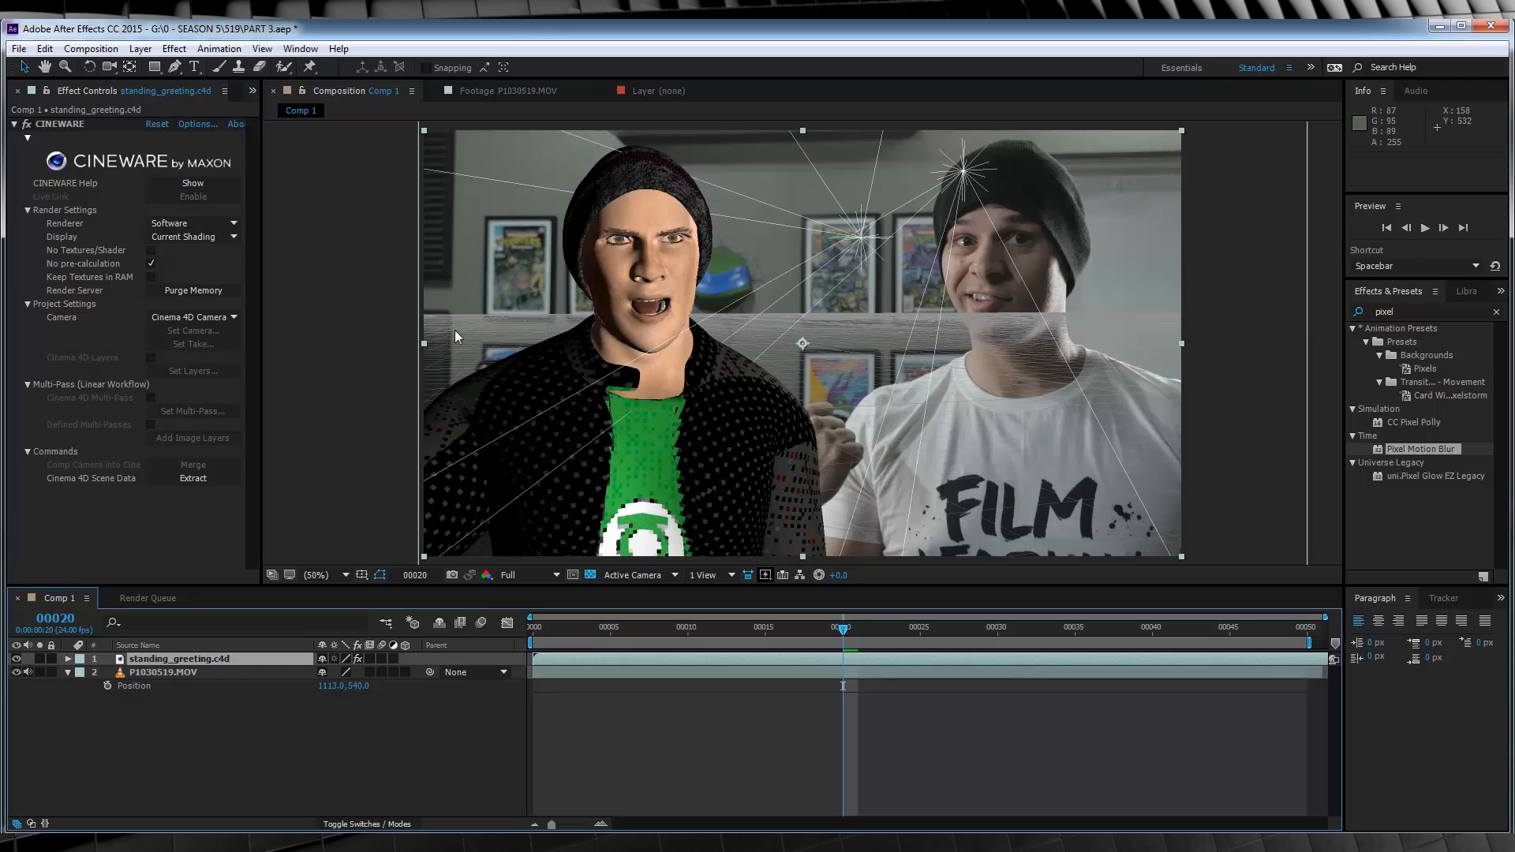
{"action": "mouse_move", "coordinate": [193, 479]}
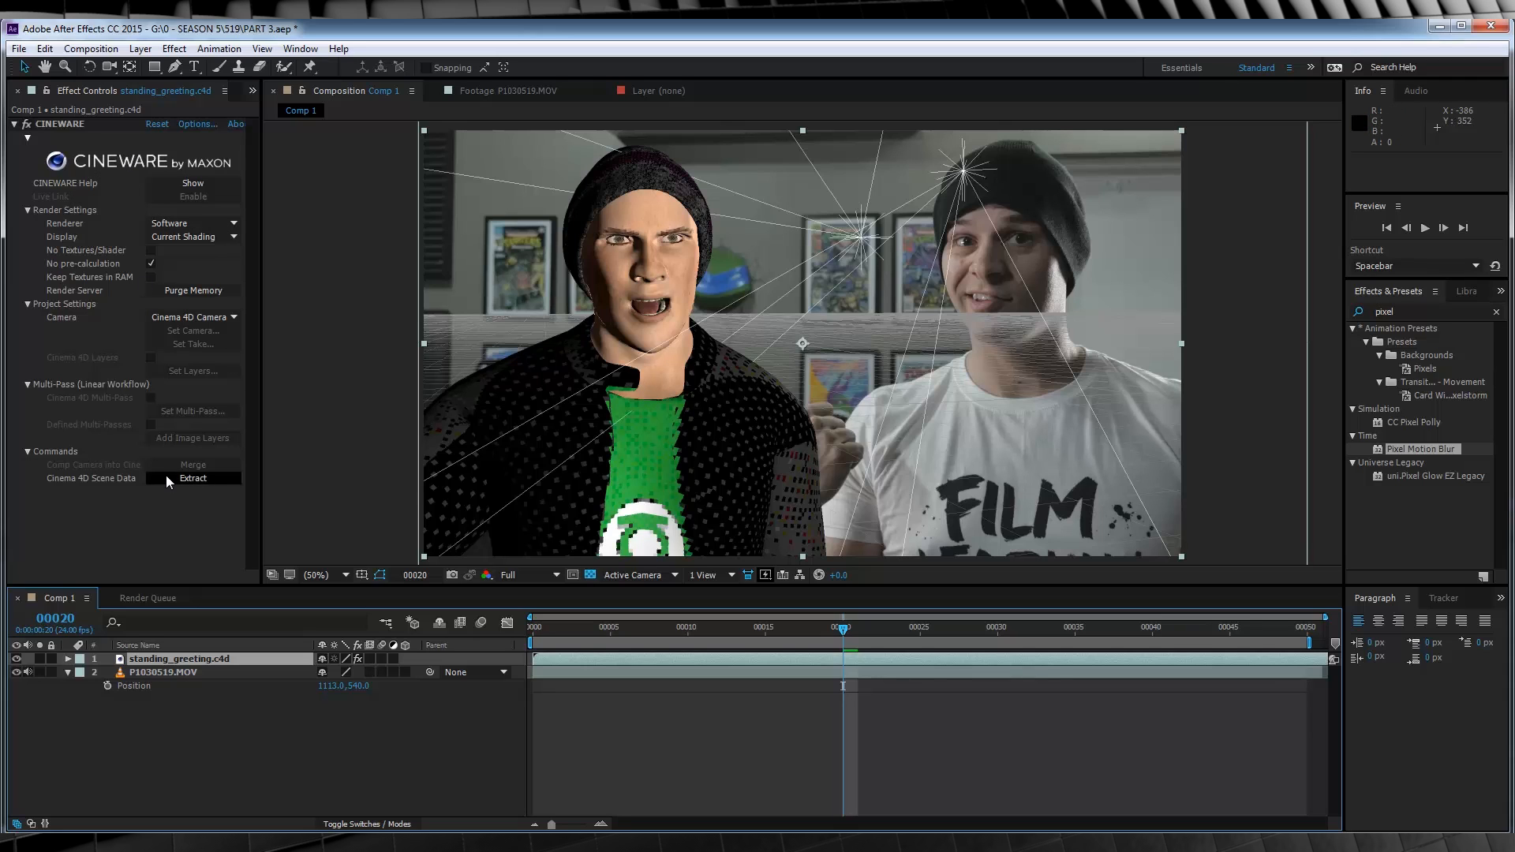
{"action": "mouse_move", "coordinate": [169, 223]}
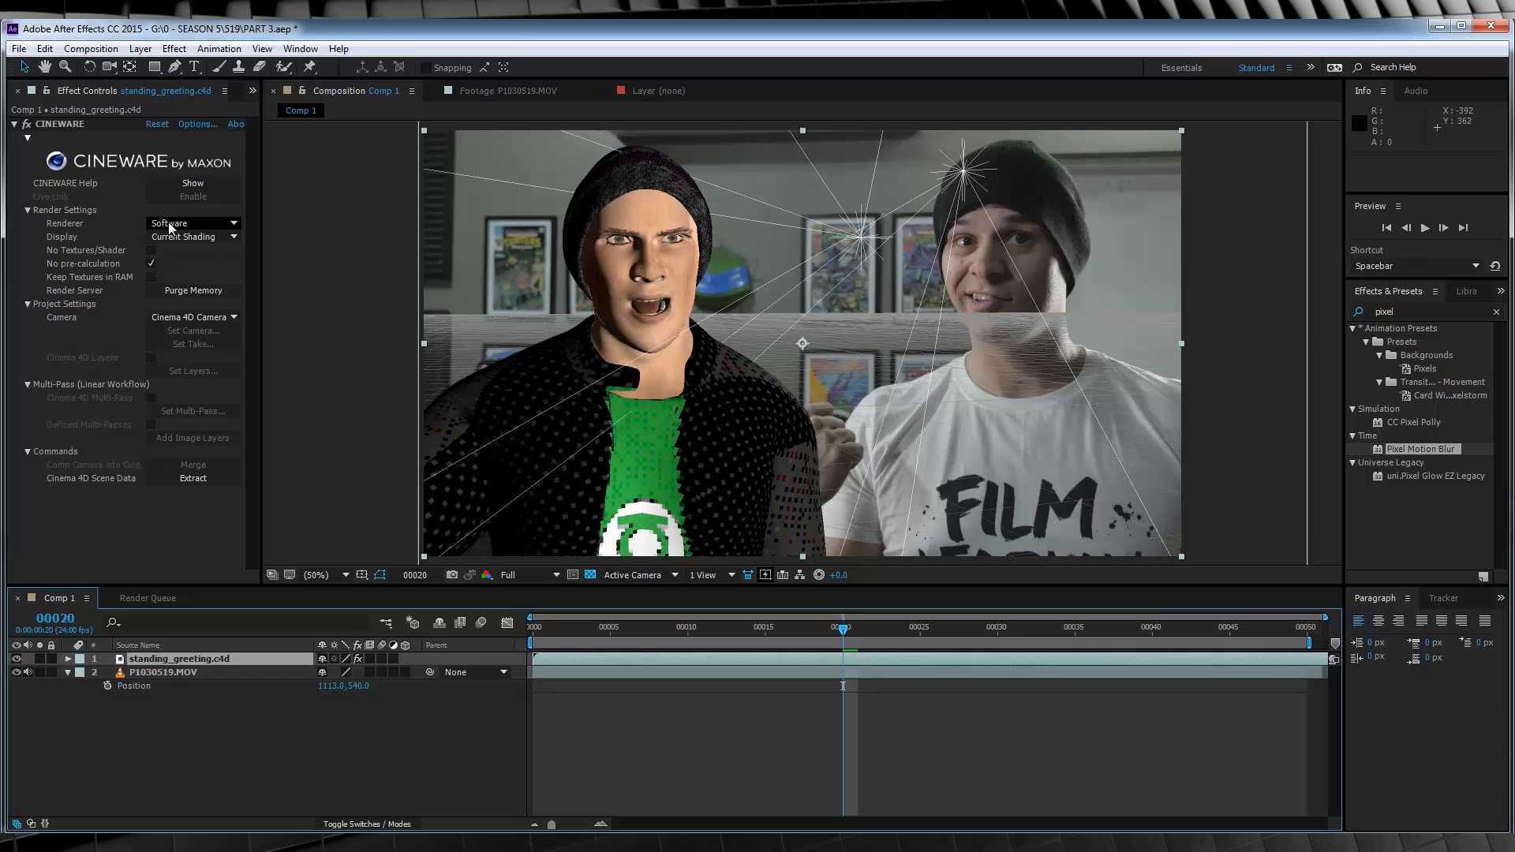
{"action": "mouse_move", "coordinate": [205, 234]}
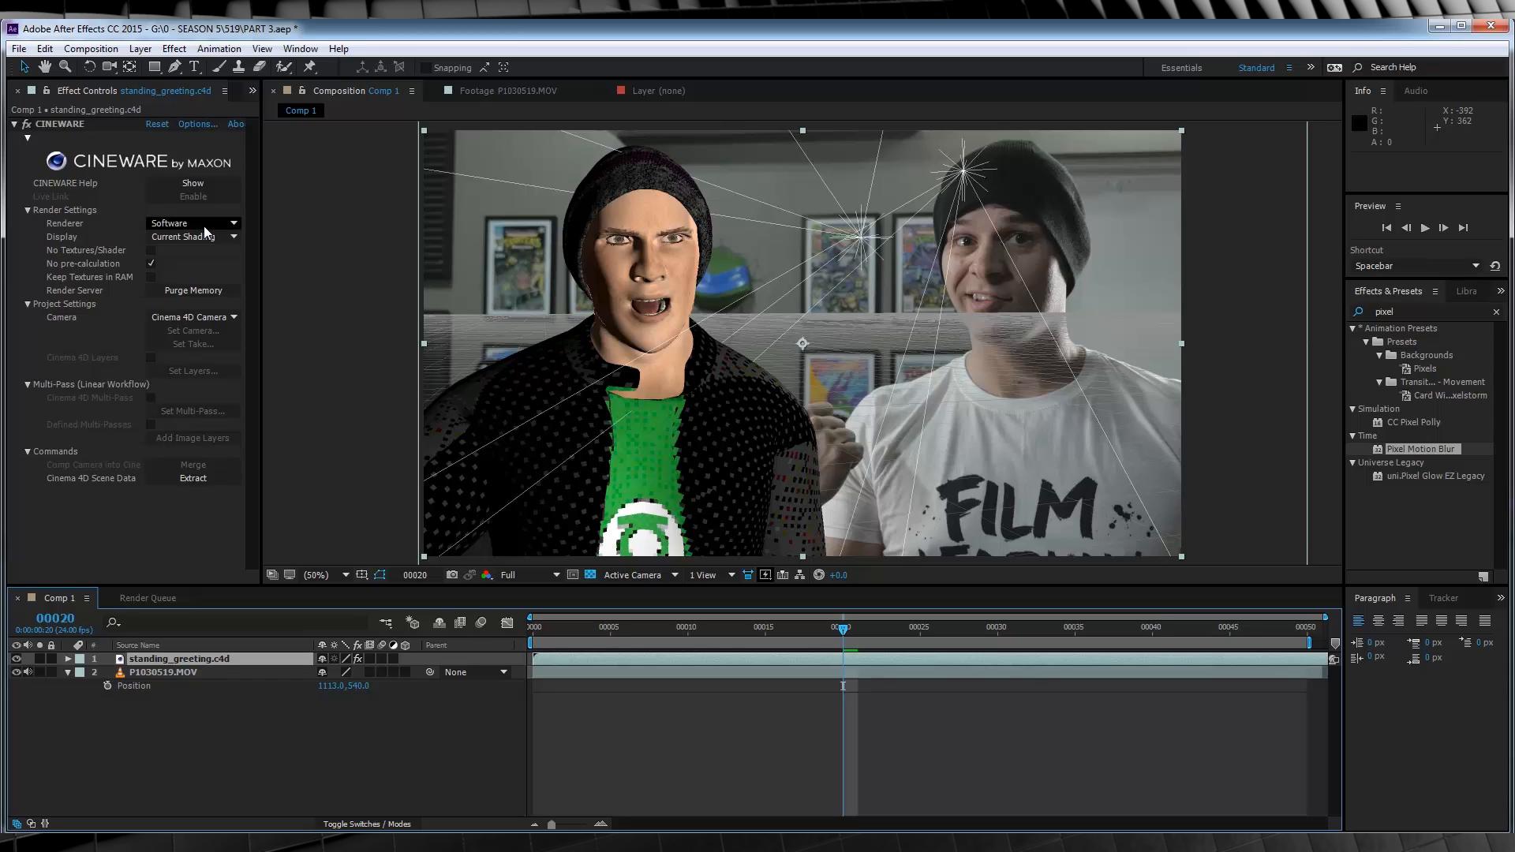
{"action": "mouse_move", "coordinate": [860, 354]}
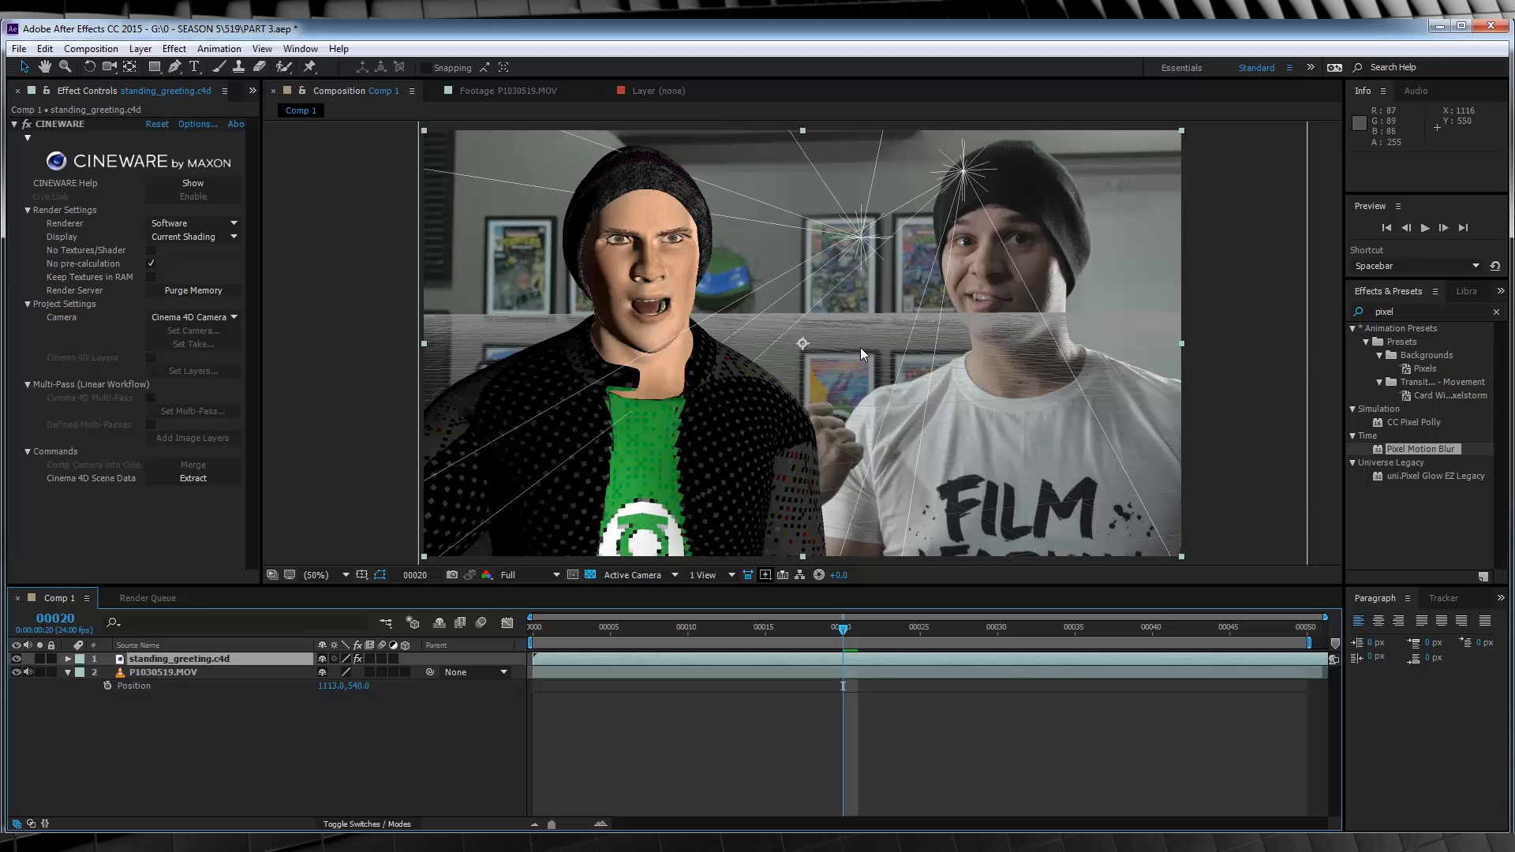
{"action": "mouse_move", "coordinate": [581, 397]}
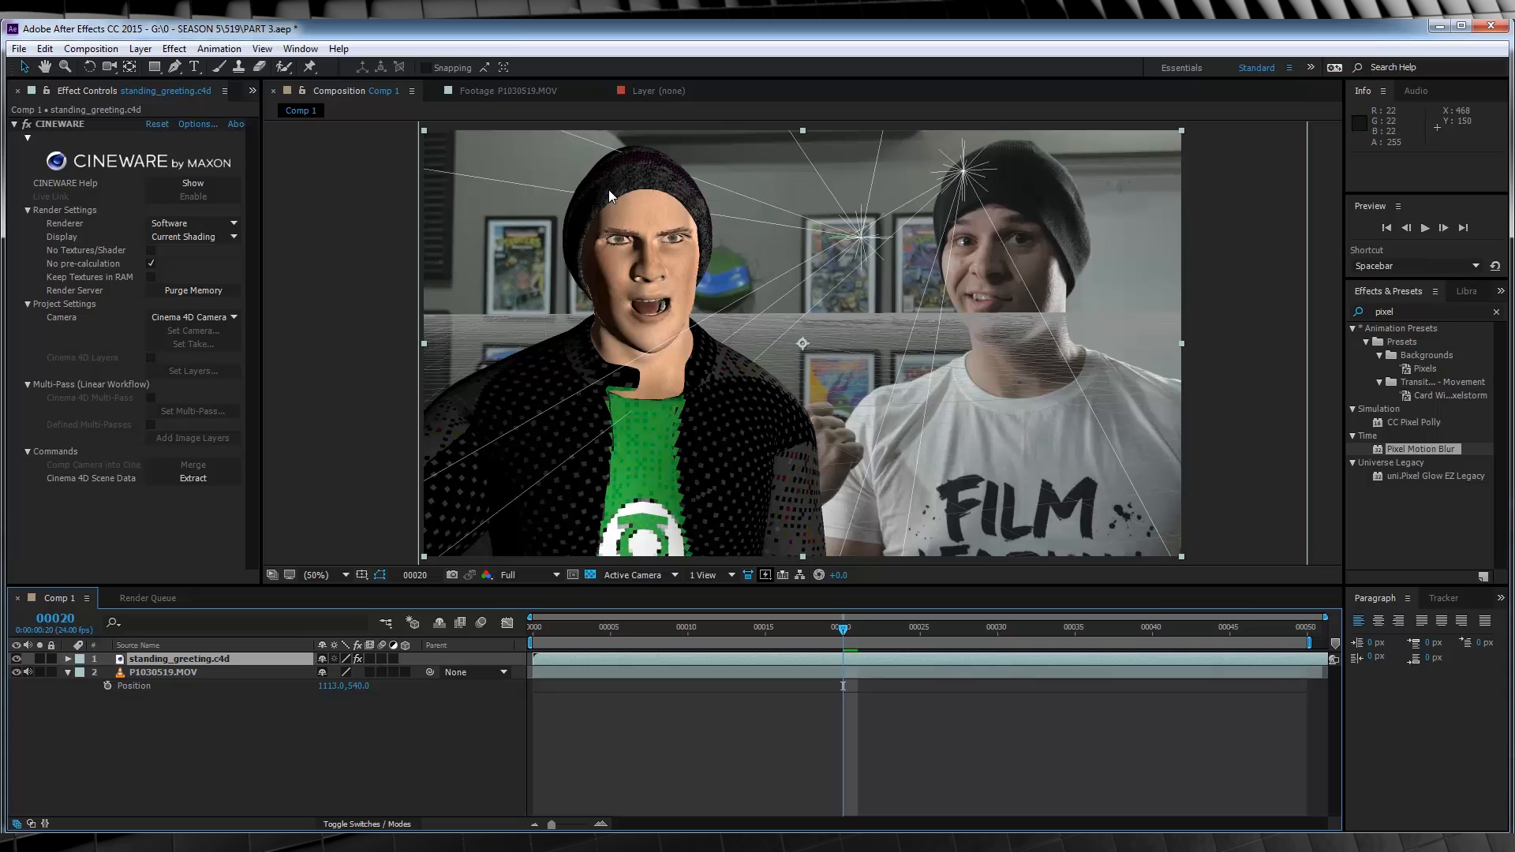
{"action": "mouse_move", "coordinate": [271, 256]}
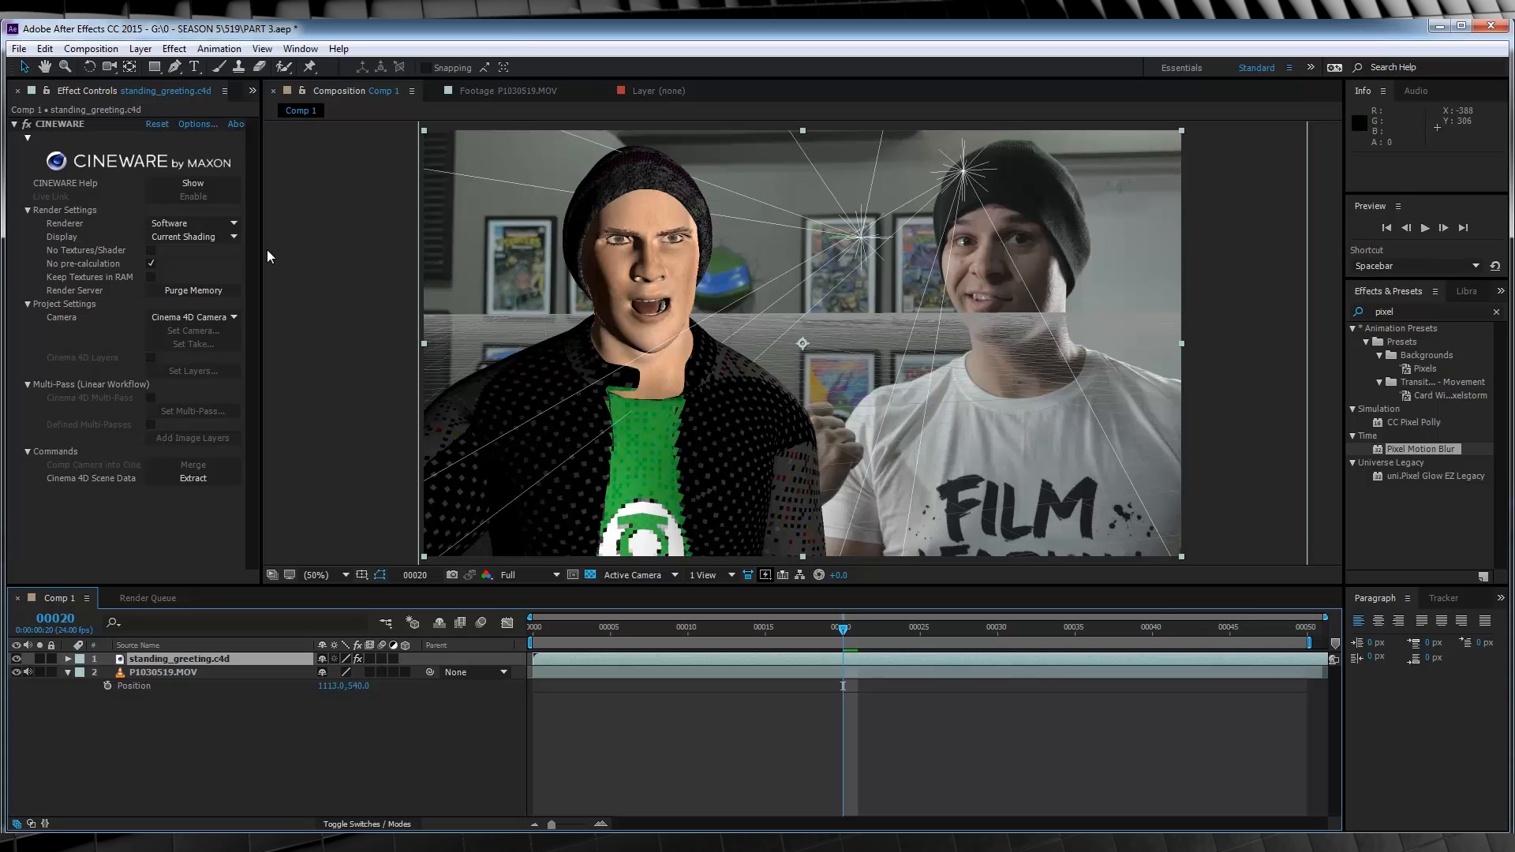
{"action": "mouse_move", "coordinate": [63, 200]}
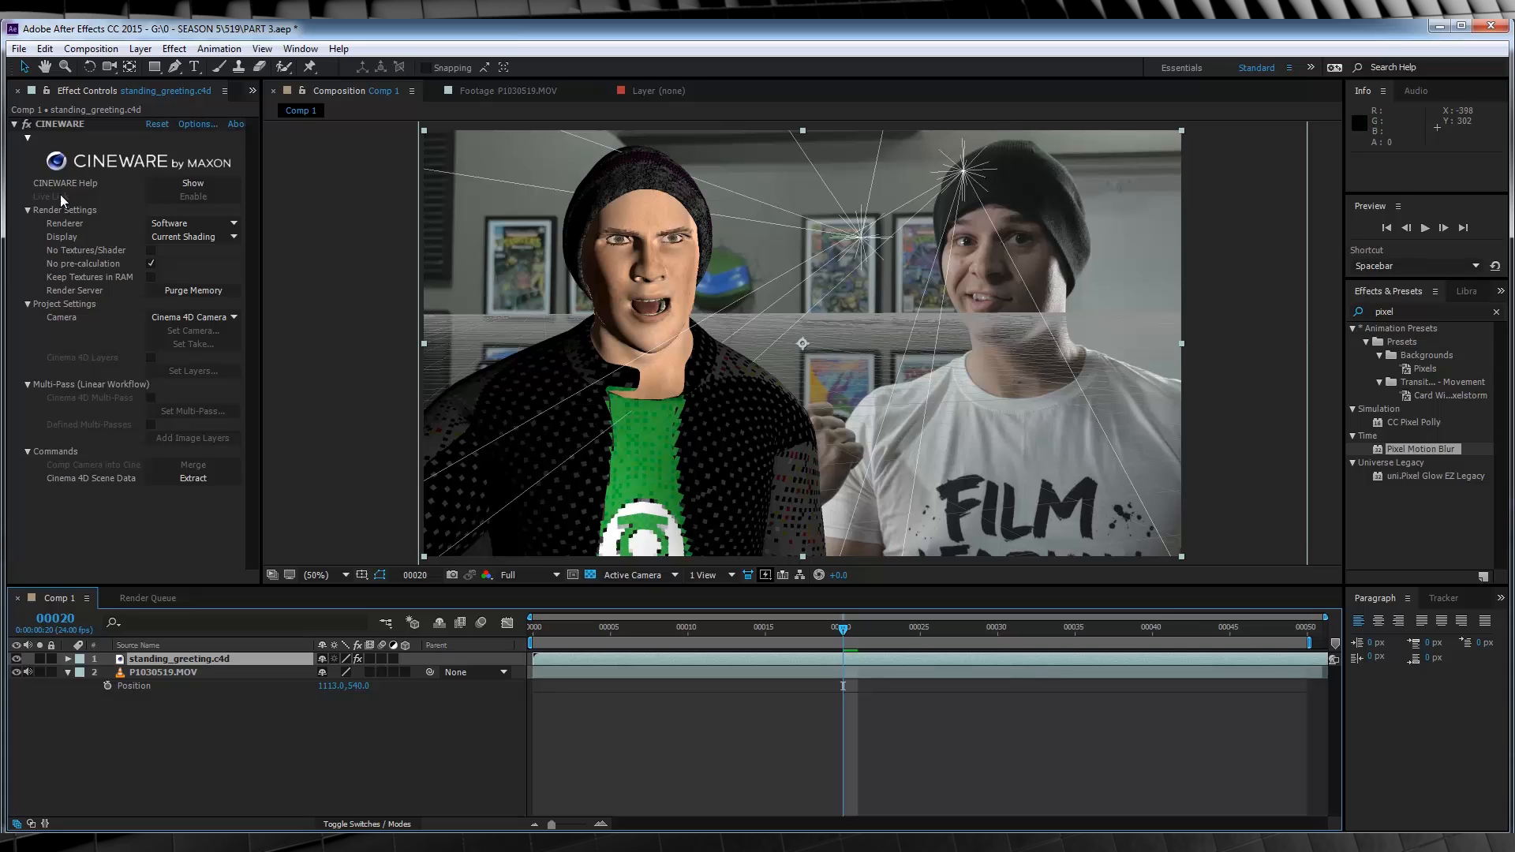
{"action": "mouse_move", "coordinate": [246, 220]}
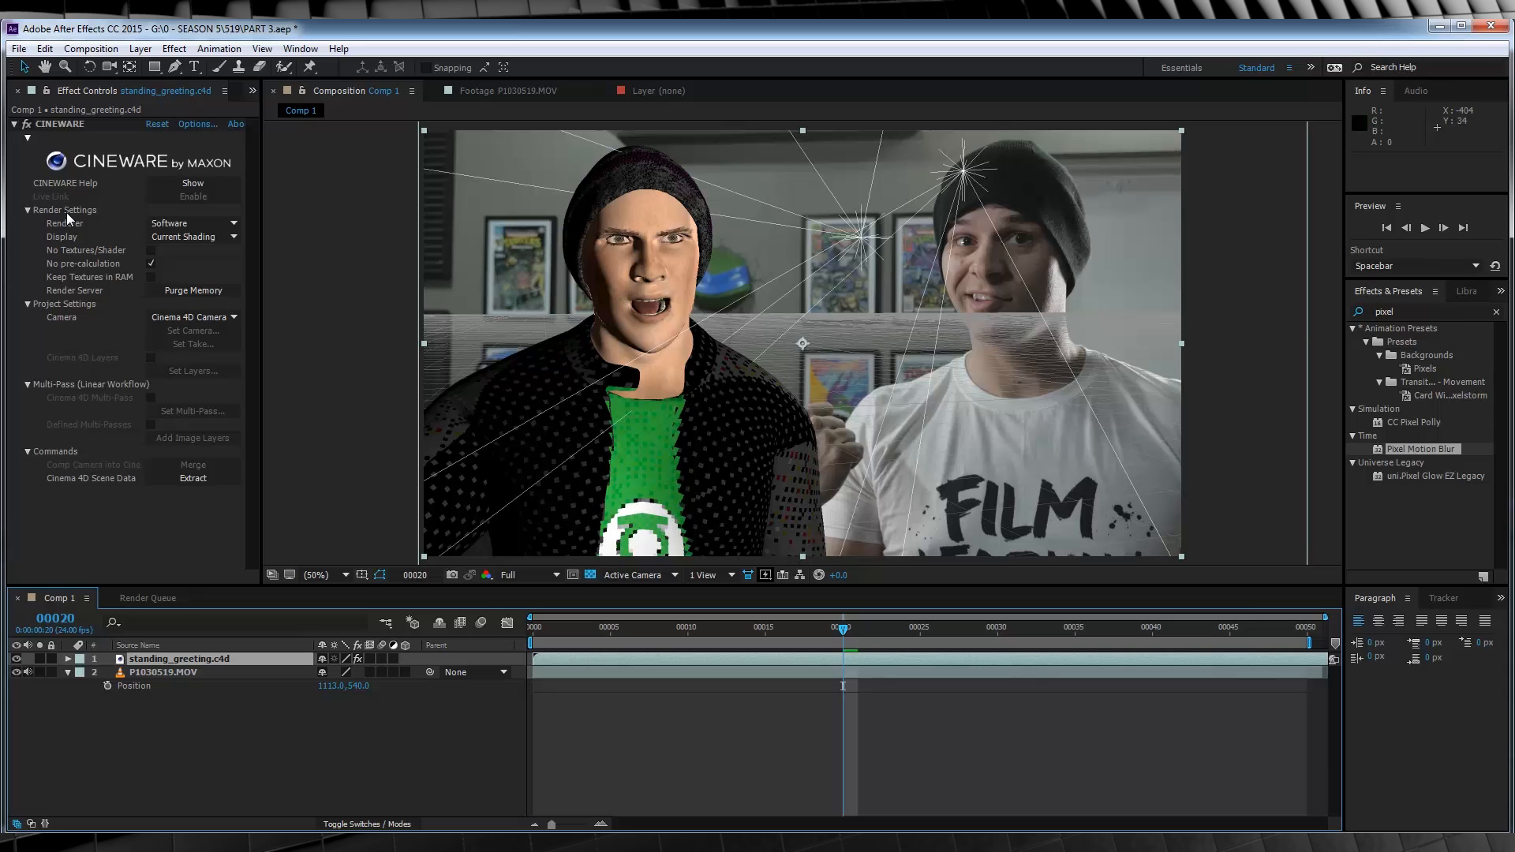
- Switch the Cineware renderer for standing_greeting.c4d to Standard (Final)
{"action": "left_click", "coordinate": [191, 223]}
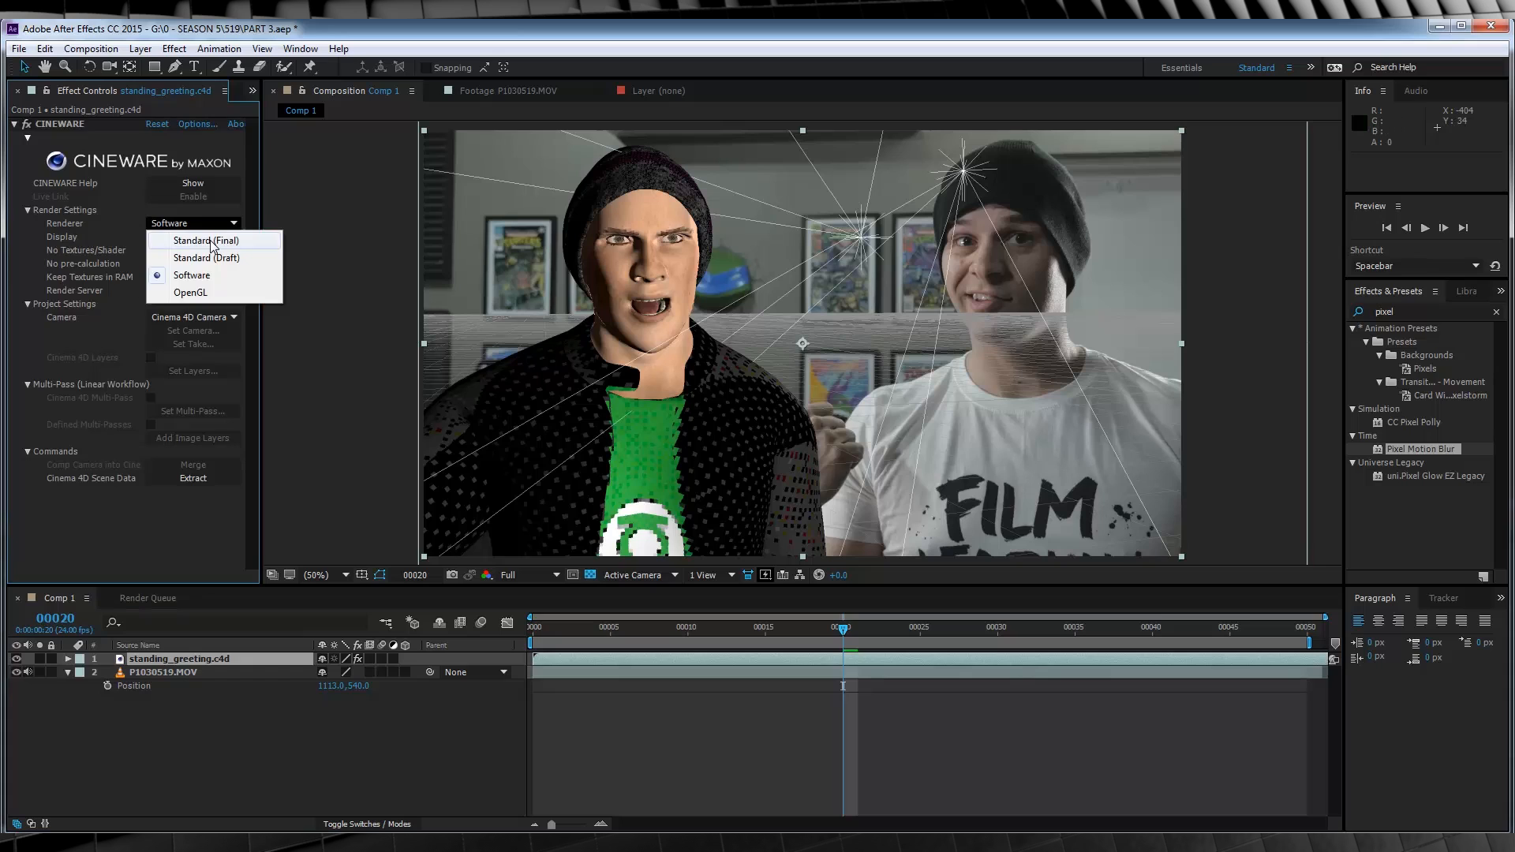
{"action": "left_click", "coordinate": [204, 241]}
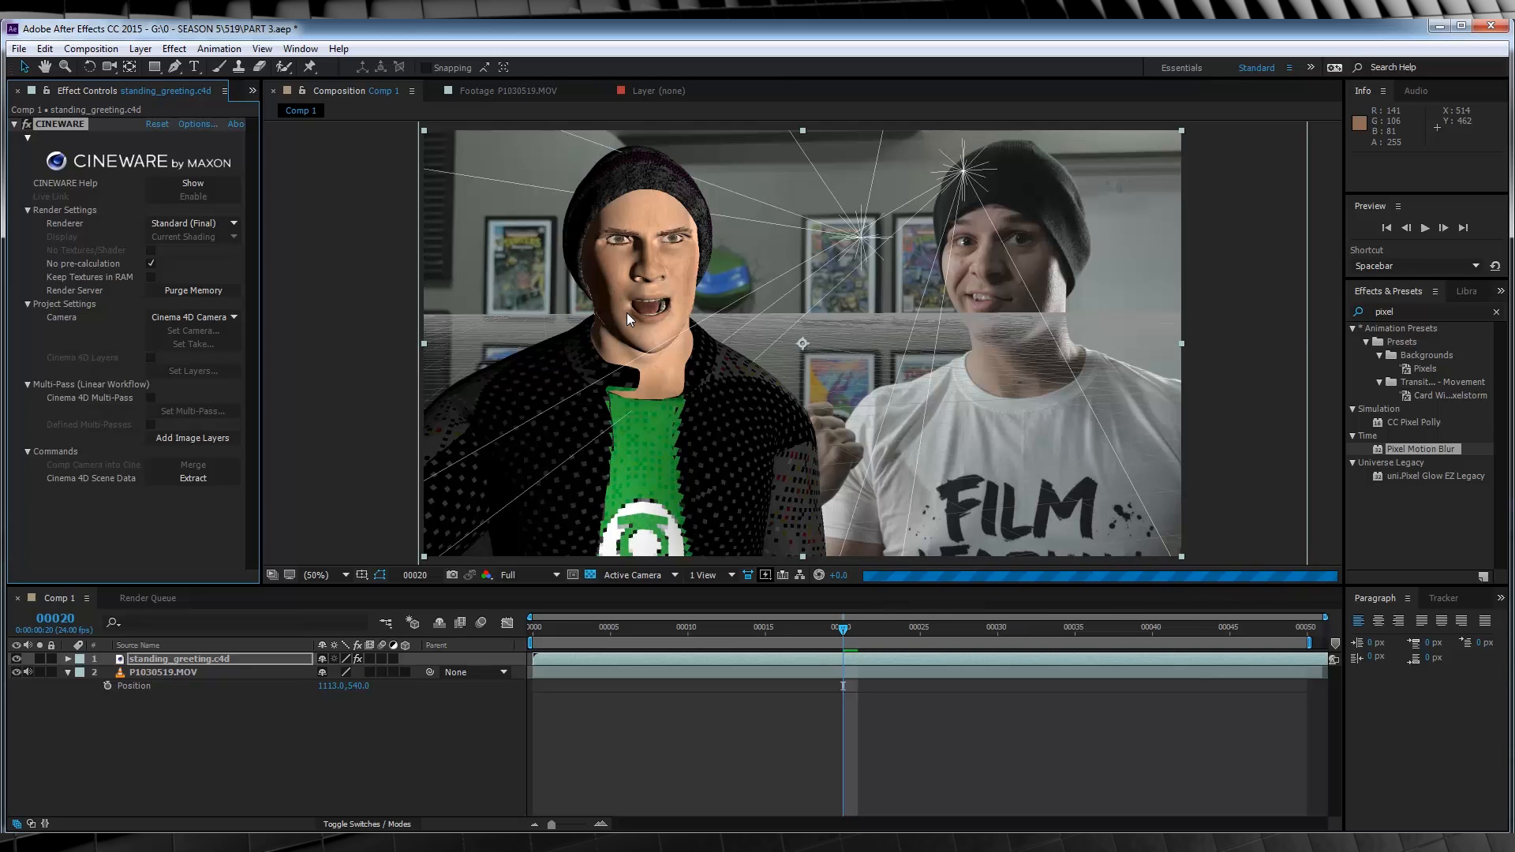
{"action": "mouse_move", "coordinate": [774, 283]}
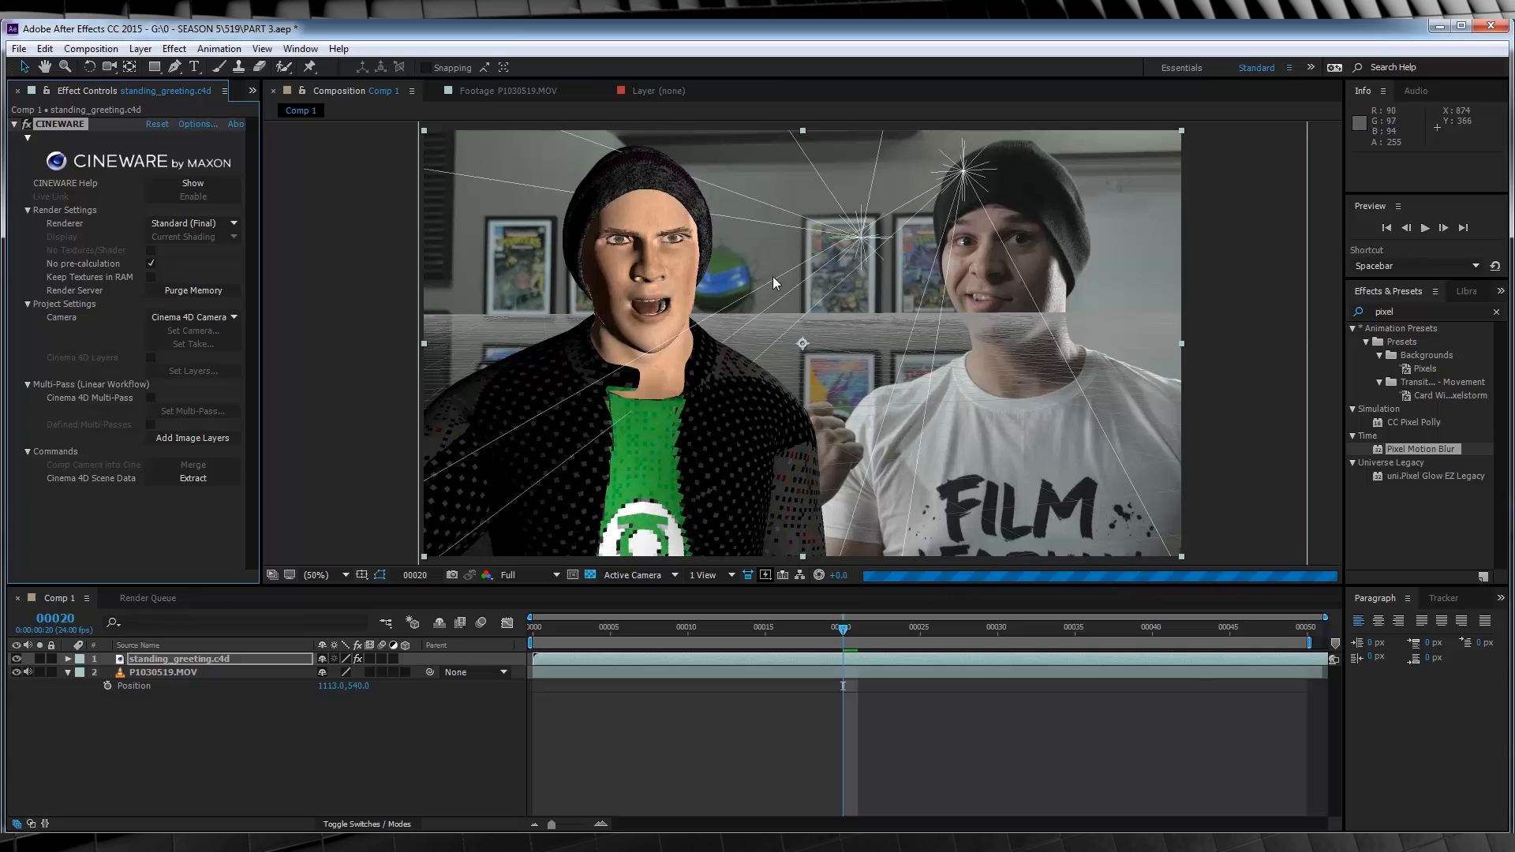
{"action": "mouse_move", "coordinate": [829, 318]}
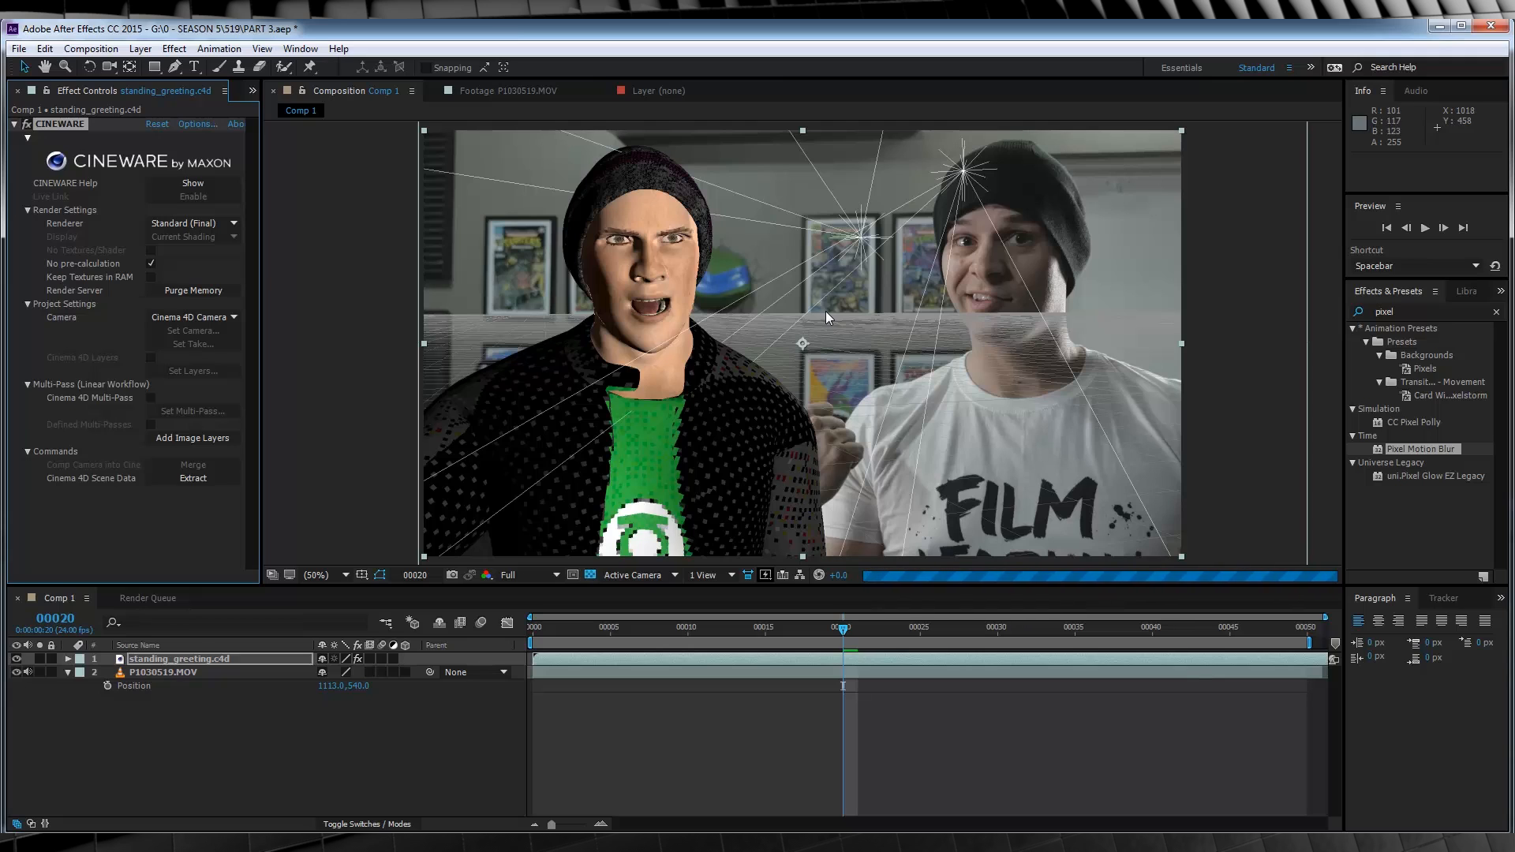
{"action": "mouse_move", "coordinate": [956, 285]}
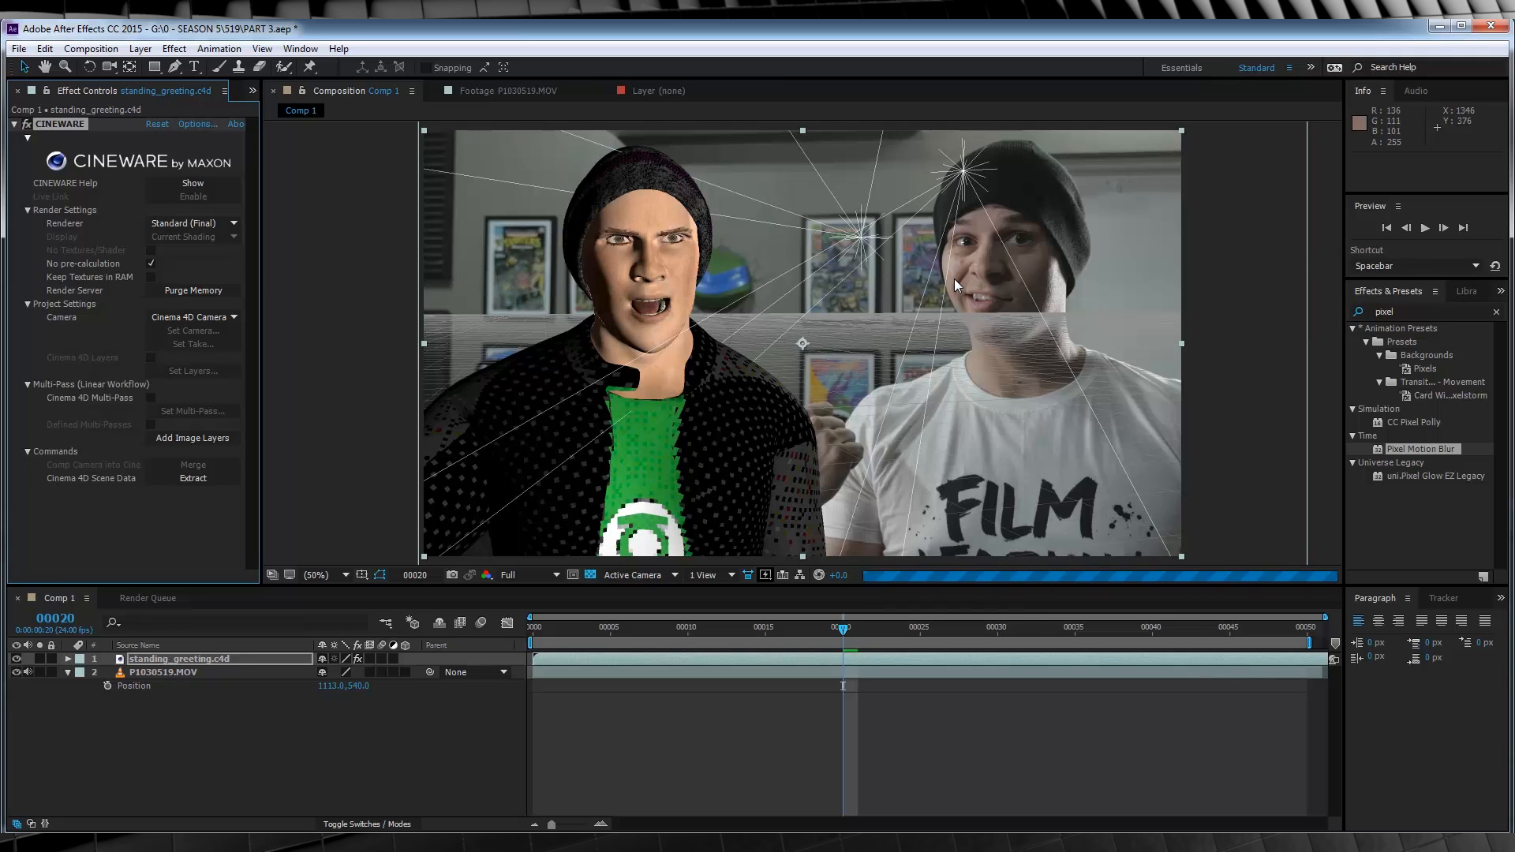
{"action": "mouse_move", "coordinate": [846, 266]}
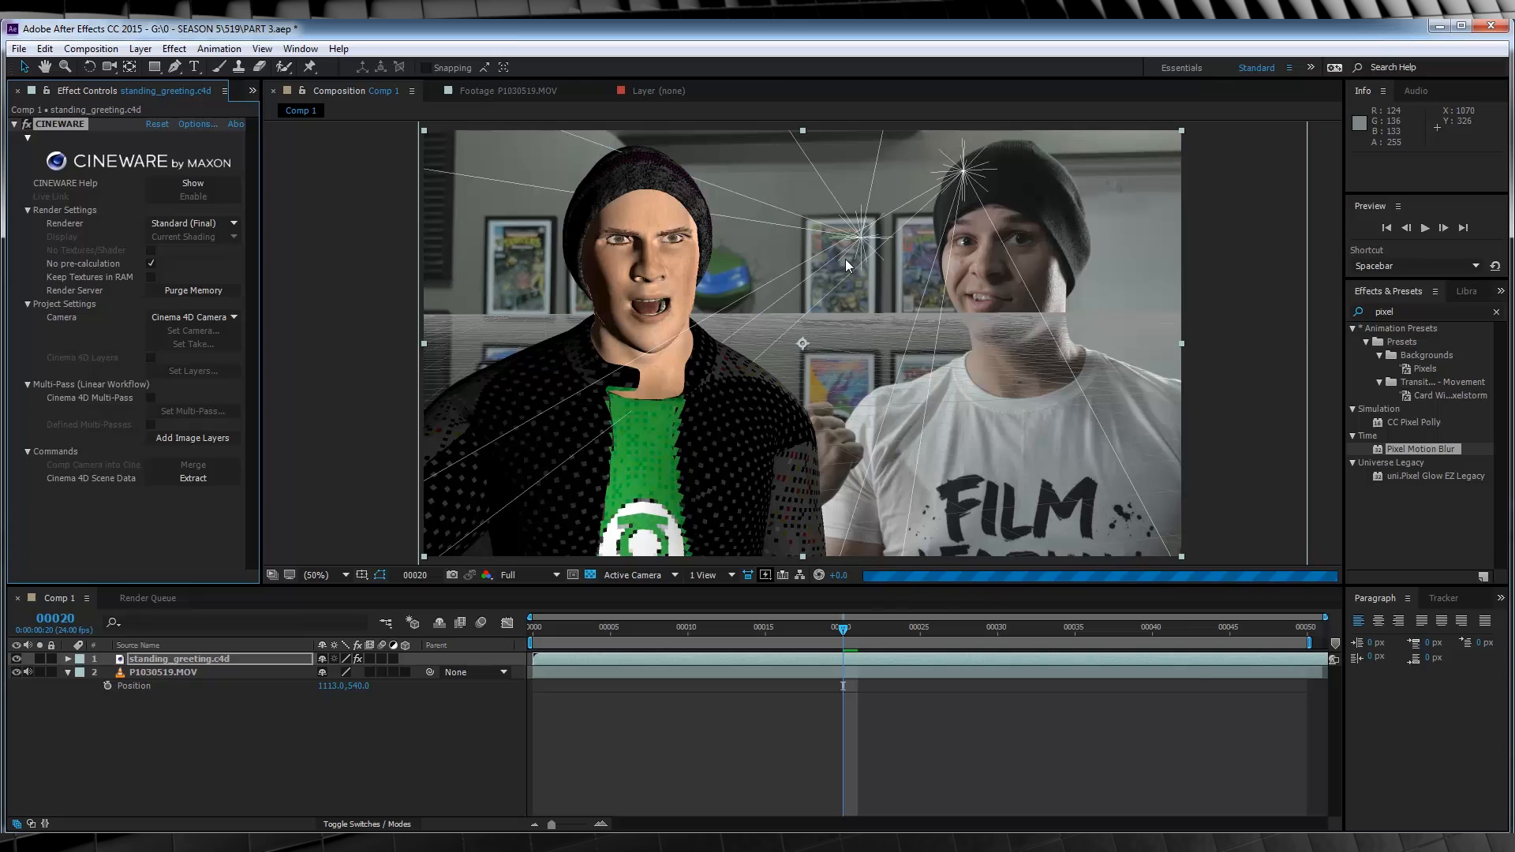
{"action": "mouse_move", "coordinate": [866, 356]}
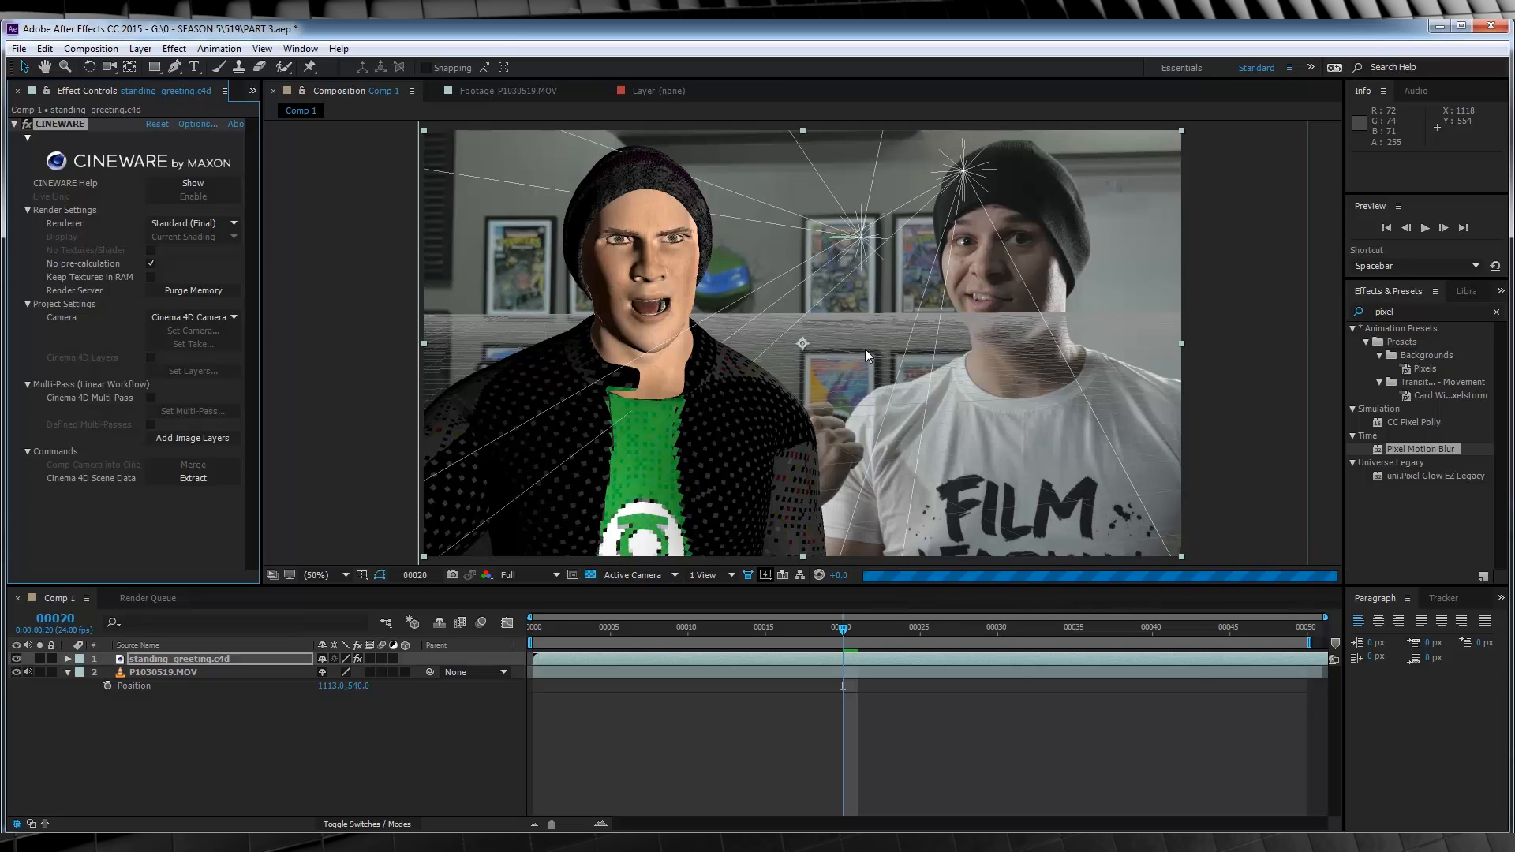
{"action": "mouse_move", "coordinate": [663, 524]}
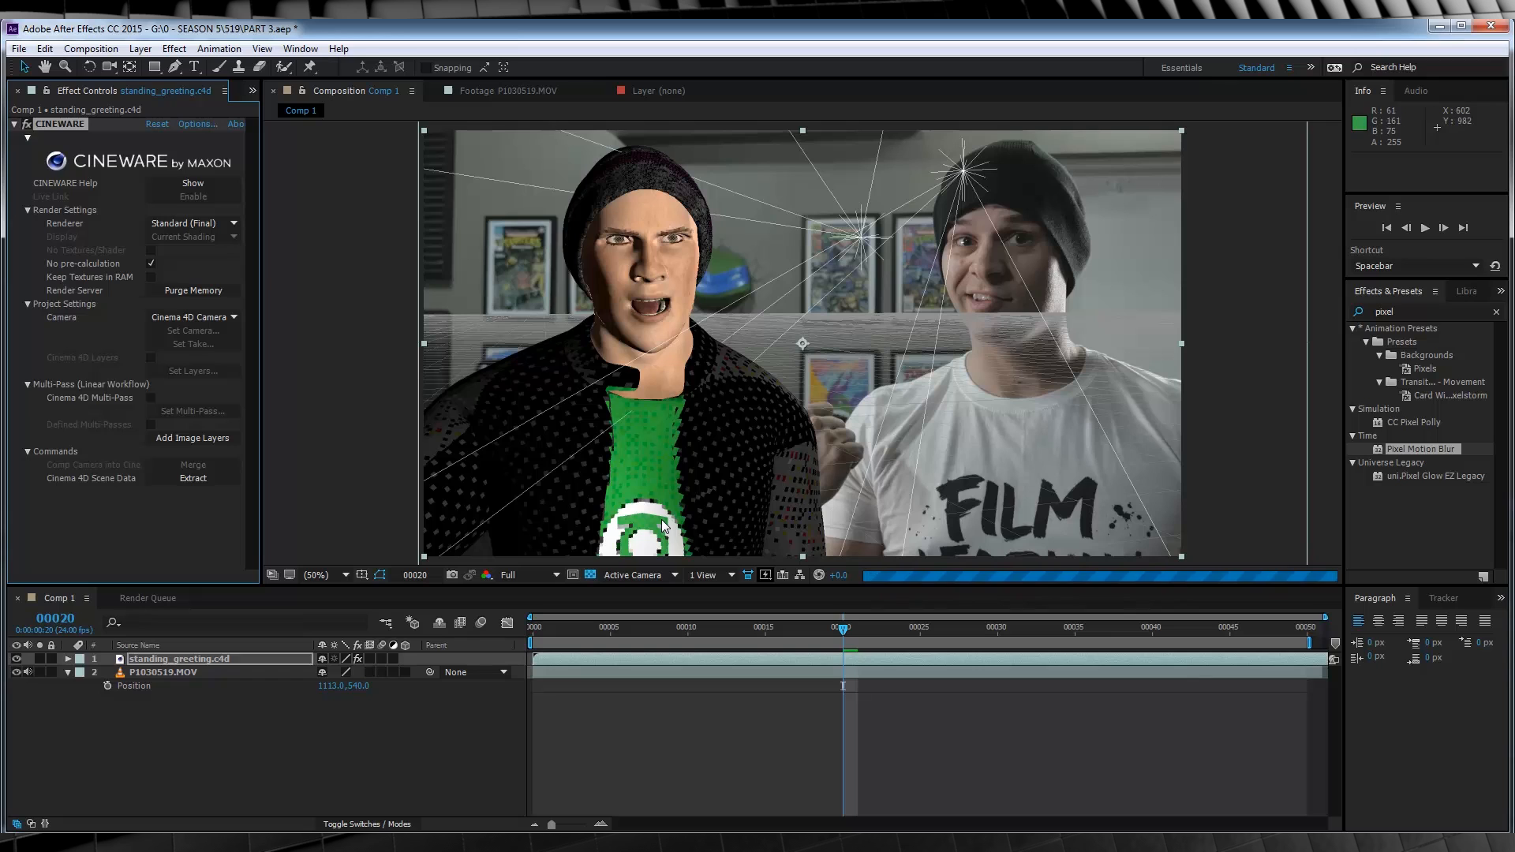
{"action": "mouse_move", "coordinate": [693, 502]}
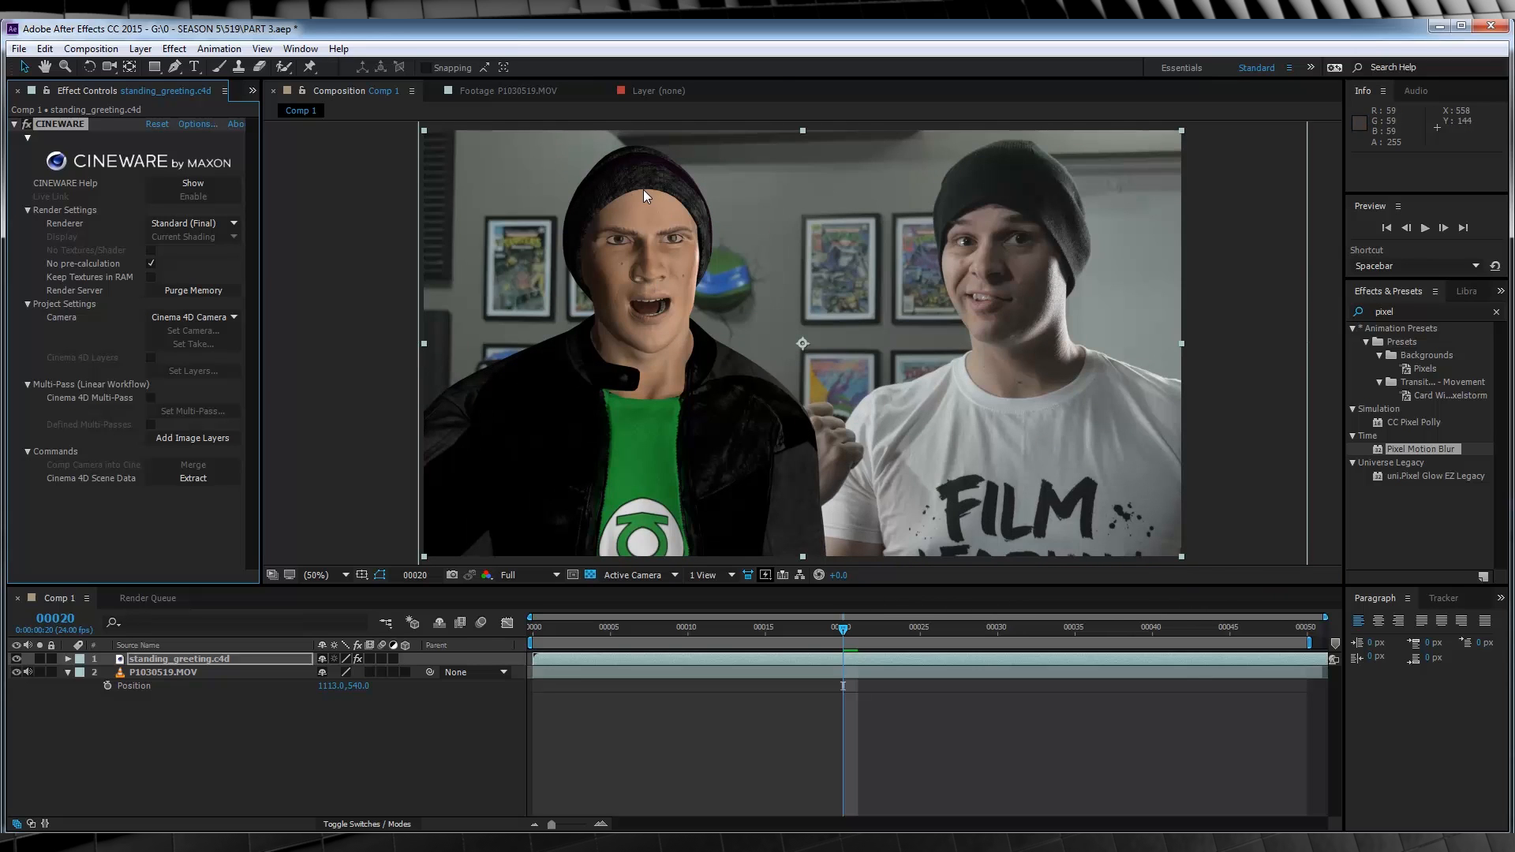
{"action": "mouse_move", "coordinate": [686, 453]}
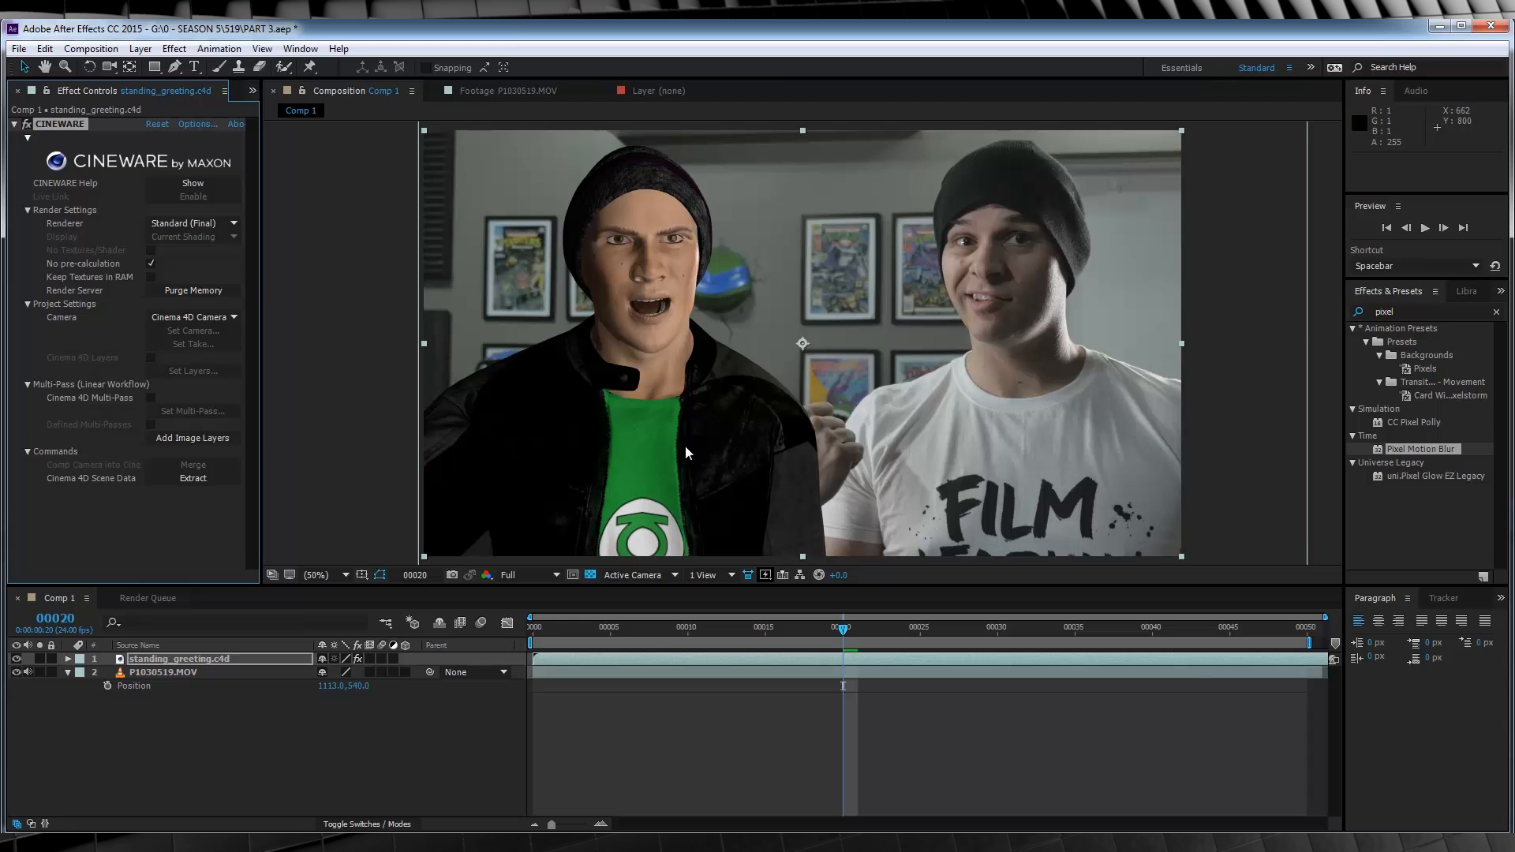
{"action": "mouse_move", "coordinate": [184, 673]}
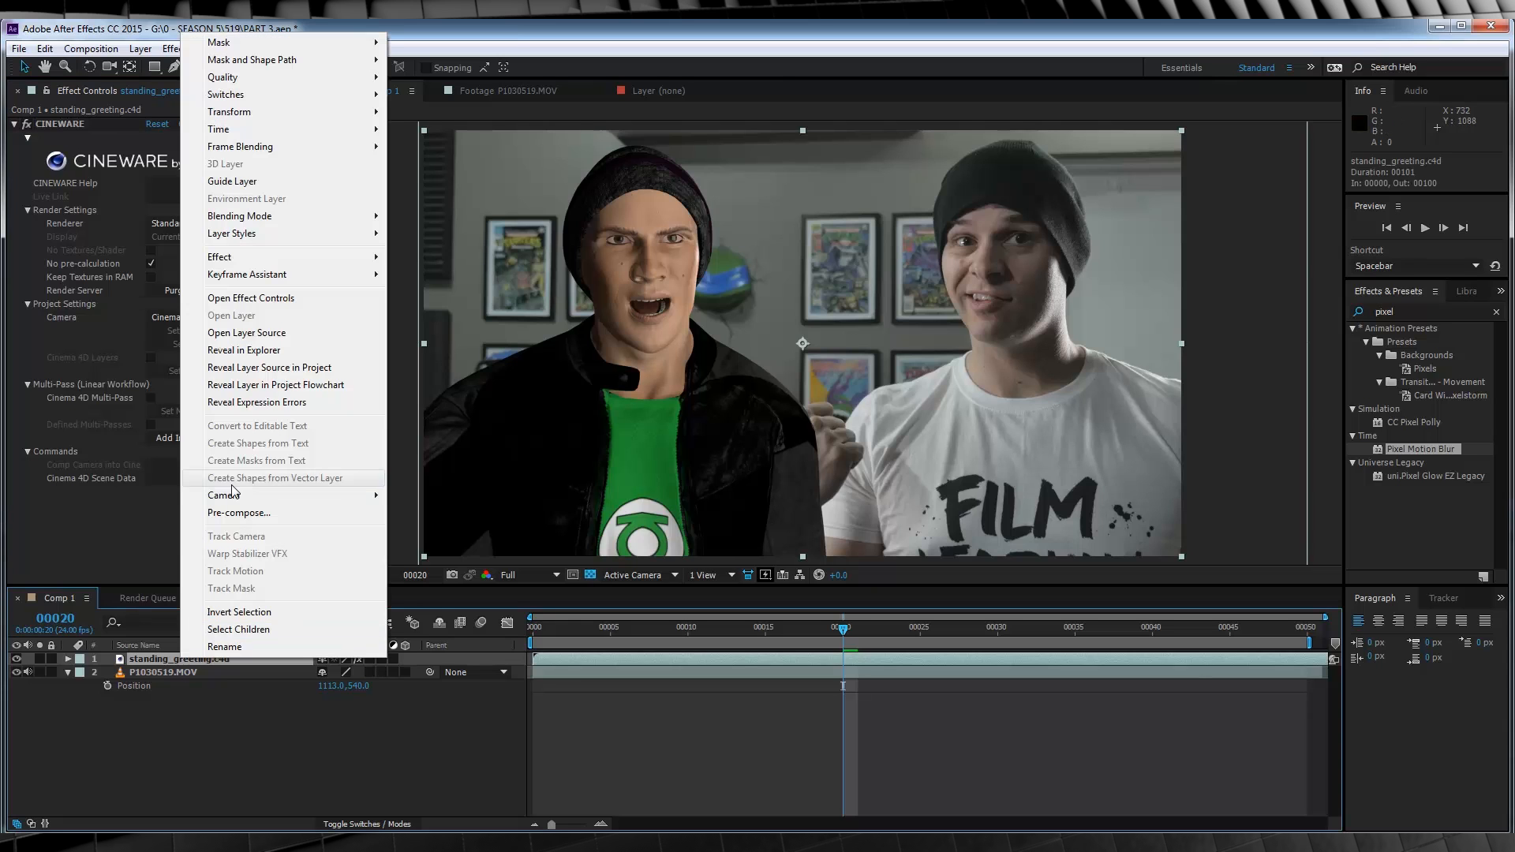
- Pre-compose the character layer into 'standing_greeting.c4d Comp 1', moving all attributes
{"action": "left_click", "coordinate": [239, 513]}
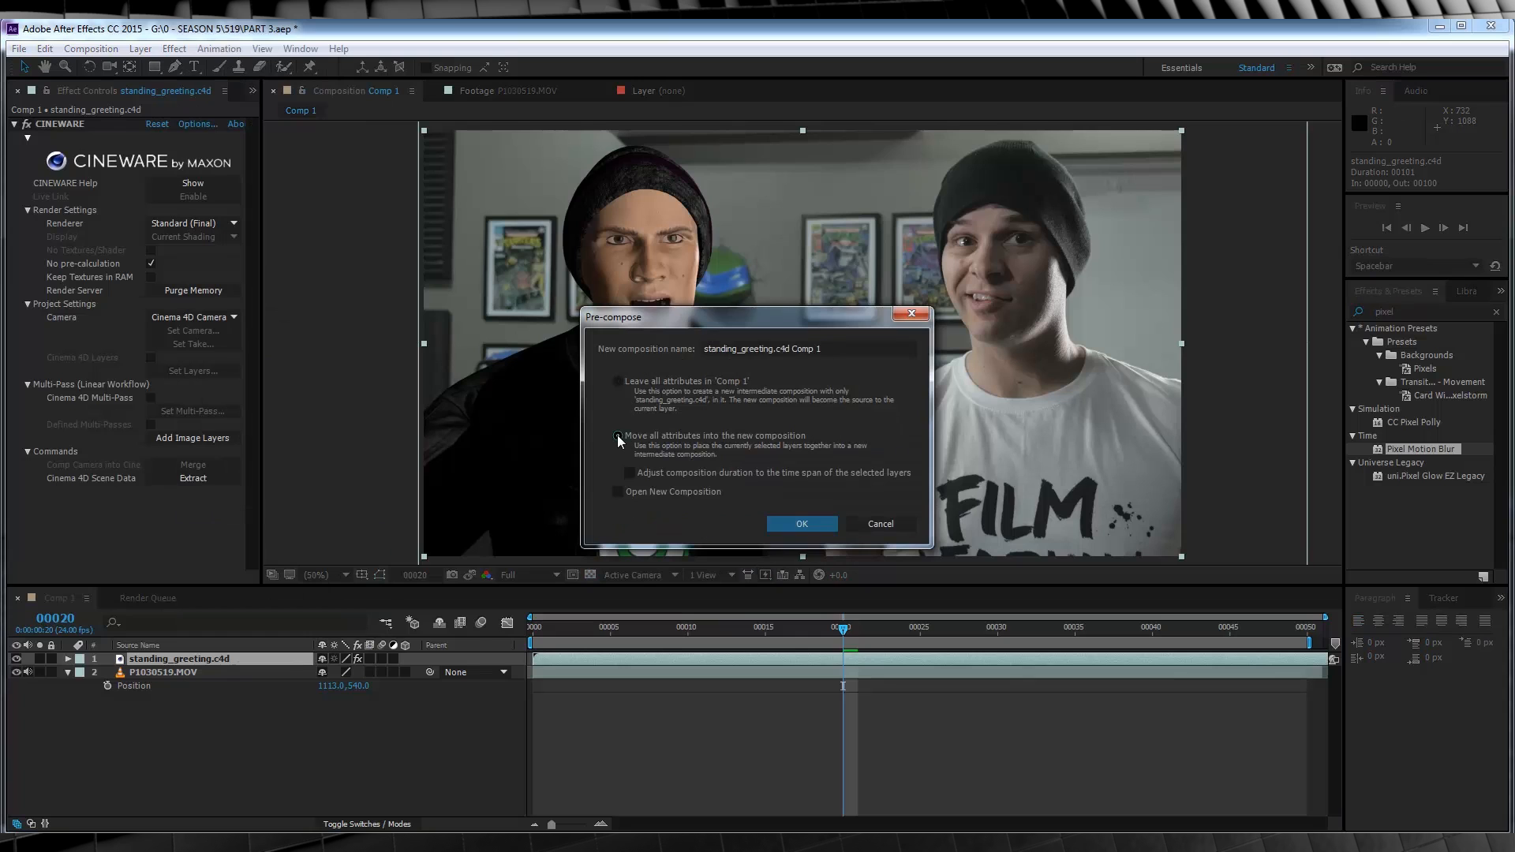
{"action": "left_click", "coordinate": [801, 524]}
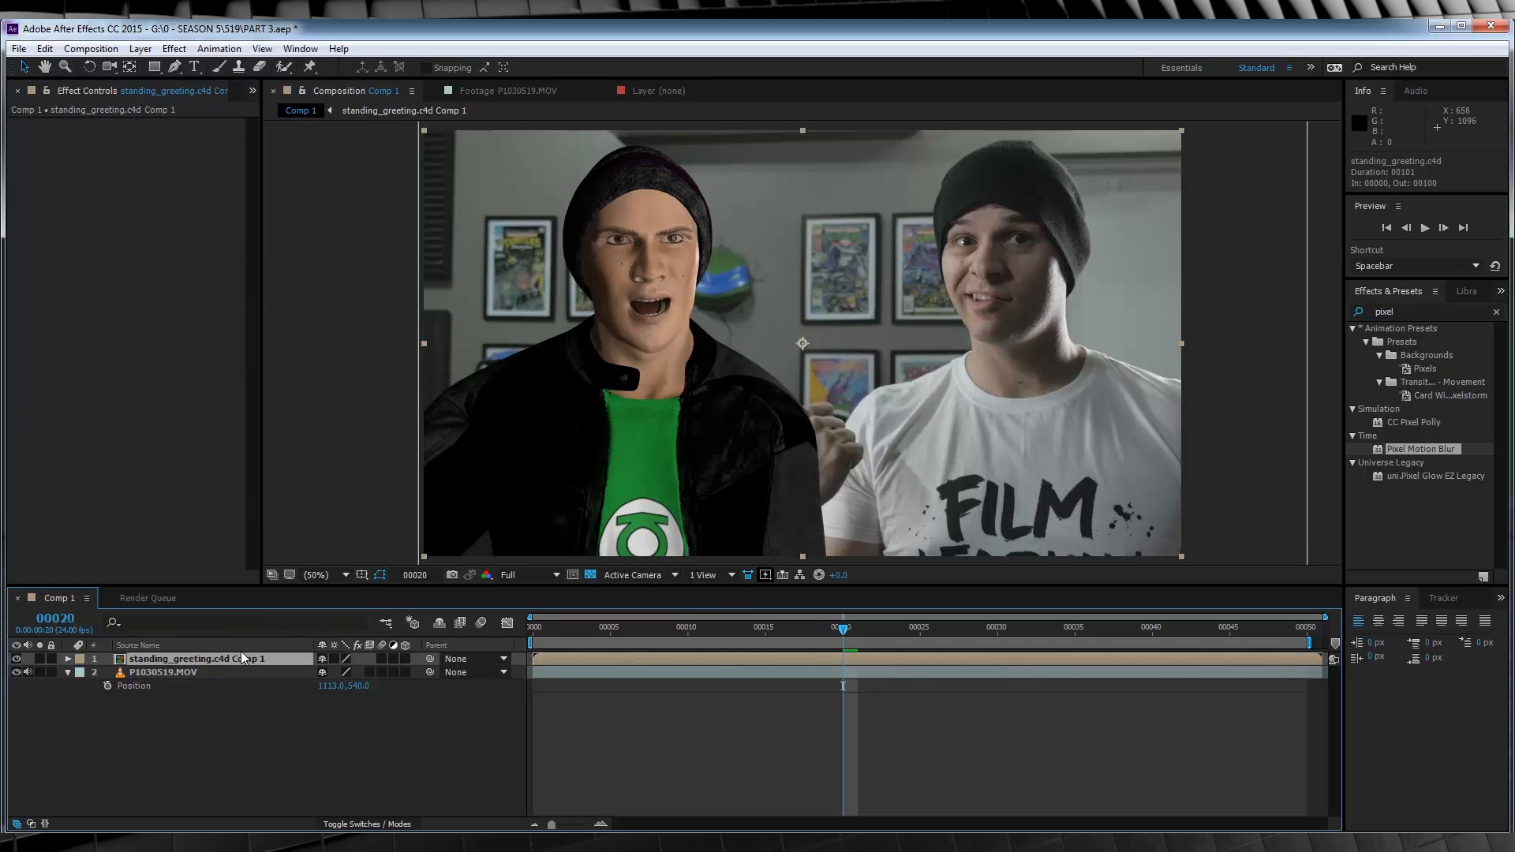
- Select the pre-composed character layer to reposition it
{"action": "left_click", "coordinate": [66, 659]}
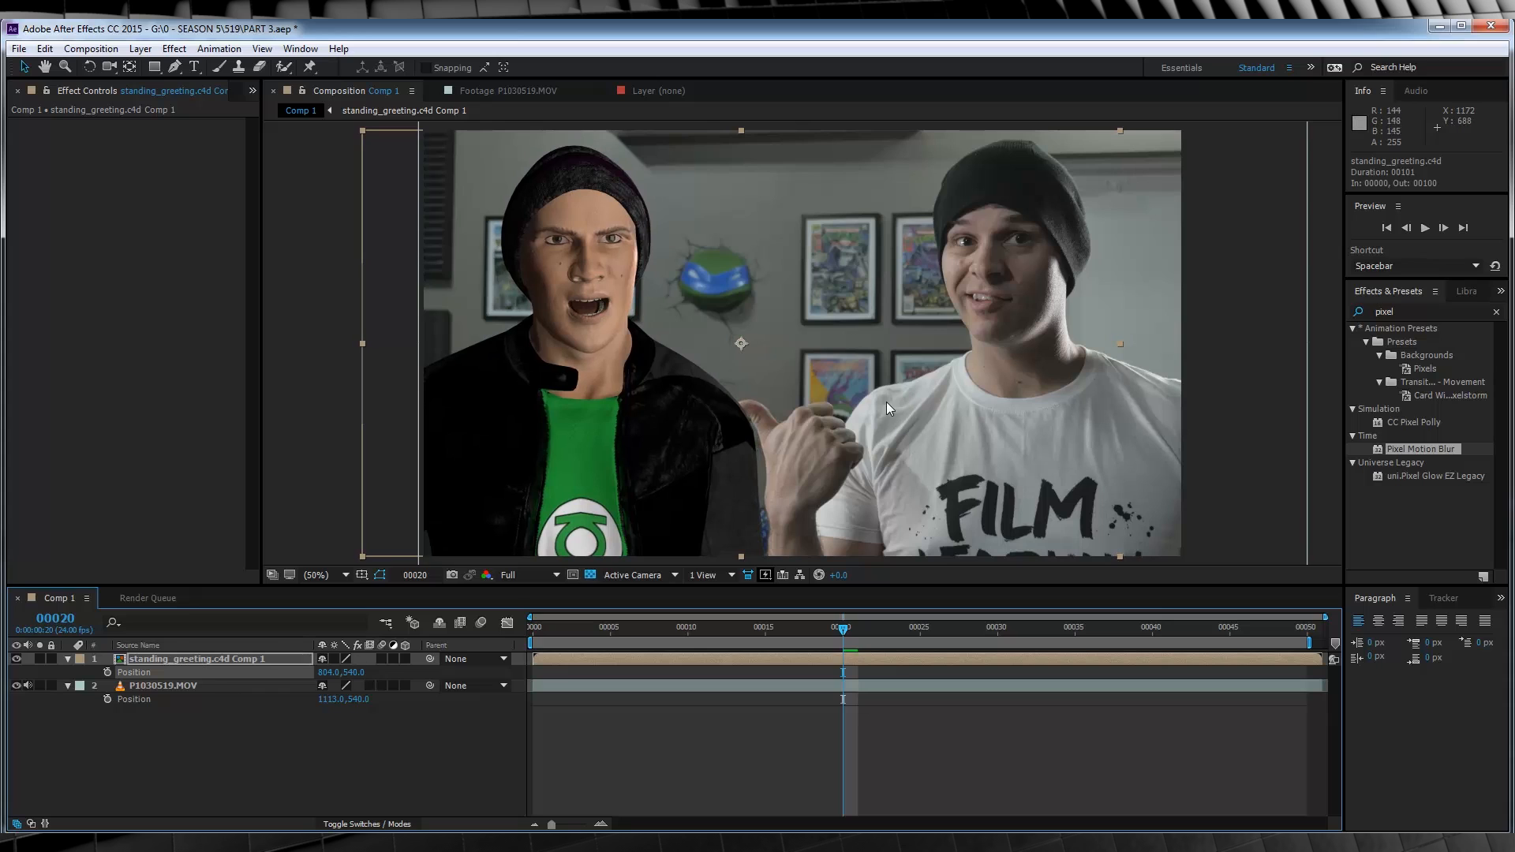
{"action": "mouse_move", "coordinate": [241, 740]}
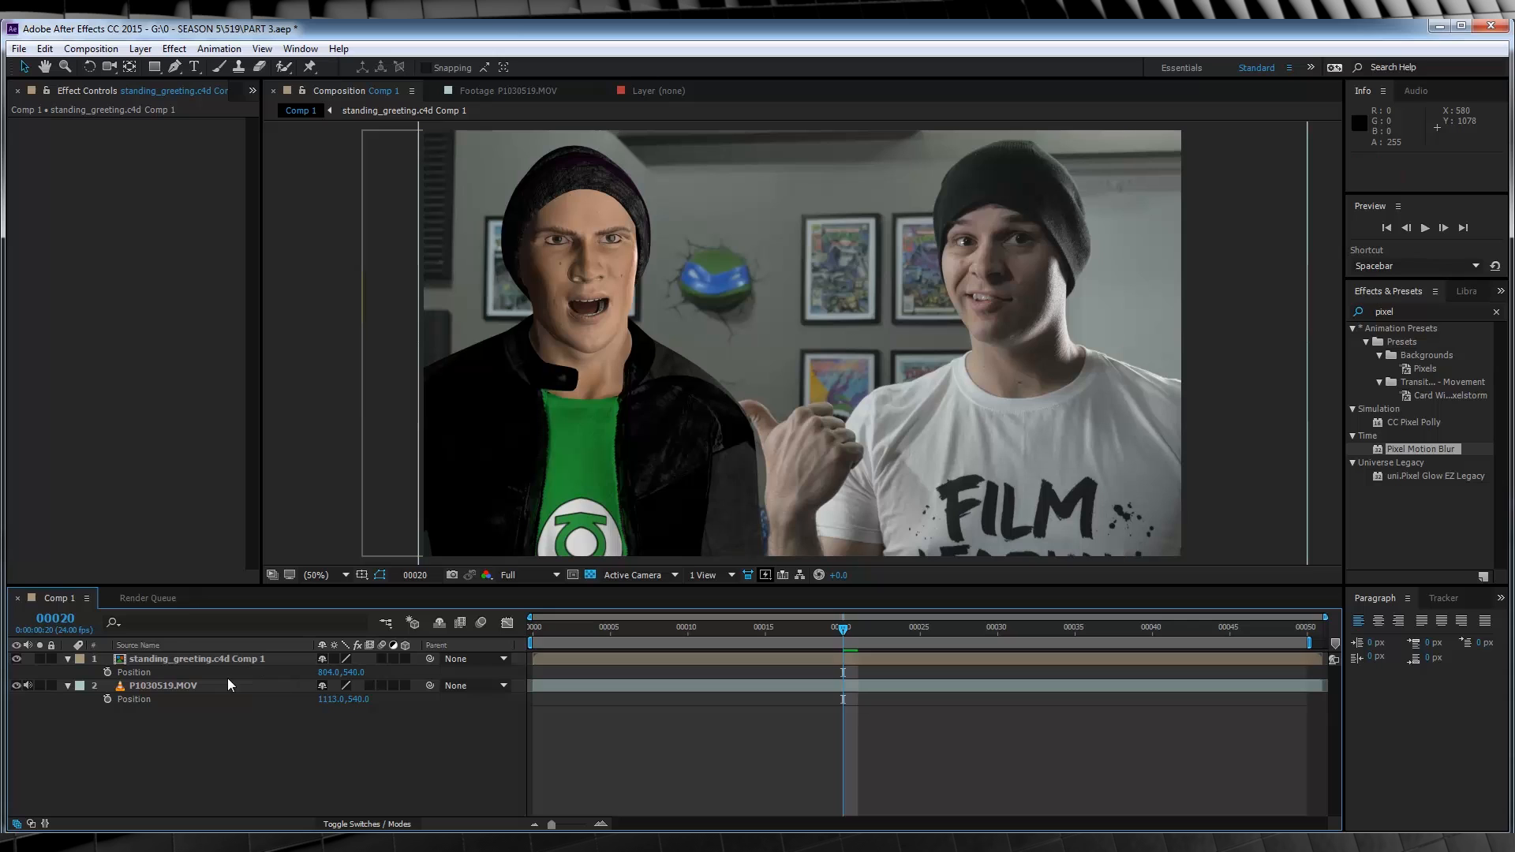
- Apply Hue/Saturation, Brightness & Contrast and Change Color to the character precomp
{"action": "left_click", "coordinate": [198, 658]}
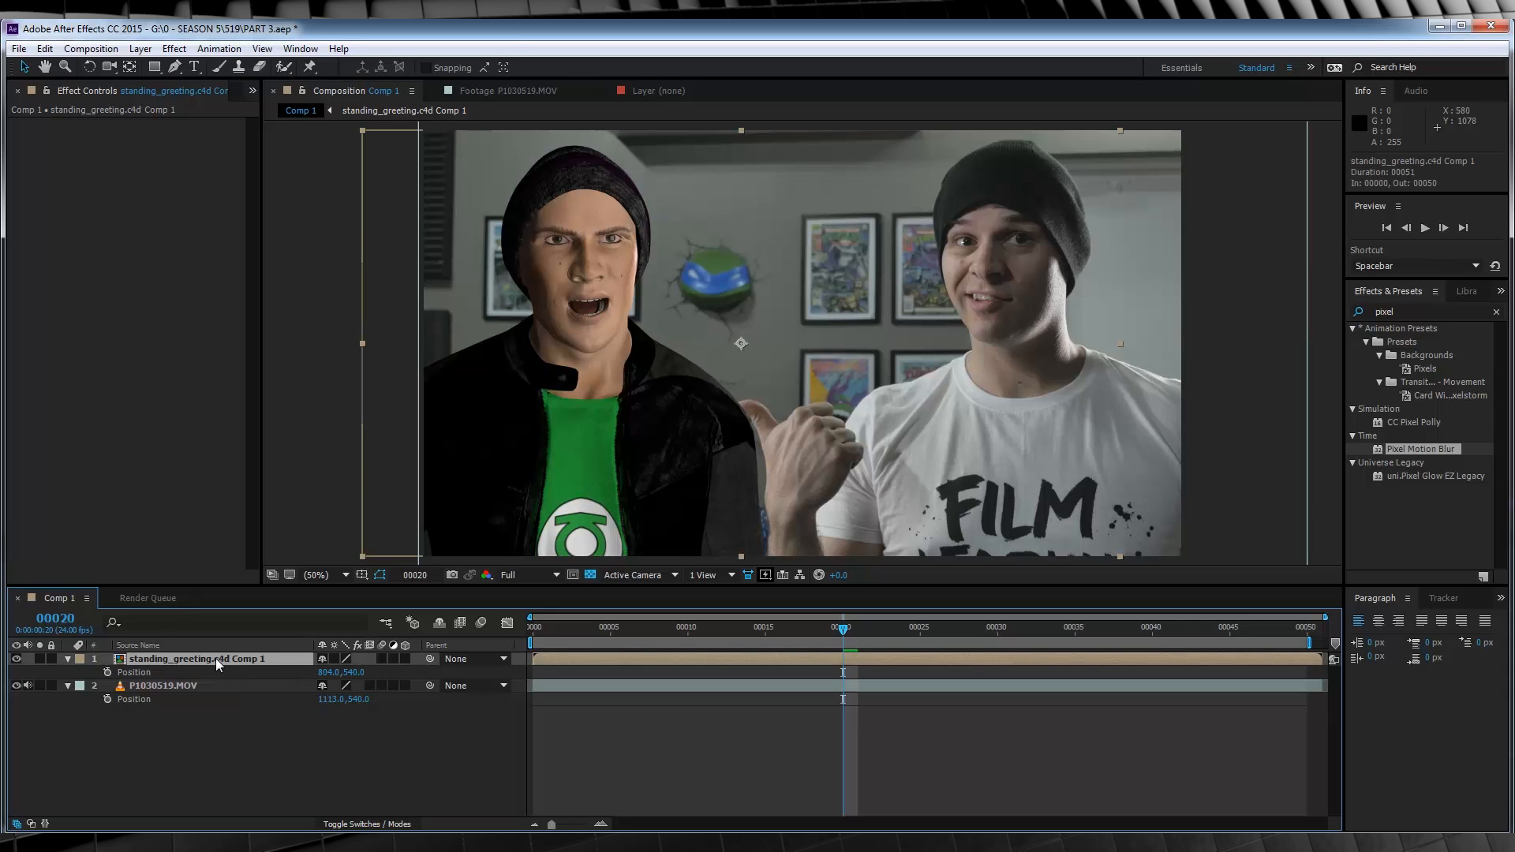
{"action": "mouse_move", "coordinate": [522, 462]}
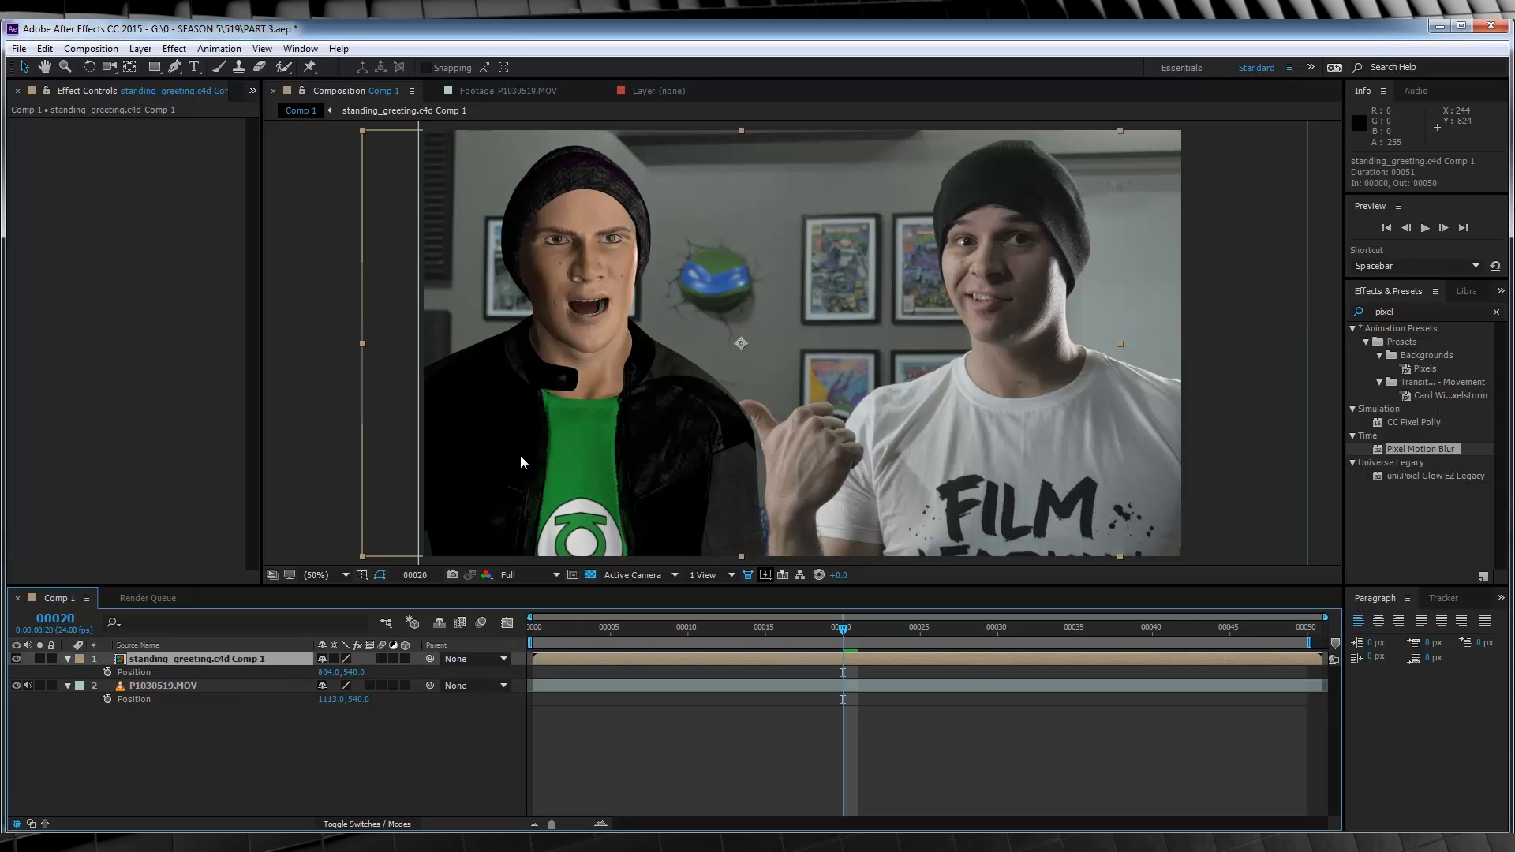
{"action": "mouse_move", "coordinate": [188, 638]}
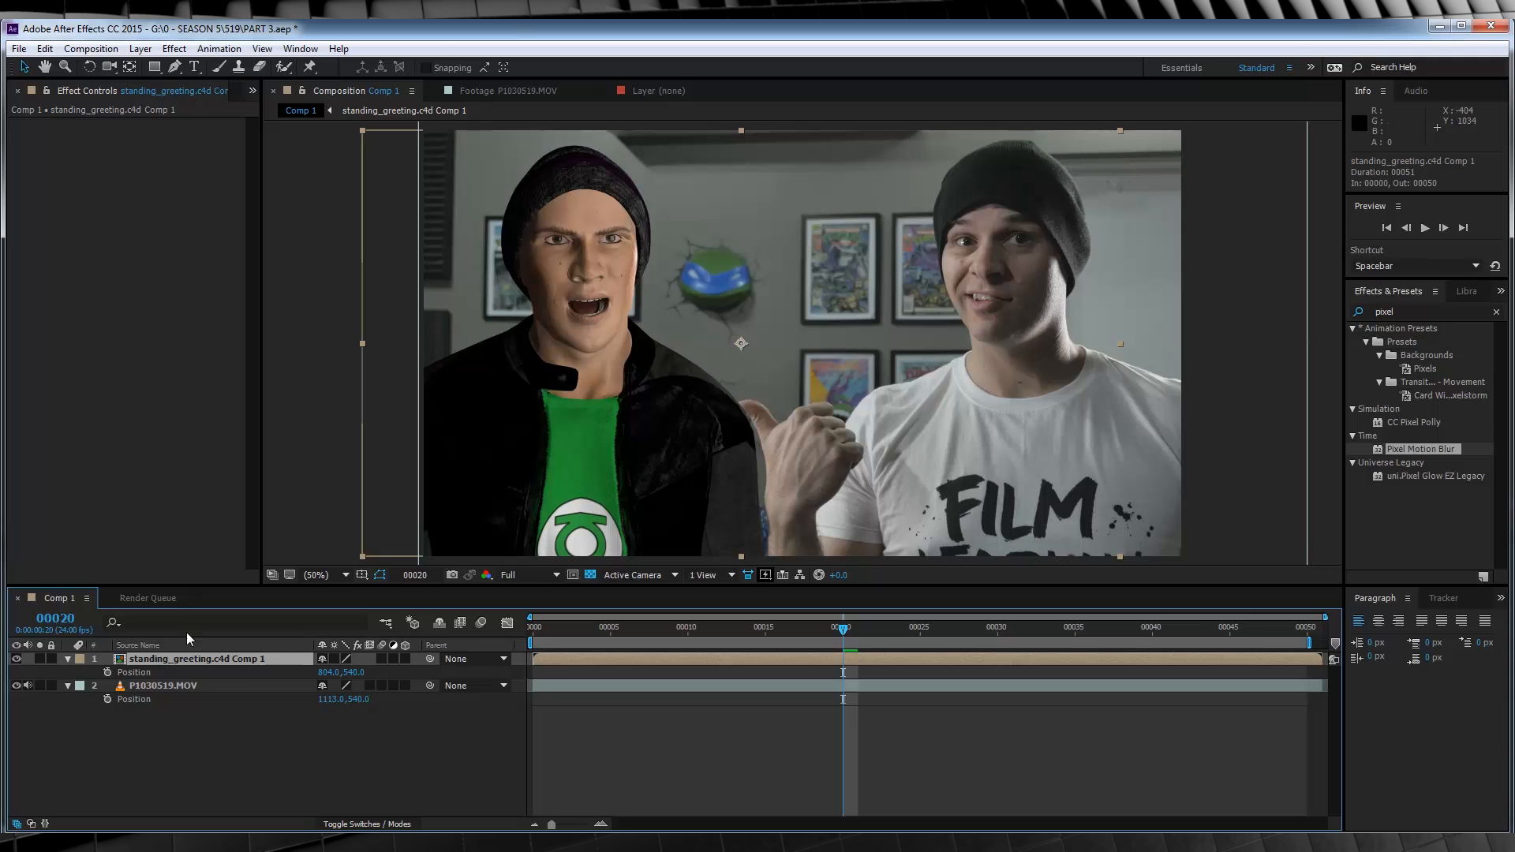
{"action": "left_click", "coordinate": [174, 48]}
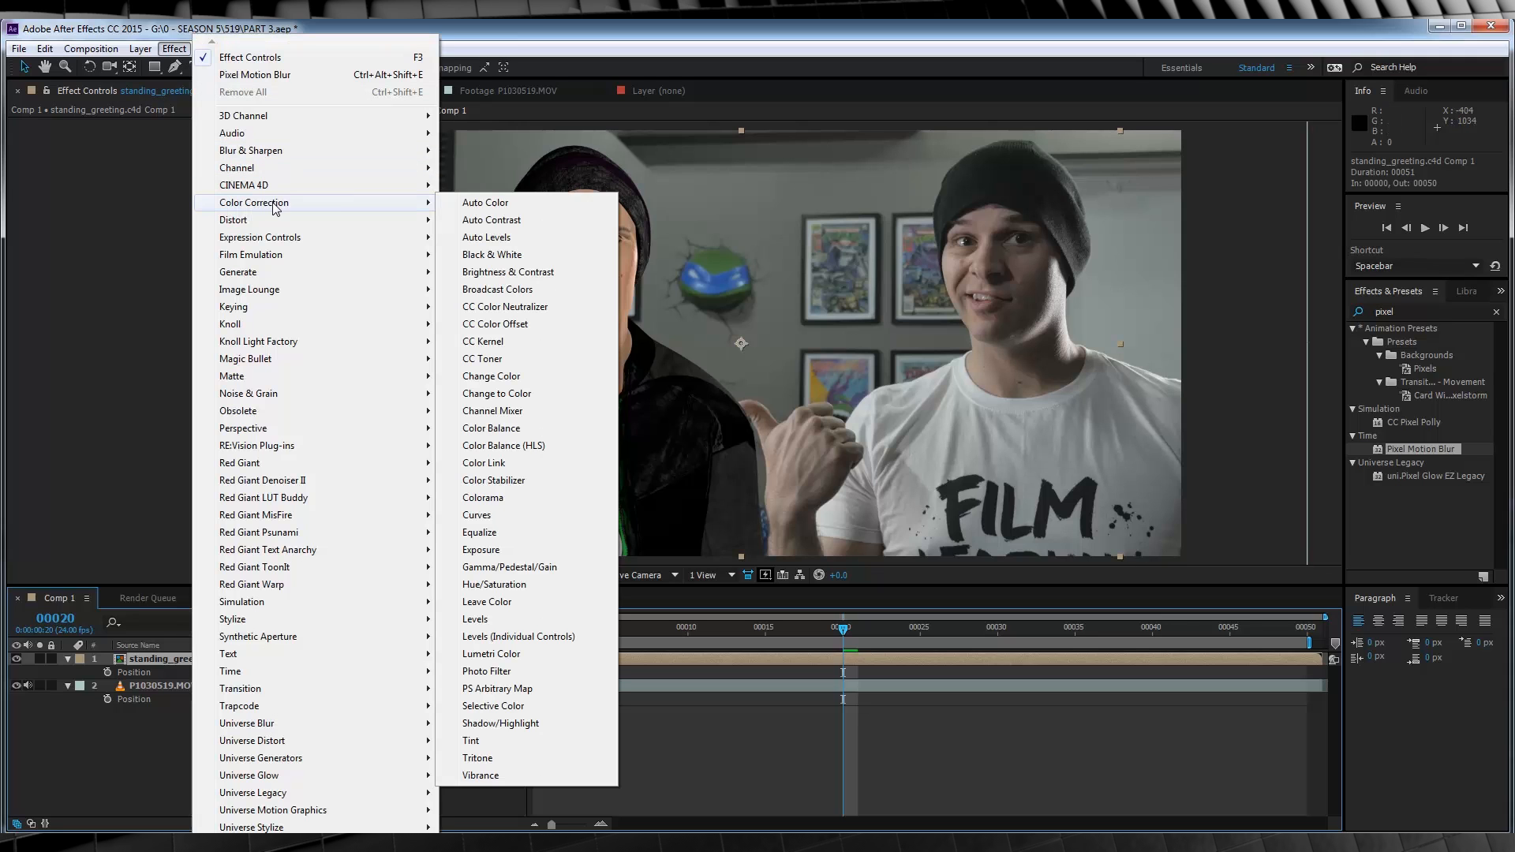
{"action": "left_click", "coordinate": [494, 584]}
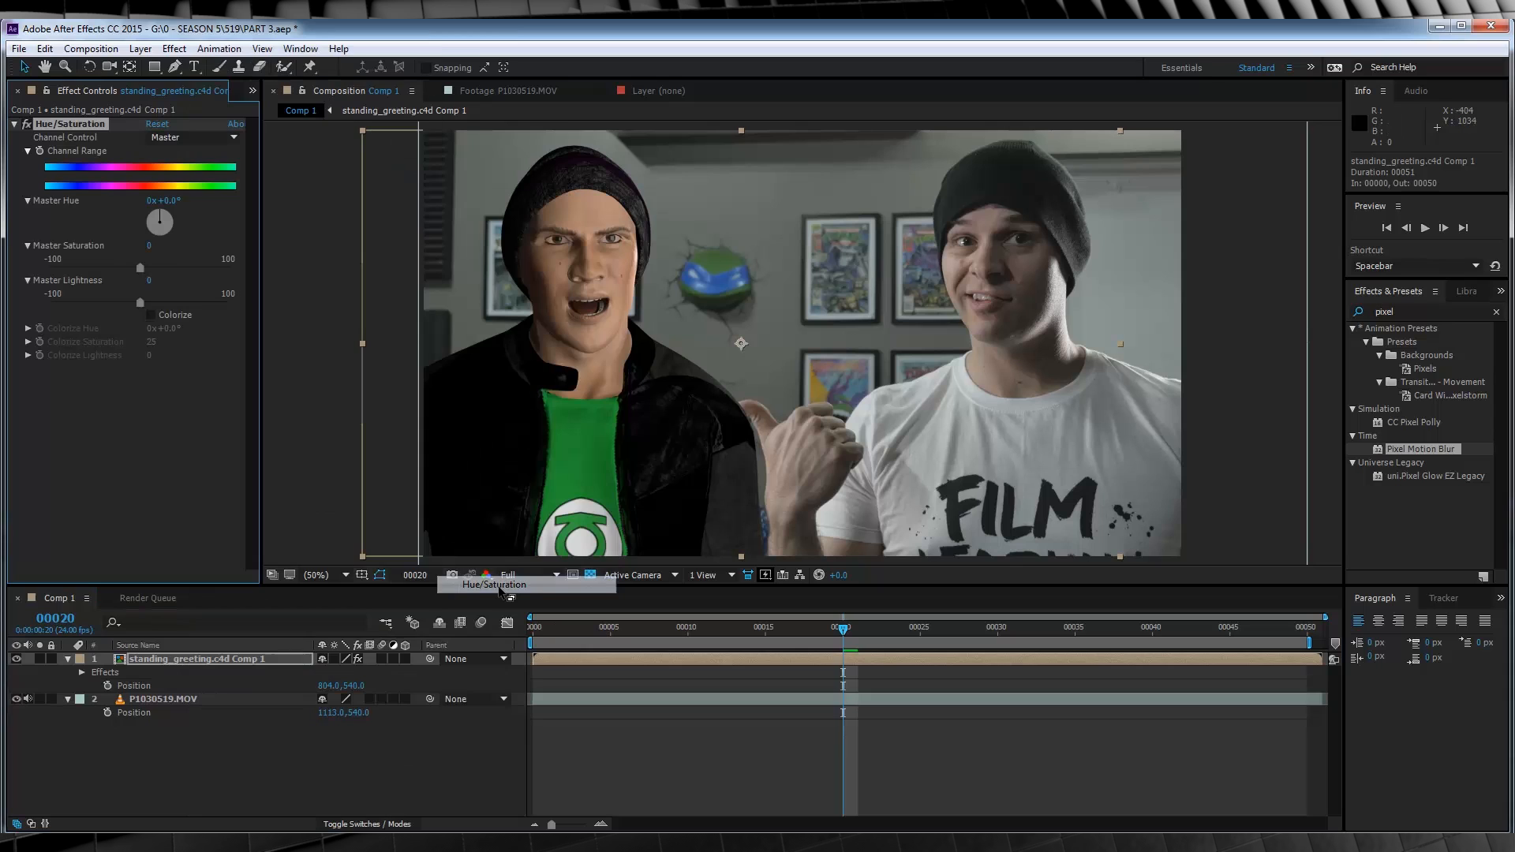
{"action": "left_click", "coordinate": [174, 48]}
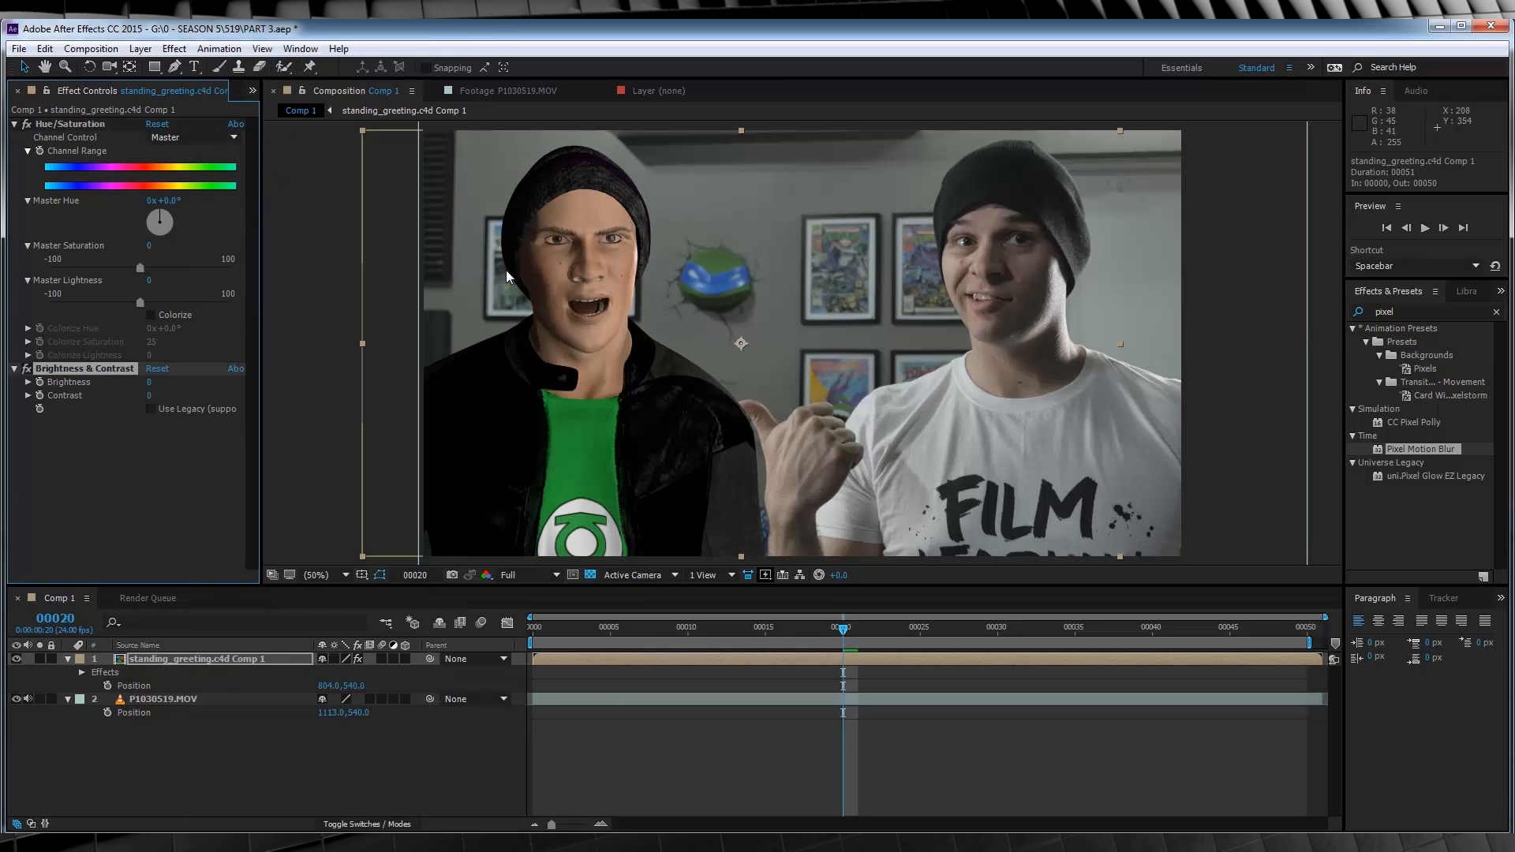
{"action": "mouse_move", "coordinate": [565, 470]}
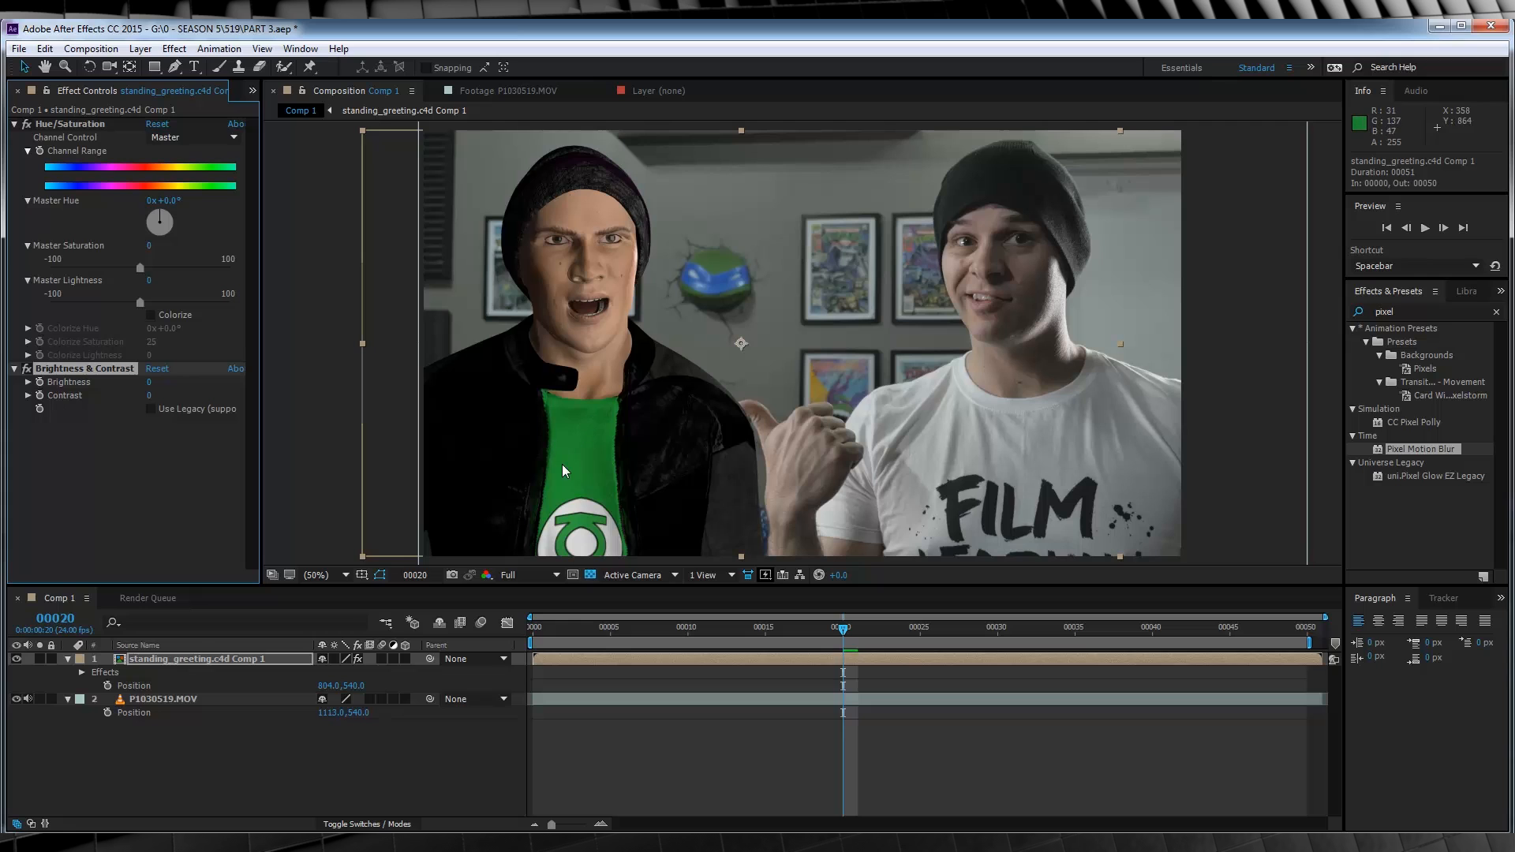
{"action": "left_click", "coordinate": [173, 48]}
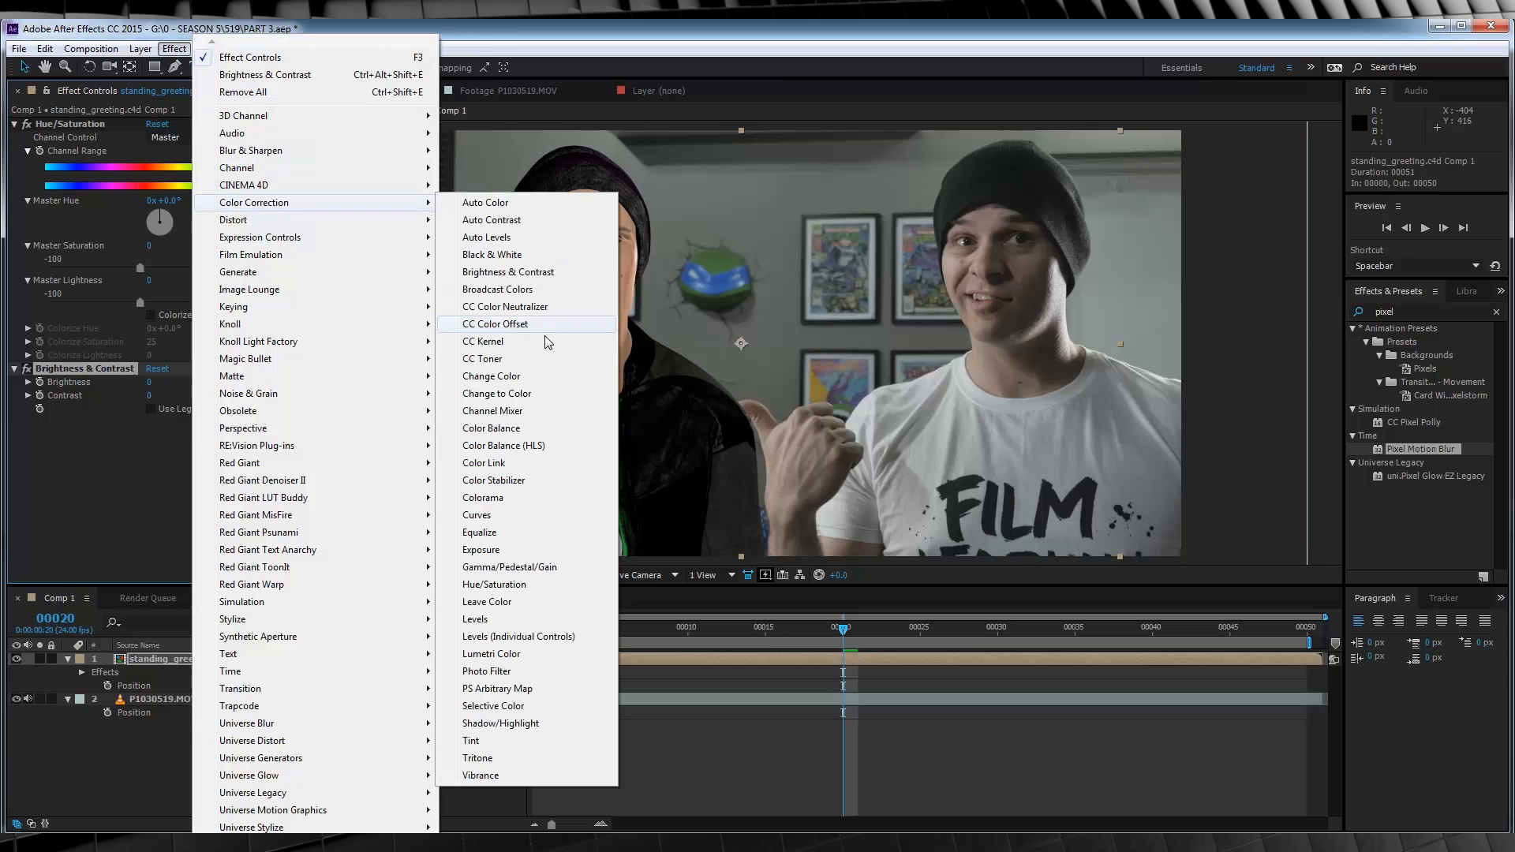
{"action": "left_click", "coordinate": [491, 393]}
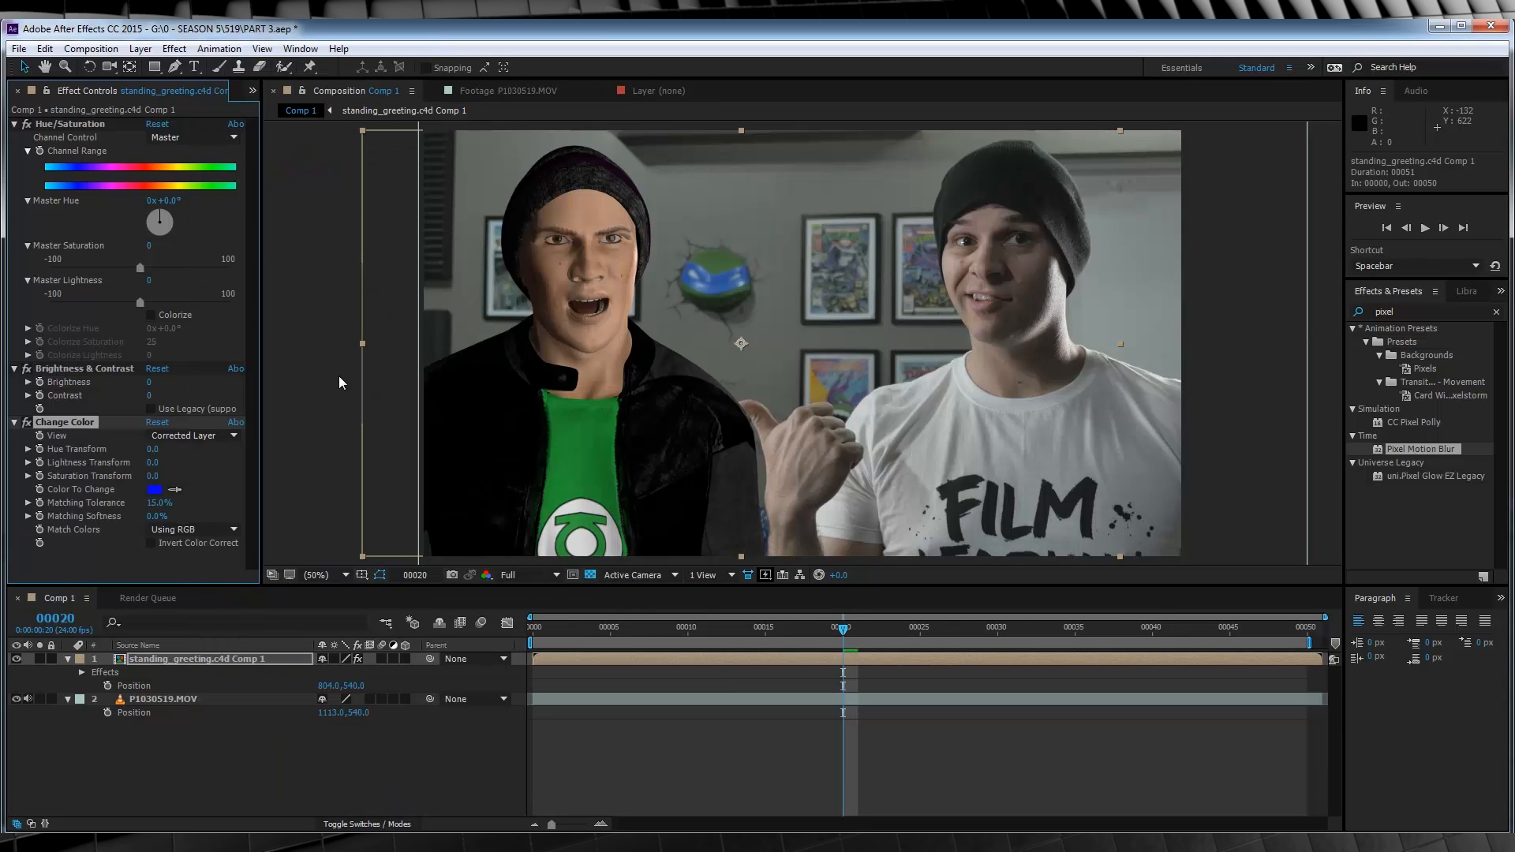
{"action": "mouse_move", "coordinate": [142, 158]}
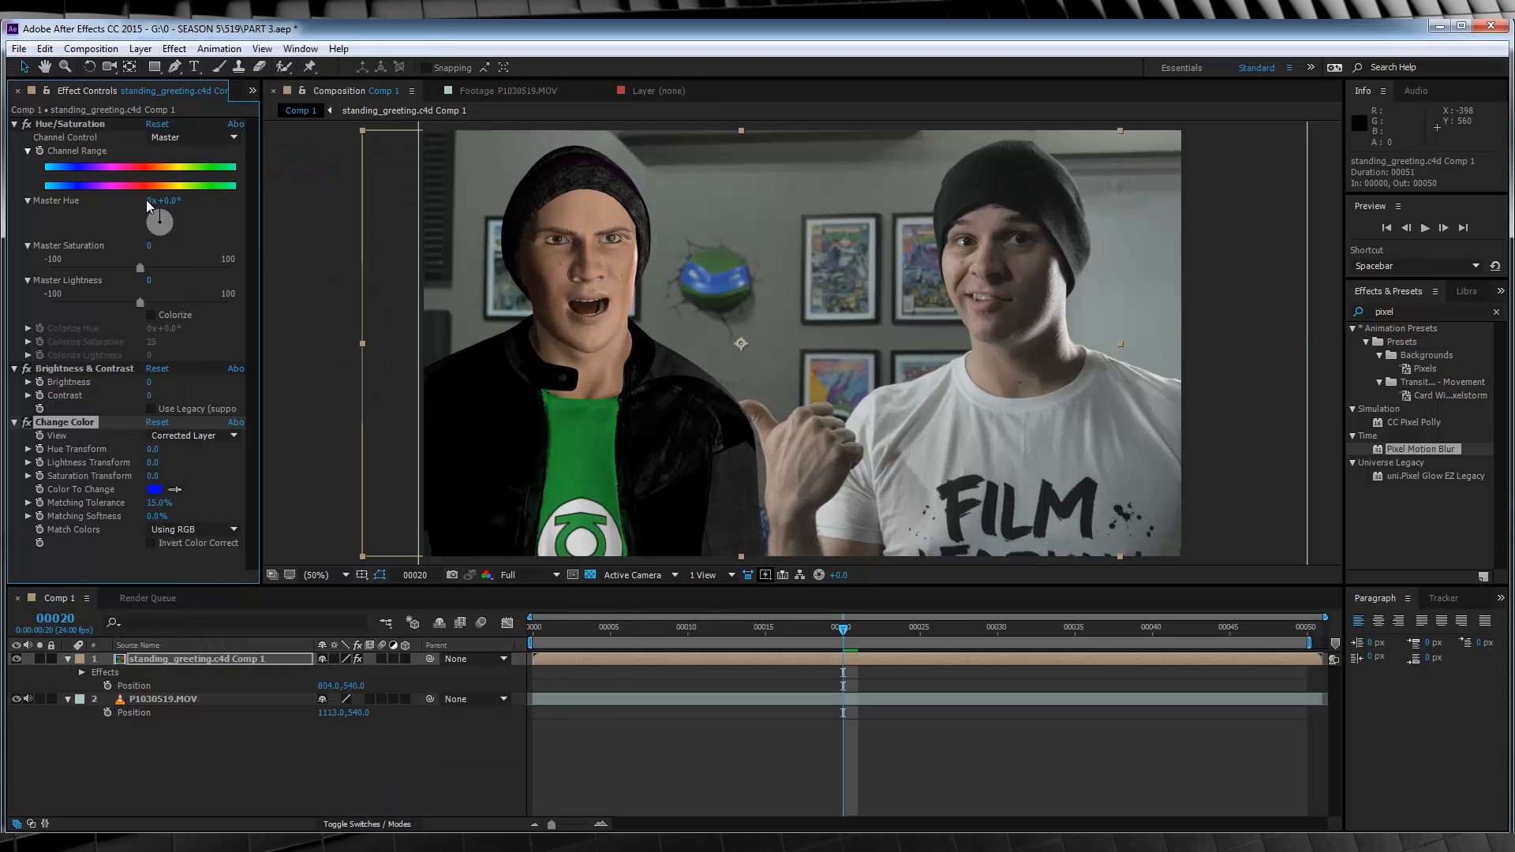
{"action": "mouse_move", "coordinate": [810, 300]}
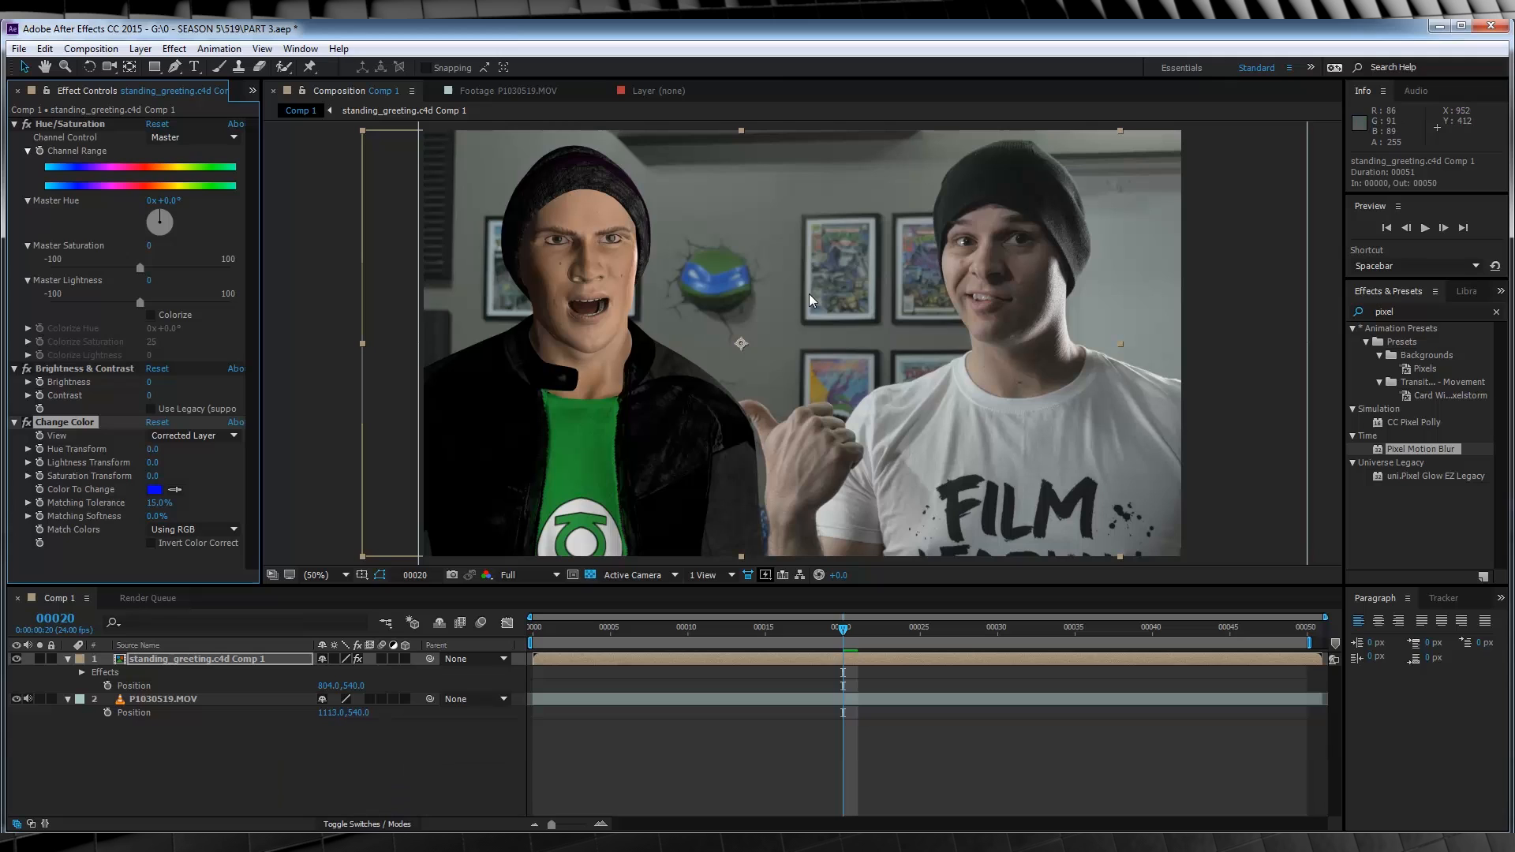
{"action": "mouse_move", "coordinate": [418, 244]}
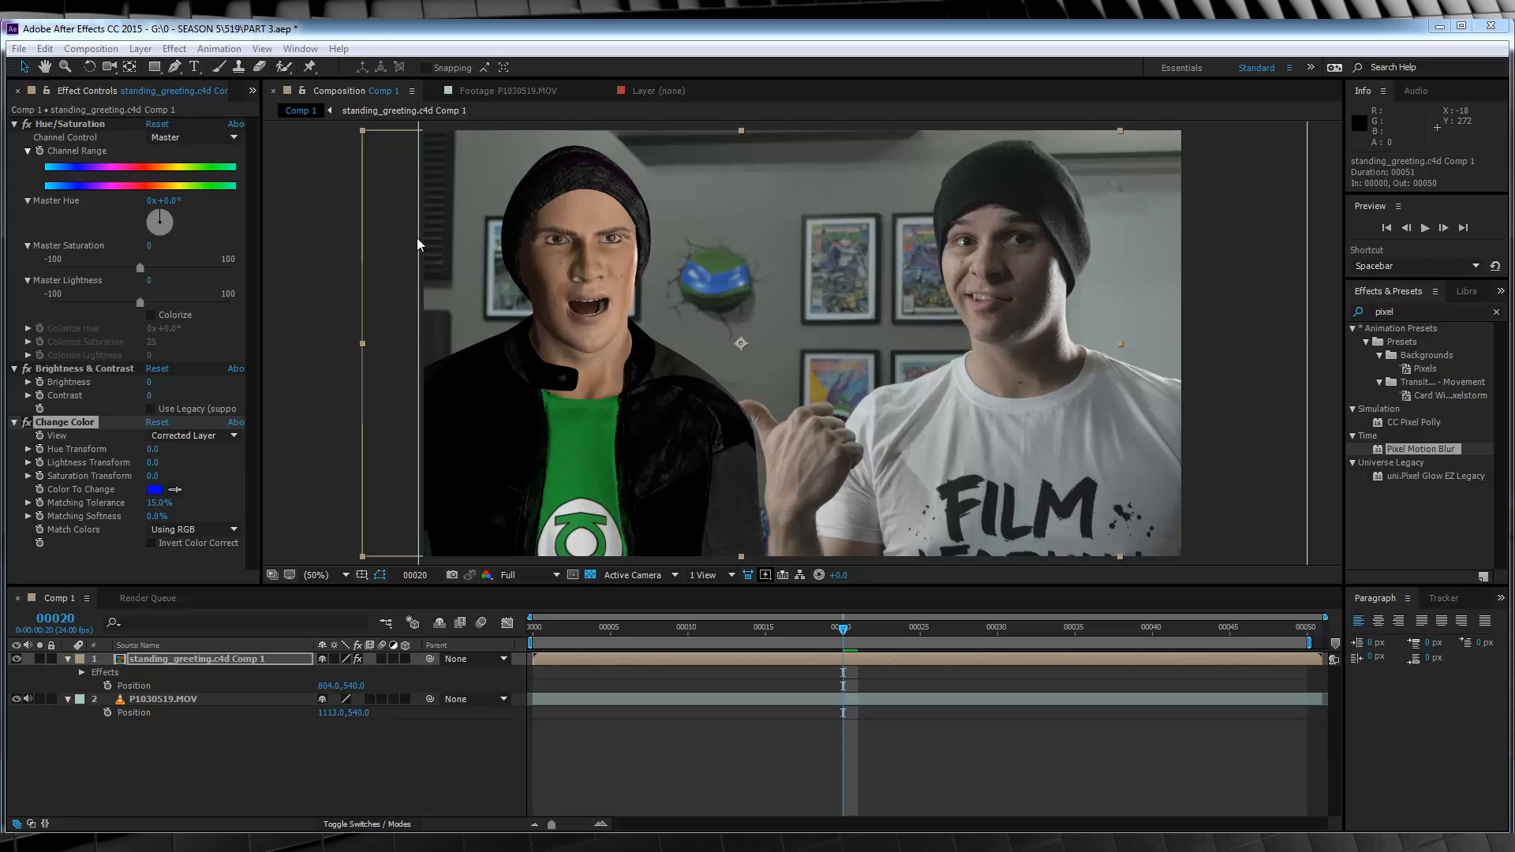
{"action": "mouse_move", "coordinate": [341, 211]}
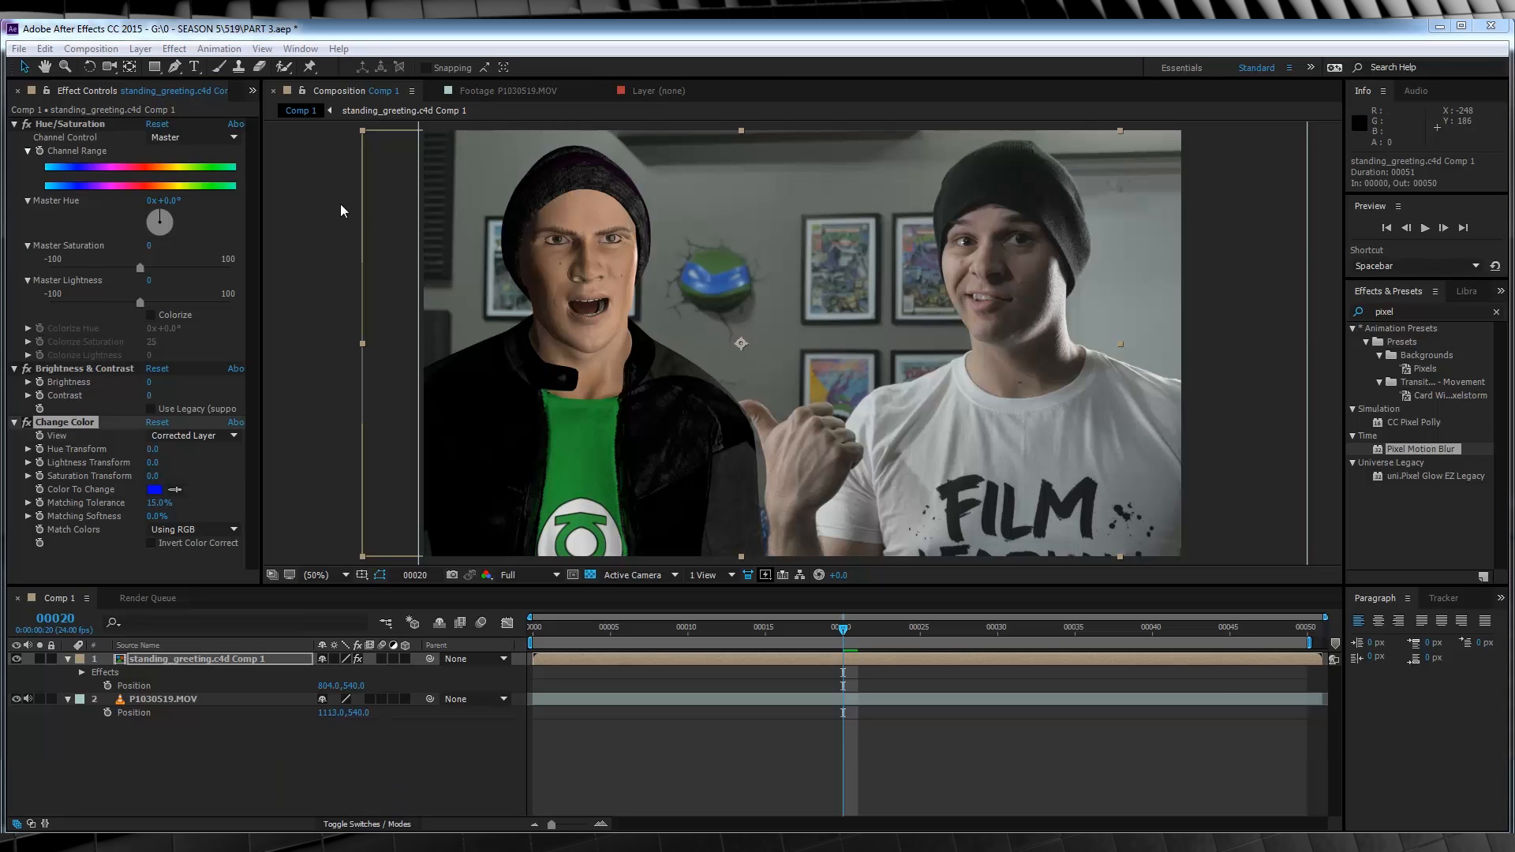
{"action": "mouse_move", "coordinate": [503, 215]}
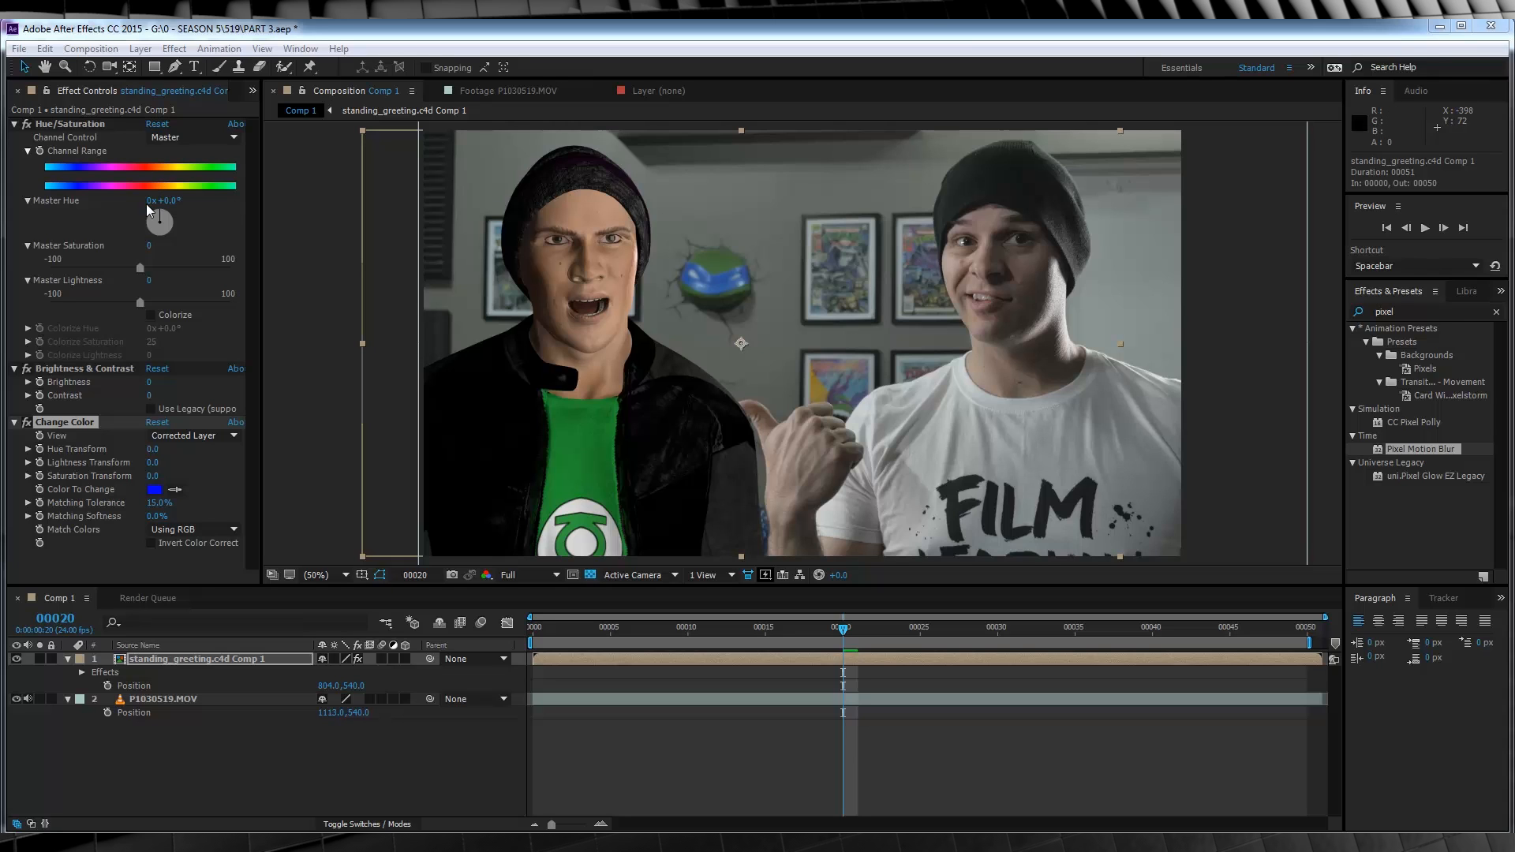
- Set the character's Hue/Saturation master hue to about -2 degrees
{"action": "left_click_drag", "start_coordinate": [159, 221], "coordinate": [163, 221]}
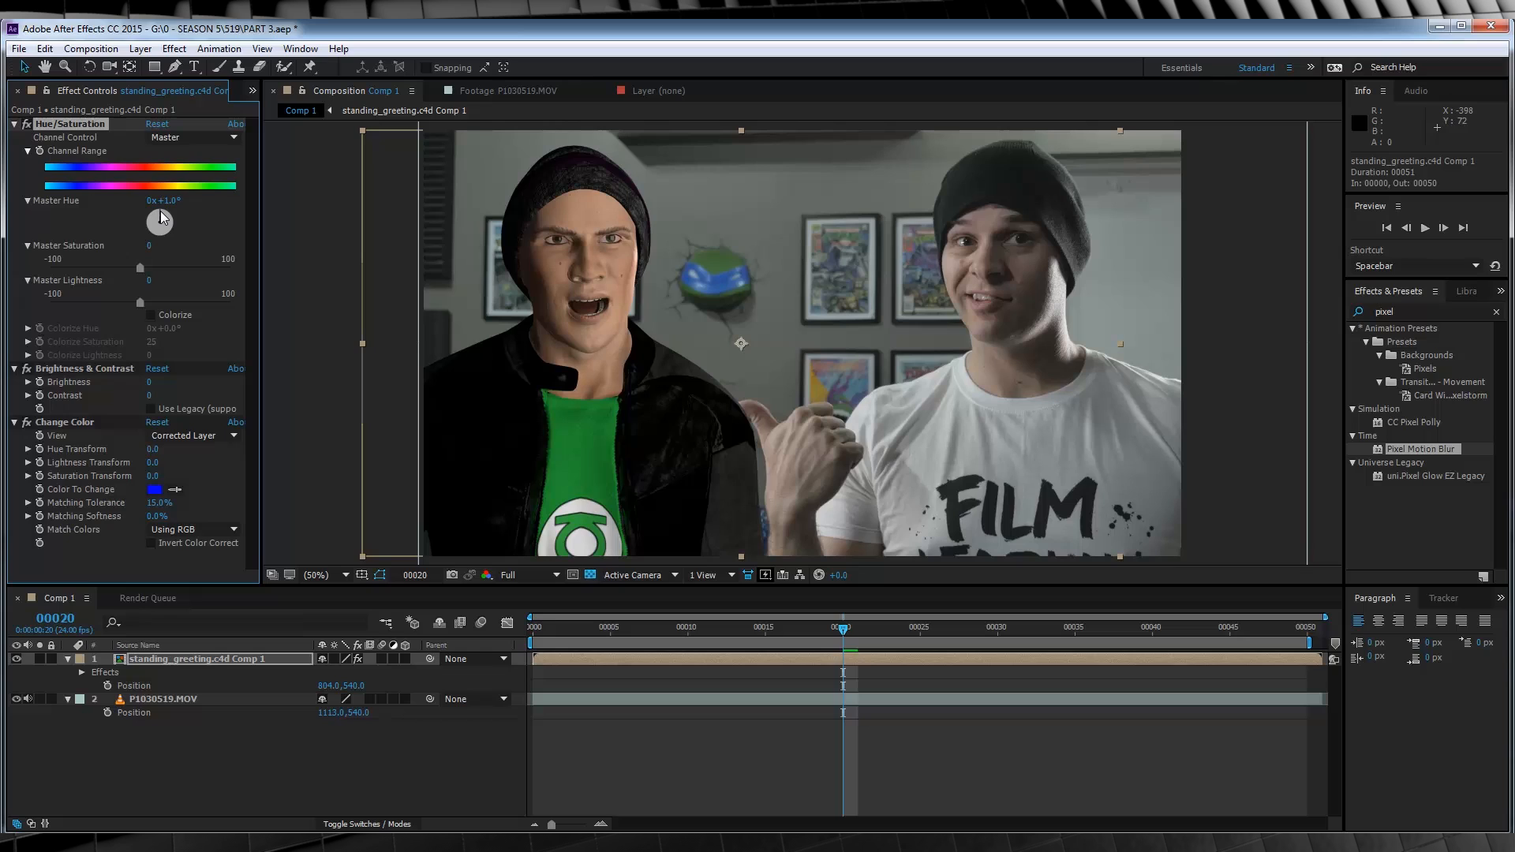
{"action": "left_click_drag", "start_coordinate": [163, 200], "coordinate": [155, 199]}
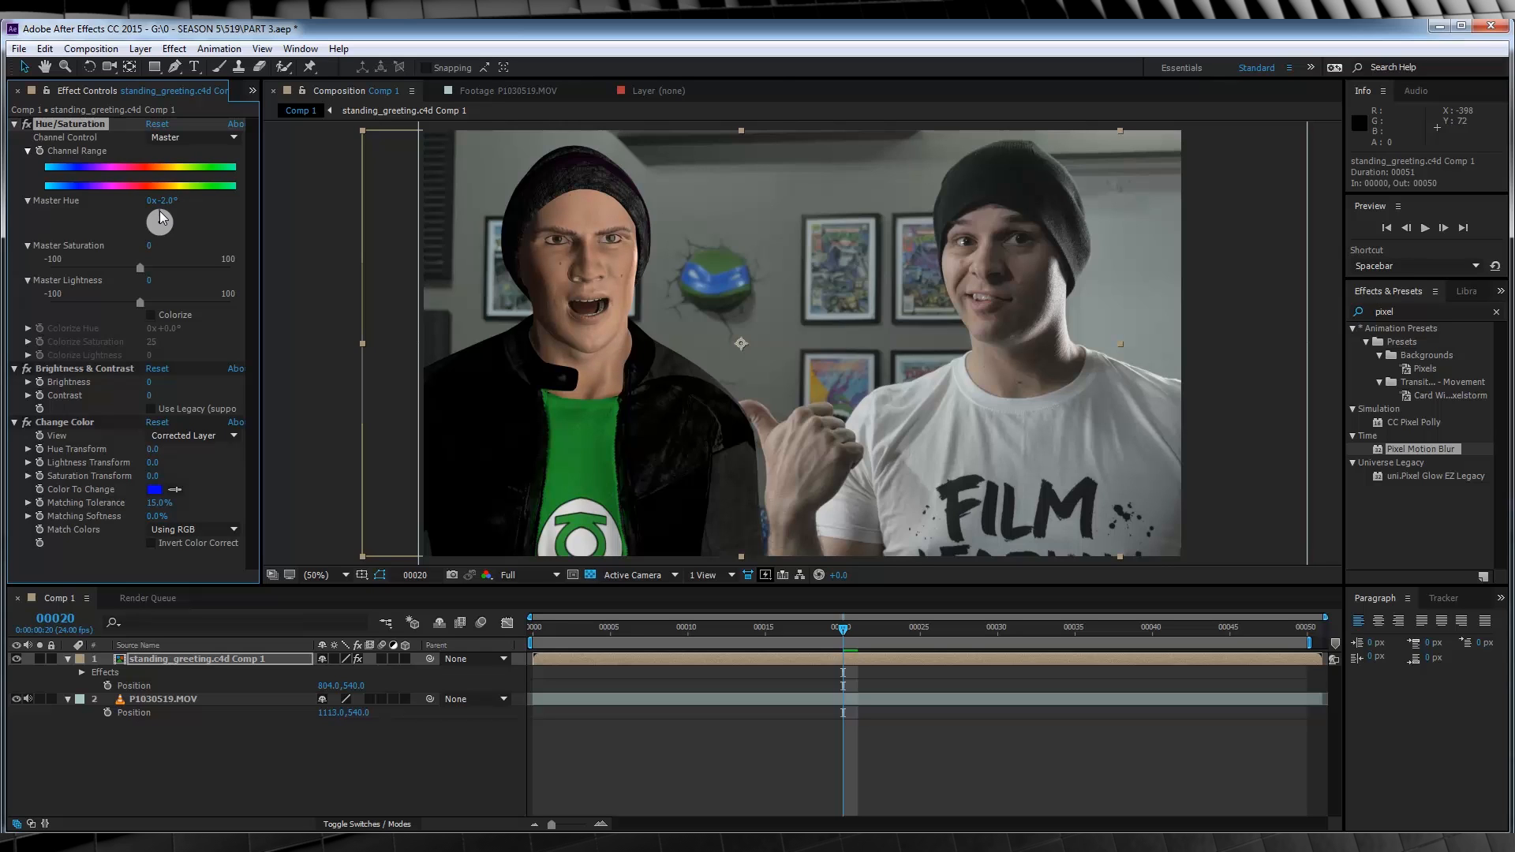
{"action": "mouse_move", "coordinate": [148, 253]}
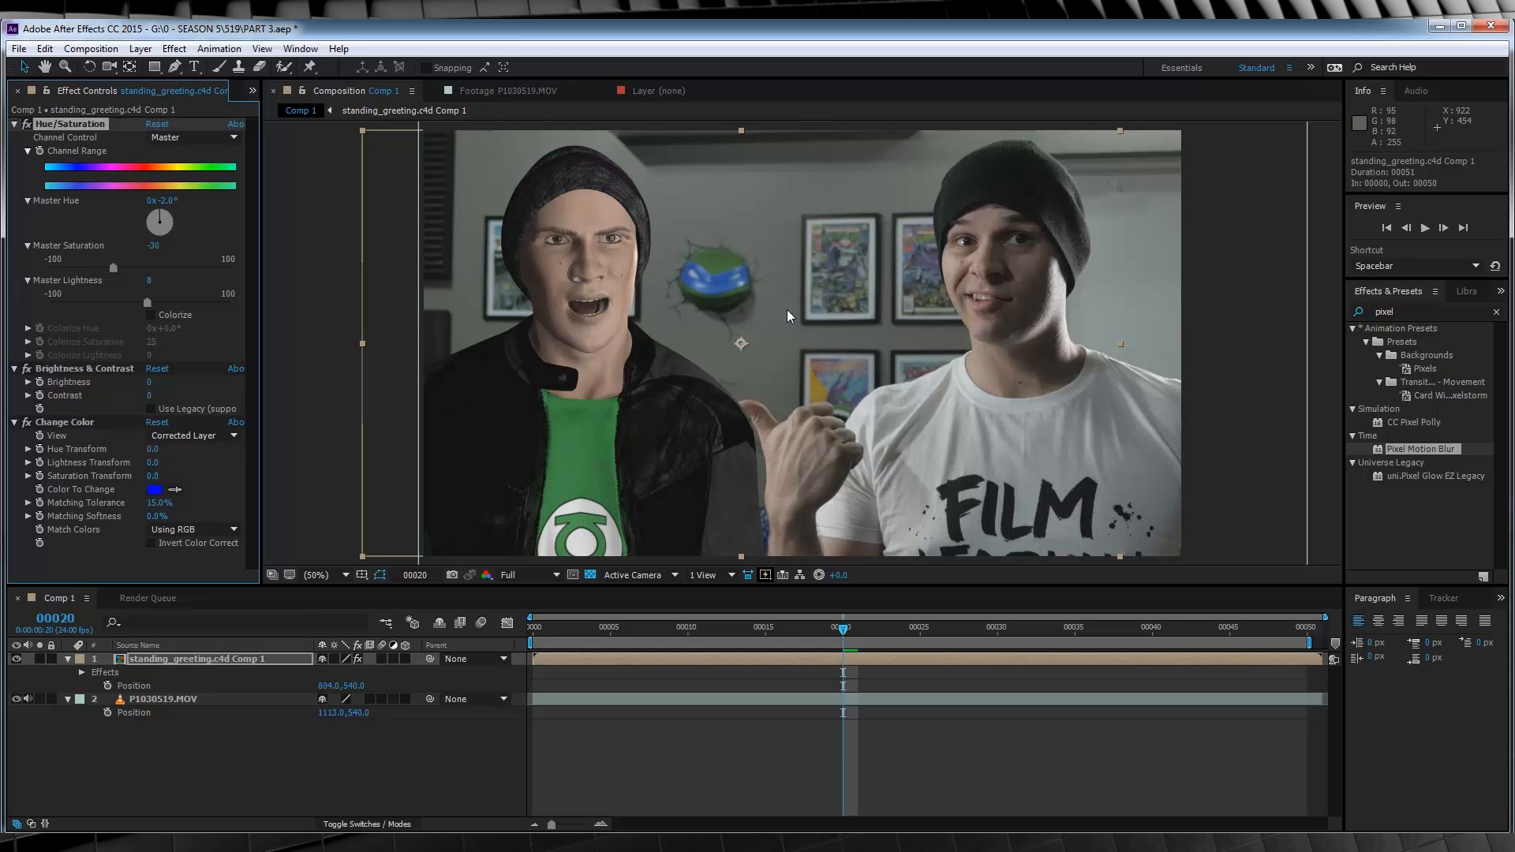
{"action": "mouse_move", "coordinate": [597, 475]}
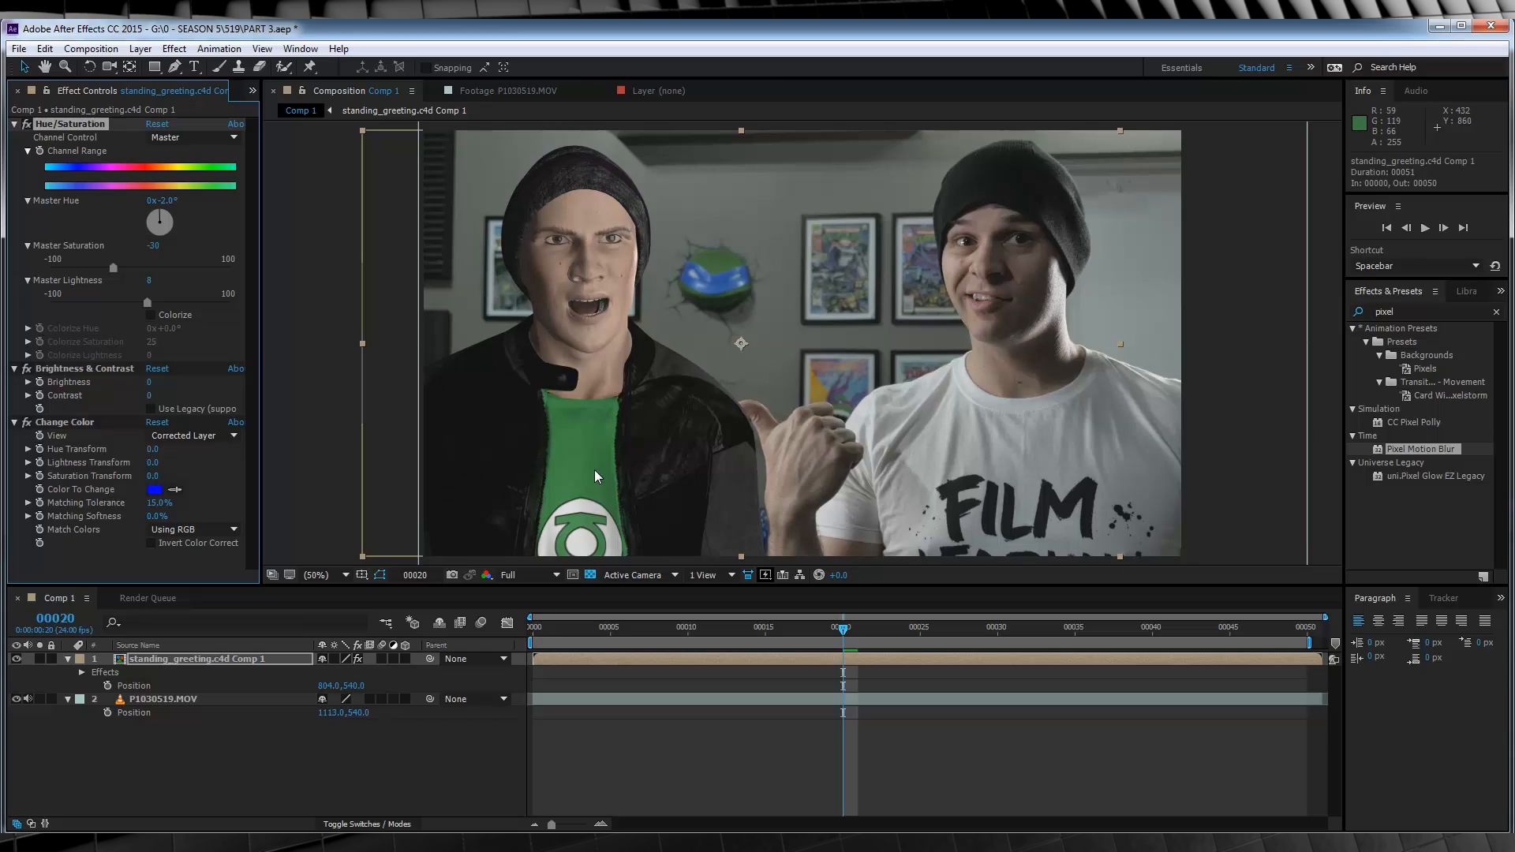
{"action": "mouse_move", "coordinate": [597, 478]}
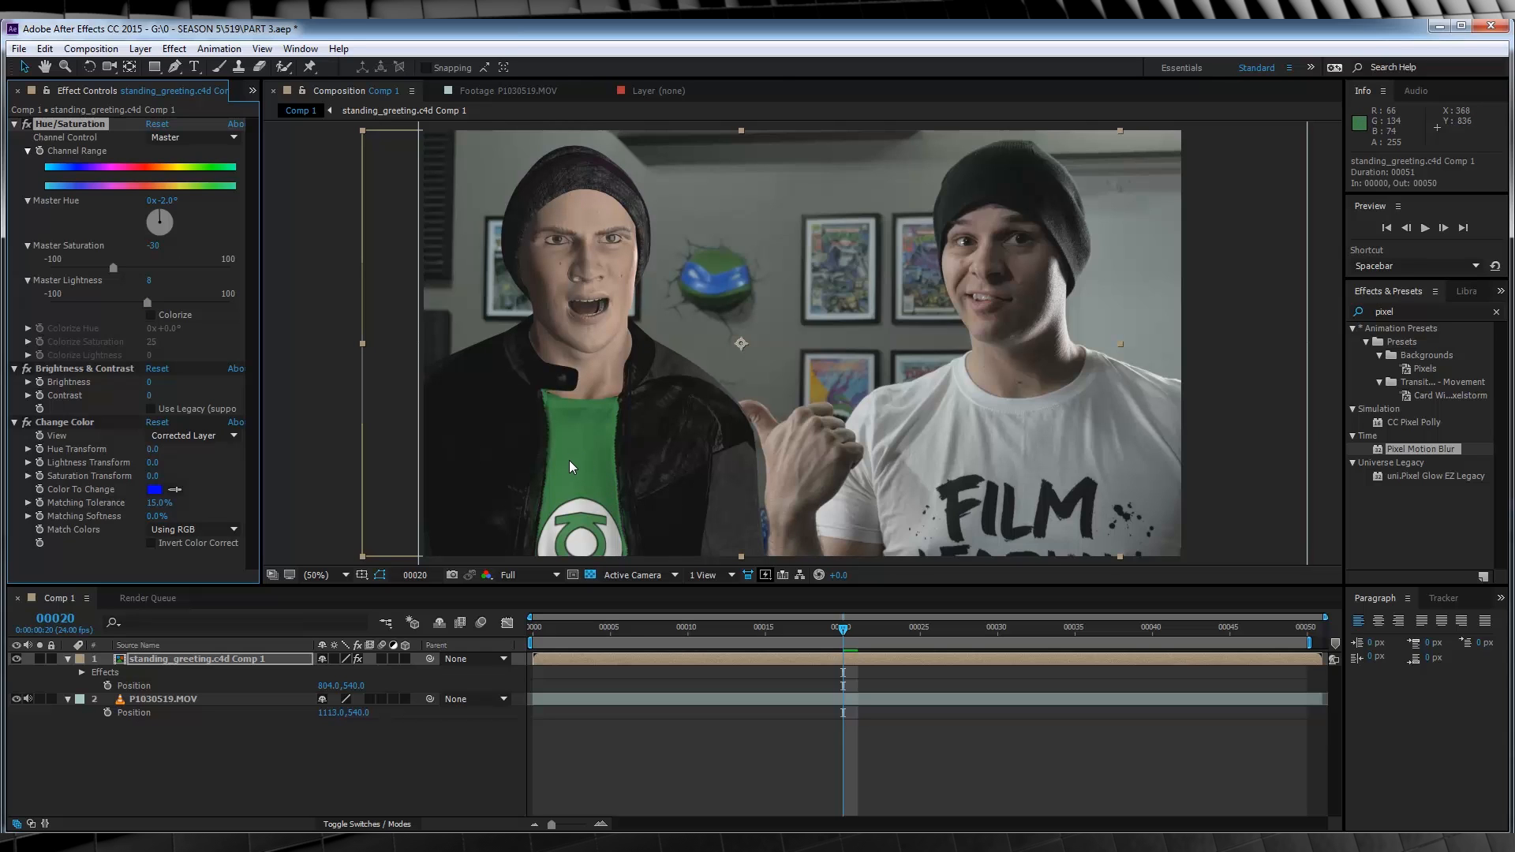
{"action": "mouse_move", "coordinate": [331, 425]}
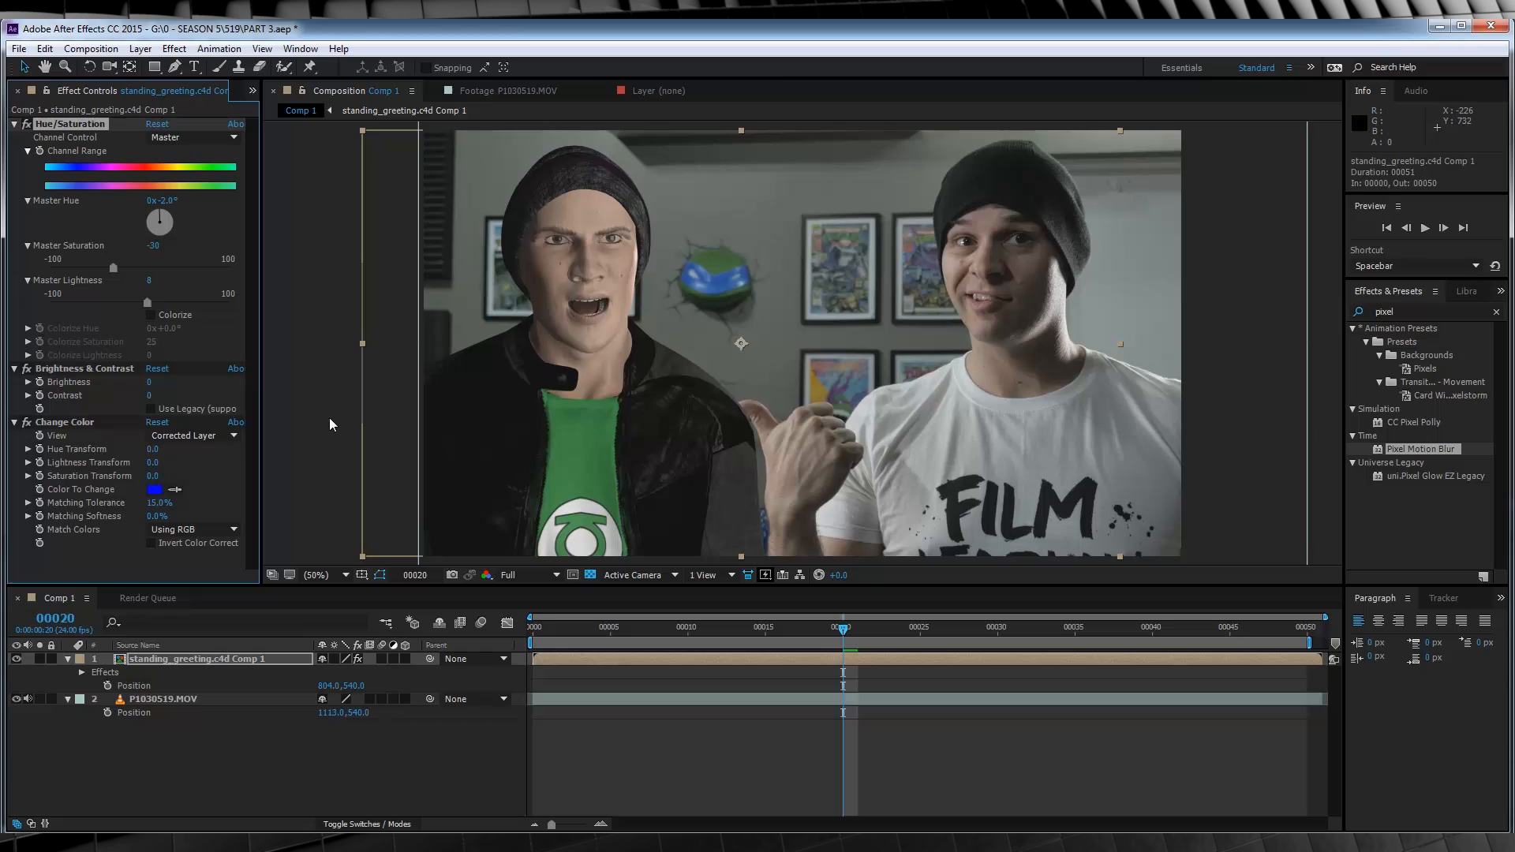
{"action": "mouse_move", "coordinate": [152, 387]}
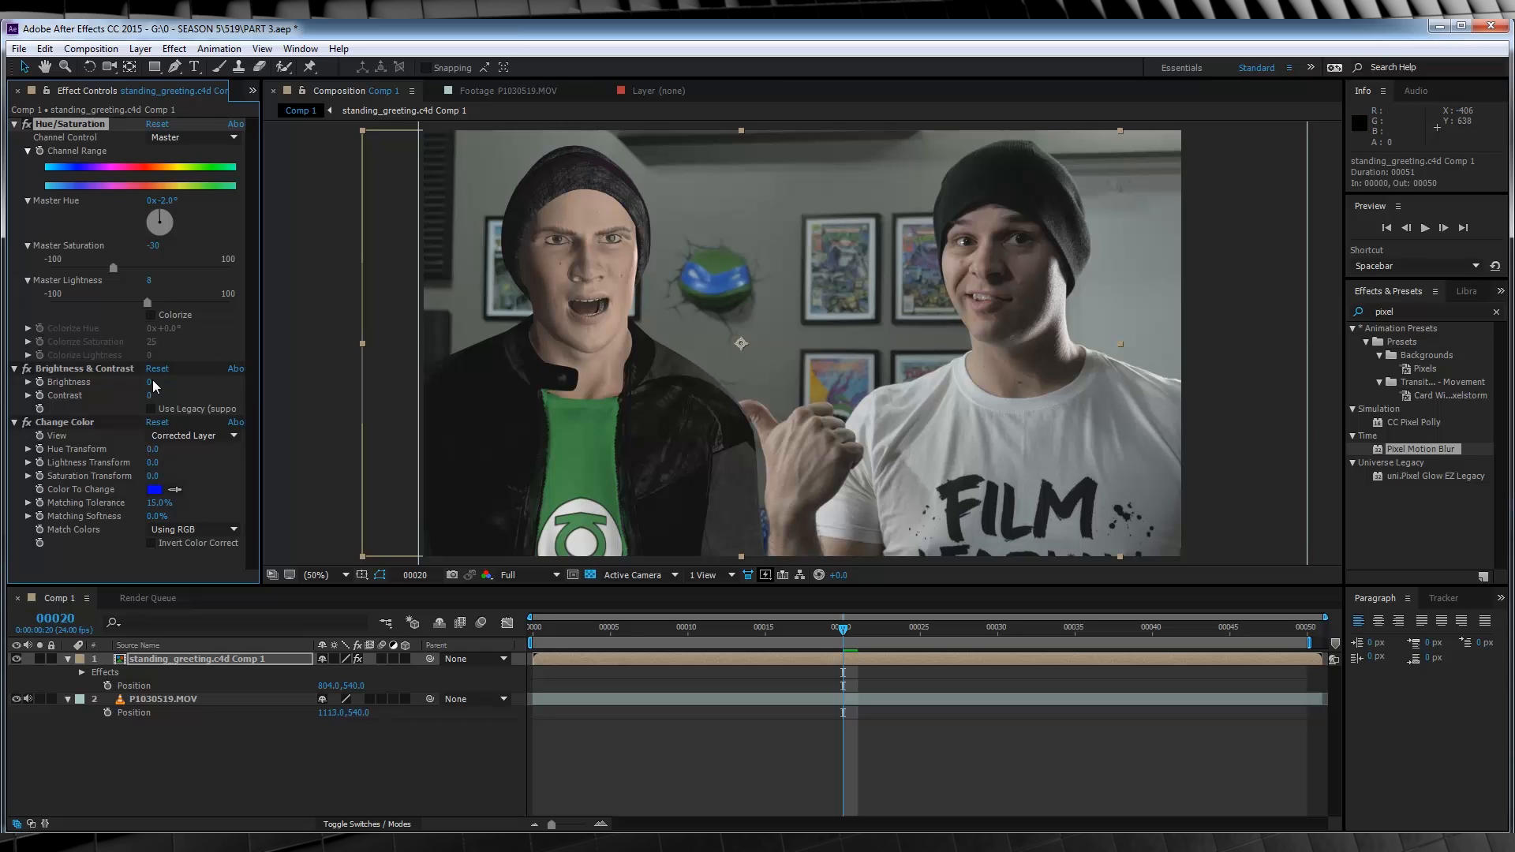
- Select the Brightness & Contrast effect in Effect Controls for adjustment
{"action": "left_click", "coordinate": [84, 368]}
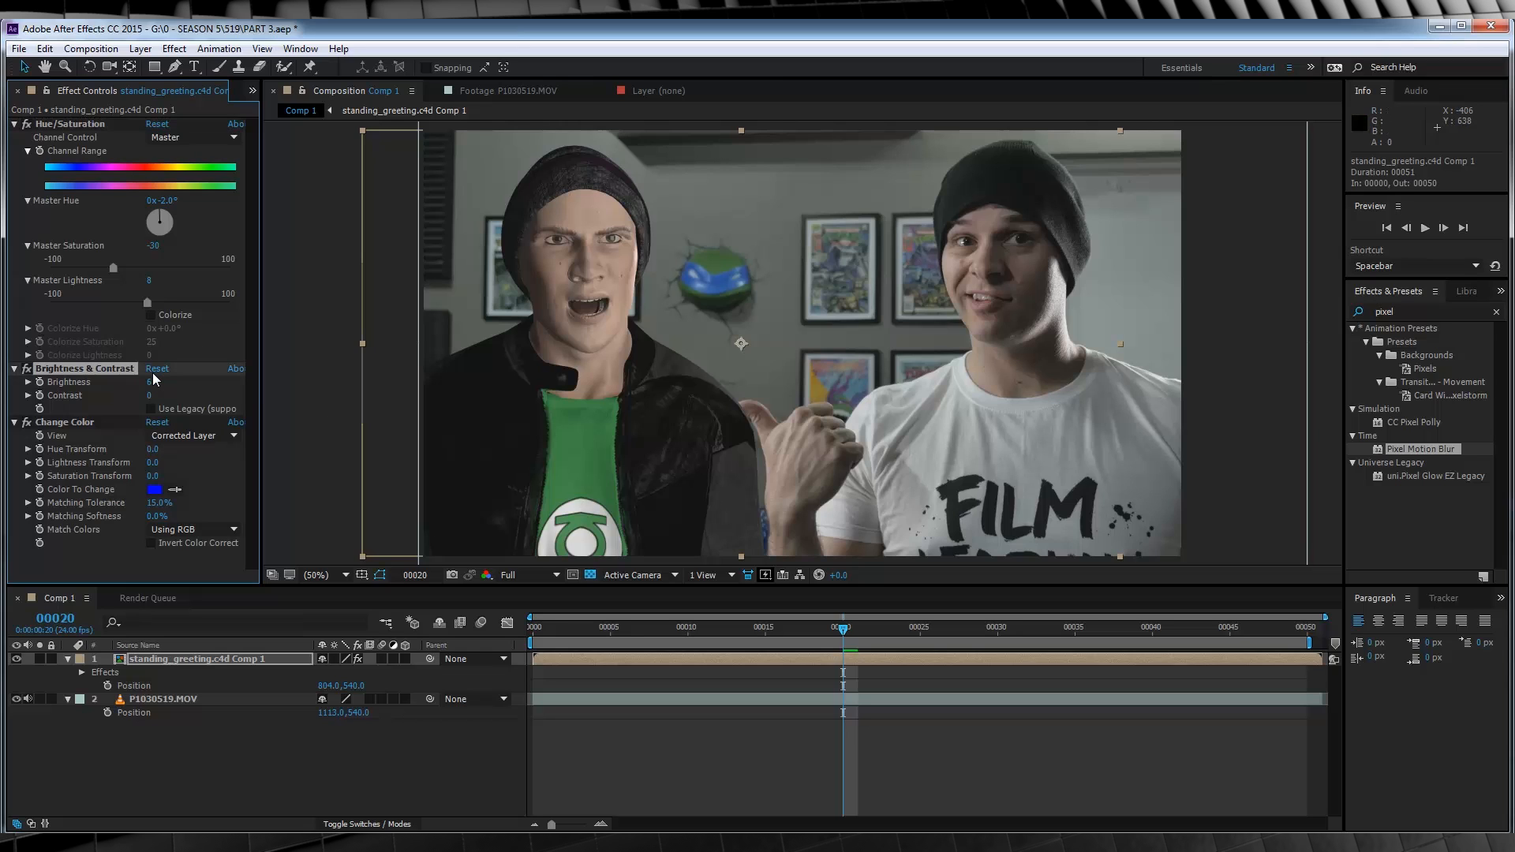
{"action": "mouse_move", "coordinate": [565, 177]}
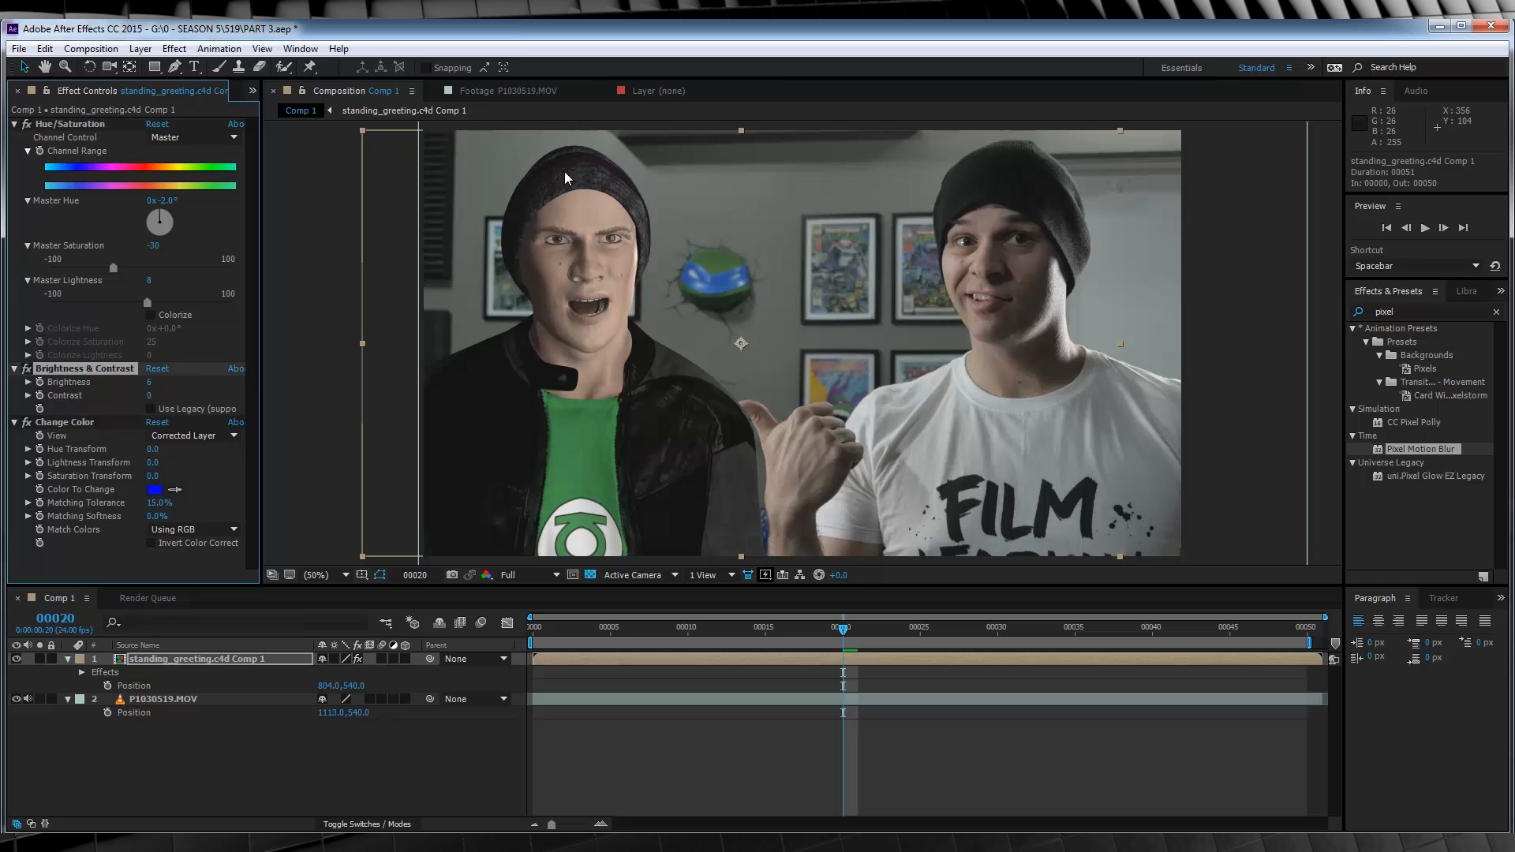
{"action": "mouse_move", "coordinate": [663, 451]}
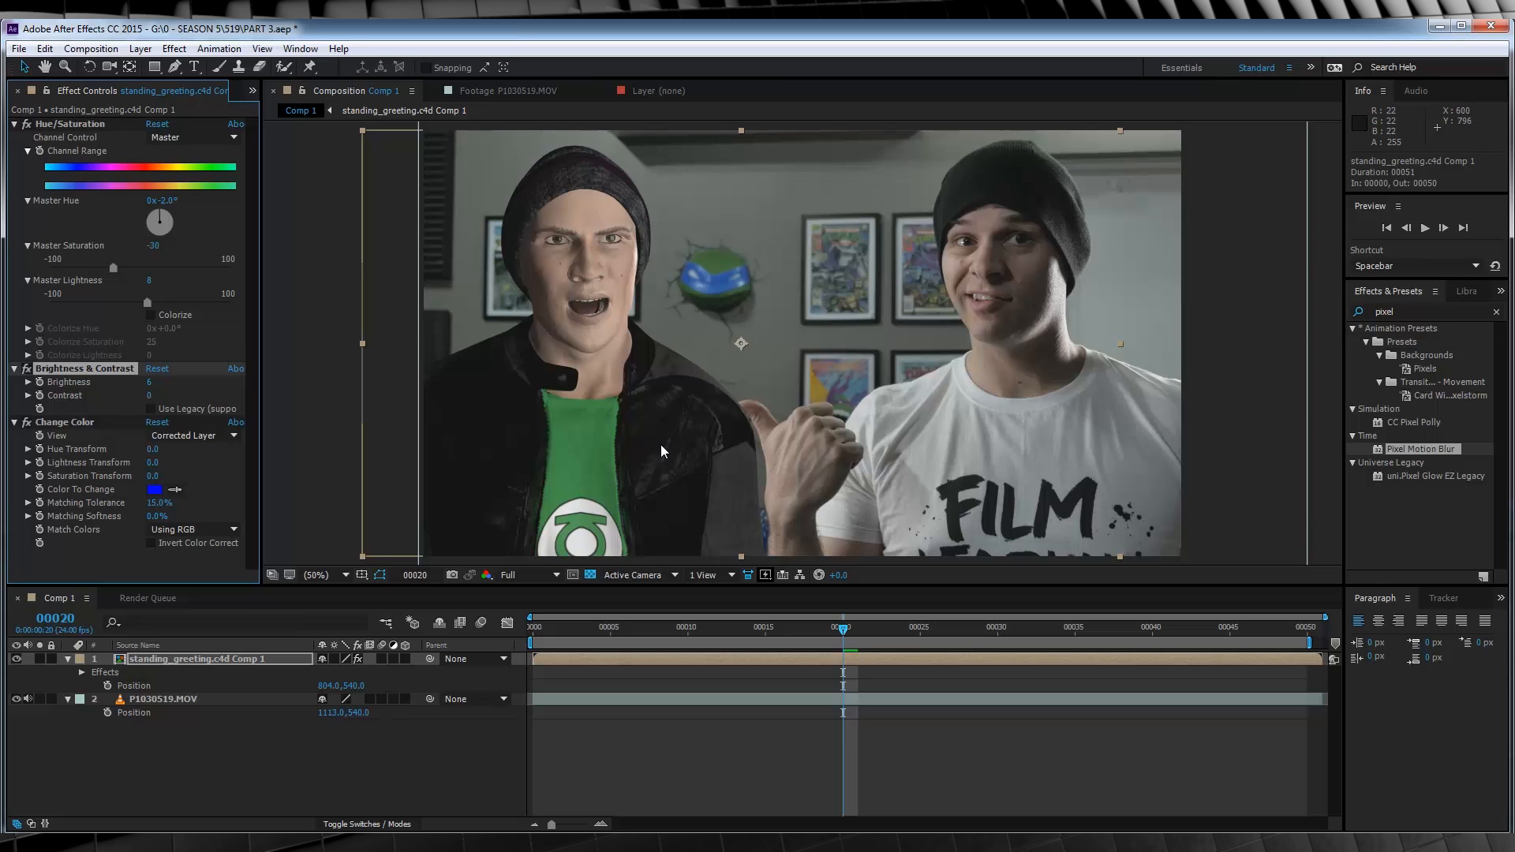
{"action": "mouse_move", "coordinate": [149, 401]}
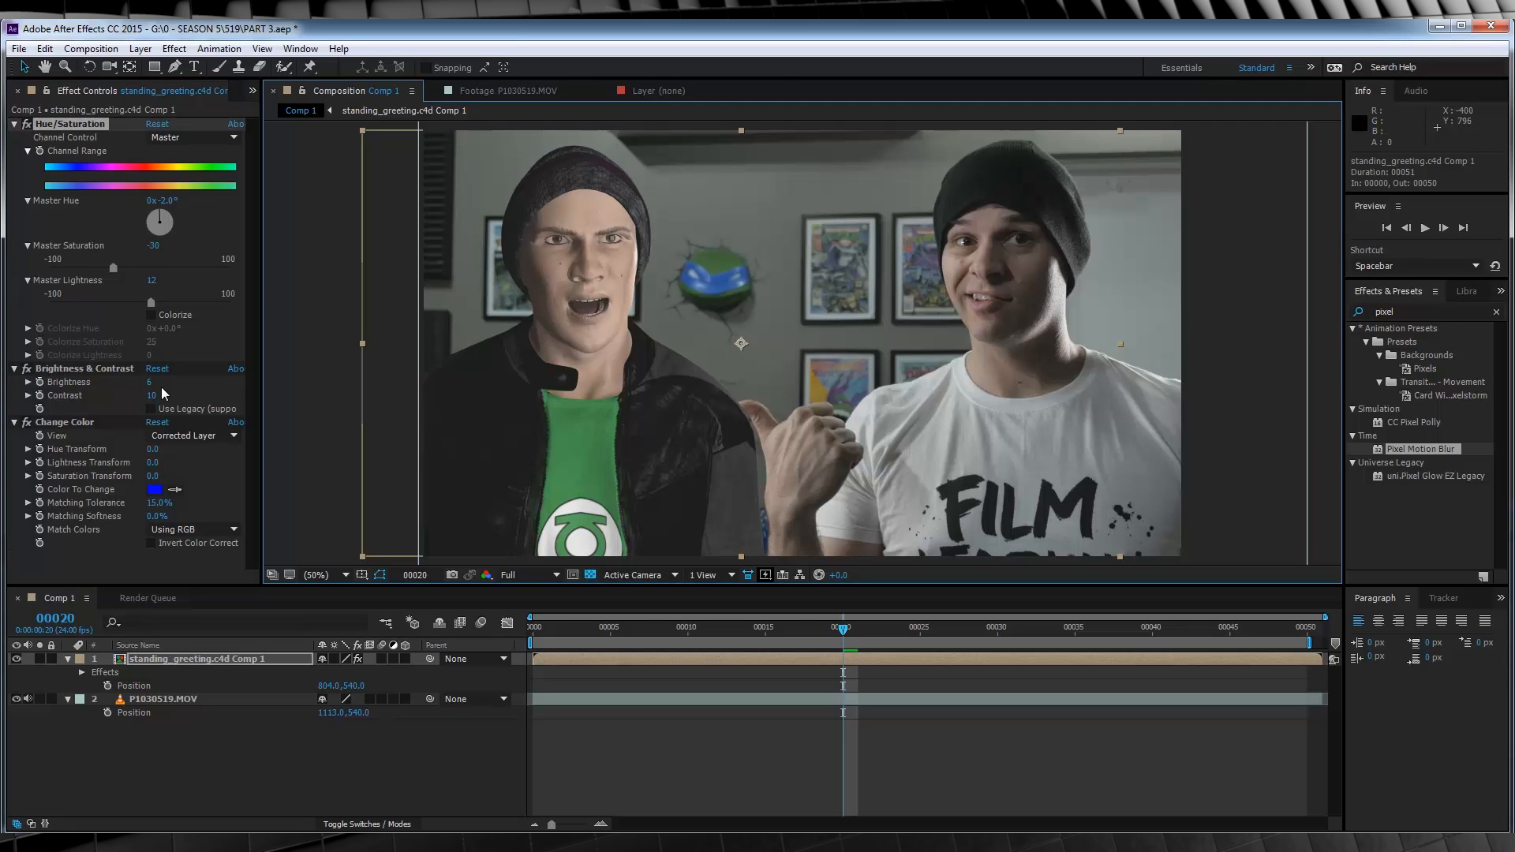
{"action": "mouse_move", "coordinate": [120, 298]}
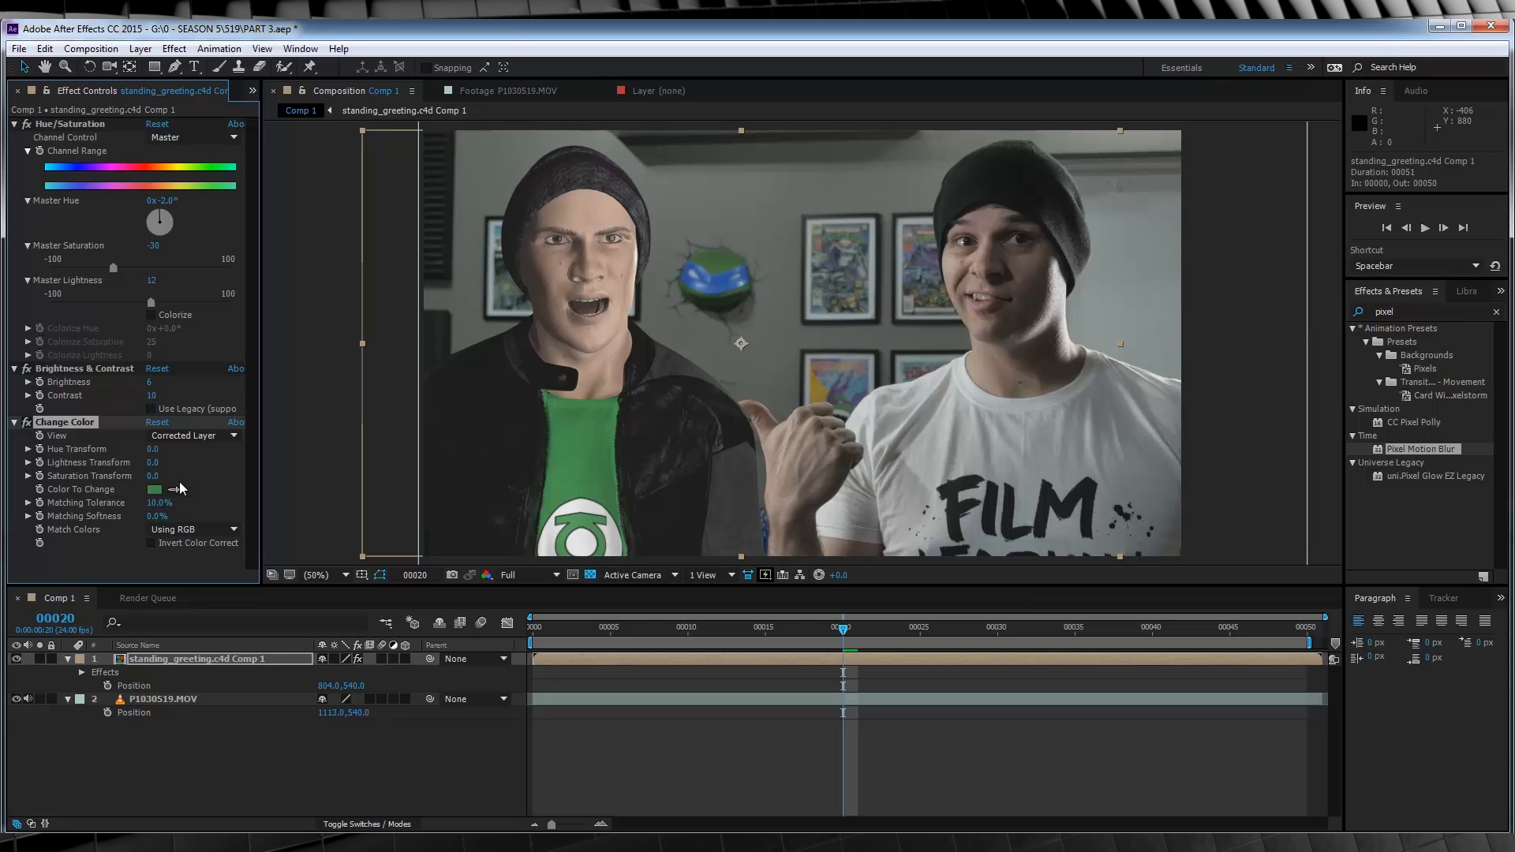
{"action": "mouse_move", "coordinate": [179, 490]}
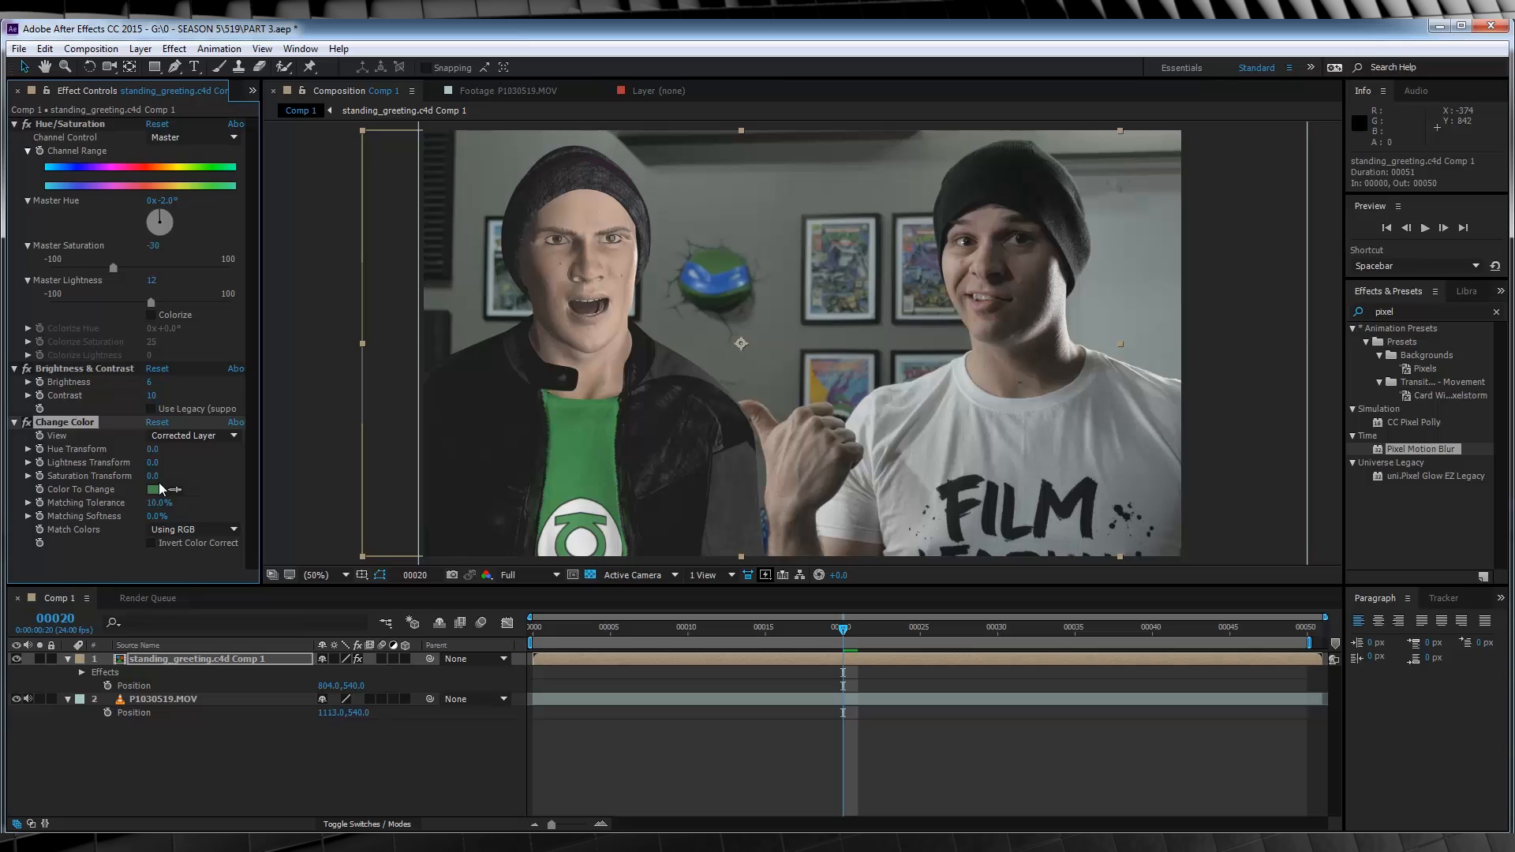
{"action": "mouse_move", "coordinate": [154, 478]}
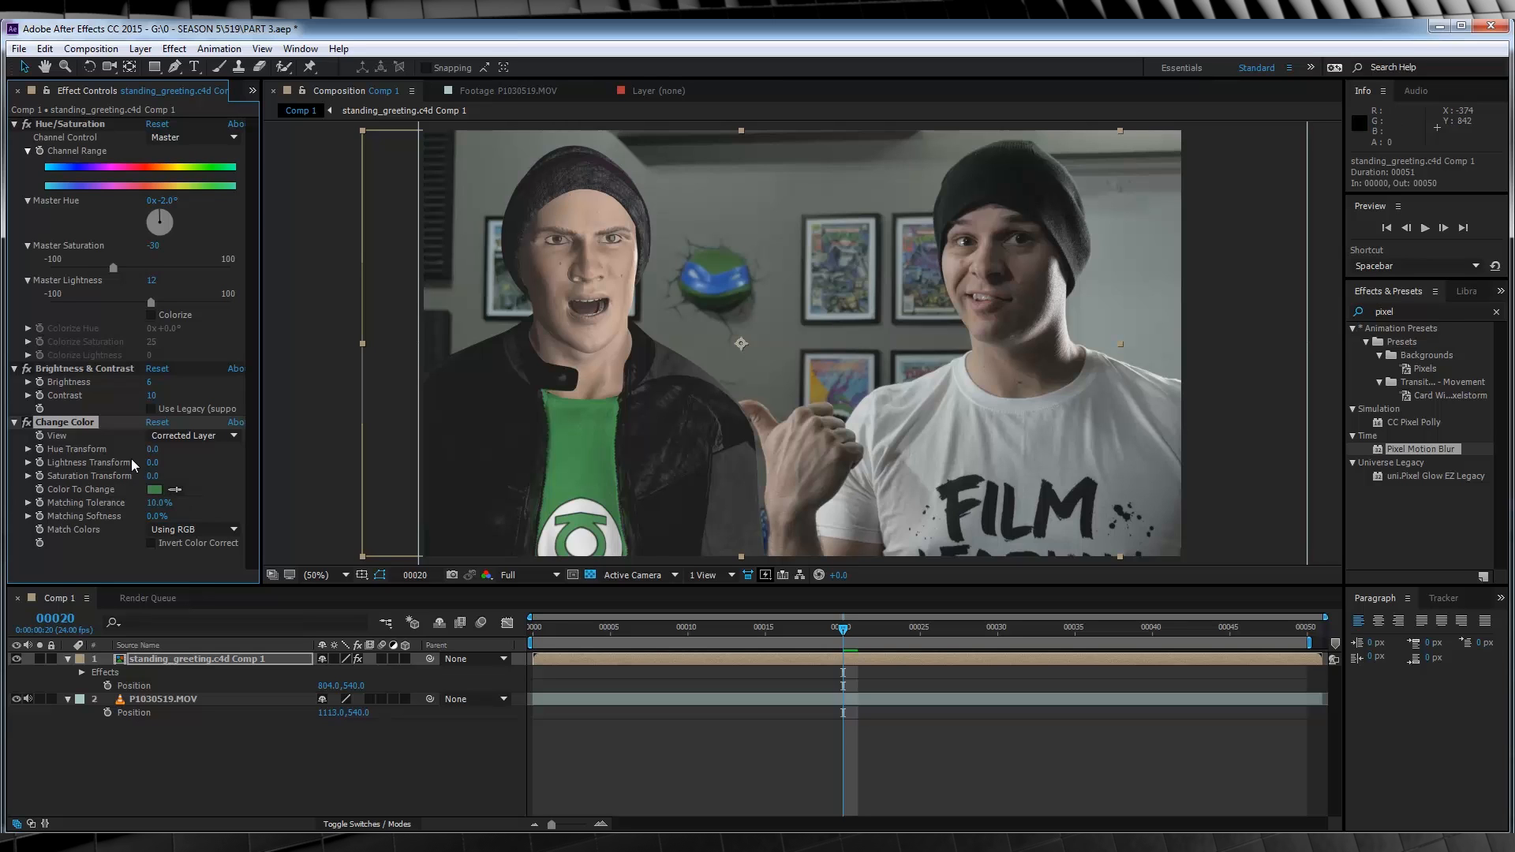
- Desaturate the targeted green shirt colour by -12 in Change Color
{"action": "left_click", "coordinate": [154, 477]}
{"action": "type", "text": "-12"}
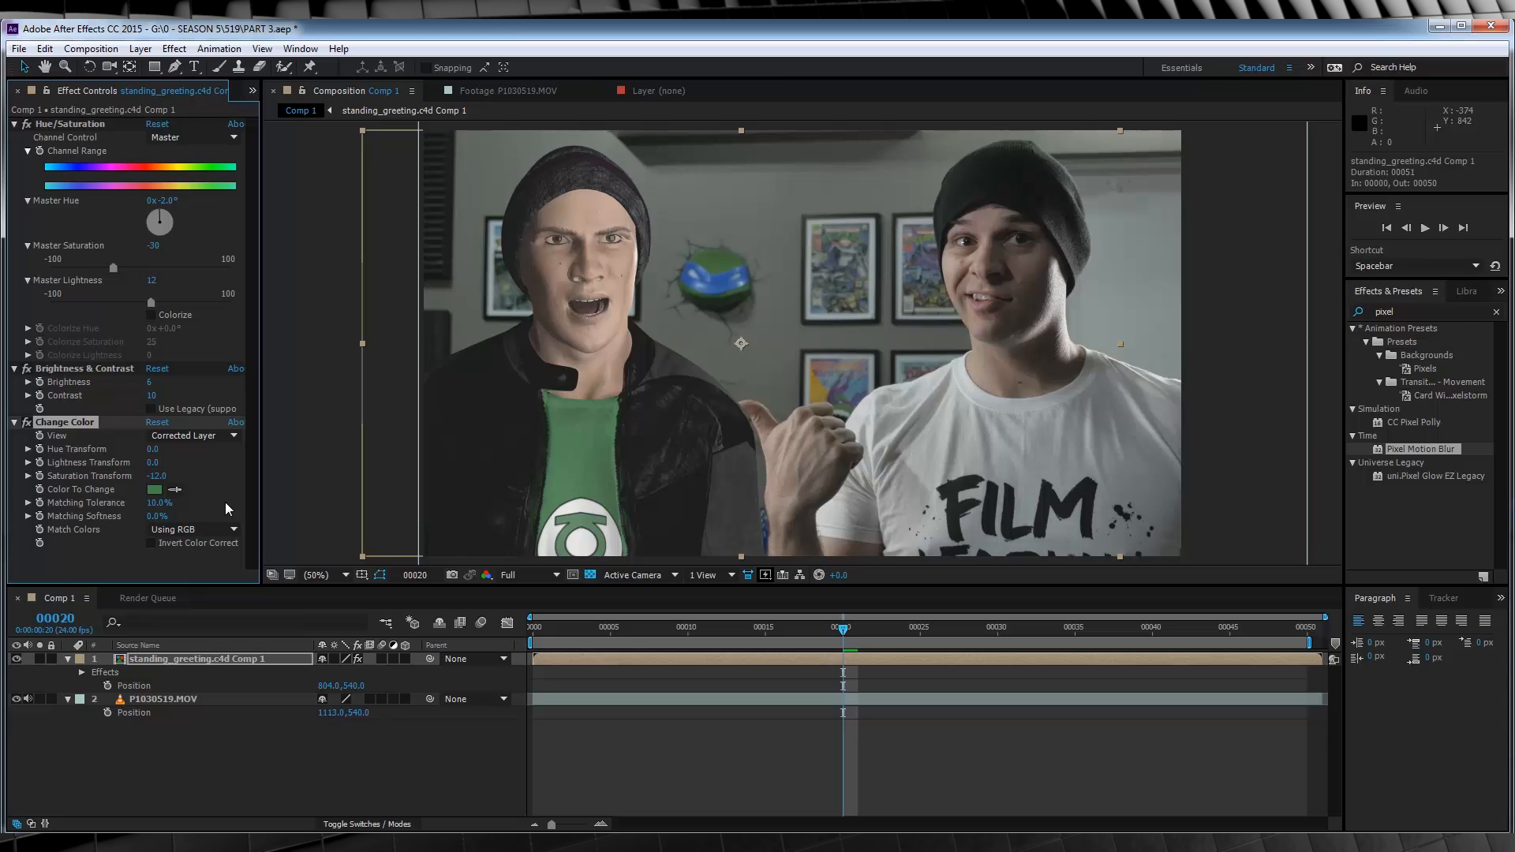
{"action": "mouse_move", "coordinate": [572, 464]}
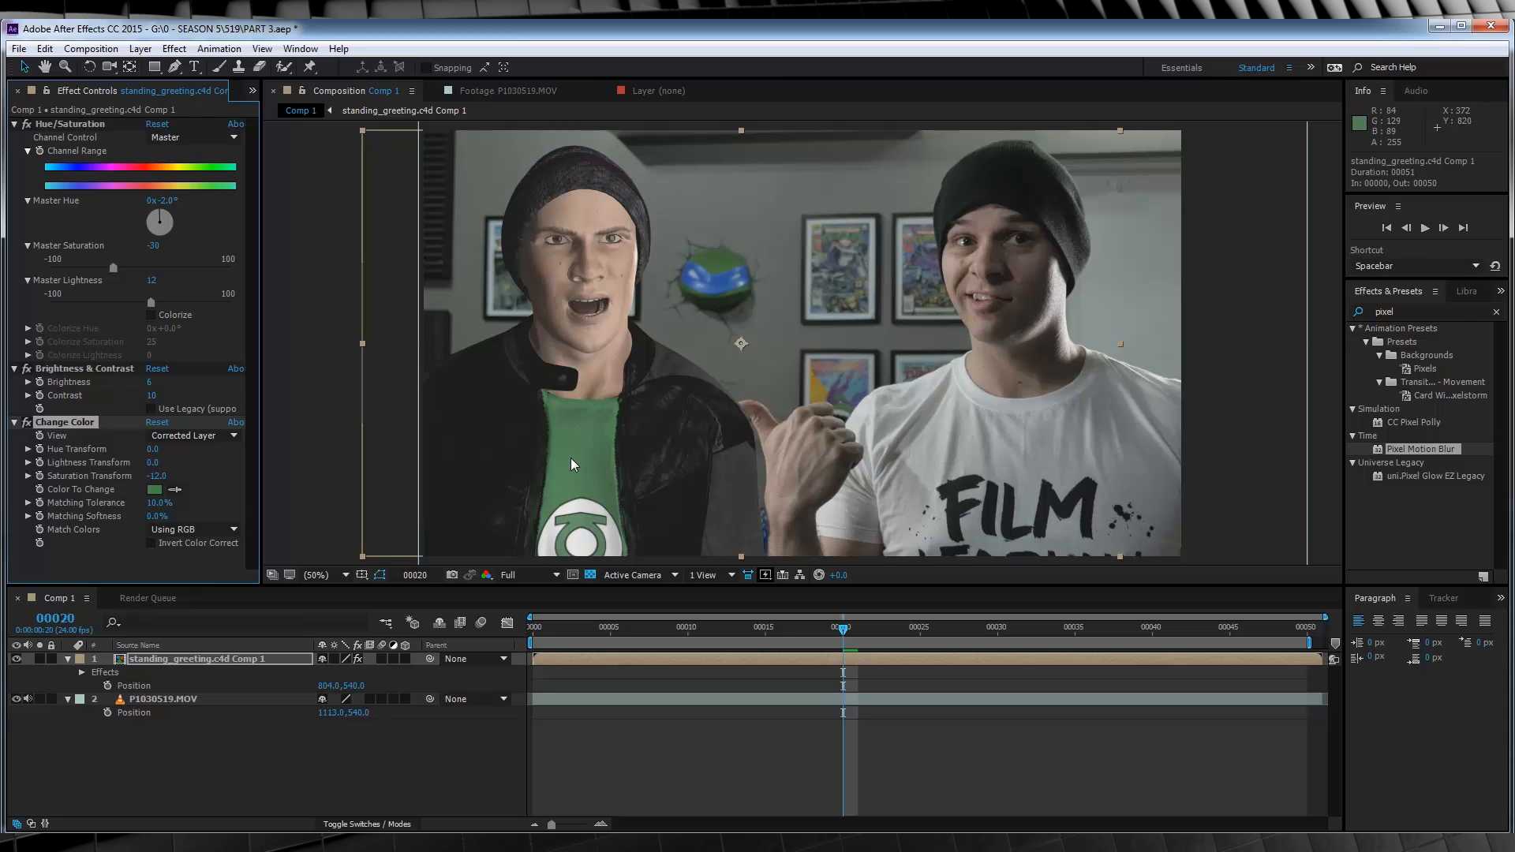
{"action": "mouse_move", "coordinate": [582, 365]}
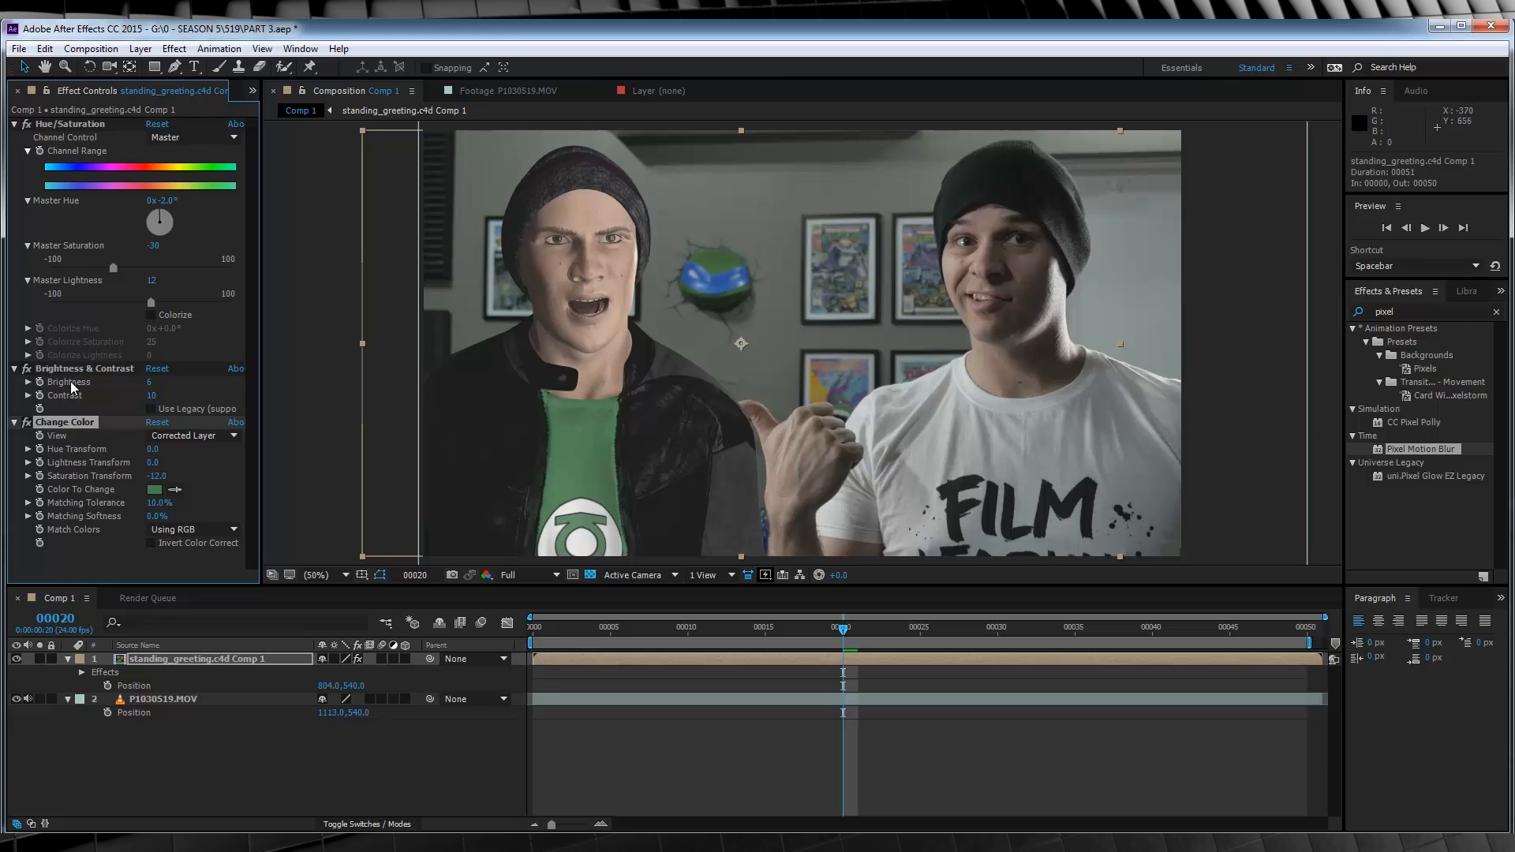
{"action": "mouse_move", "coordinate": [526, 242]}
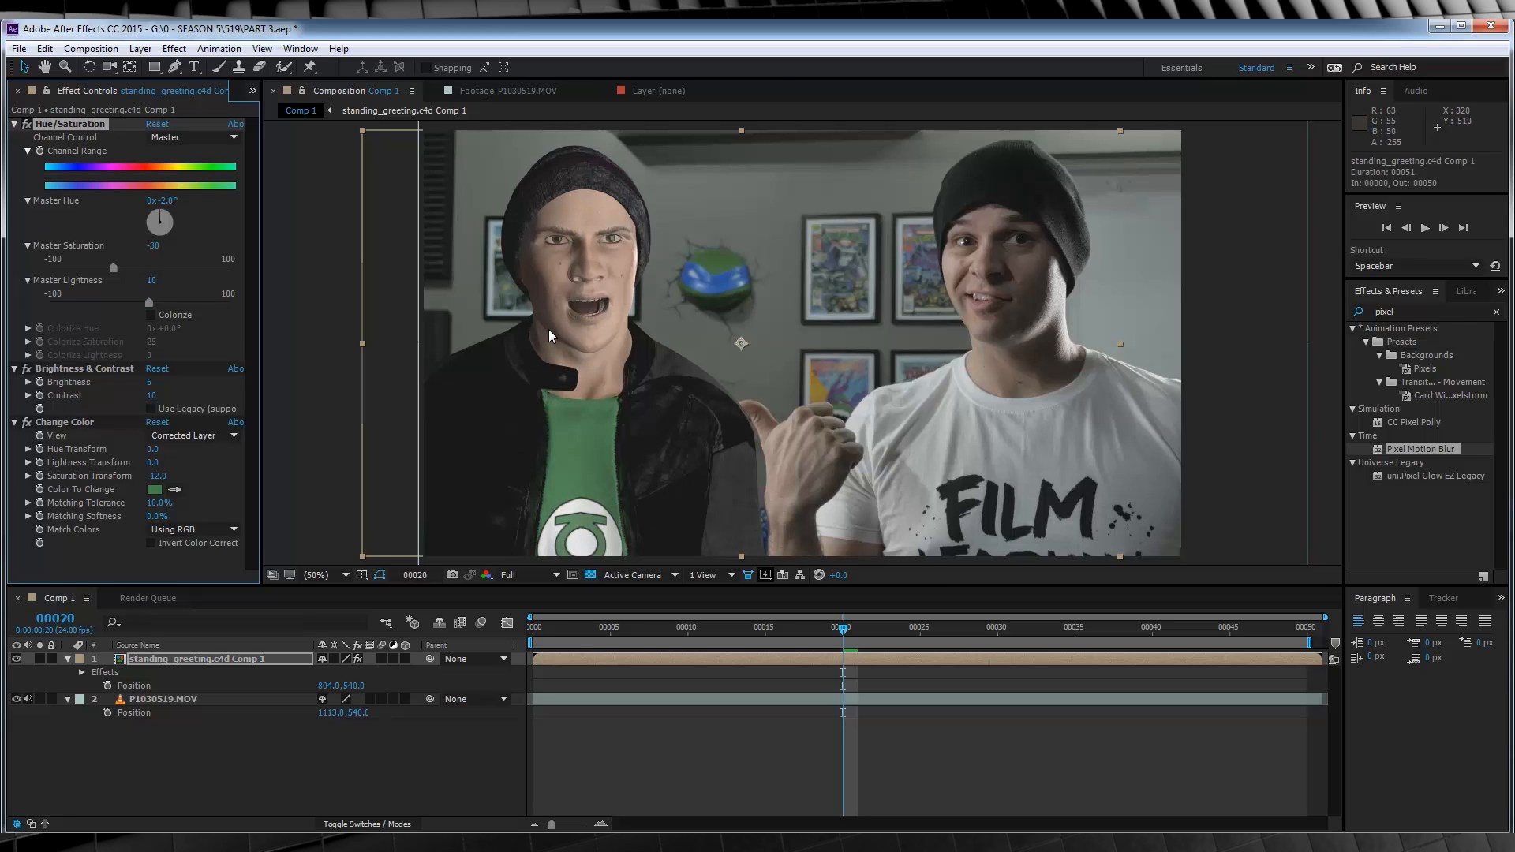
{"action": "mouse_move", "coordinate": [151, 569]}
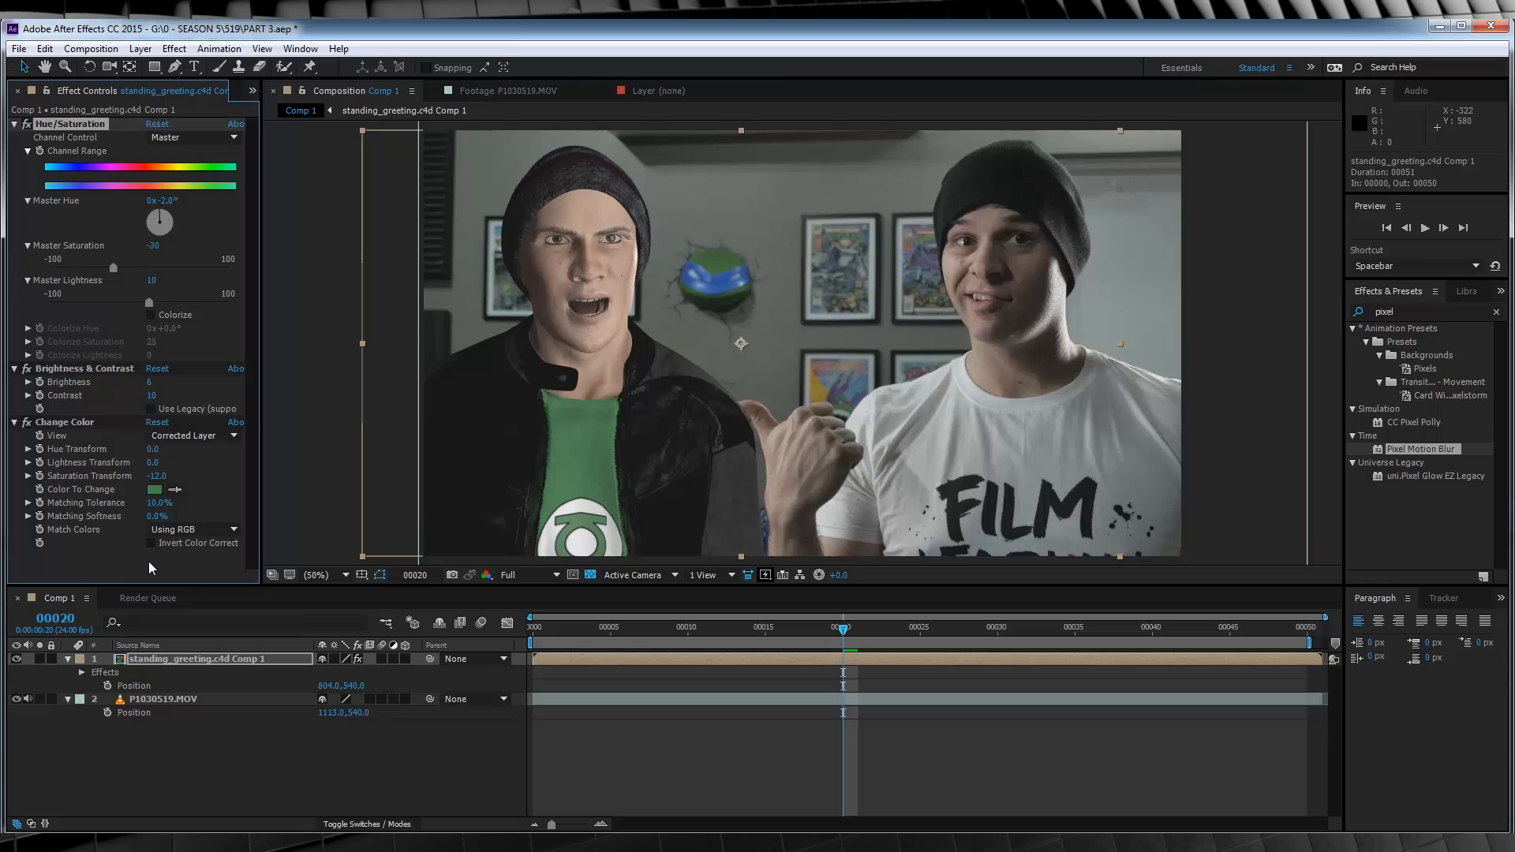
{"action": "mouse_move", "coordinate": [614, 522]}
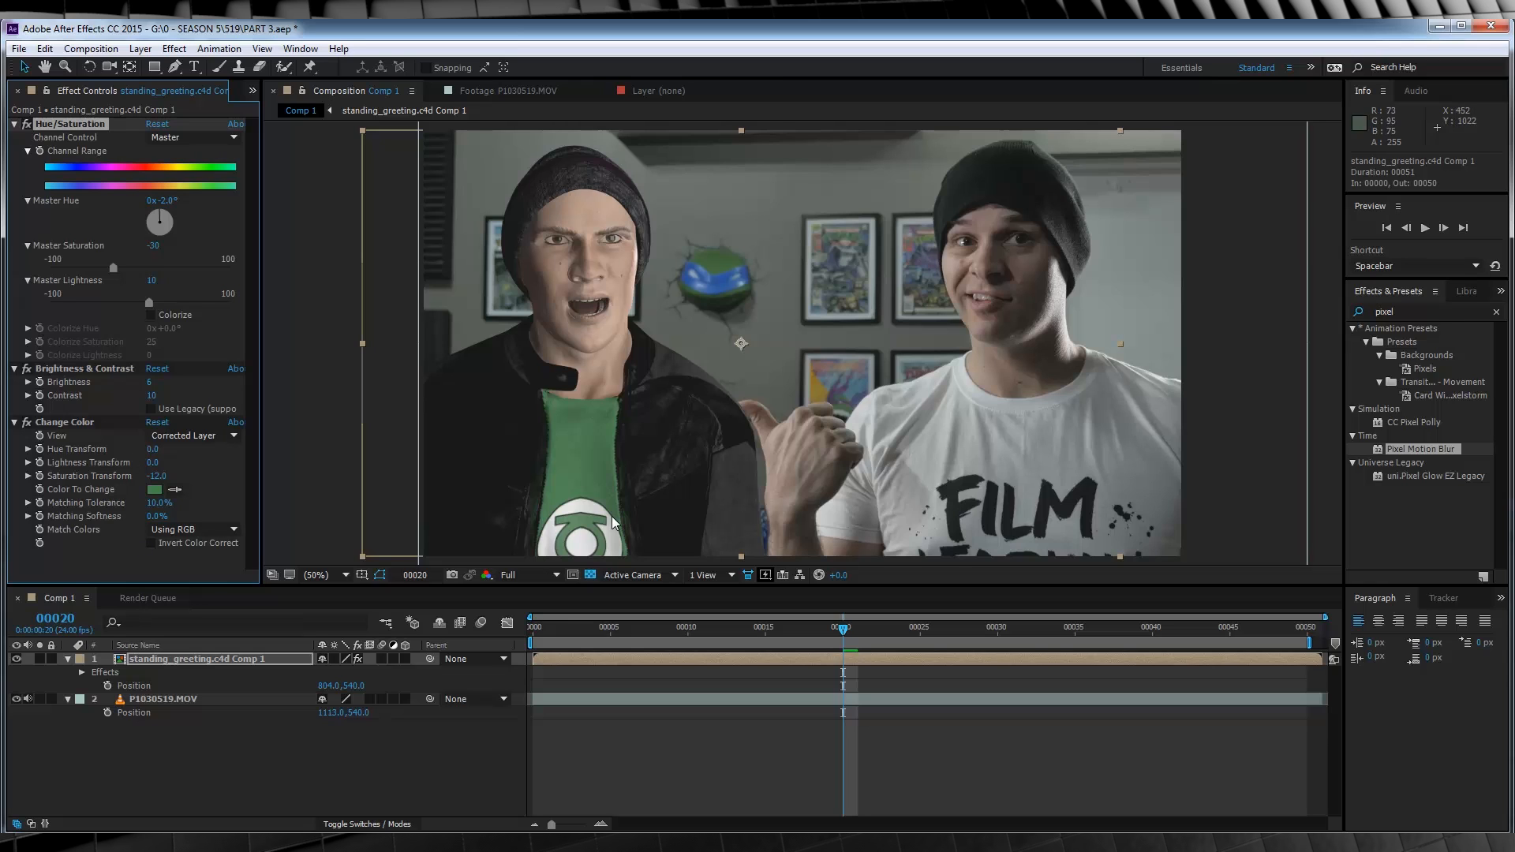
{"action": "mouse_move", "coordinate": [592, 283]}
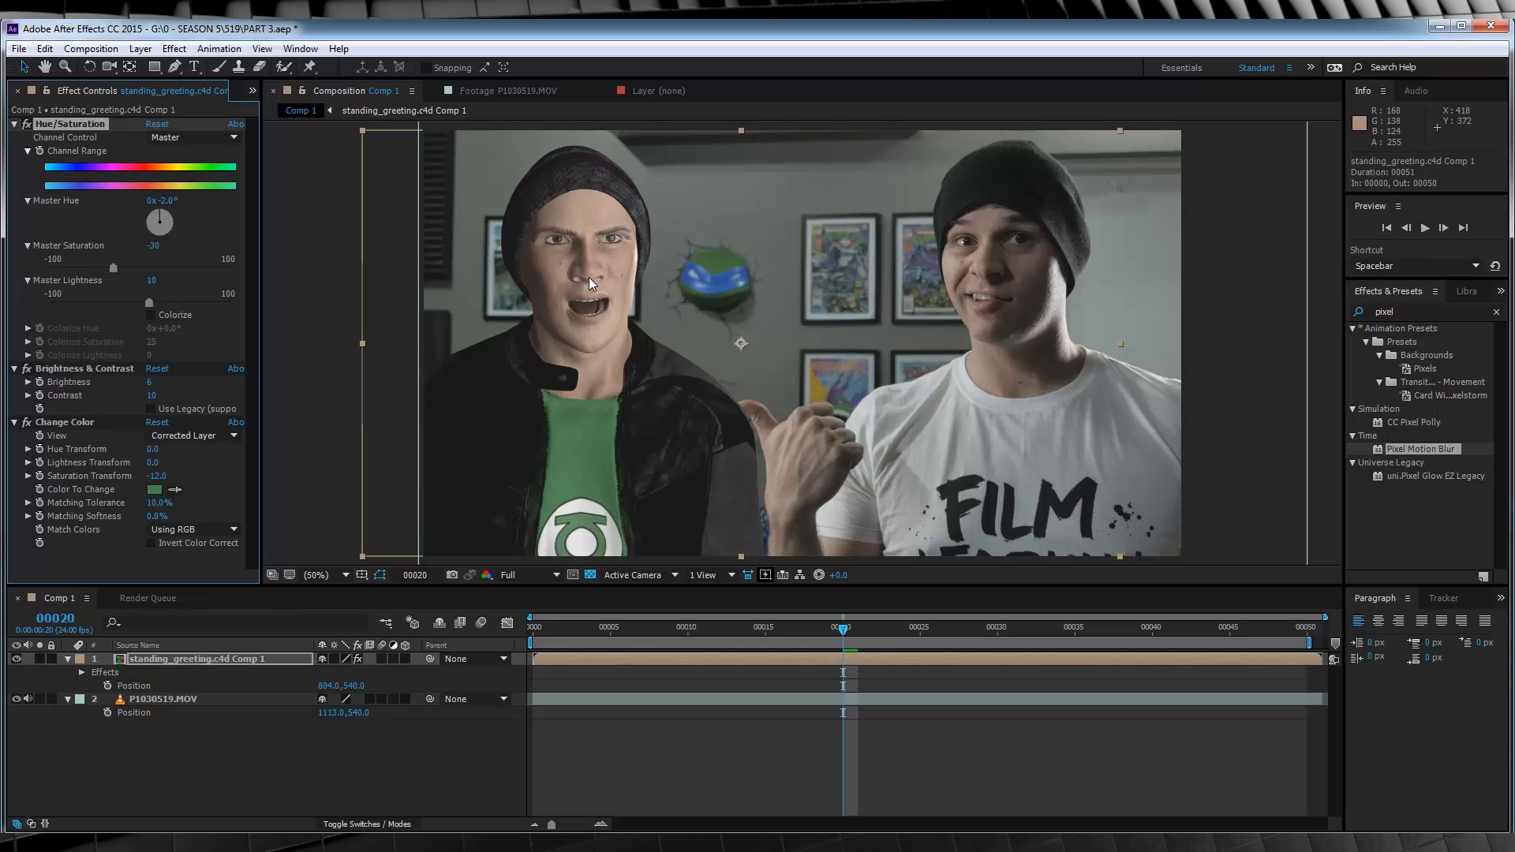
- Apply Magic Bullet Film to the adjustment layer with Kodak stocks, 50% grain, 75% strength
{"action": "left_click", "coordinate": [139, 48]}
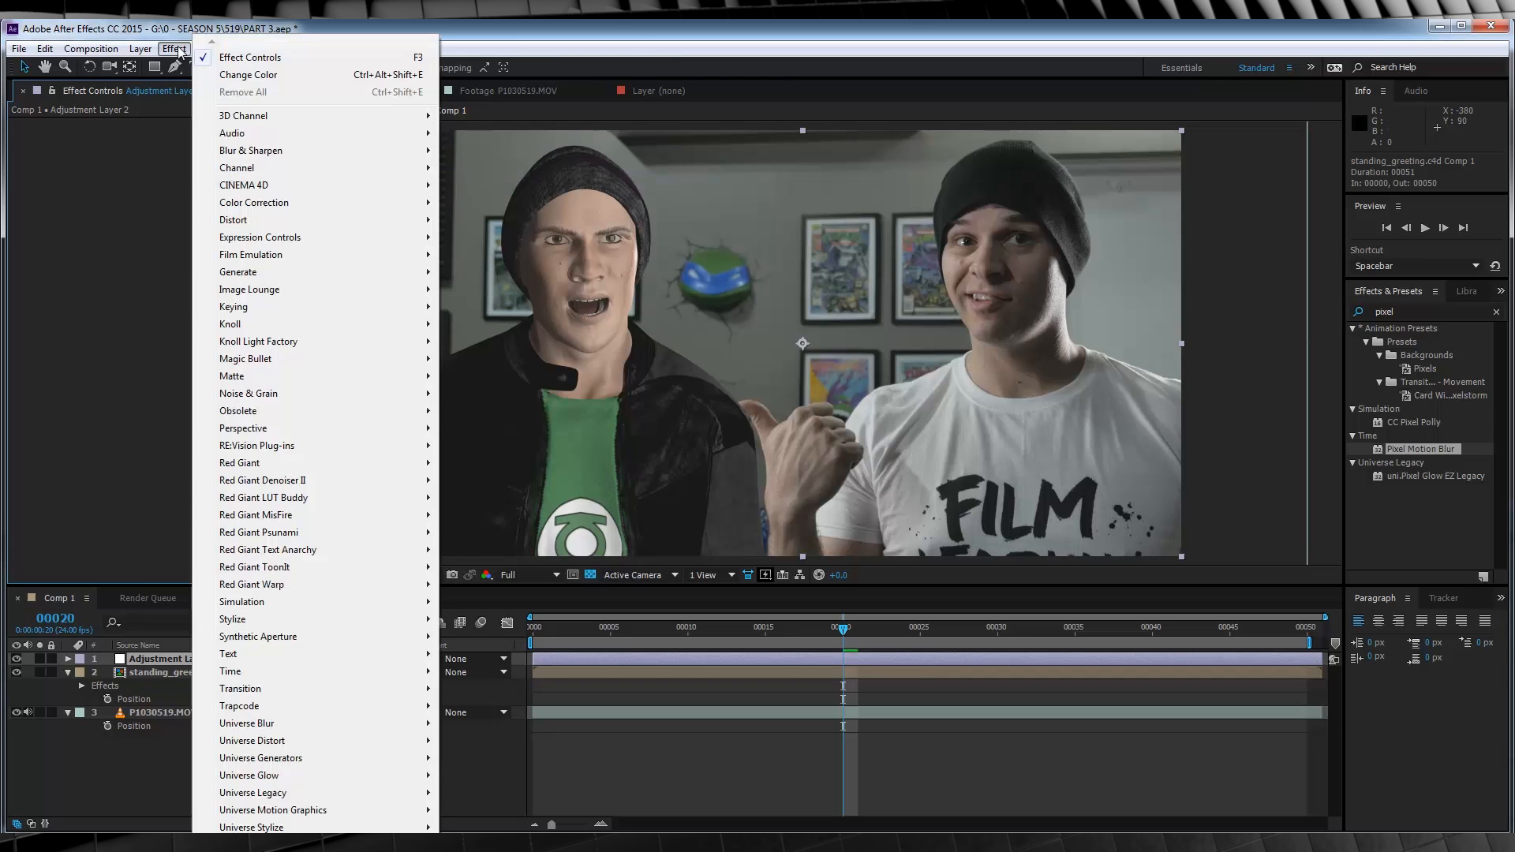
{"action": "mouse_move", "coordinate": [244, 358]}
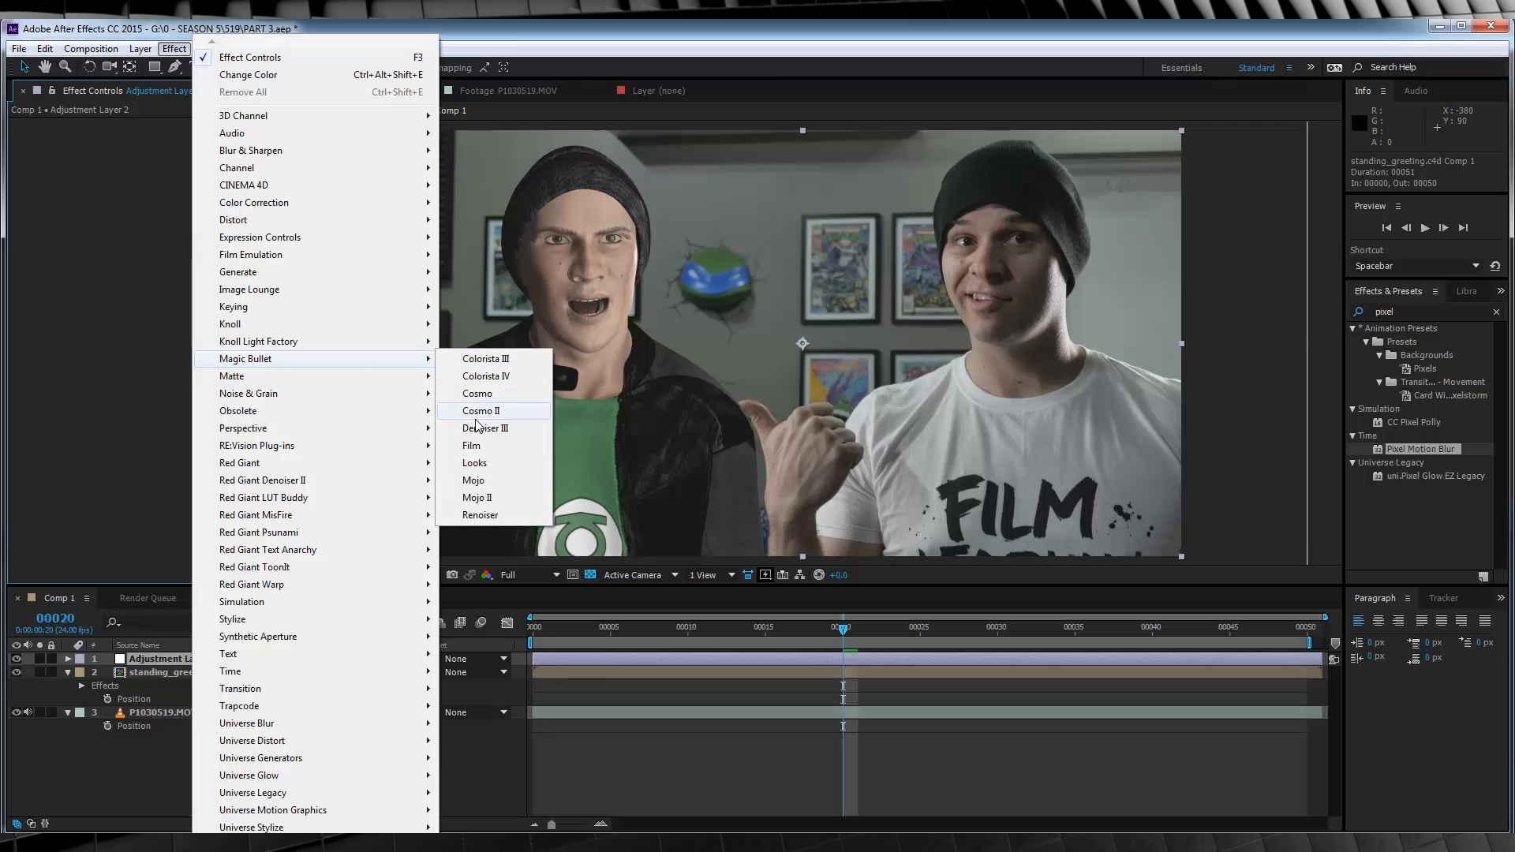
{"action": "left_click", "coordinate": [473, 445]}
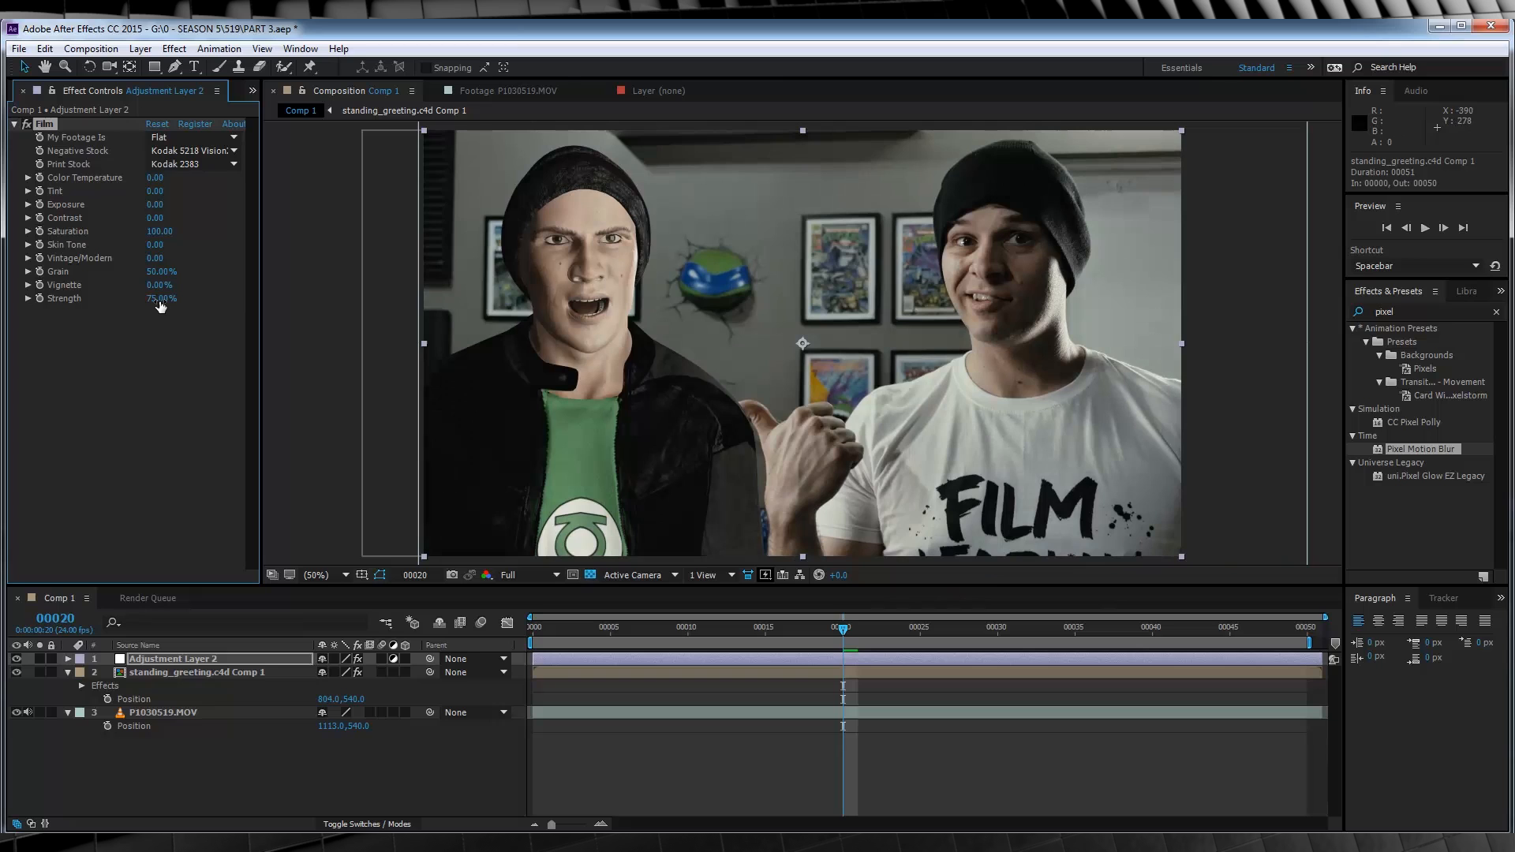
{"action": "mouse_move", "coordinate": [855, 390]}
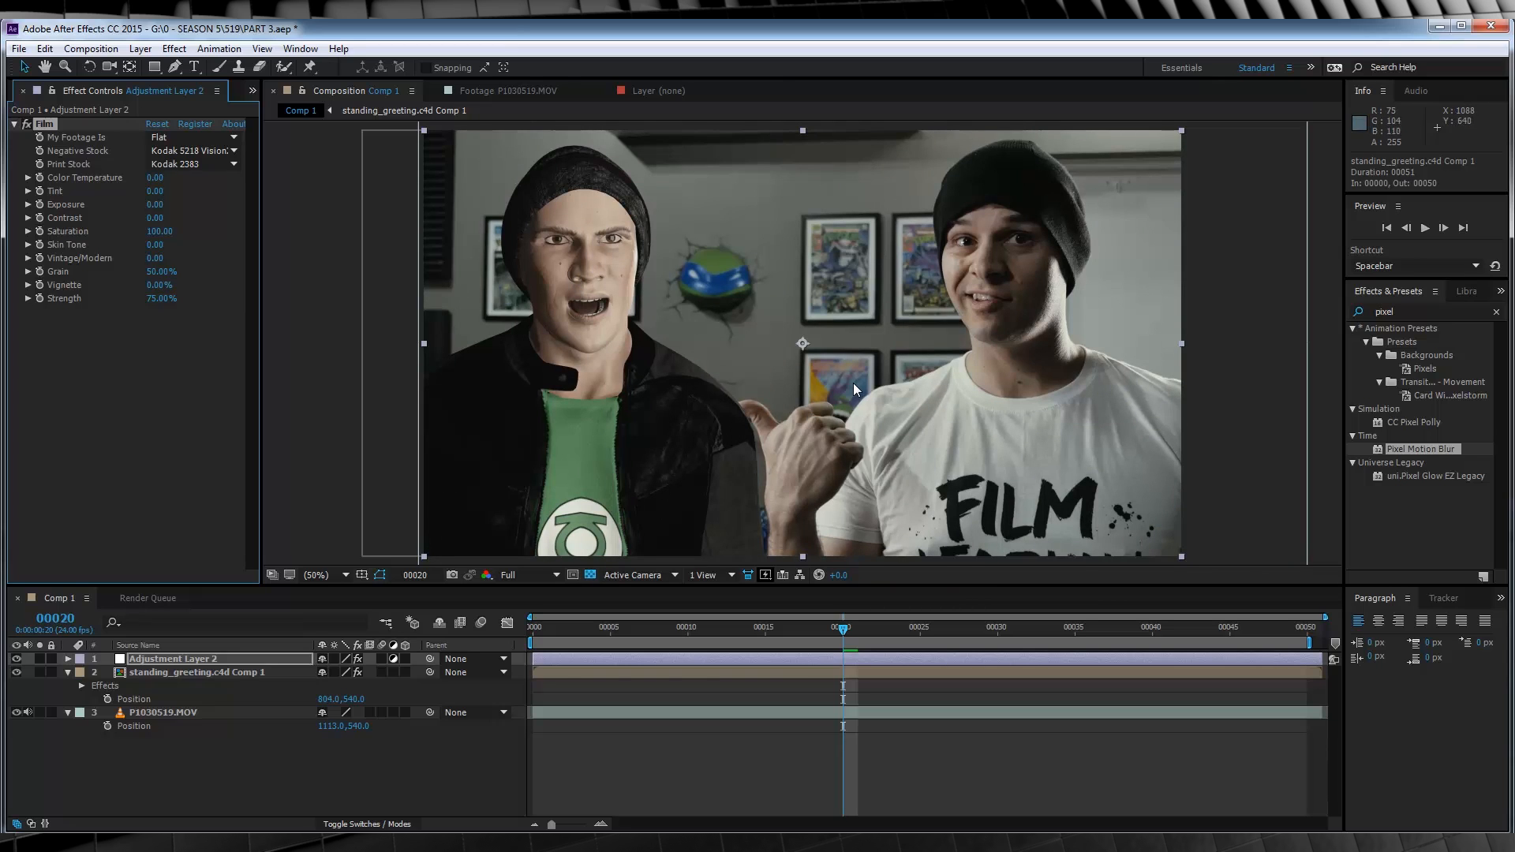
{"action": "mouse_move", "coordinate": [623, 215]}
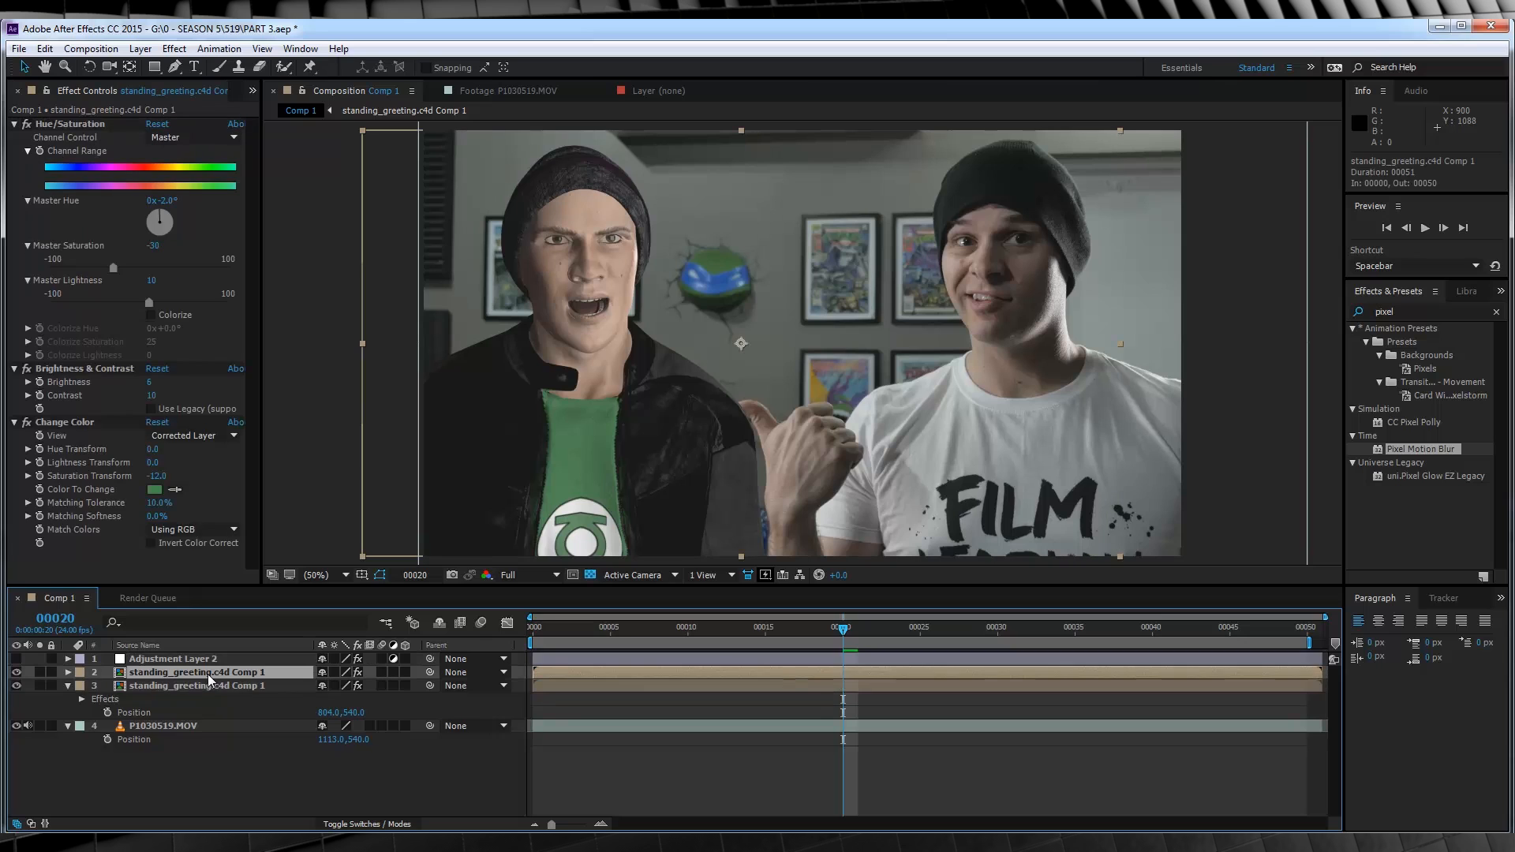
- Give the lower character copy a Drop Shadow at about 36% opacity with adjusted softness
{"action": "left_click", "coordinate": [198, 672]}
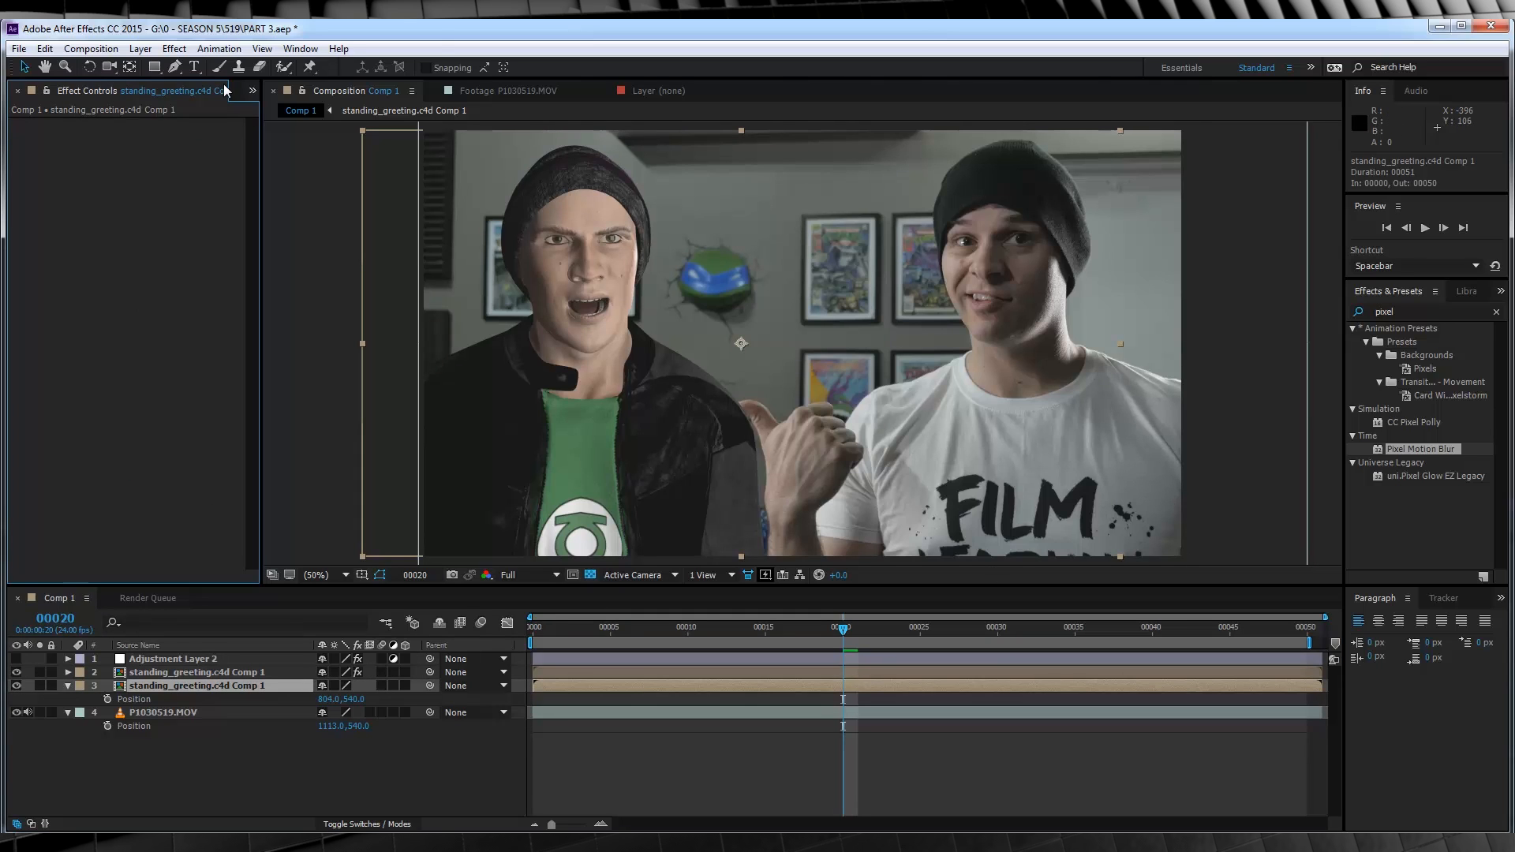
{"action": "left_click", "coordinate": [174, 48]}
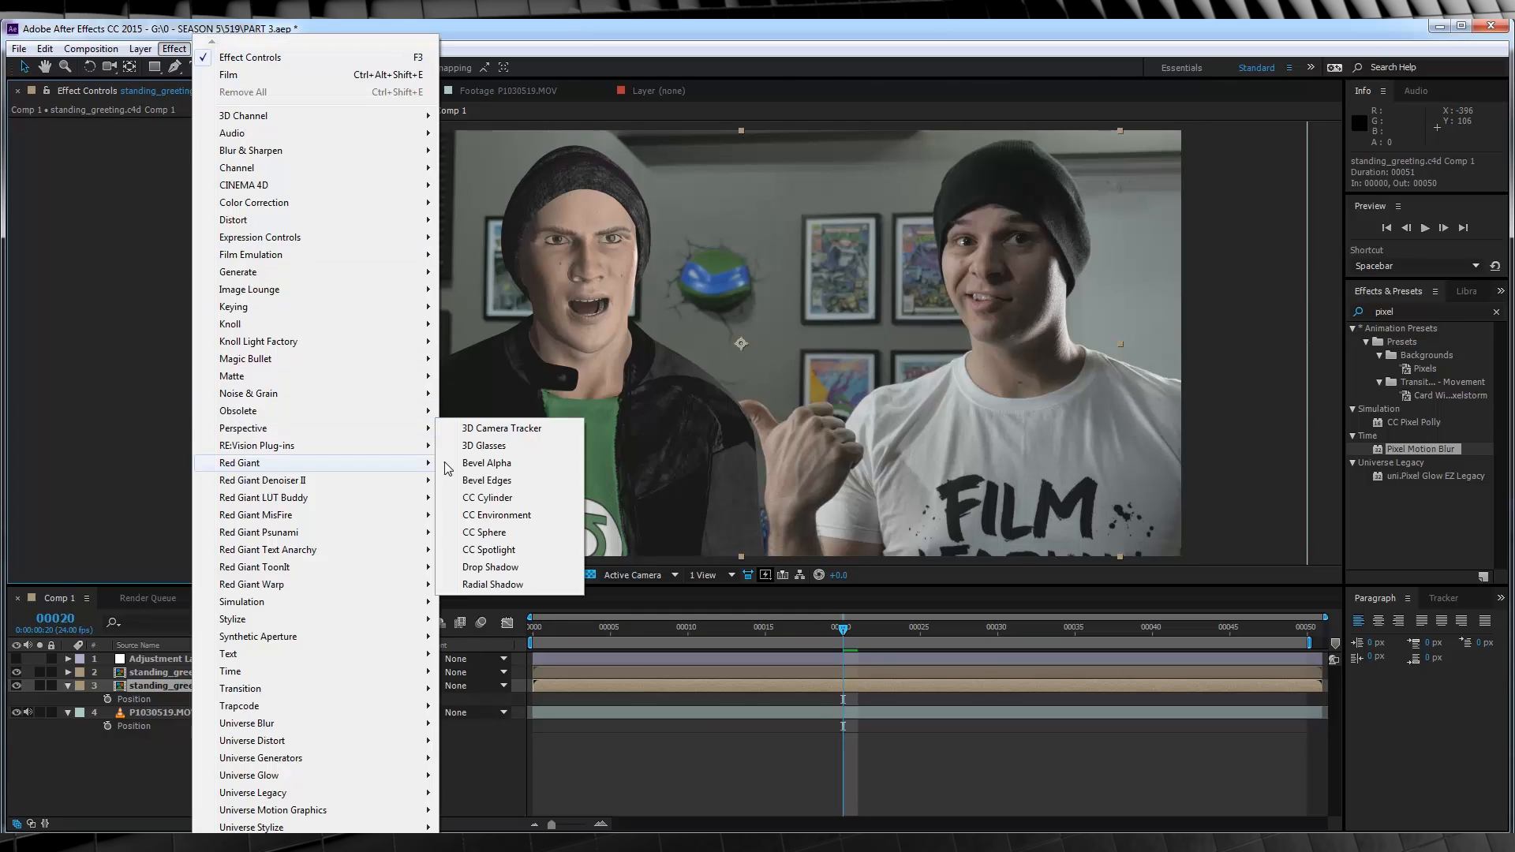
{"action": "left_click", "coordinate": [491, 567]}
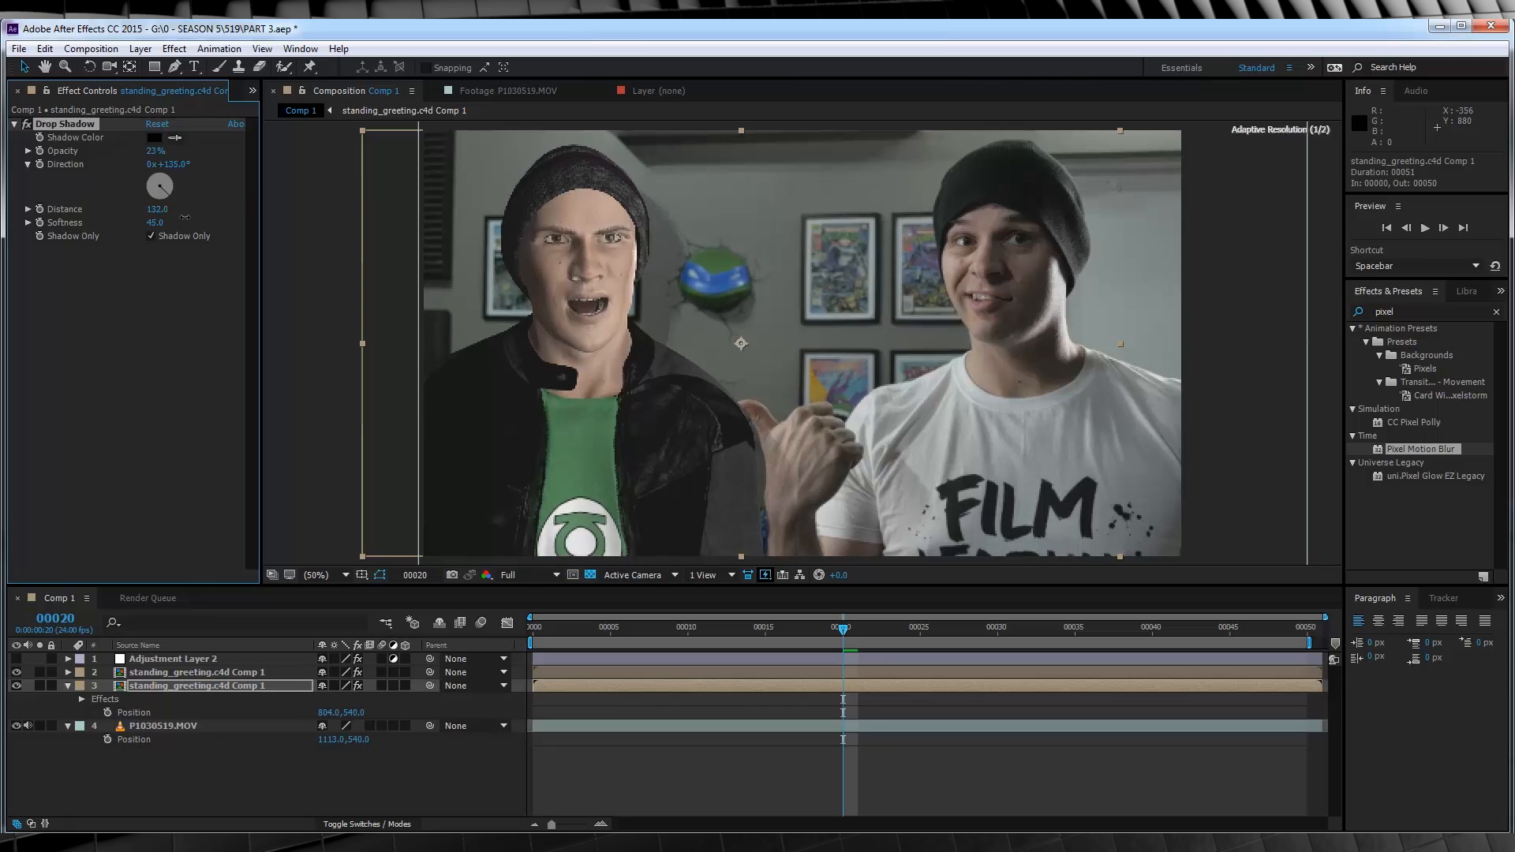
{"action": "left_click_drag", "start_coordinate": [154, 149], "coordinate": [168, 150]}
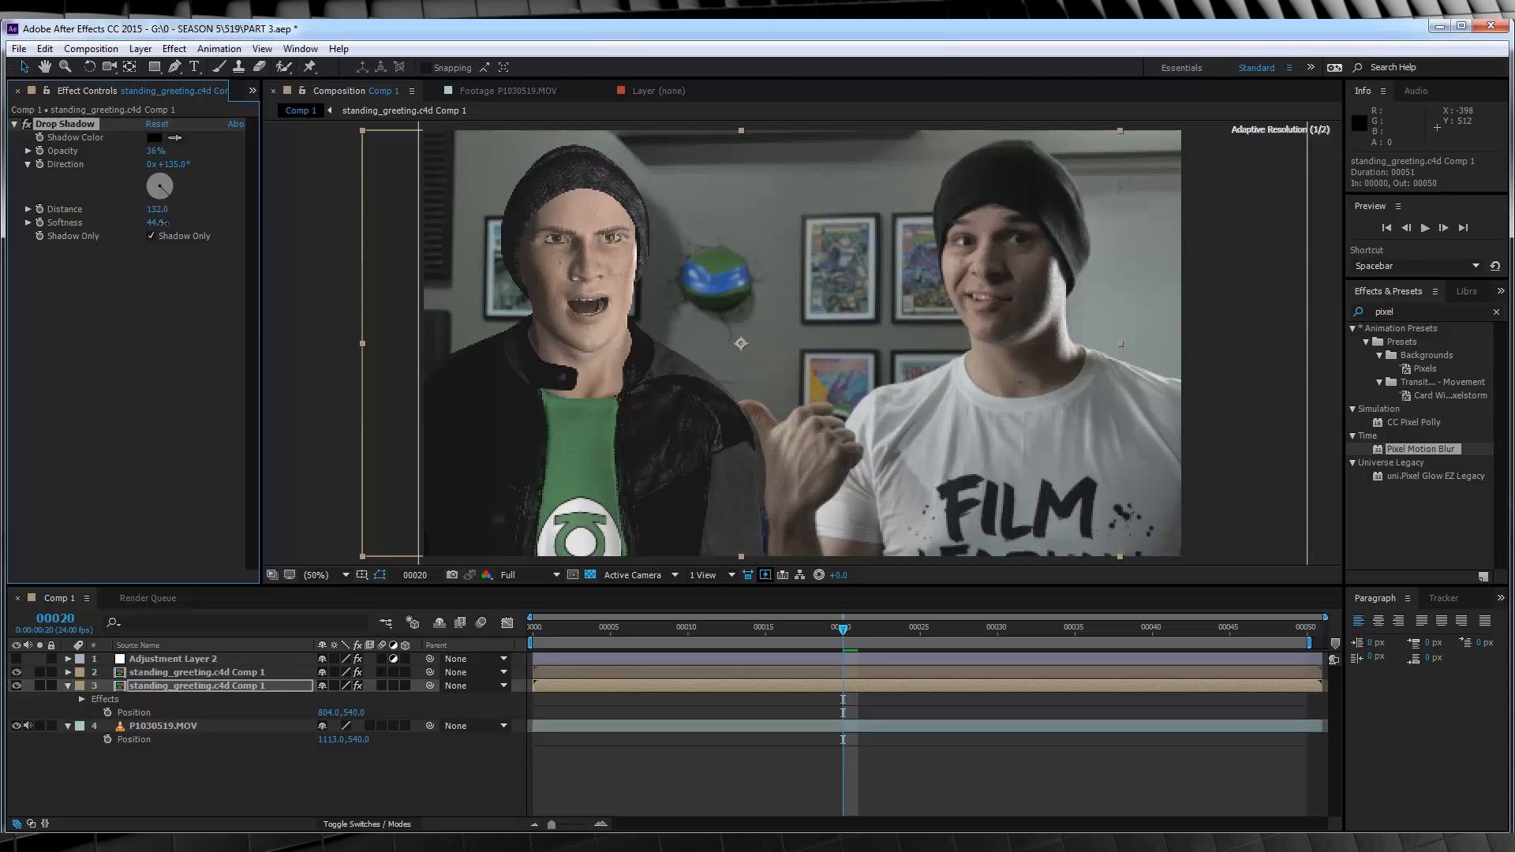
{"action": "left_click", "coordinate": [173, 66]}
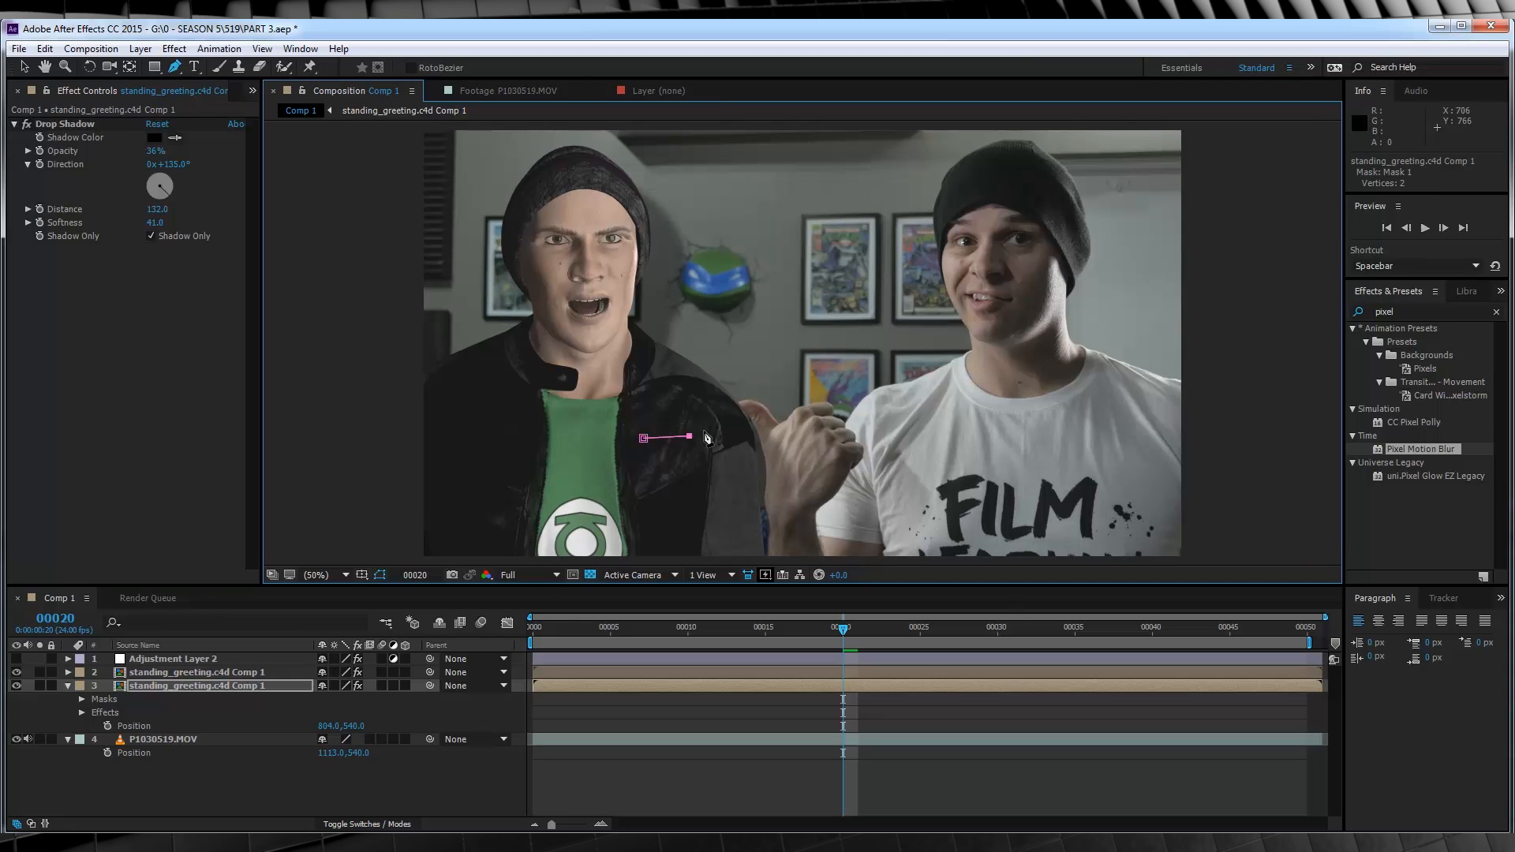
- Mask the shadow copy around the pointing hand, feather it 50 px, and return to 50% view
{"action": "left_click", "coordinate": [908, 529]}
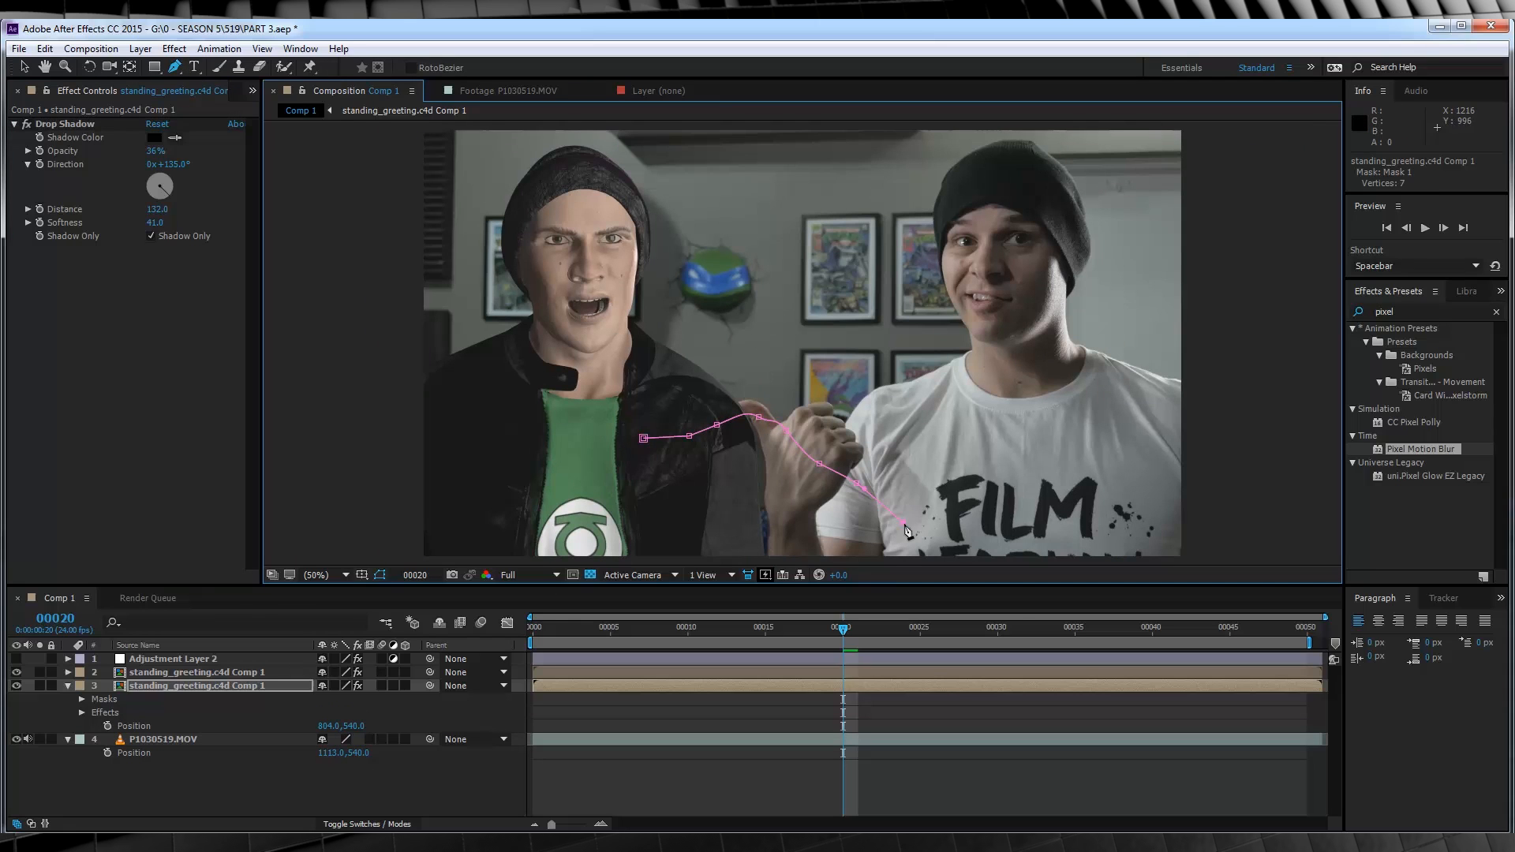
{"action": "left_click", "coordinate": [311, 574]}
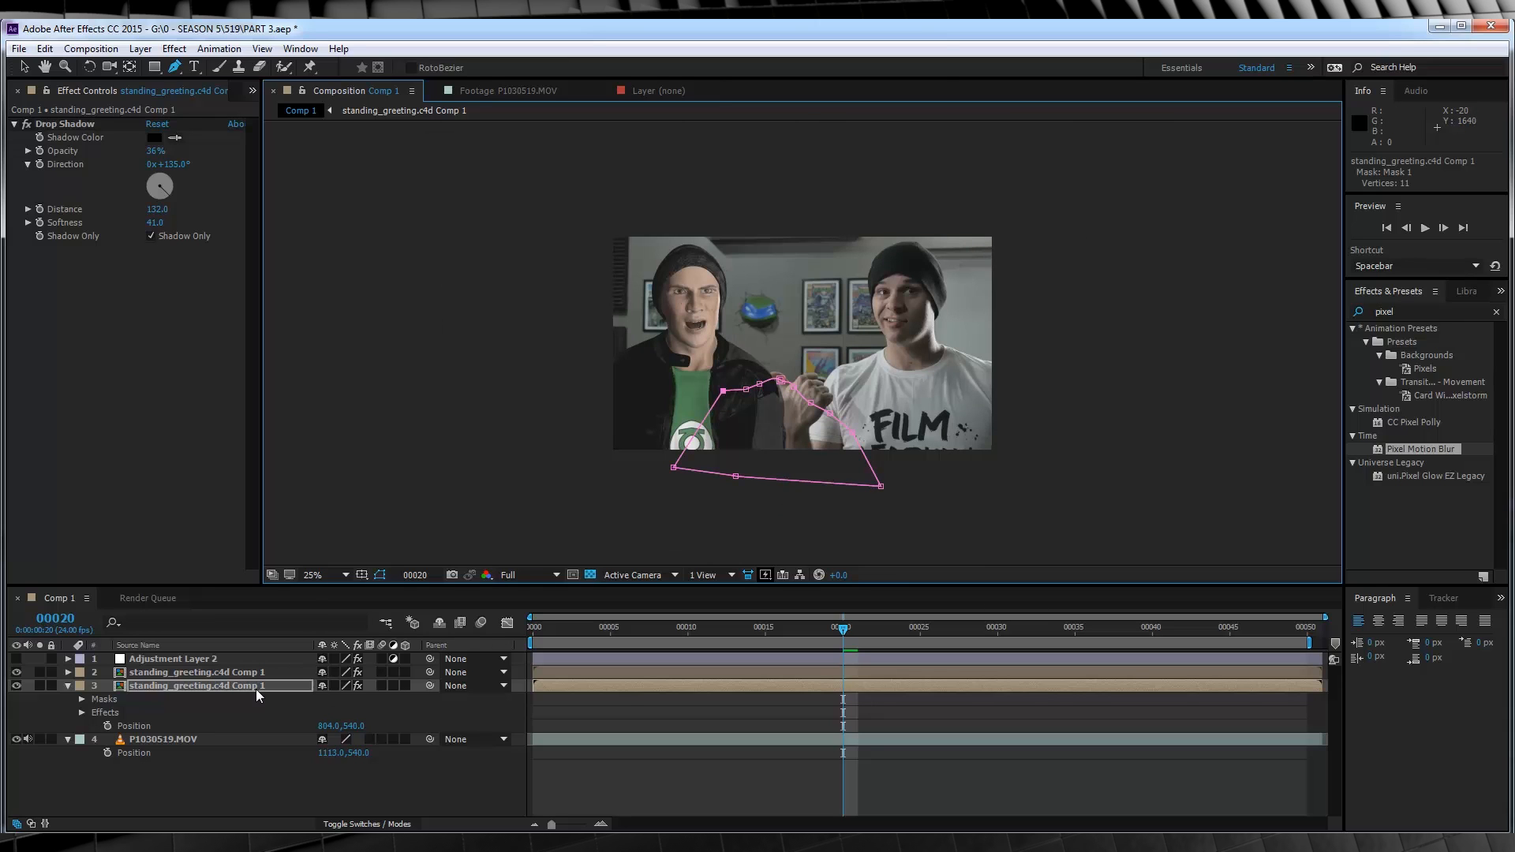
{"action": "left_click", "coordinate": [82, 698]}
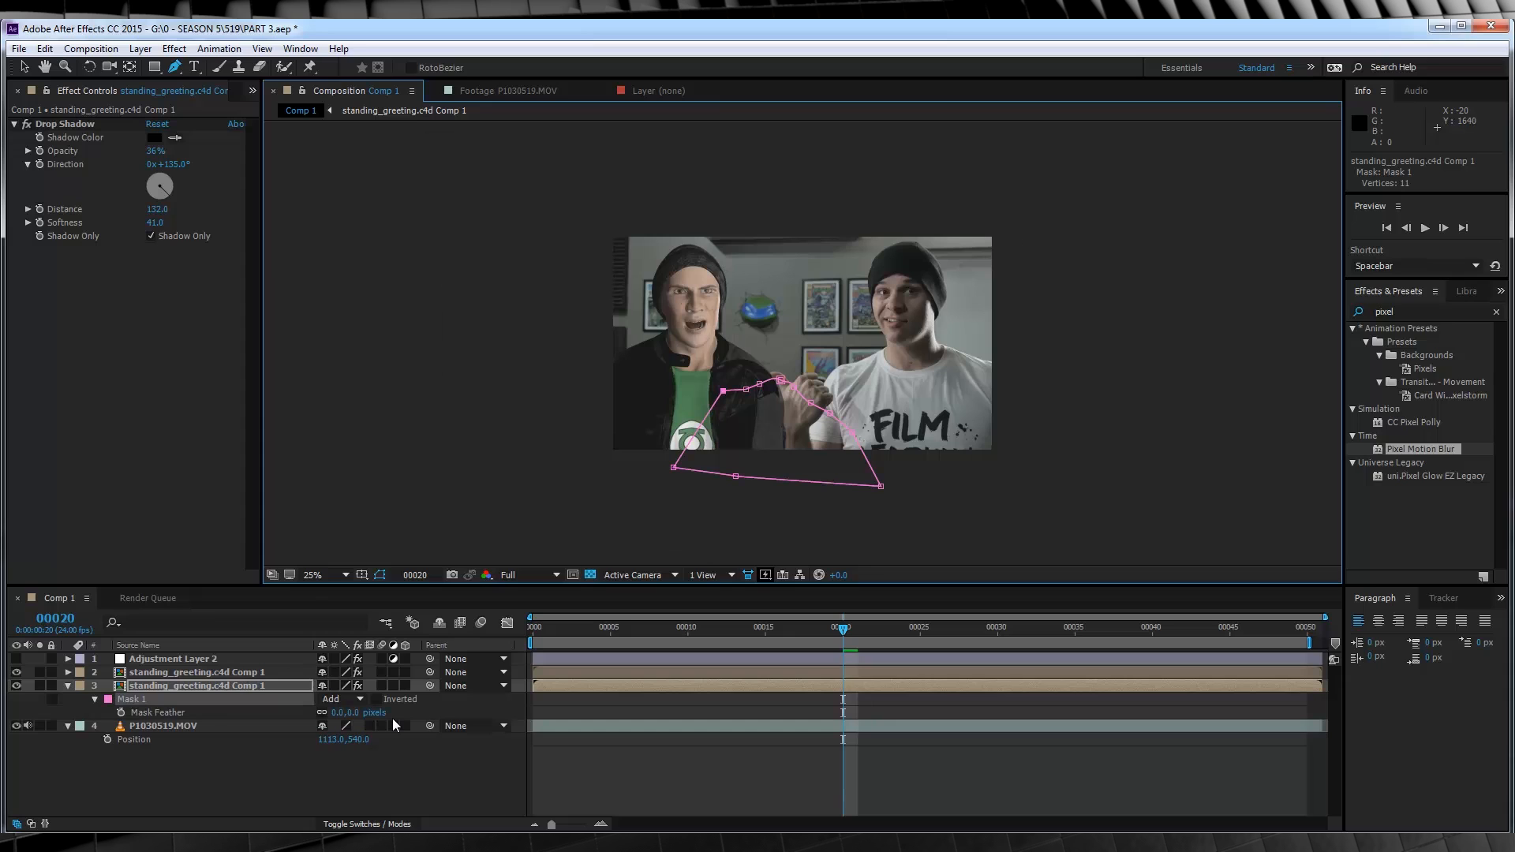
{"action": "double_click", "coordinate": [345, 712]}
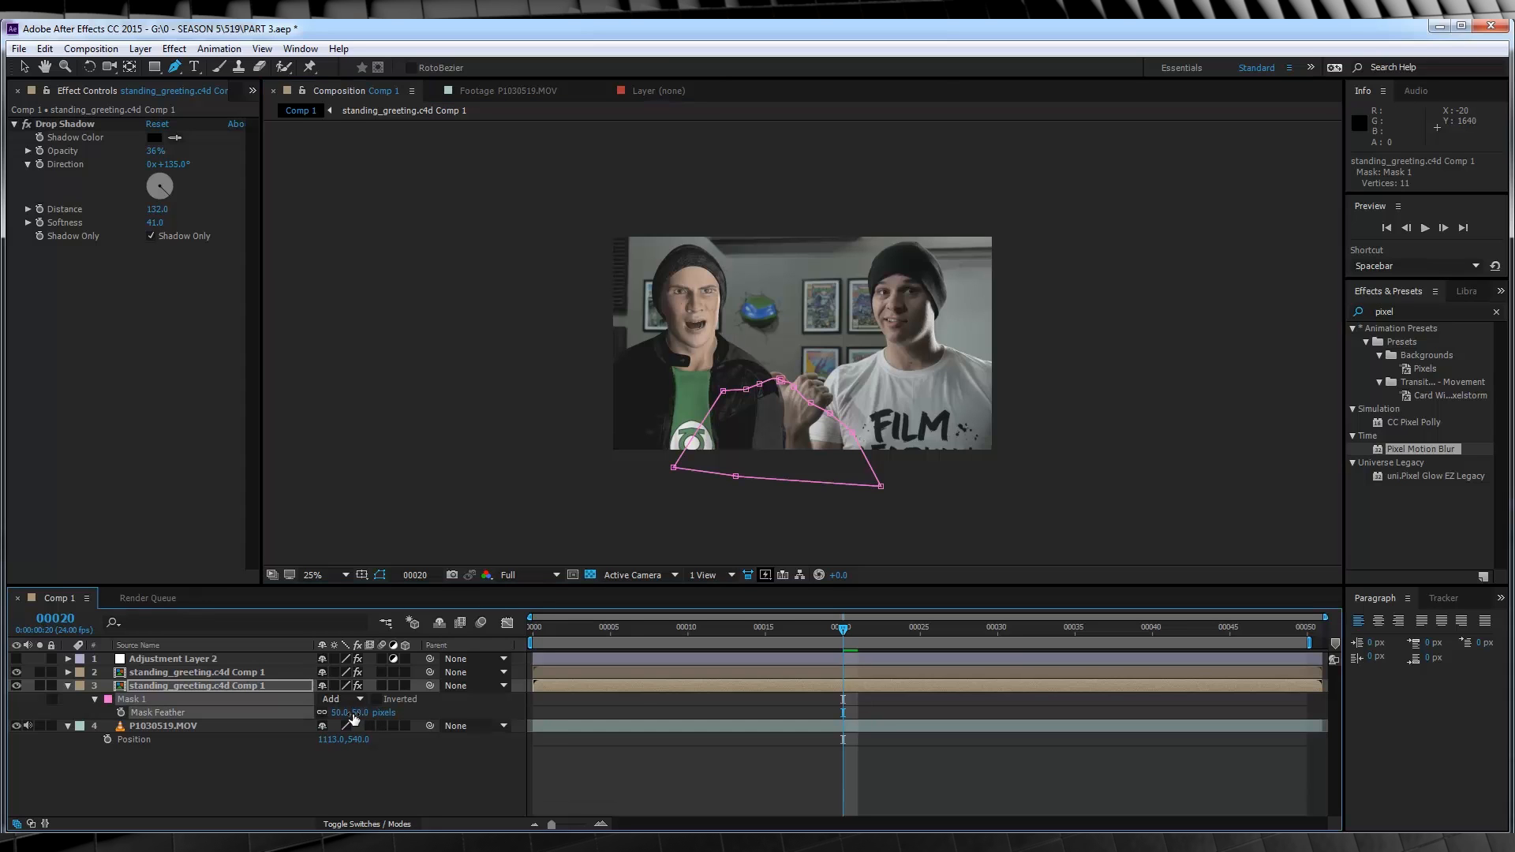
{"action": "left_click", "coordinate": [311, 575]}
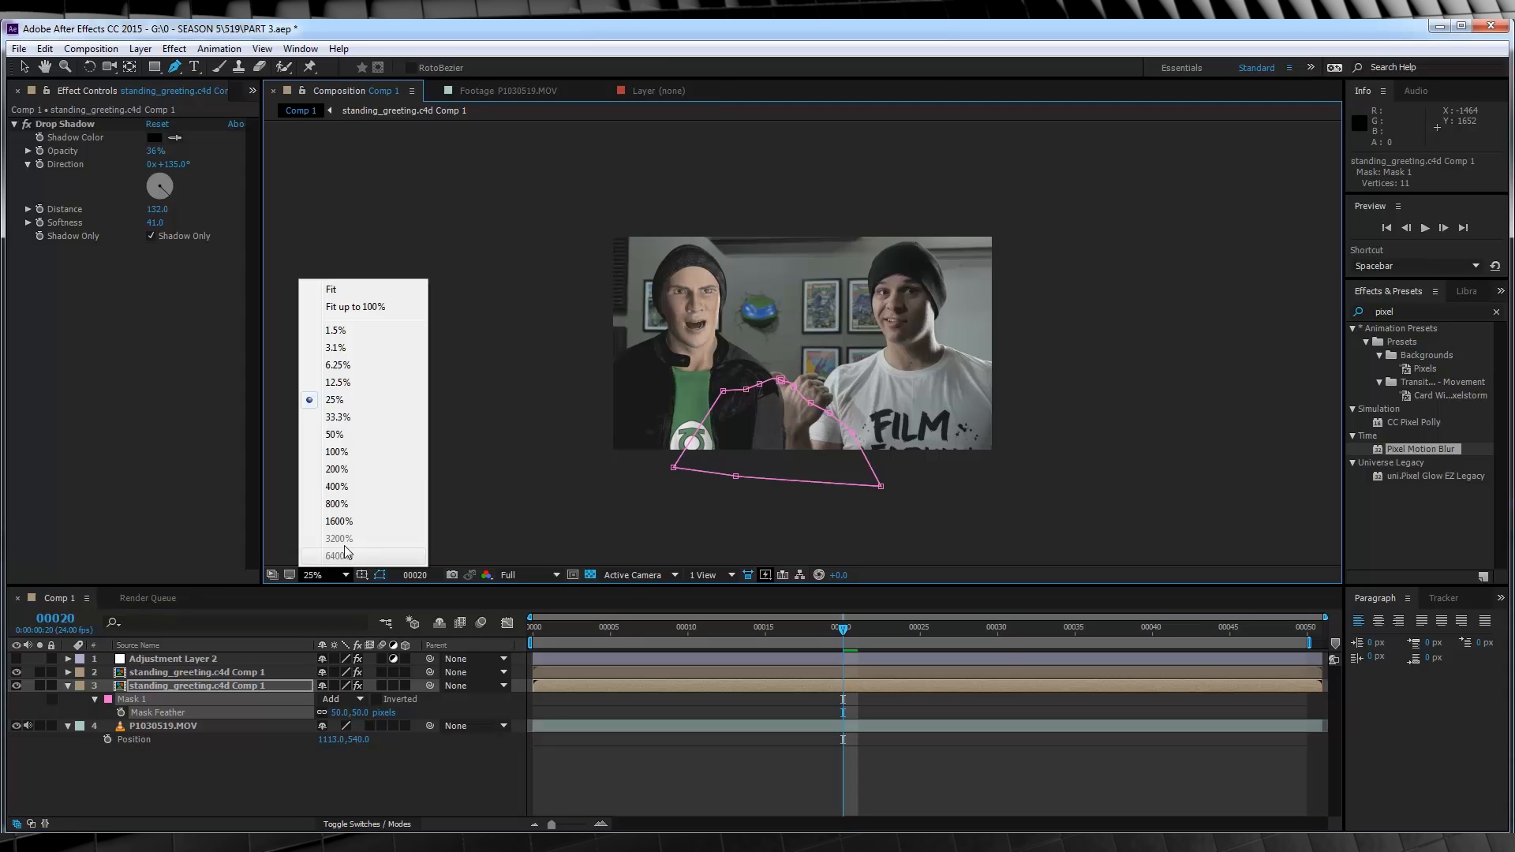
{"action": "left_click", "coordinate": [333, 434]}
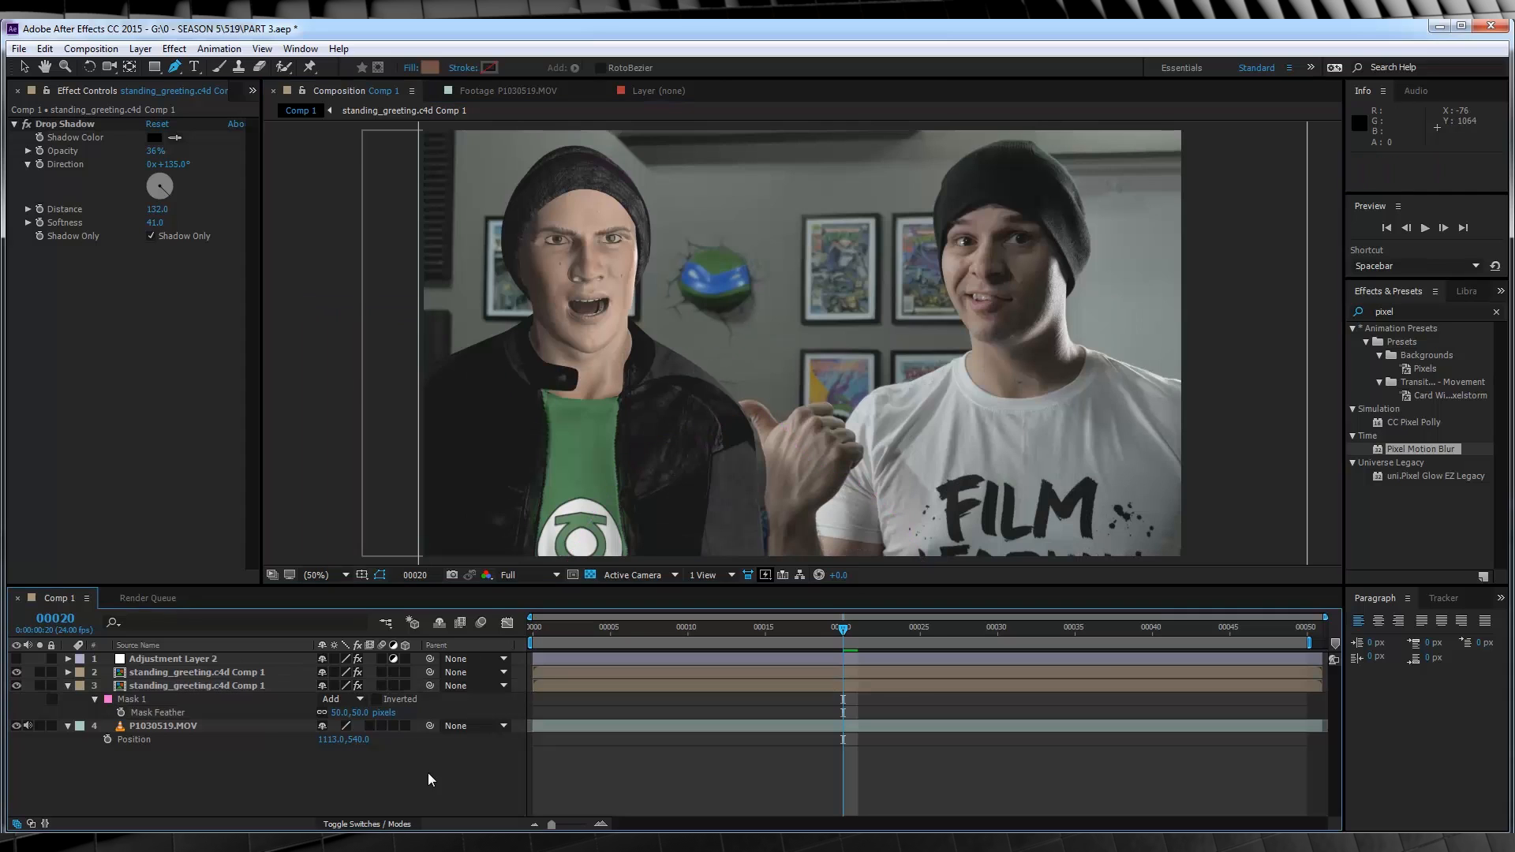
{"action": "mouse_move", "coordinate": [727, 551]}
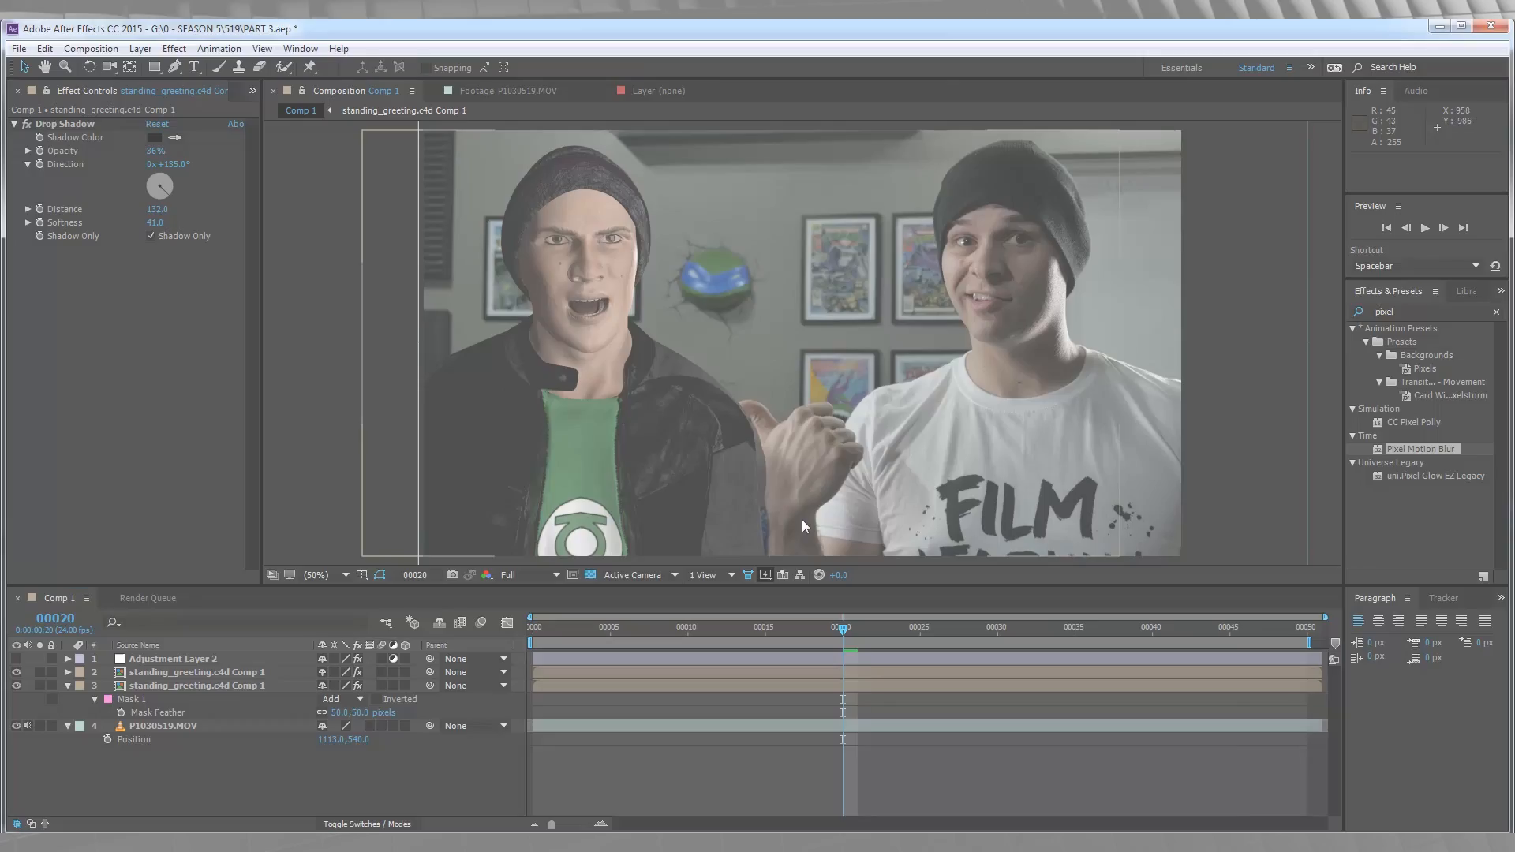
- Import the HEY0000.tif TIFF sequence with Straight - Unmatted alpha
{"action": "left_click", "coordinate": [30, 90]}
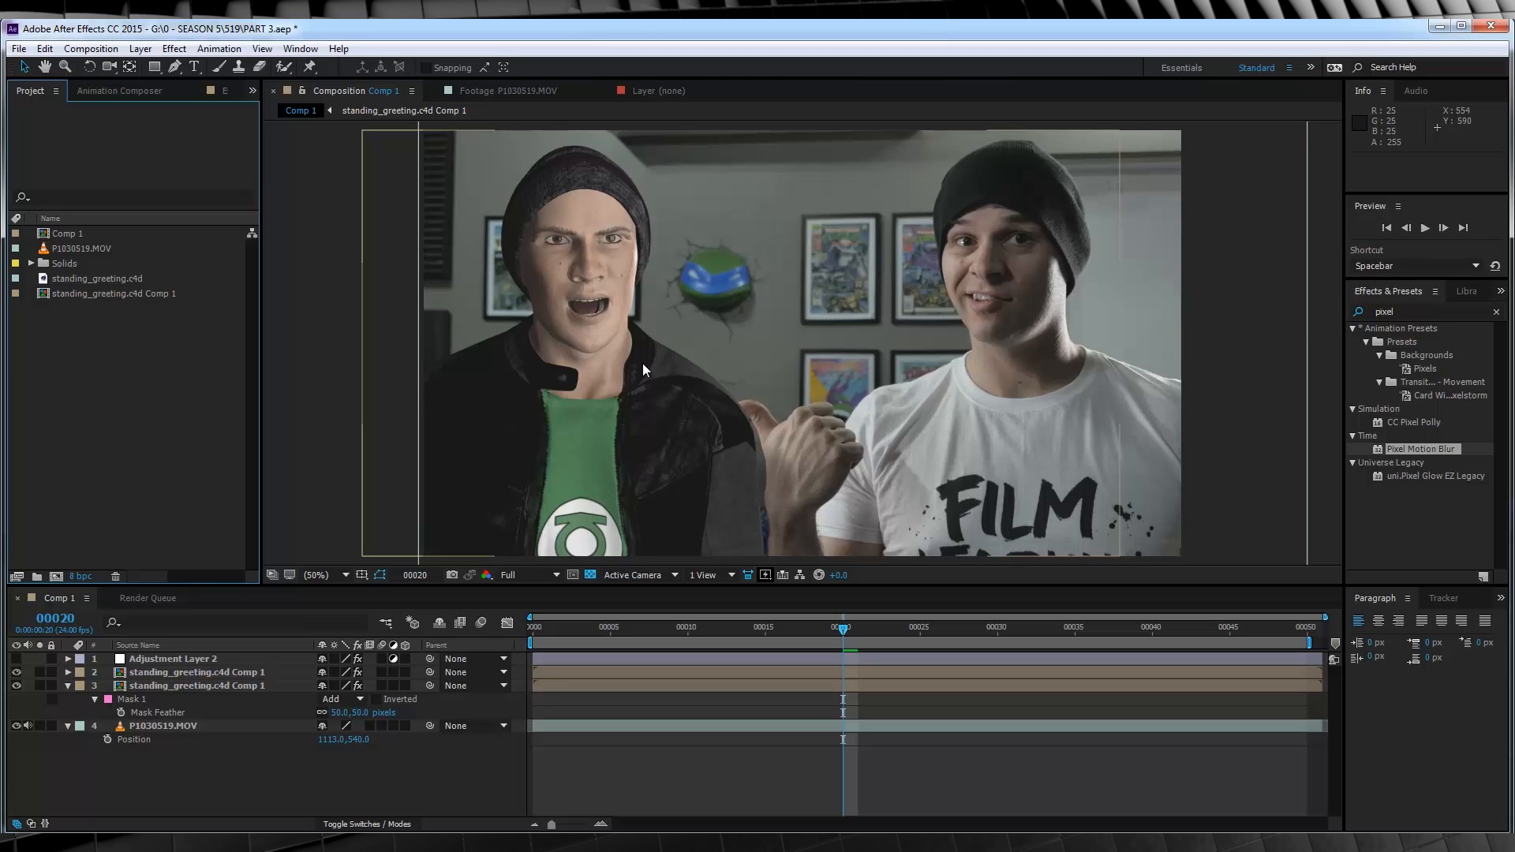
{"action": "mouse_move", "coordinate": [697, 377]}
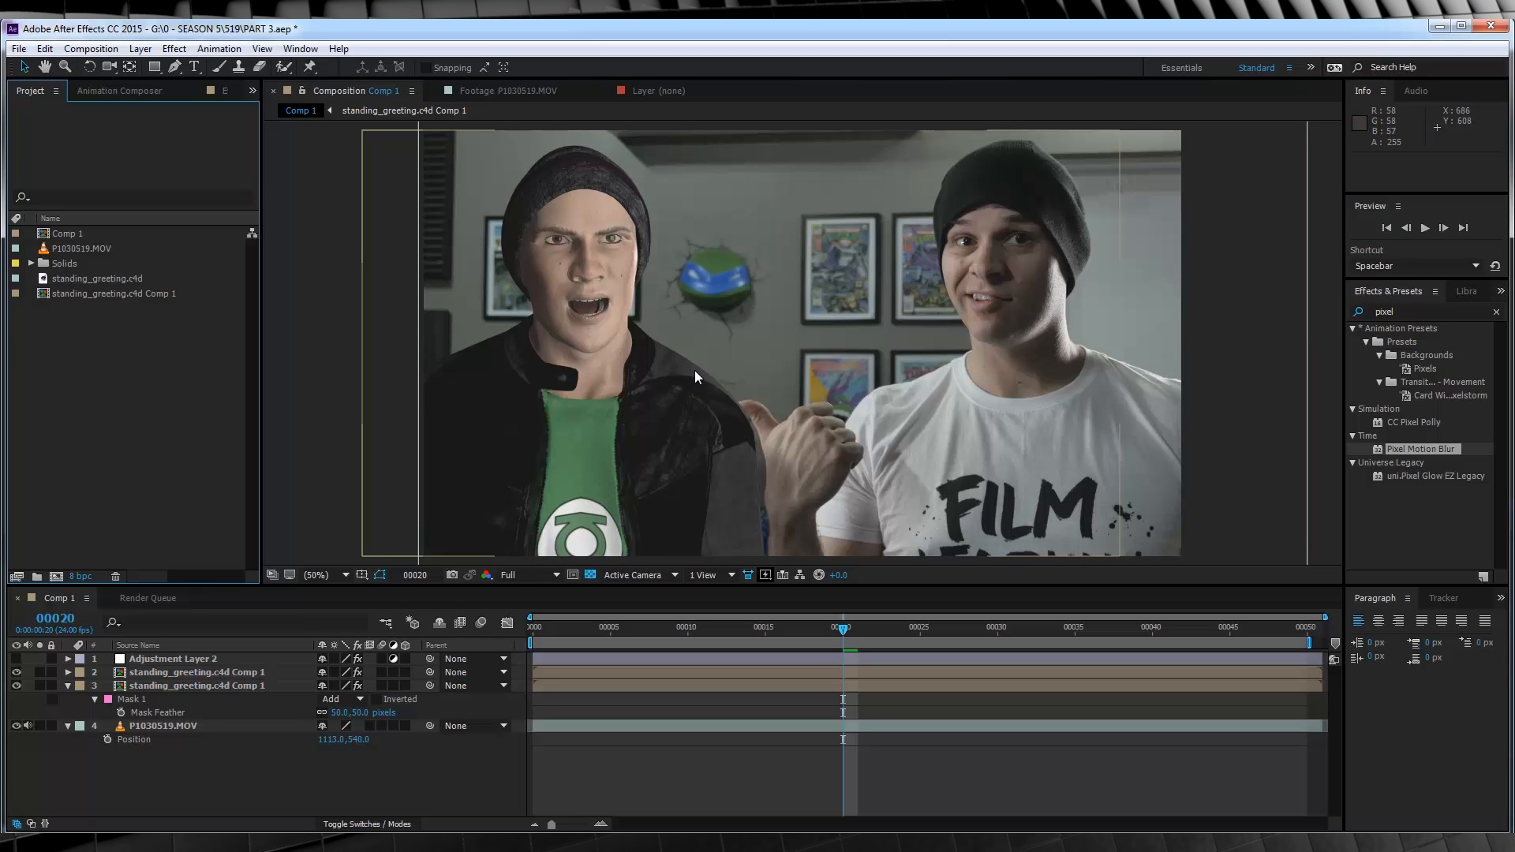
{"action": "mouse_move", "coordinate": [659, 401]}
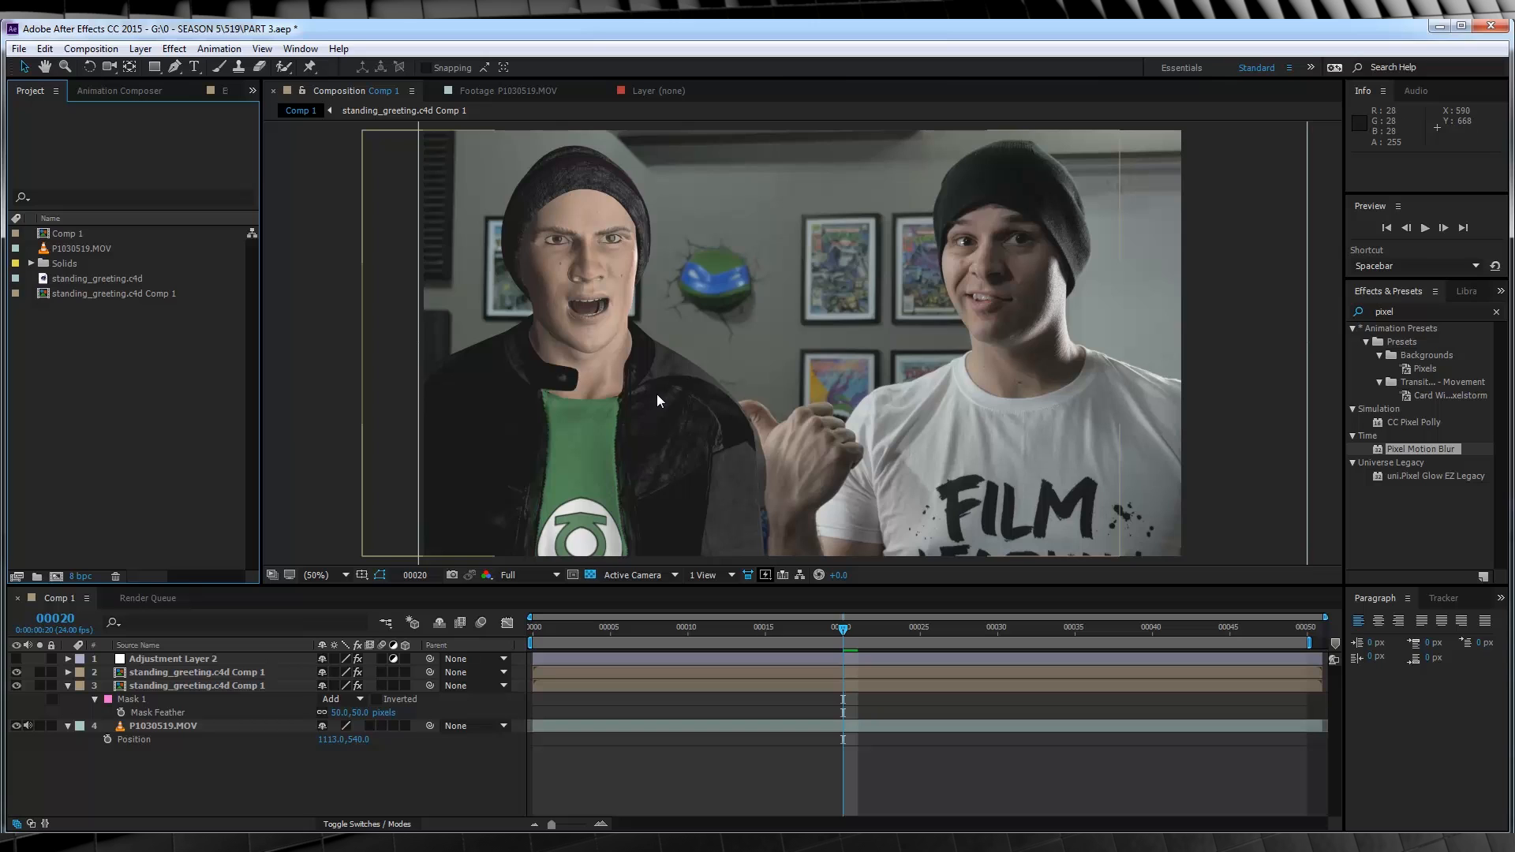
{"action": "mouse_move", "coordinate": [693, 281]}
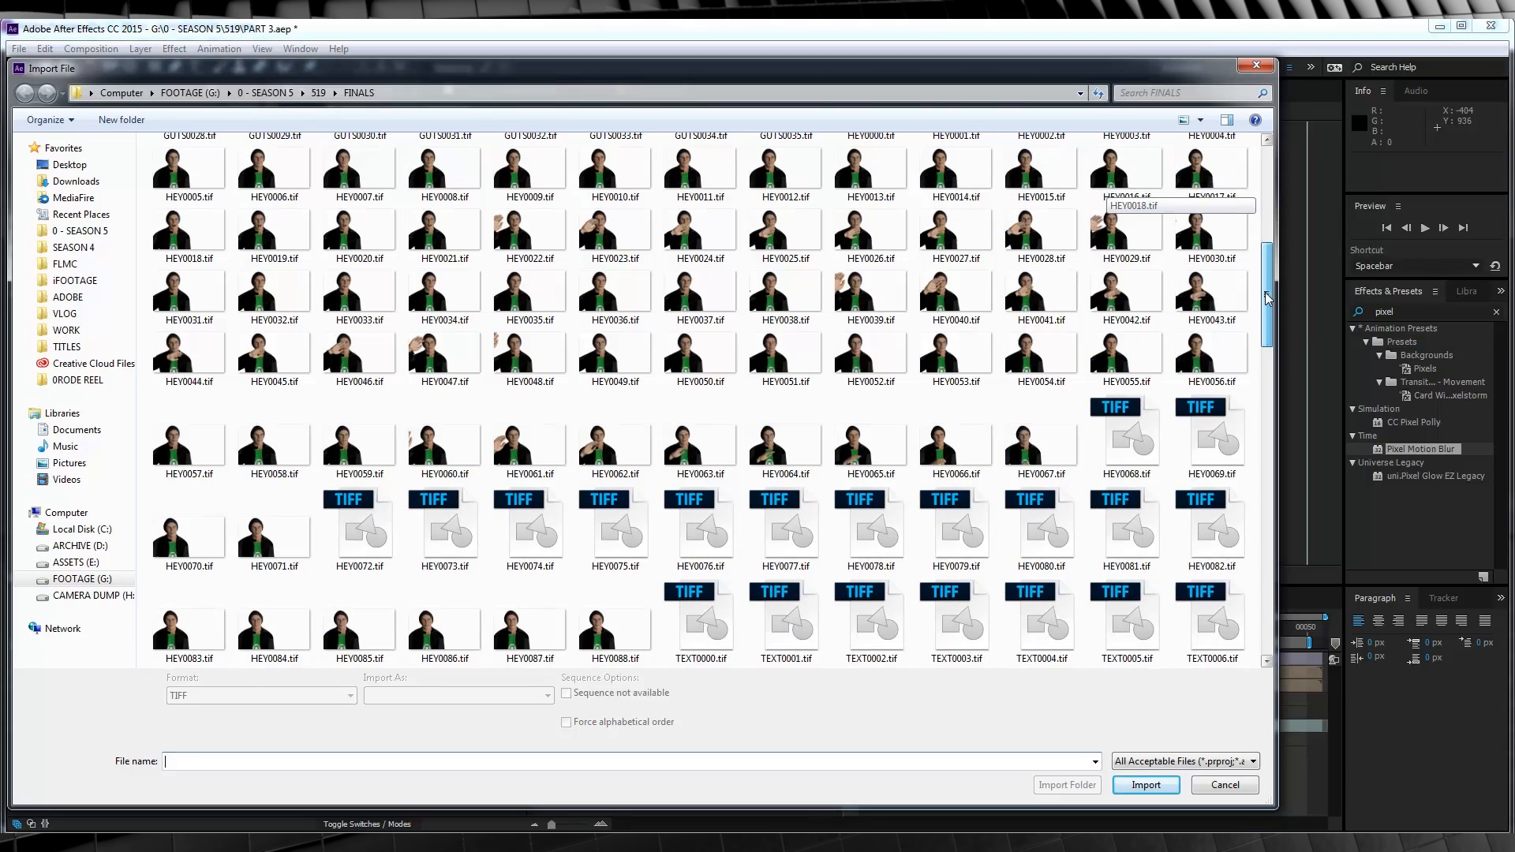
{"action": "left_click", "coordinate": [869, 290]}
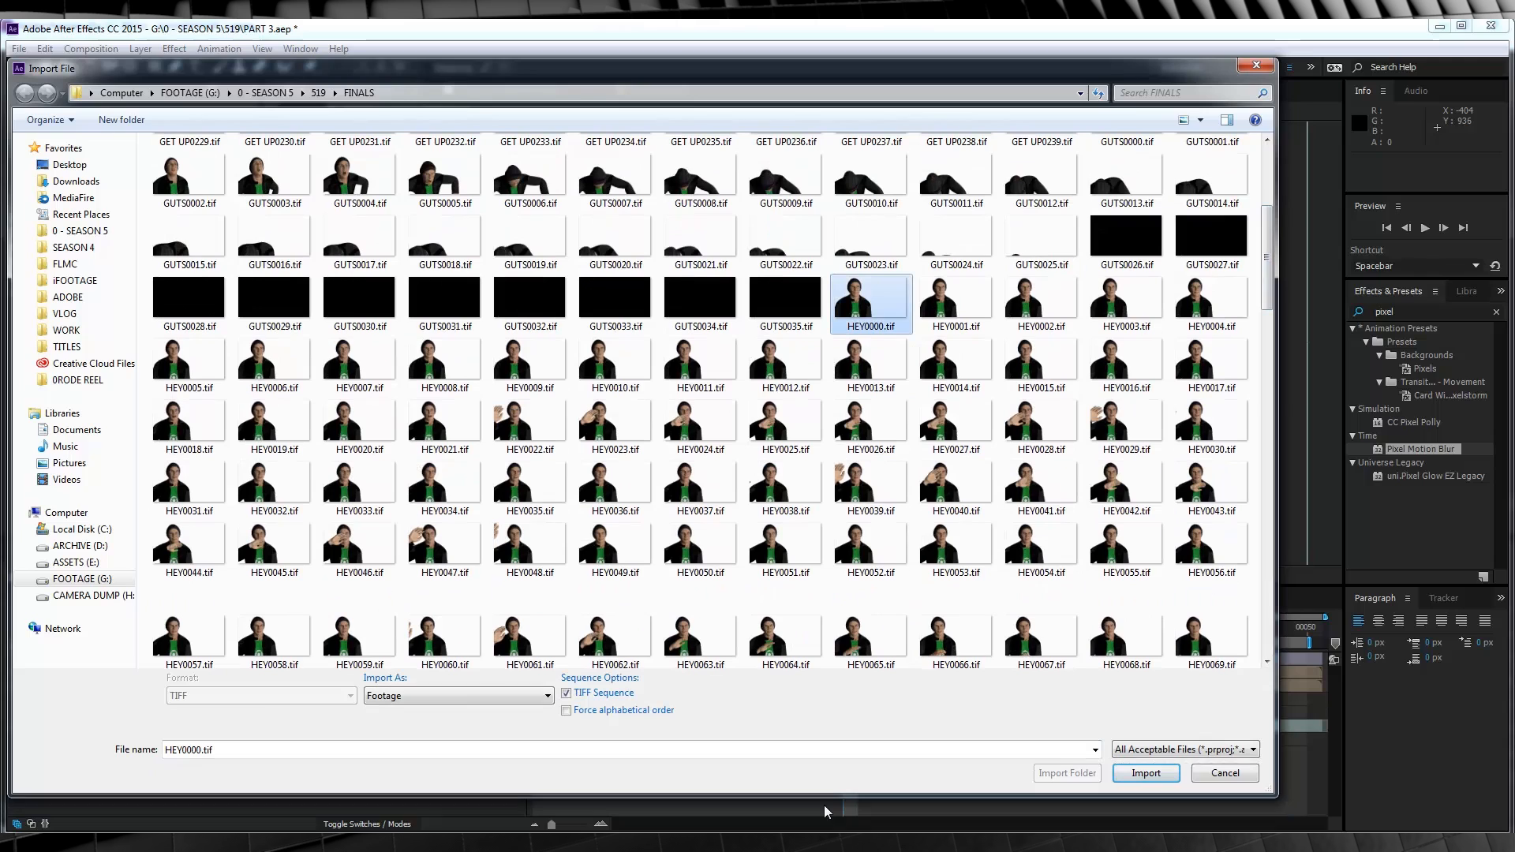
{"action": "left_click", "coordinate": [1145, 772]}
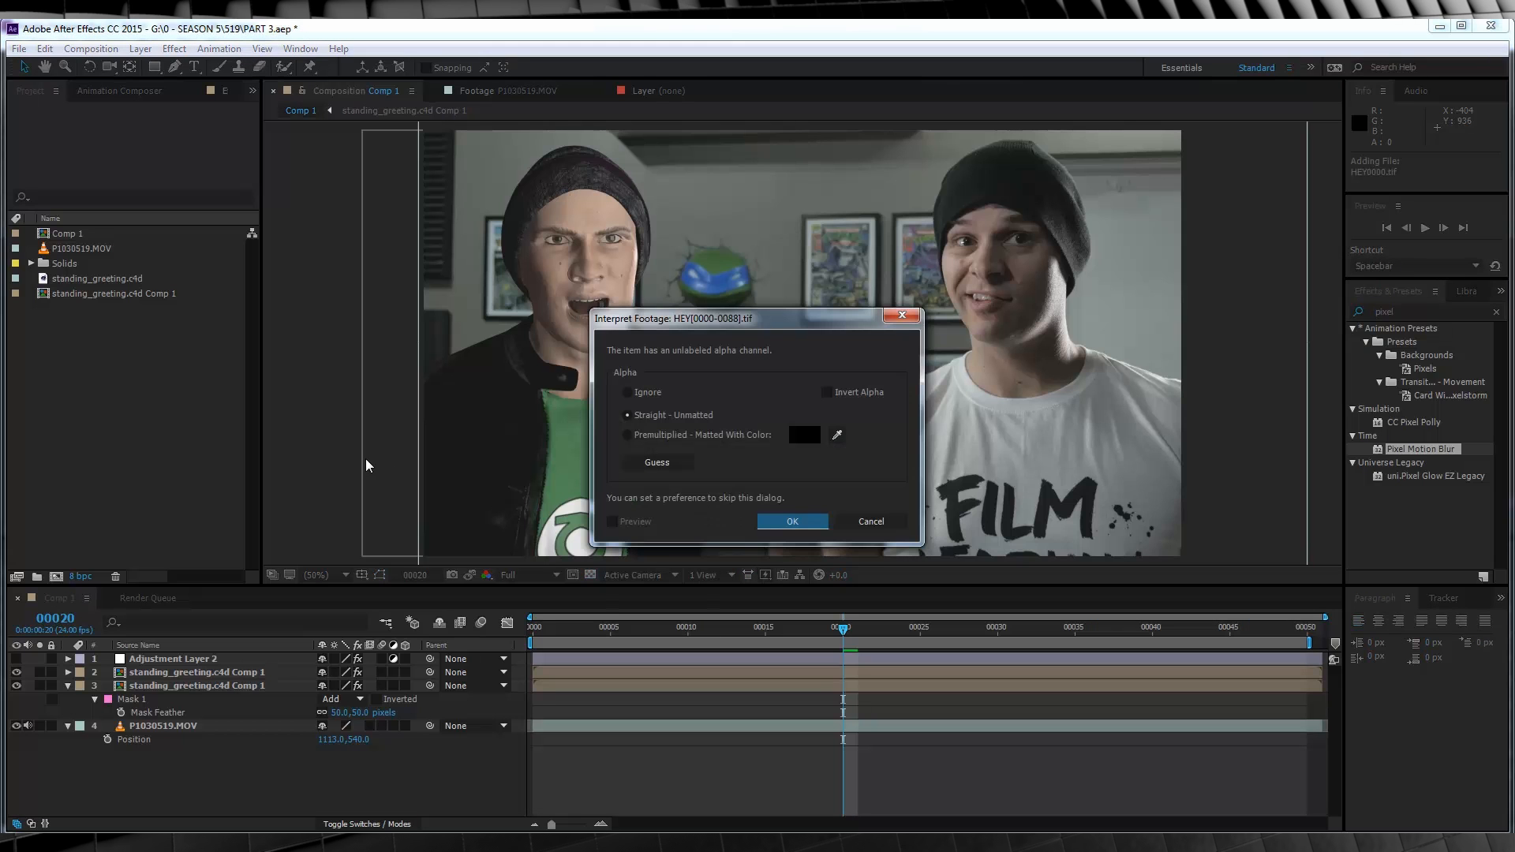
{"action": "left_click", "coordinate": [792, 522]}
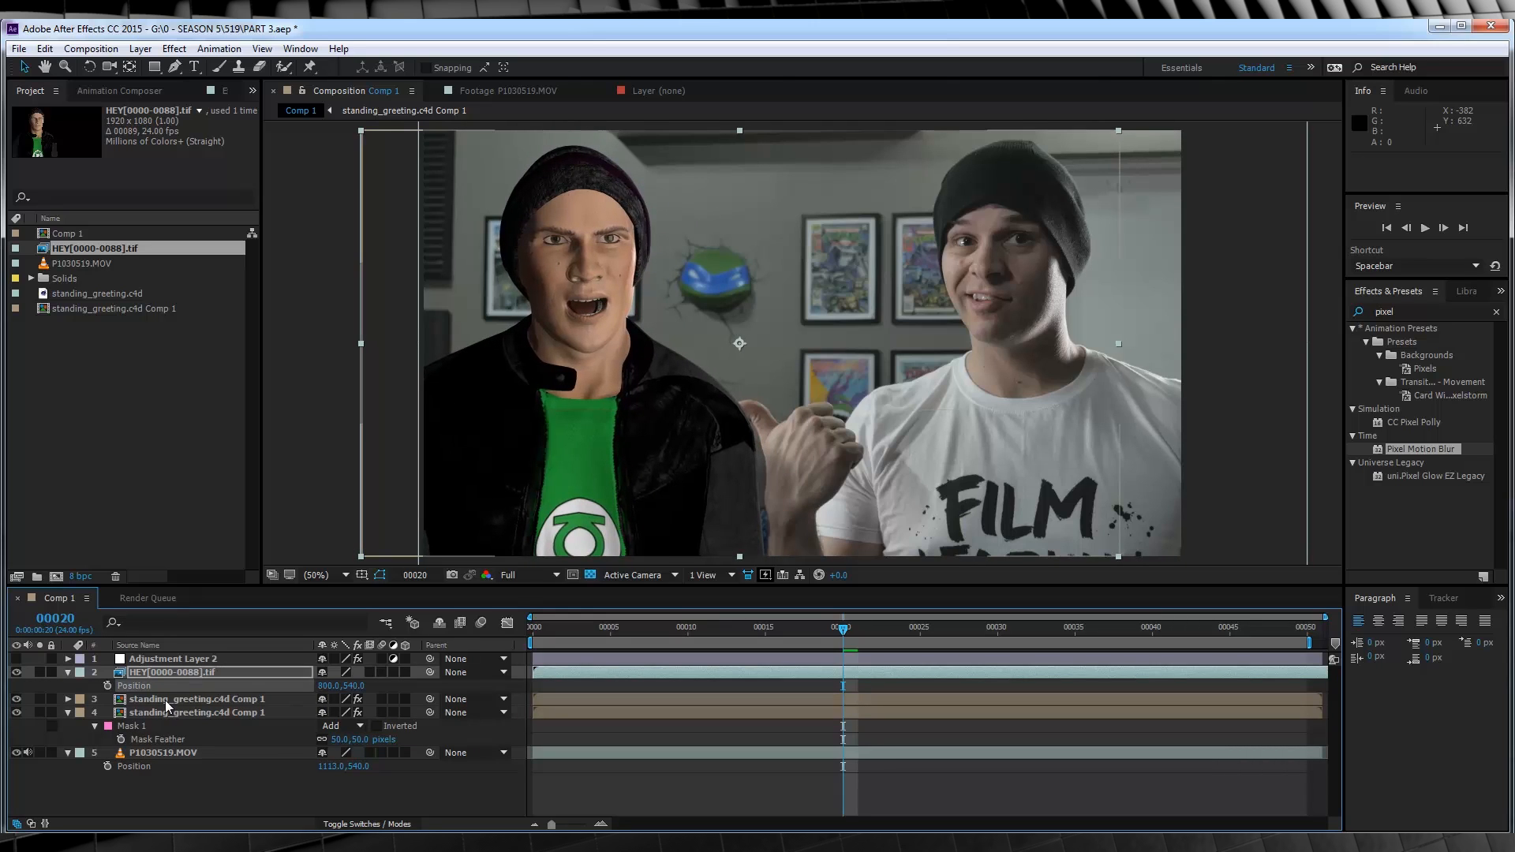
- Paste the character layer's color-correction effects onto the HEY waving-hand layer and check a hand frame
{"action": "left_click", "coordinate": [198, 699]}
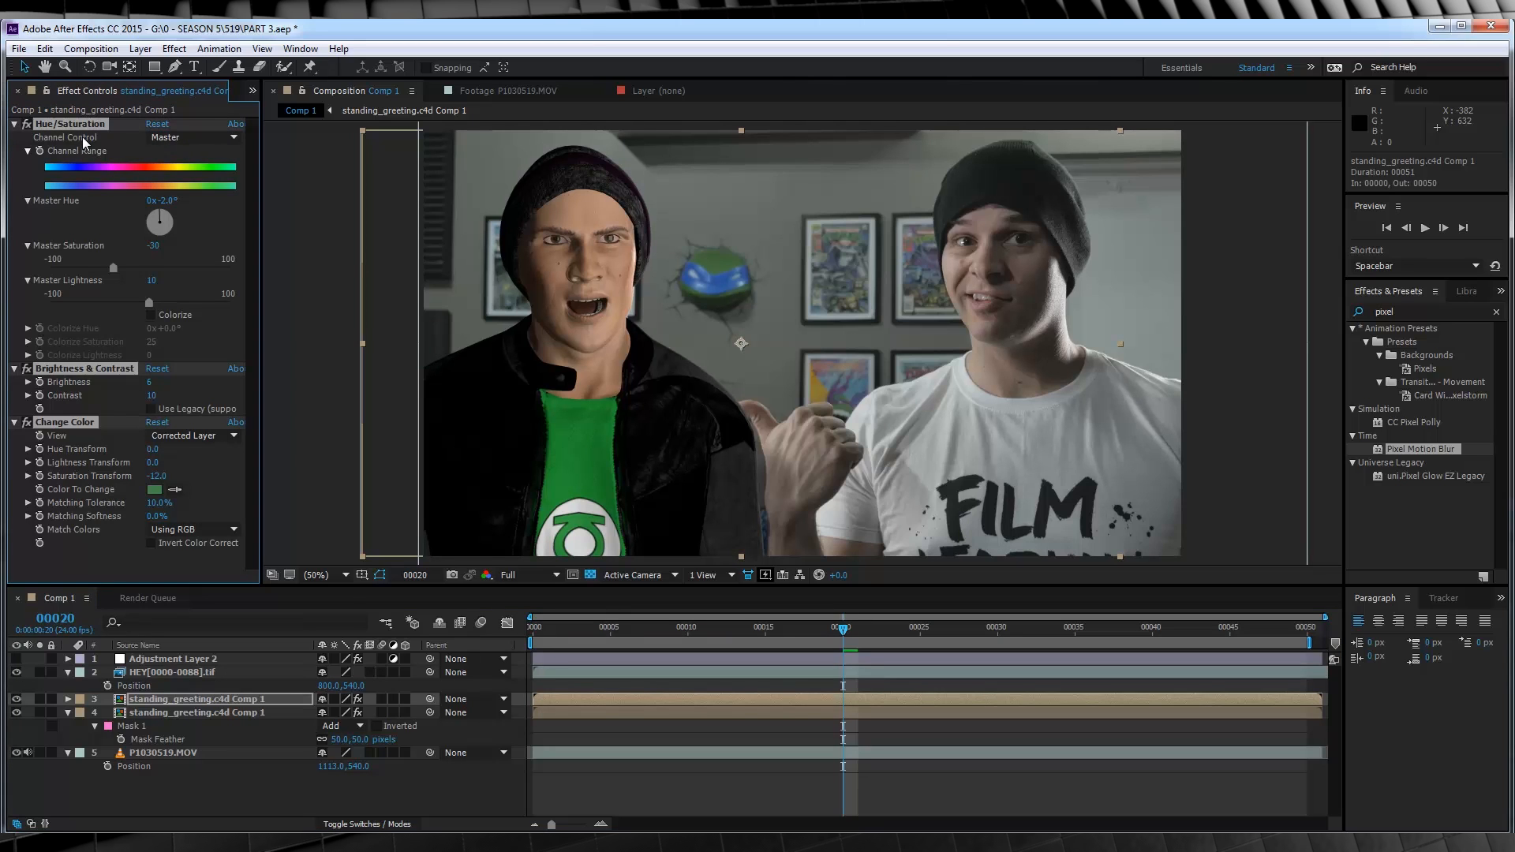
{"action": "left_click", "coordinate": [174, 672]}
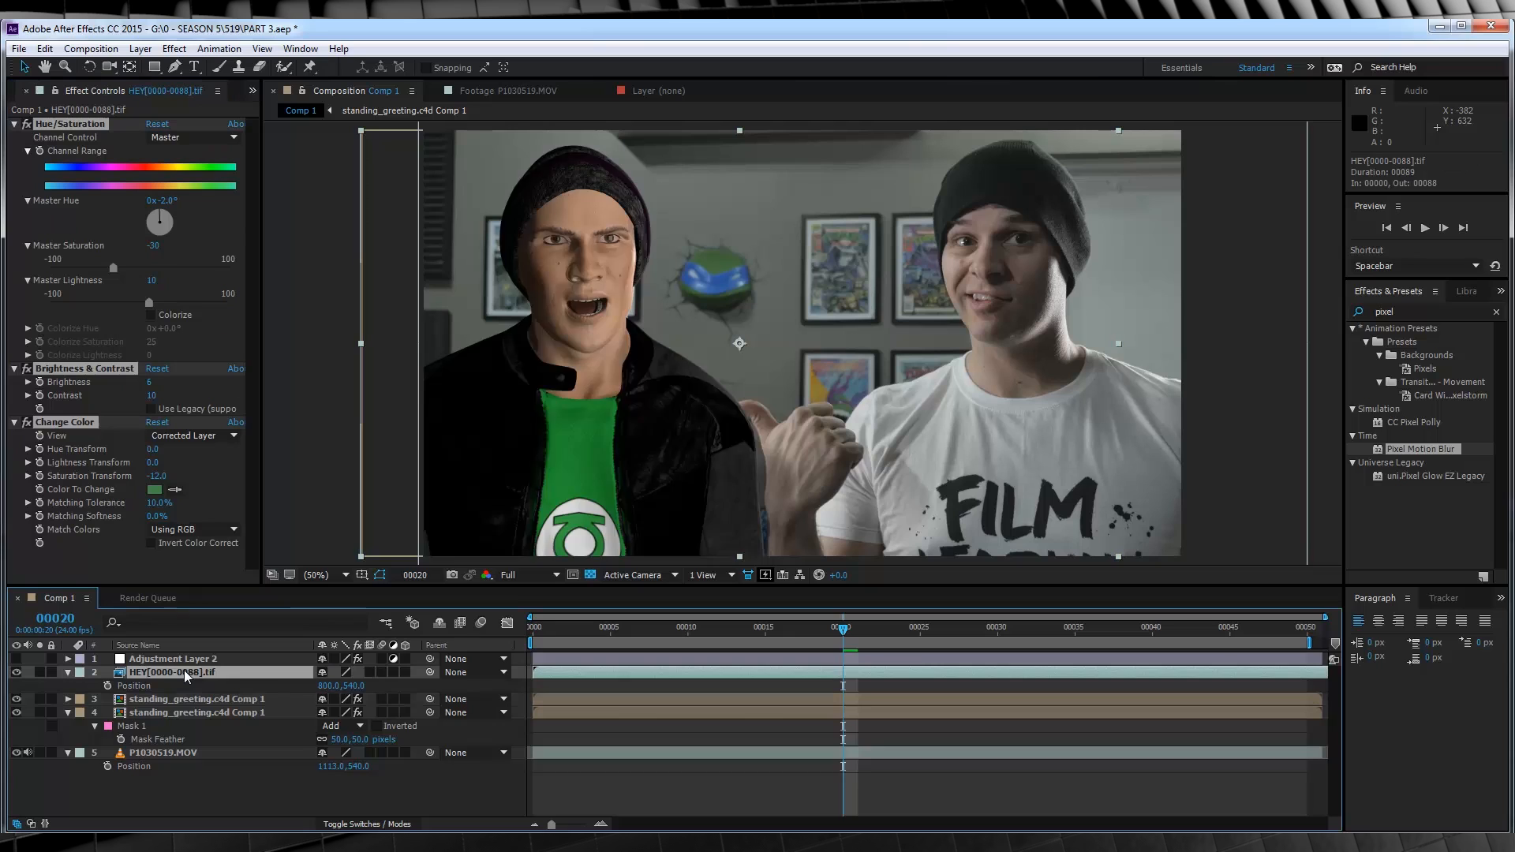
{"action": "left_click", "coordinate": [66, 671]}
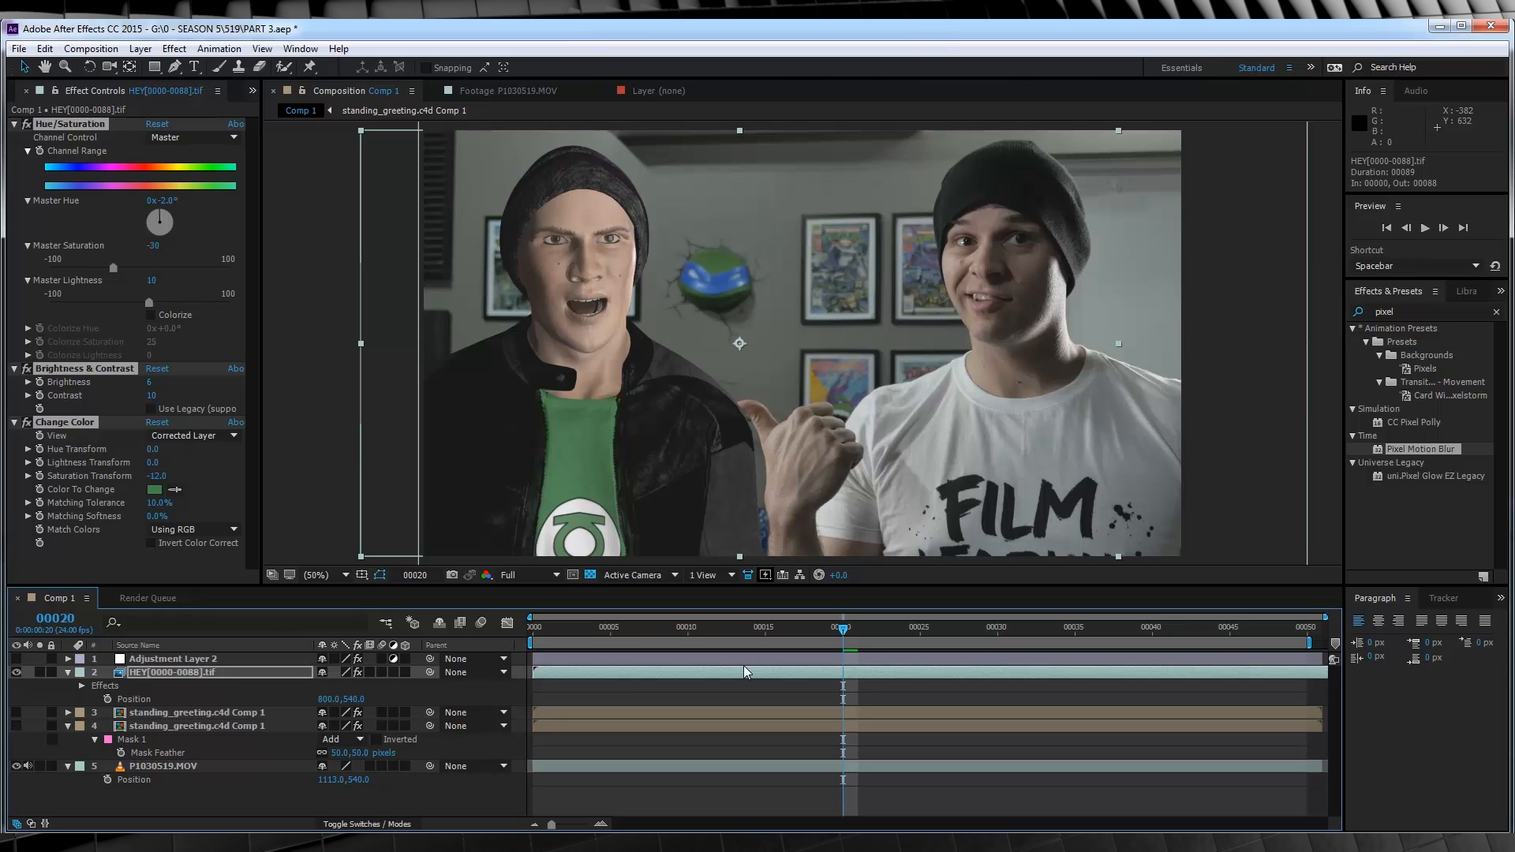
{"action": "mouse_move", "coordinate": [546, 640]}
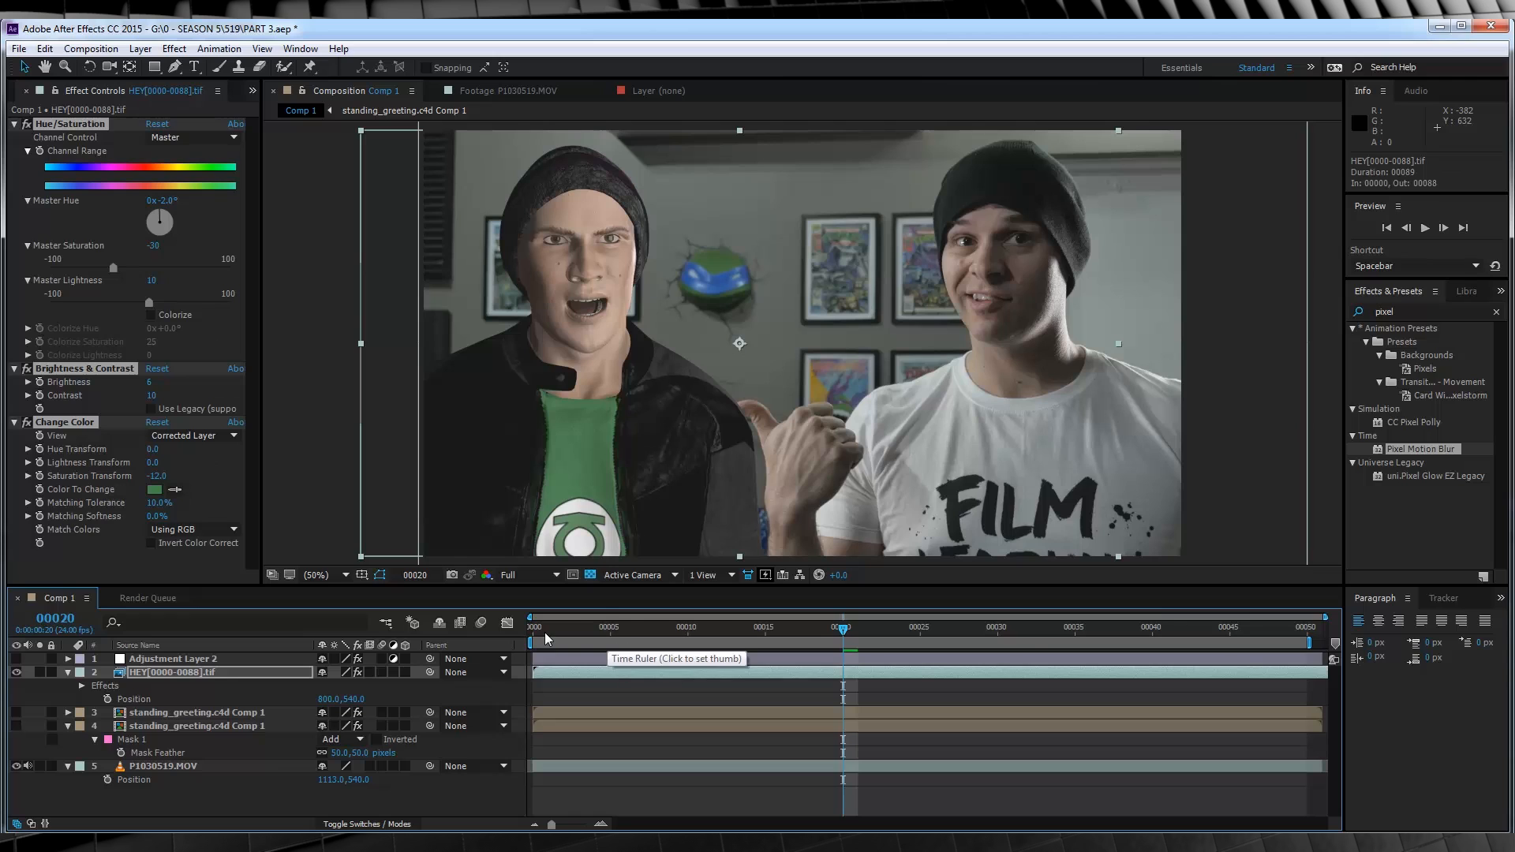
{"action": "mouse_move", "coordinate": [931, 628]}
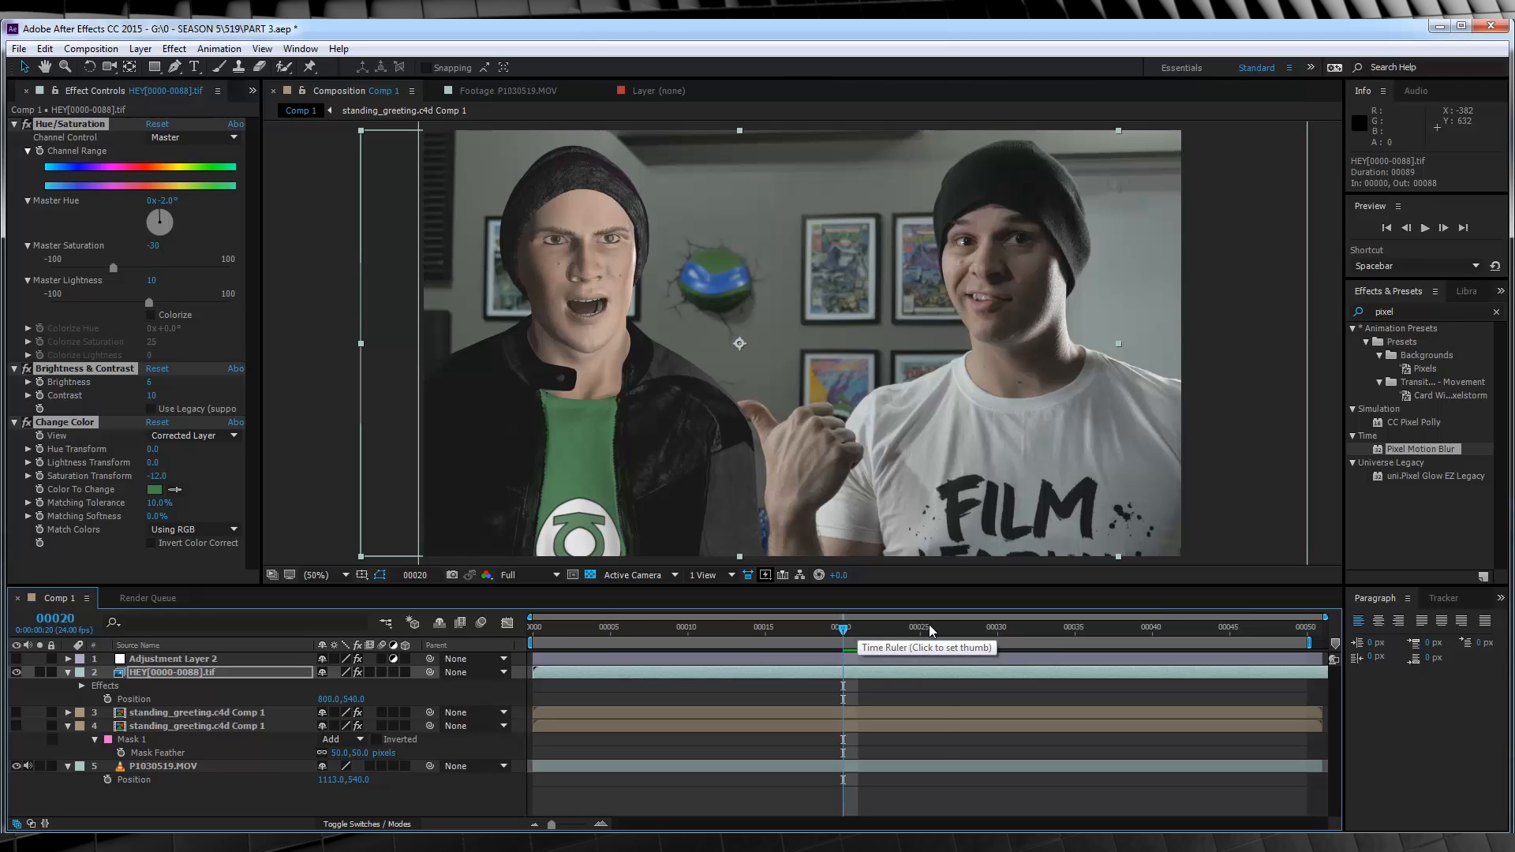
{"action": "left_click", "coordinate": [933, 626]}
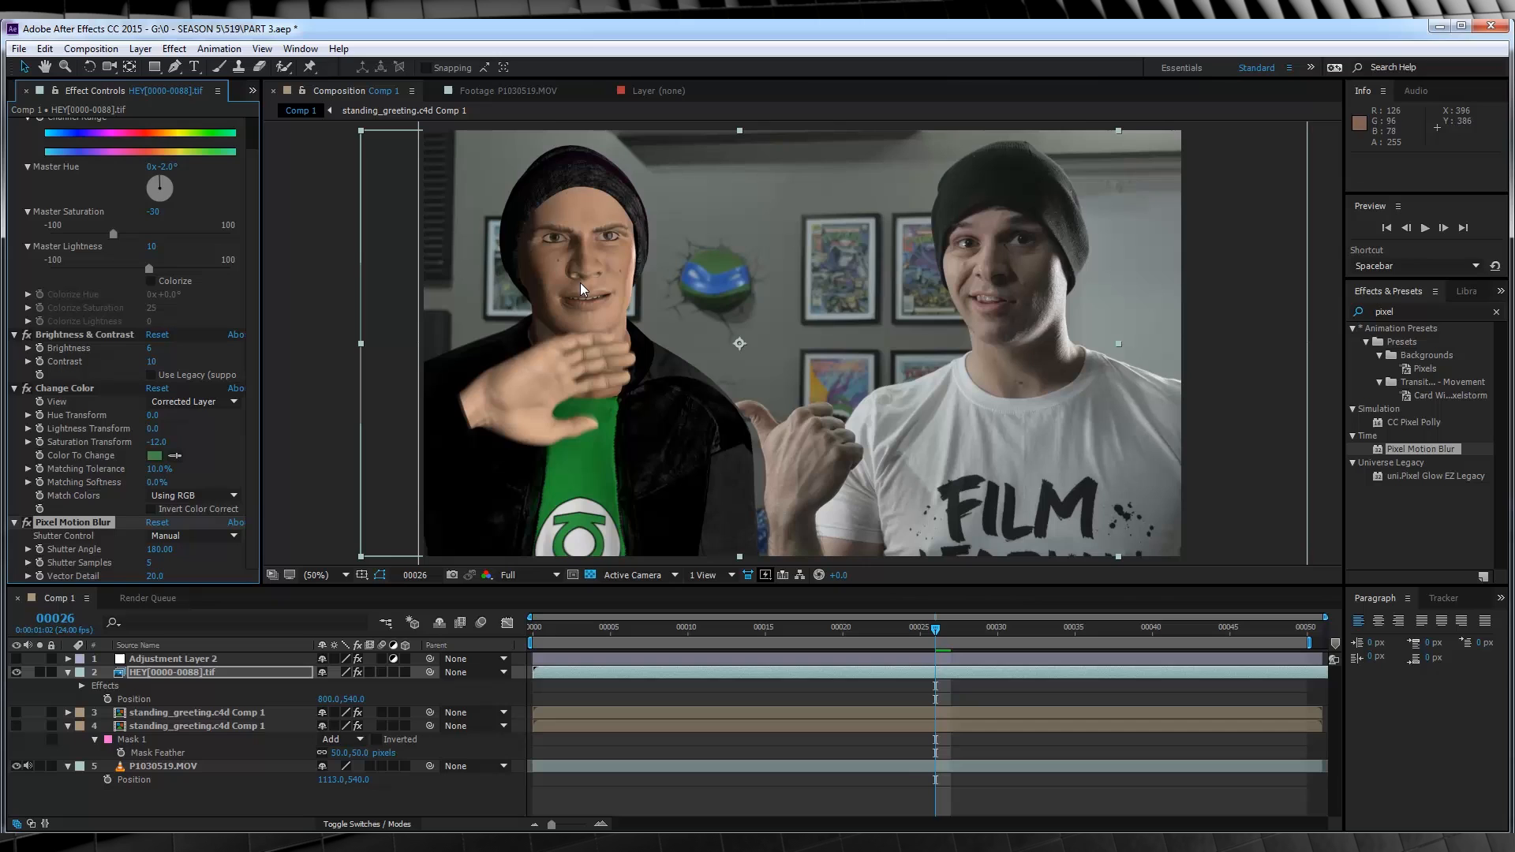
{"action": "mouse_move", "coordinate": [257, 445]}
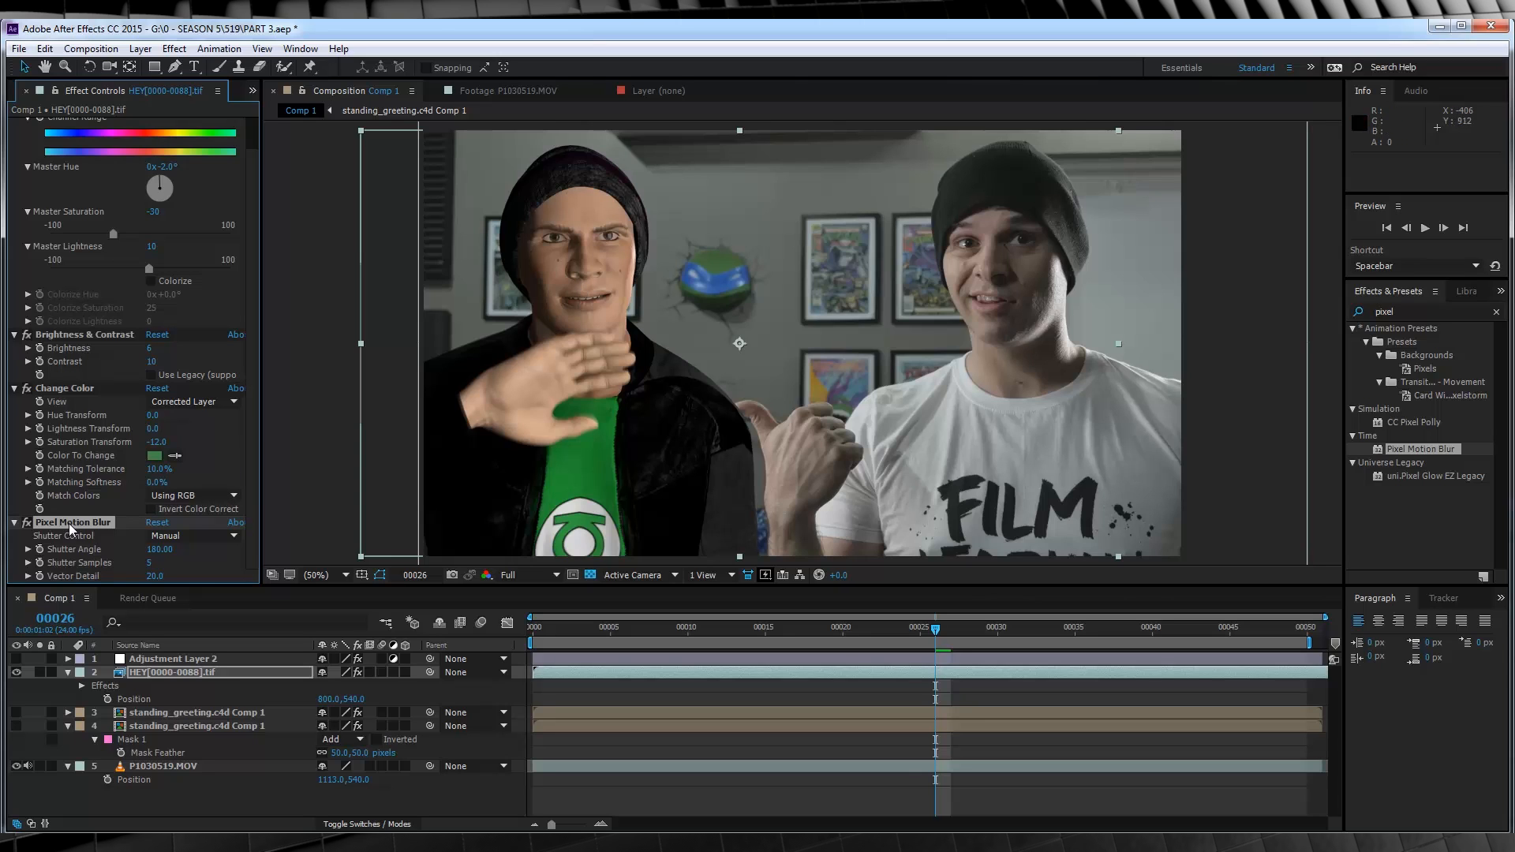
{"action": "mouse_move", "coordinate": [204, 515]}
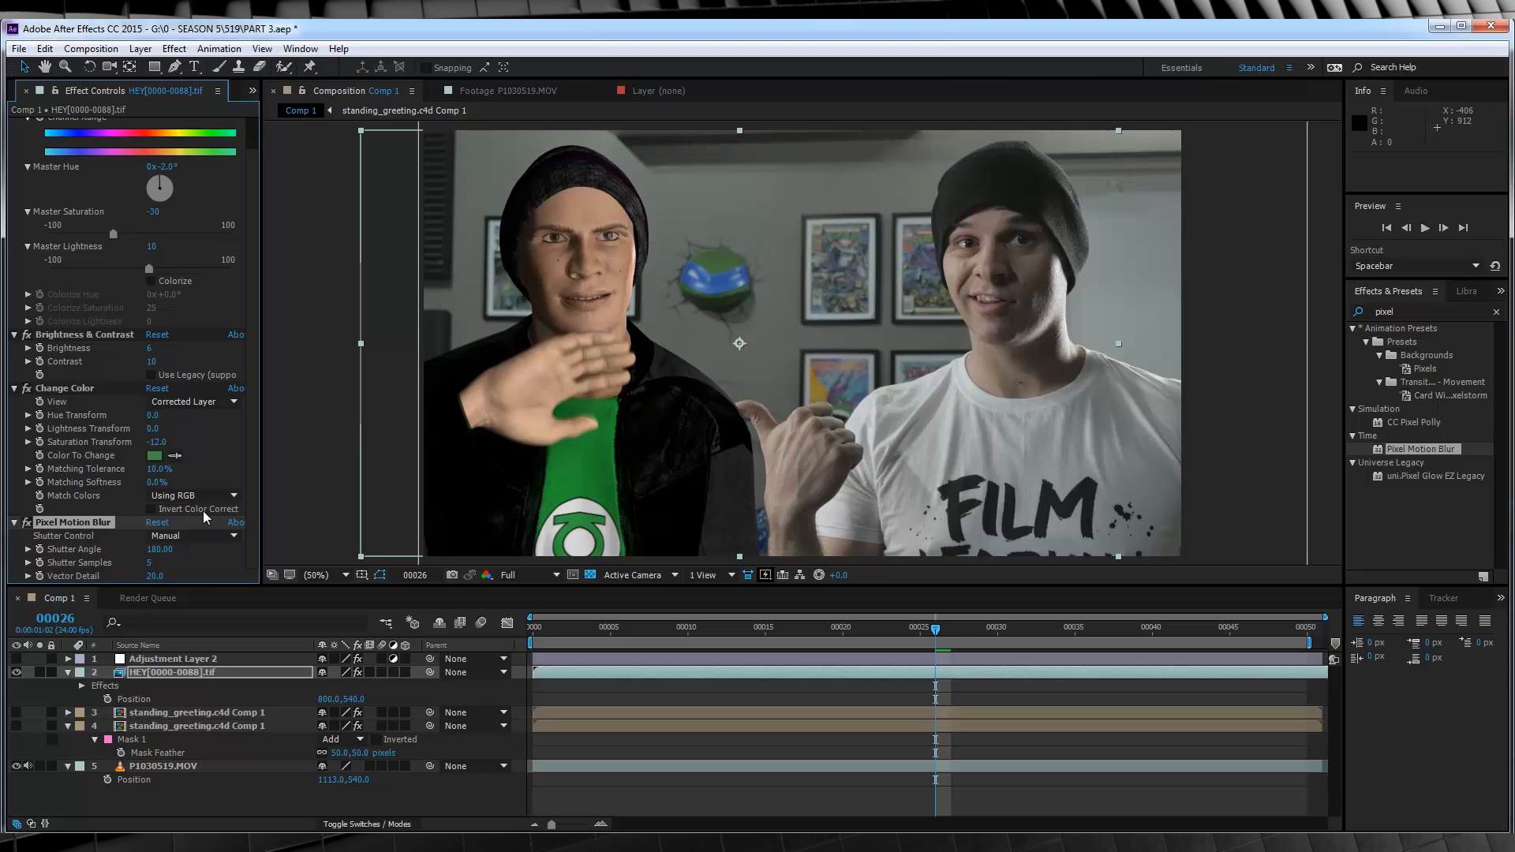
{"action": "mouse_move", "coordinate": [86, 530]}
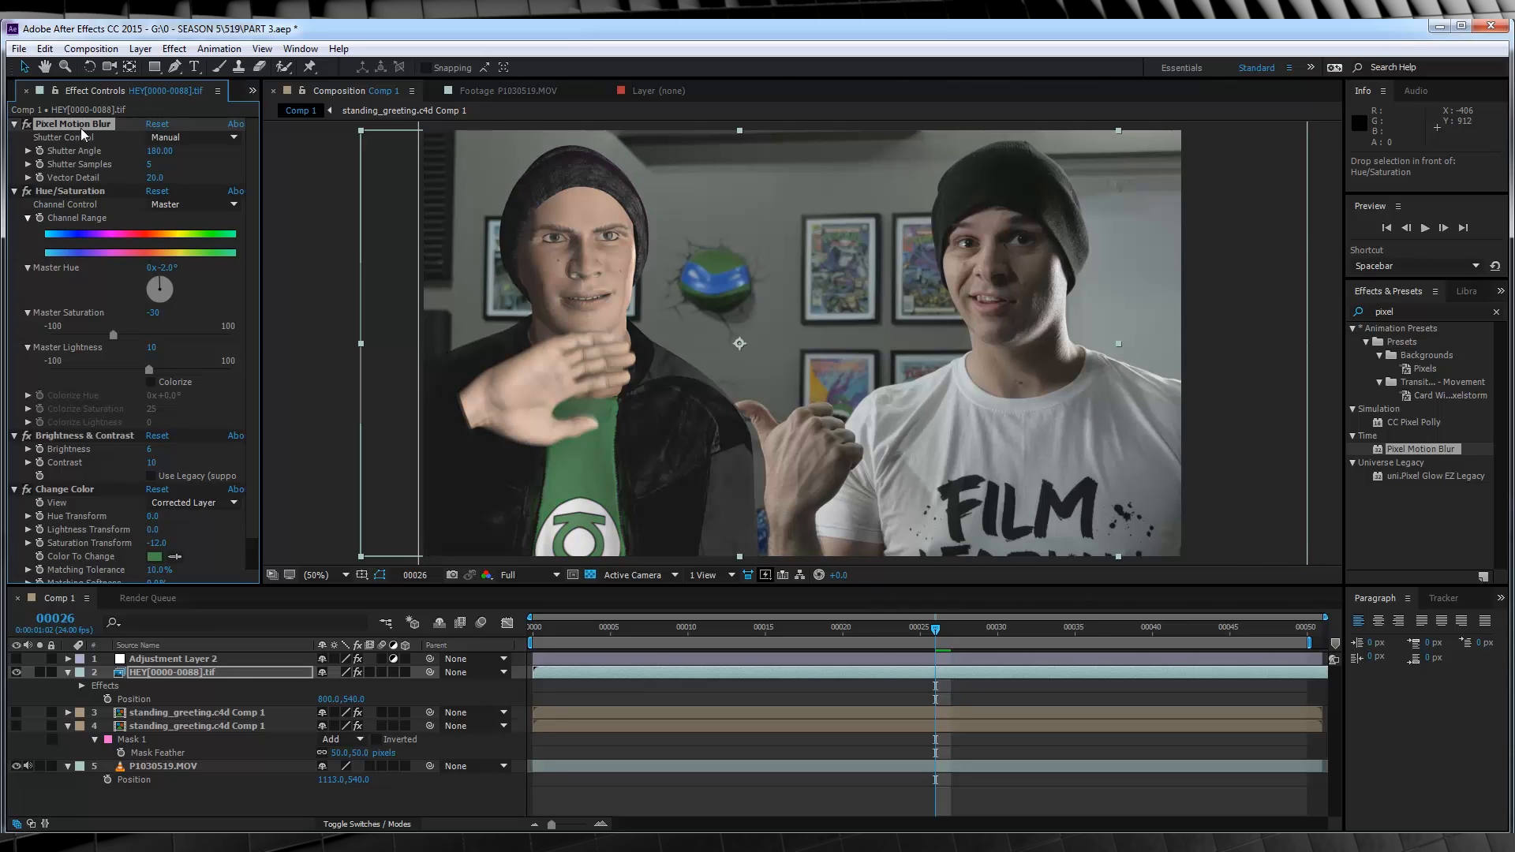
{"action": "mouse_move", "coordinate": [97, 145]}
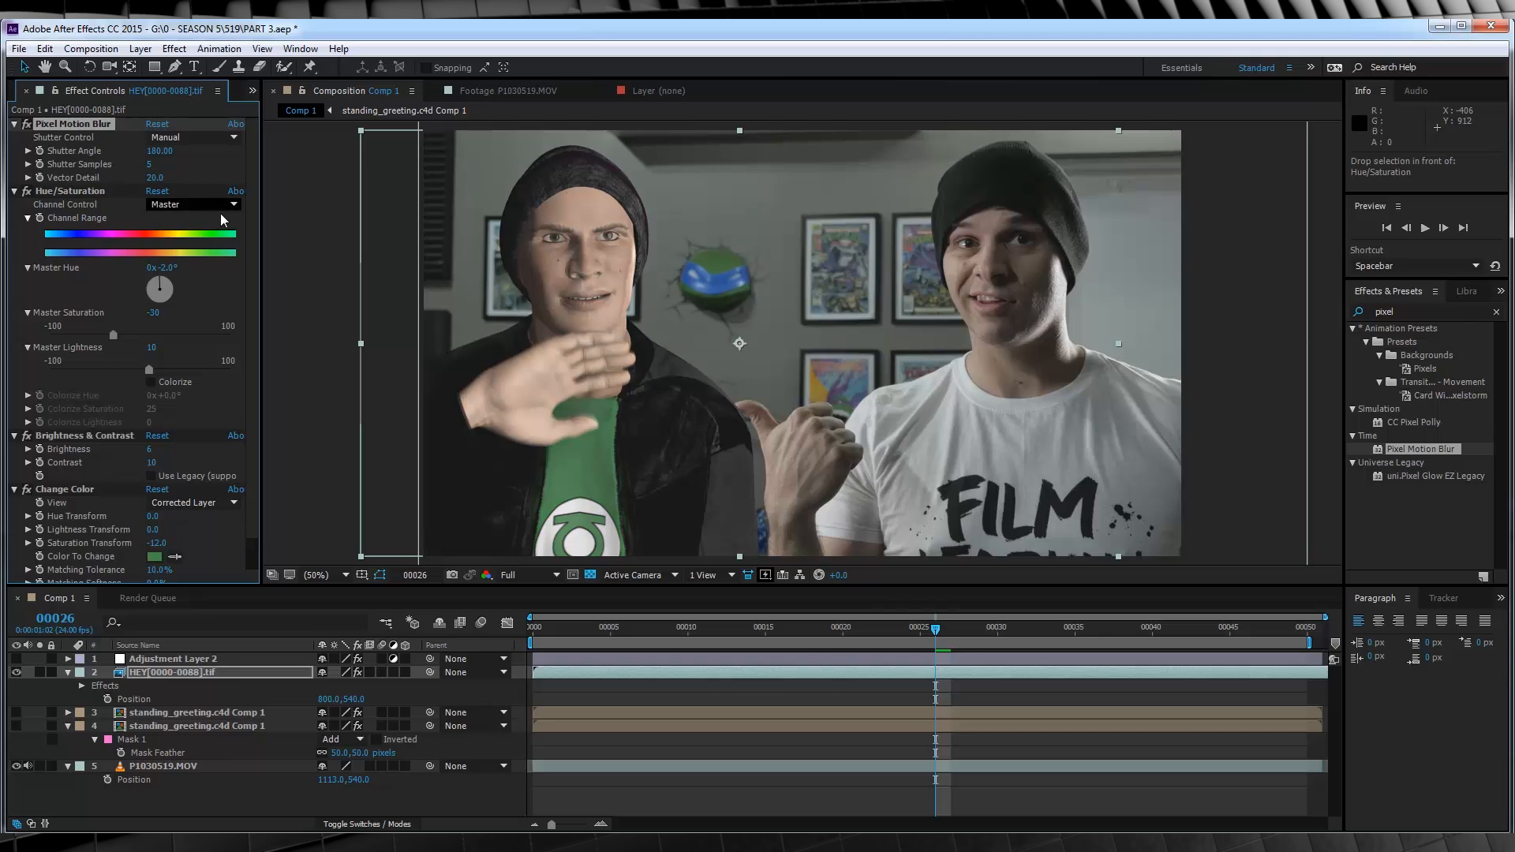
{"action": "mouse_move", "coordinate": [563, 391]}
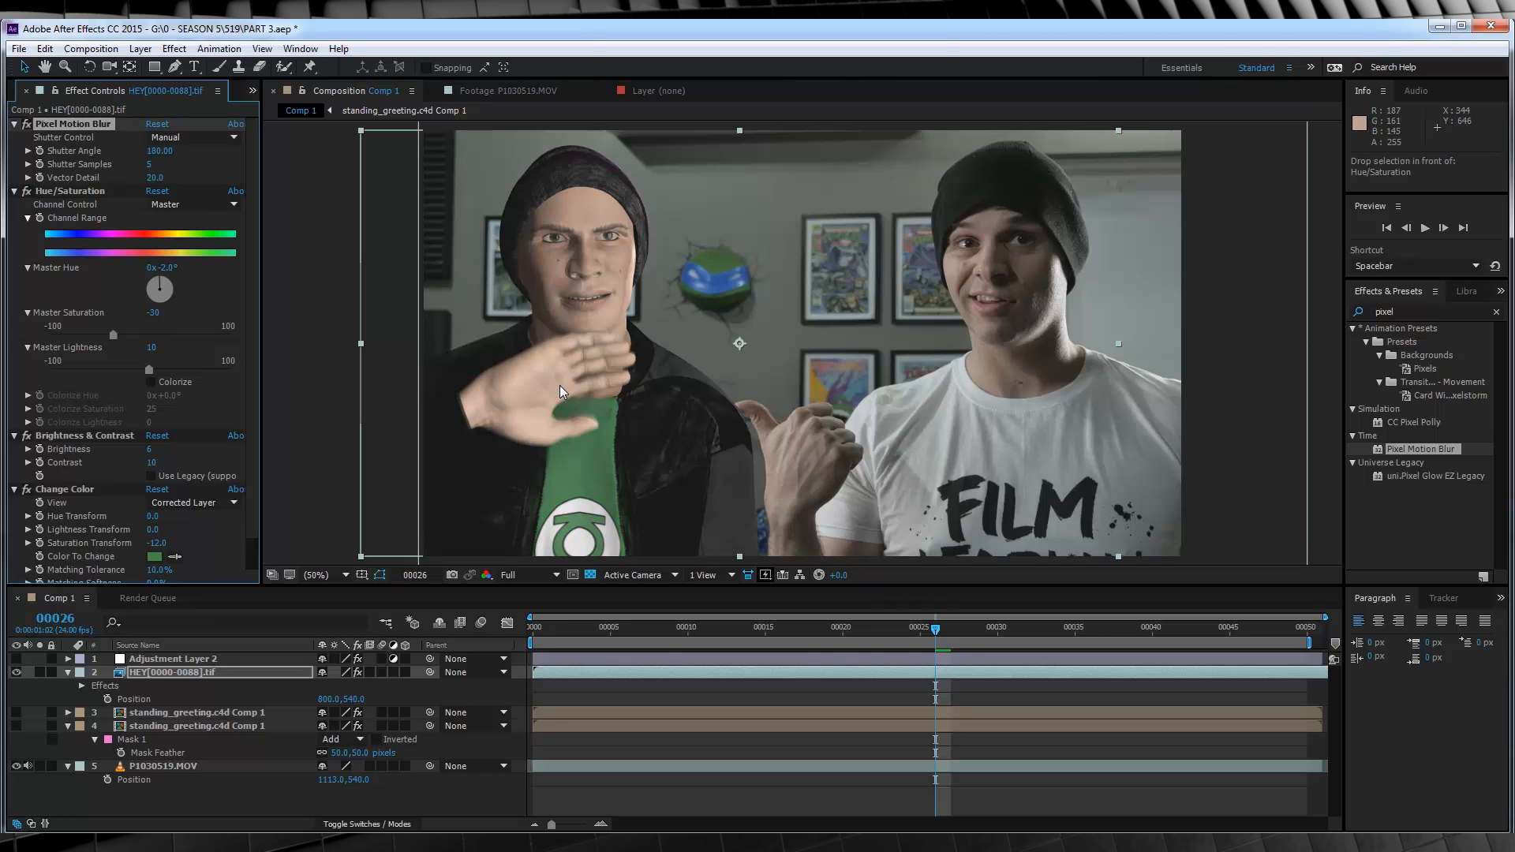
{"action": "mouse_move", "coordinate": [621, 383]}
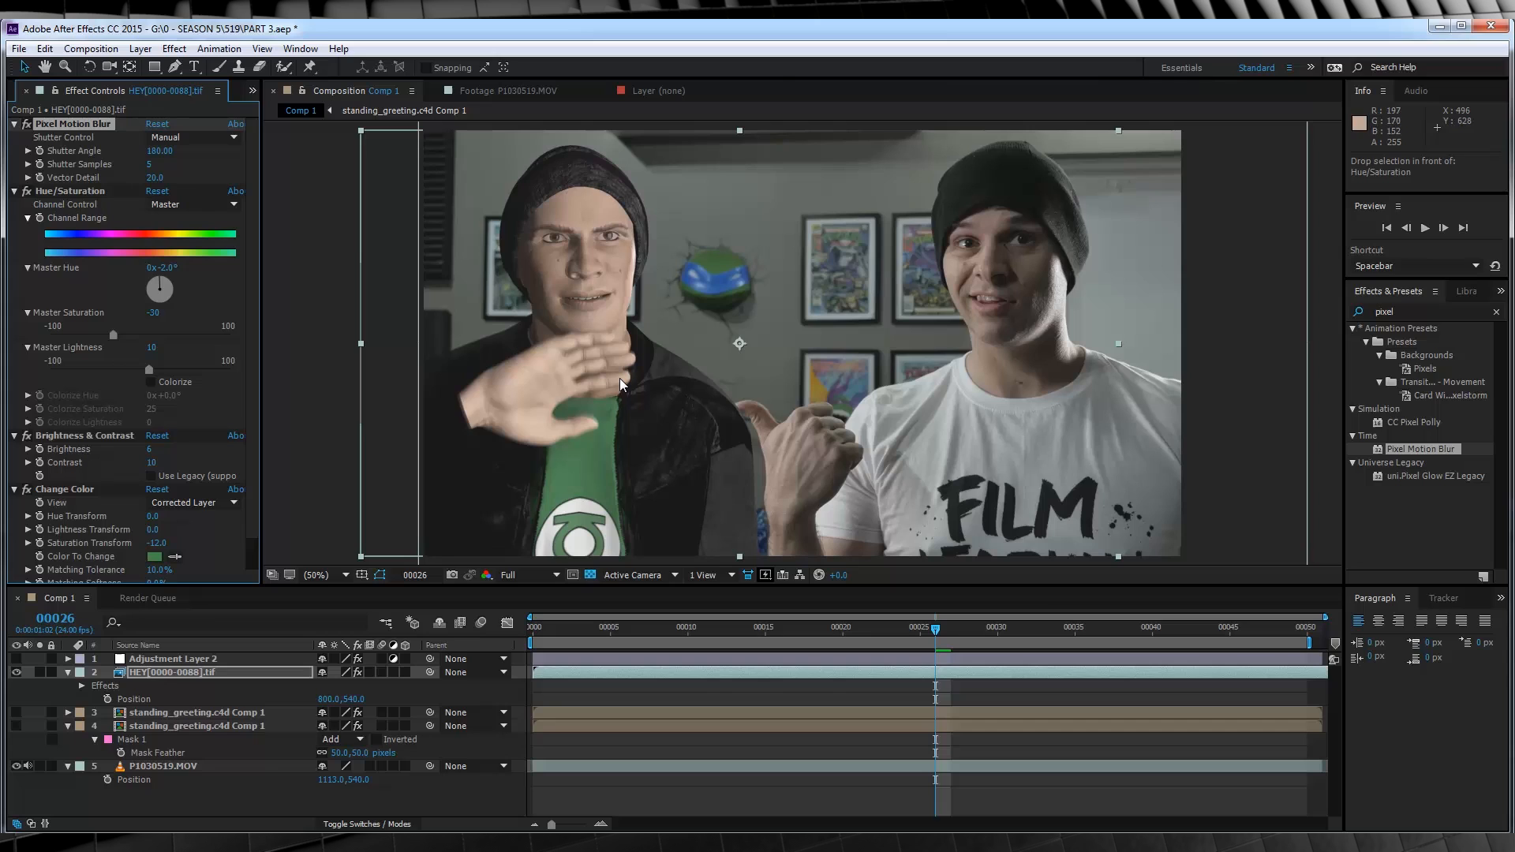
{"action": "mouse_move", "coordinate": [619, 384]}
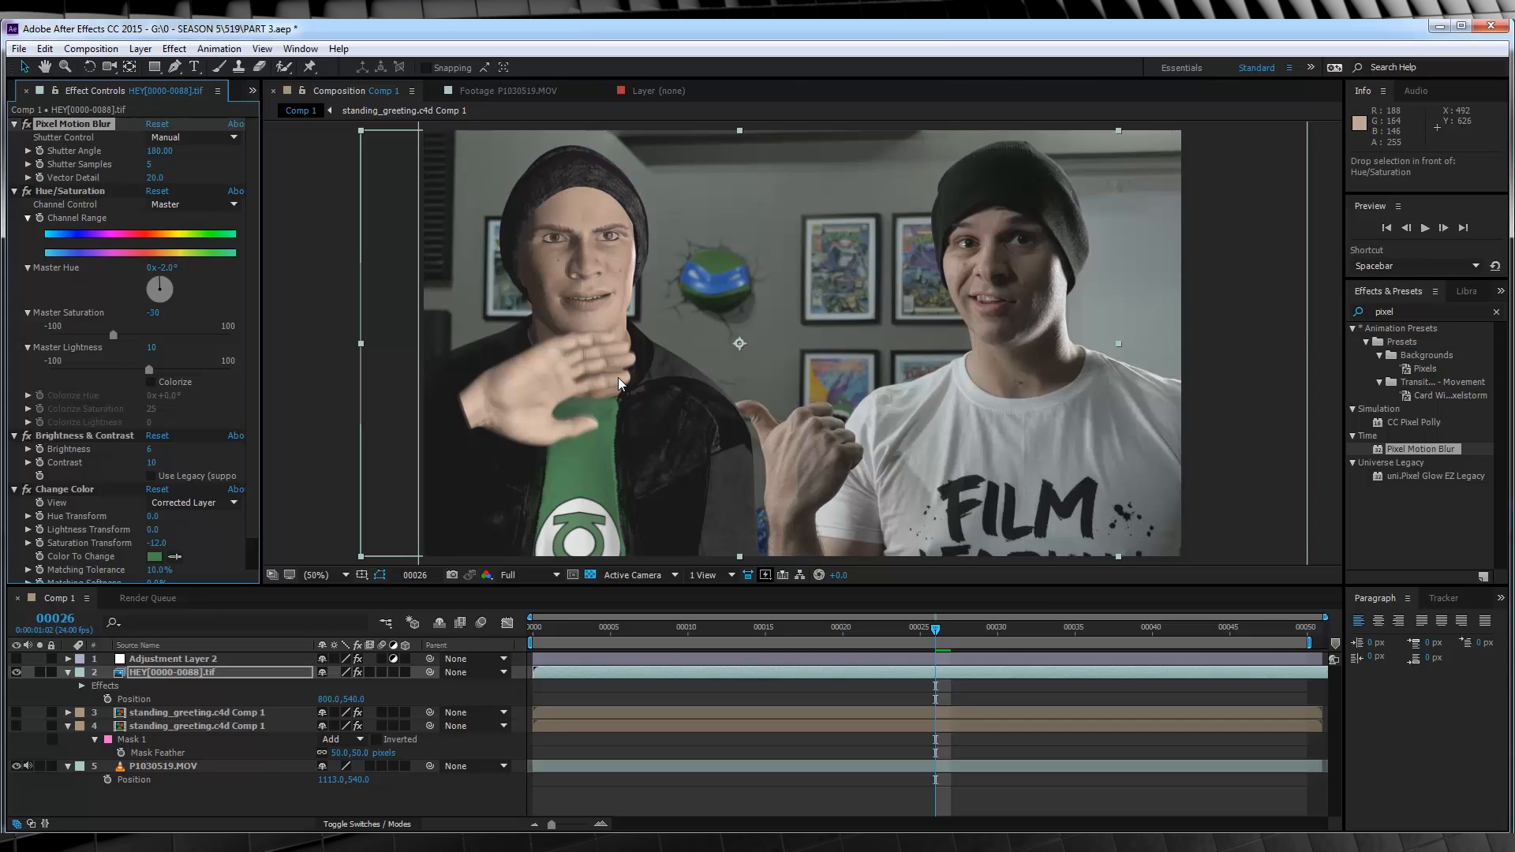
{"action": "mouse_move", "coordinate": [726, 320]}
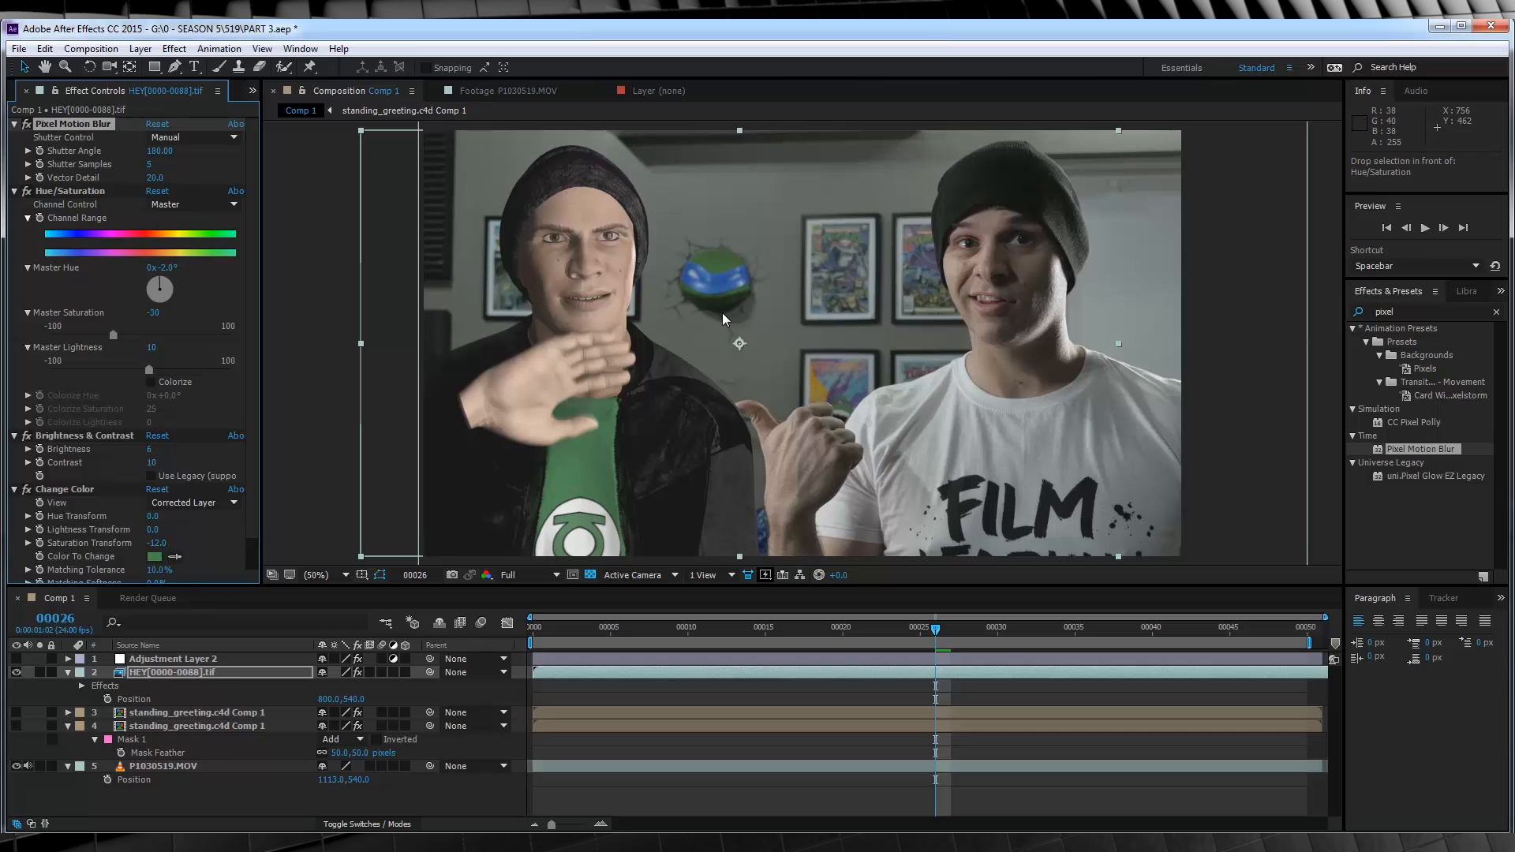
{"action": "mouse_move", "coordinate": [626, 372]}
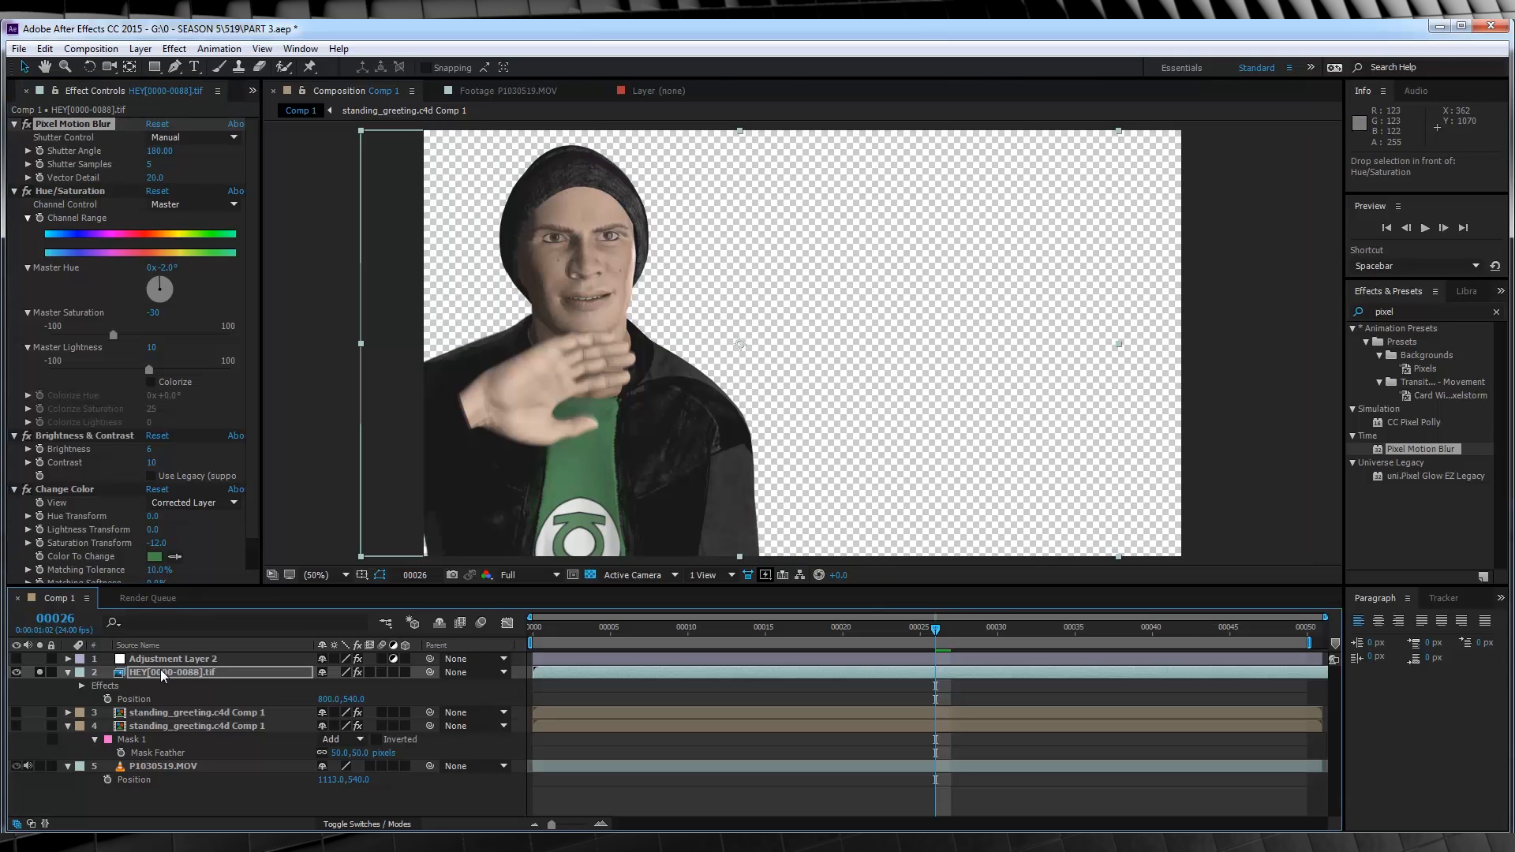
- Set the queued render's output module to QuickTime Animation with RGB + Alpha
{"action": "double_click", "coordinate": [197, 712]}
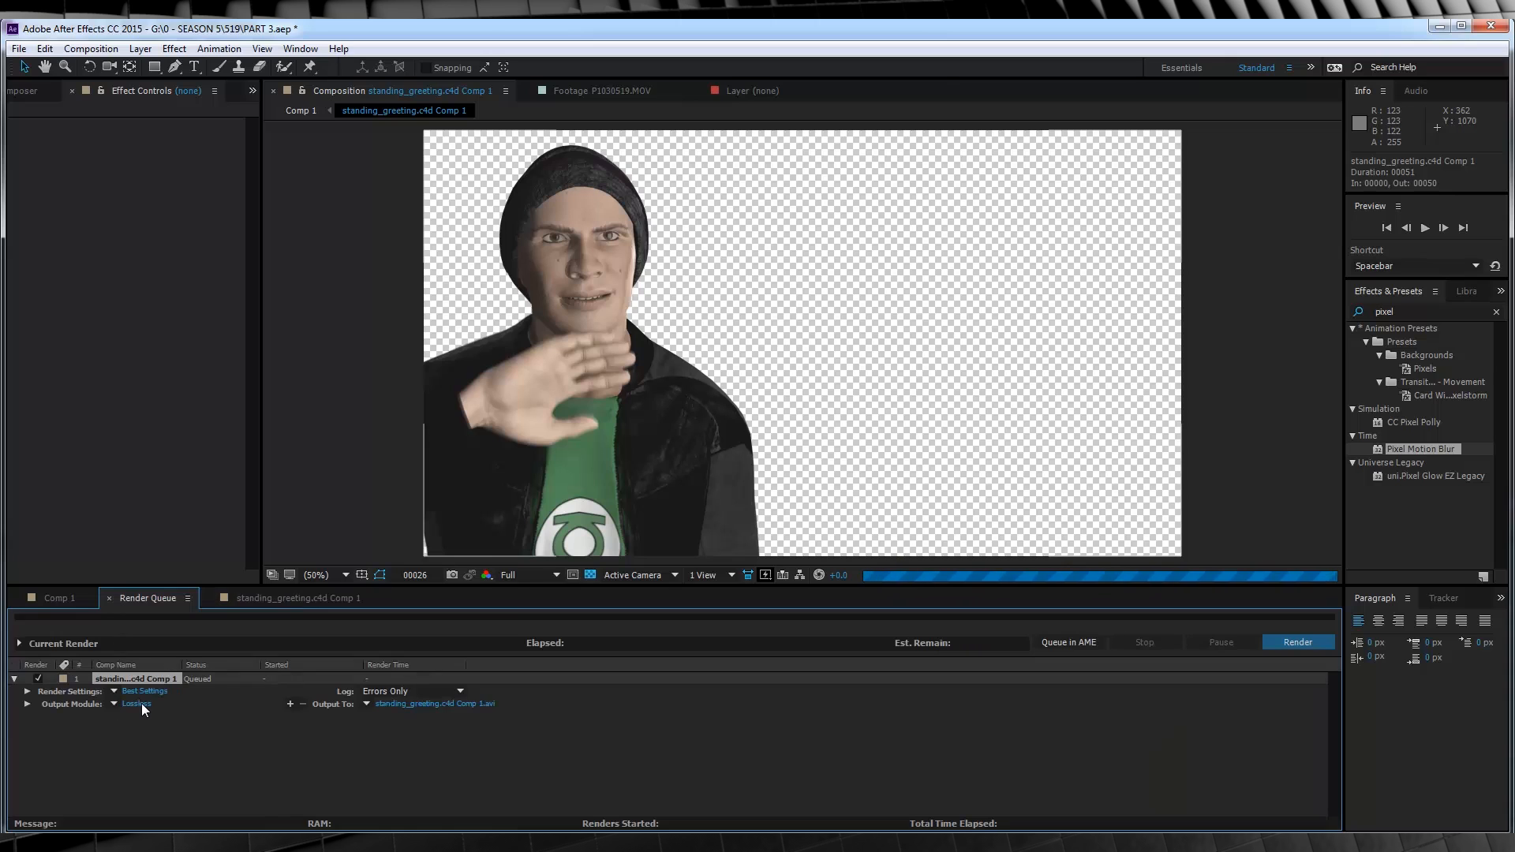
{"action": "left_click", "coordinate": [136, 703]}
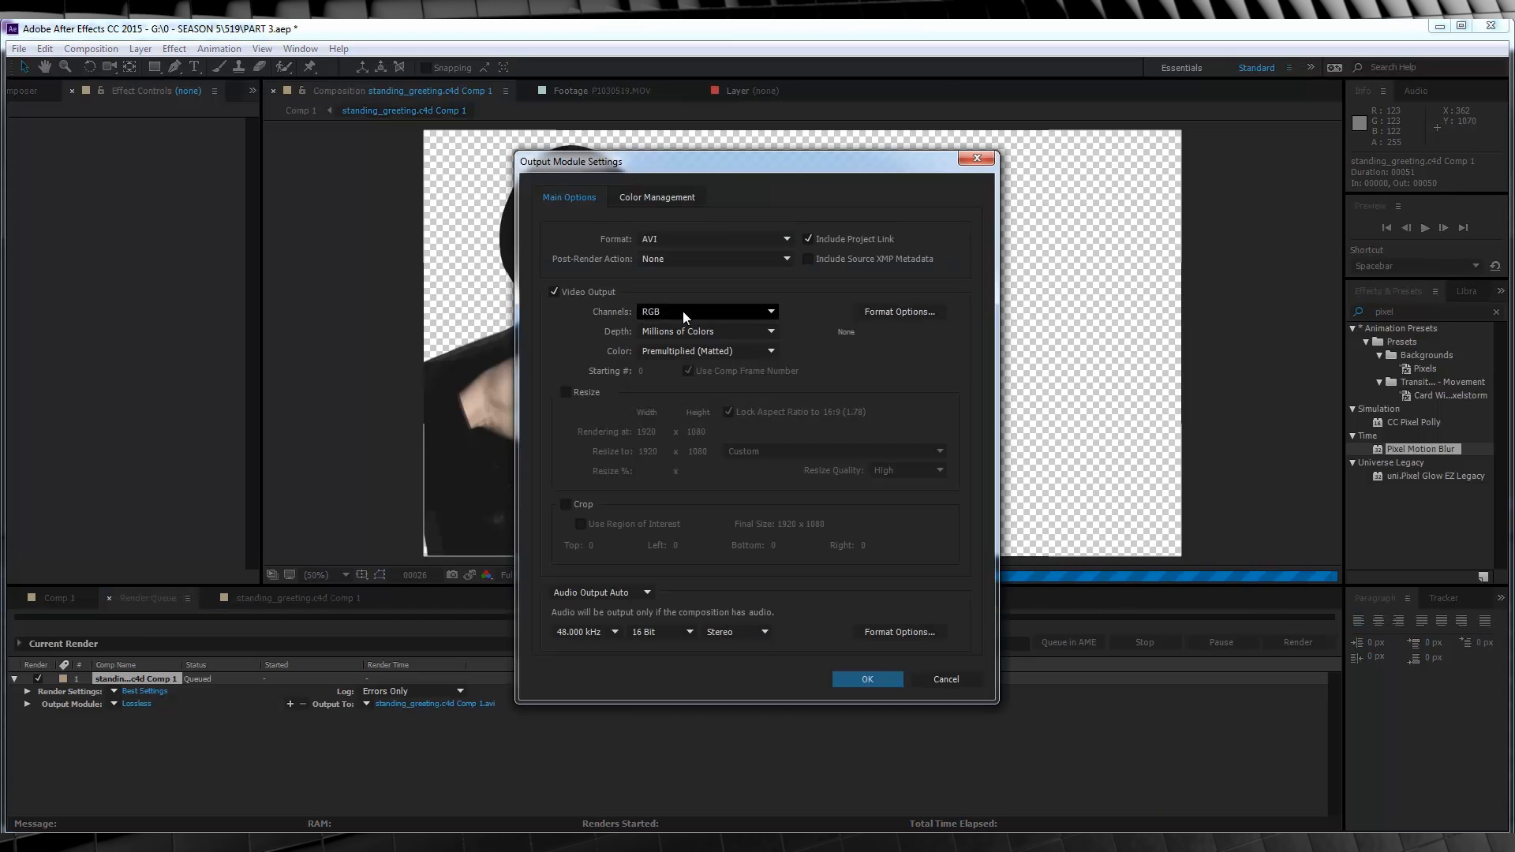
{"action": "left_click", "coordinate": [706, 311]}
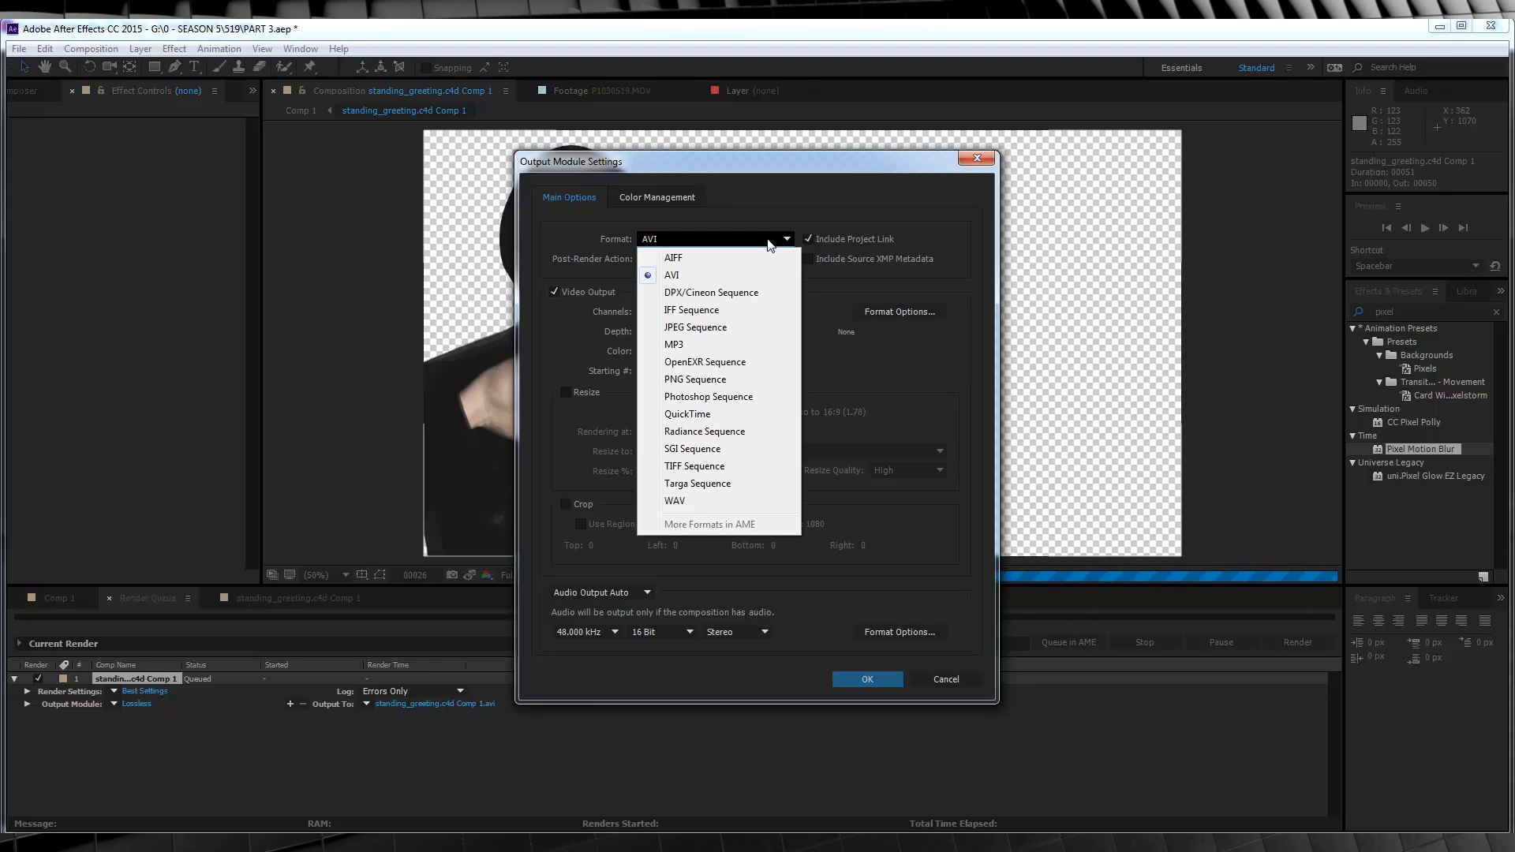
{"action": "left_click", "coordinate": [688, 414]}
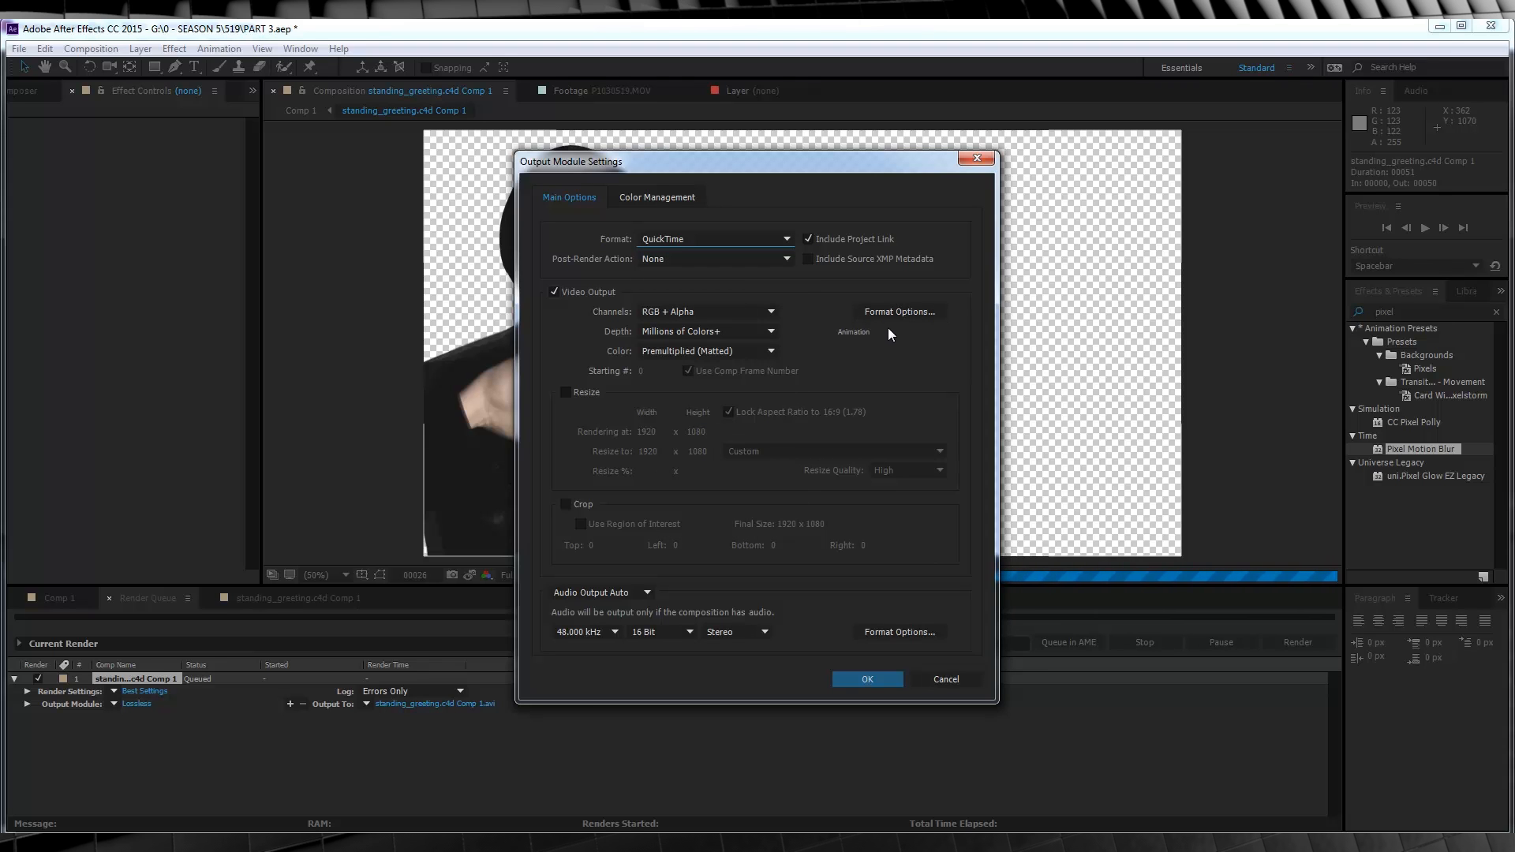
{"action": "left_click", "coordinate": [898, 311]}
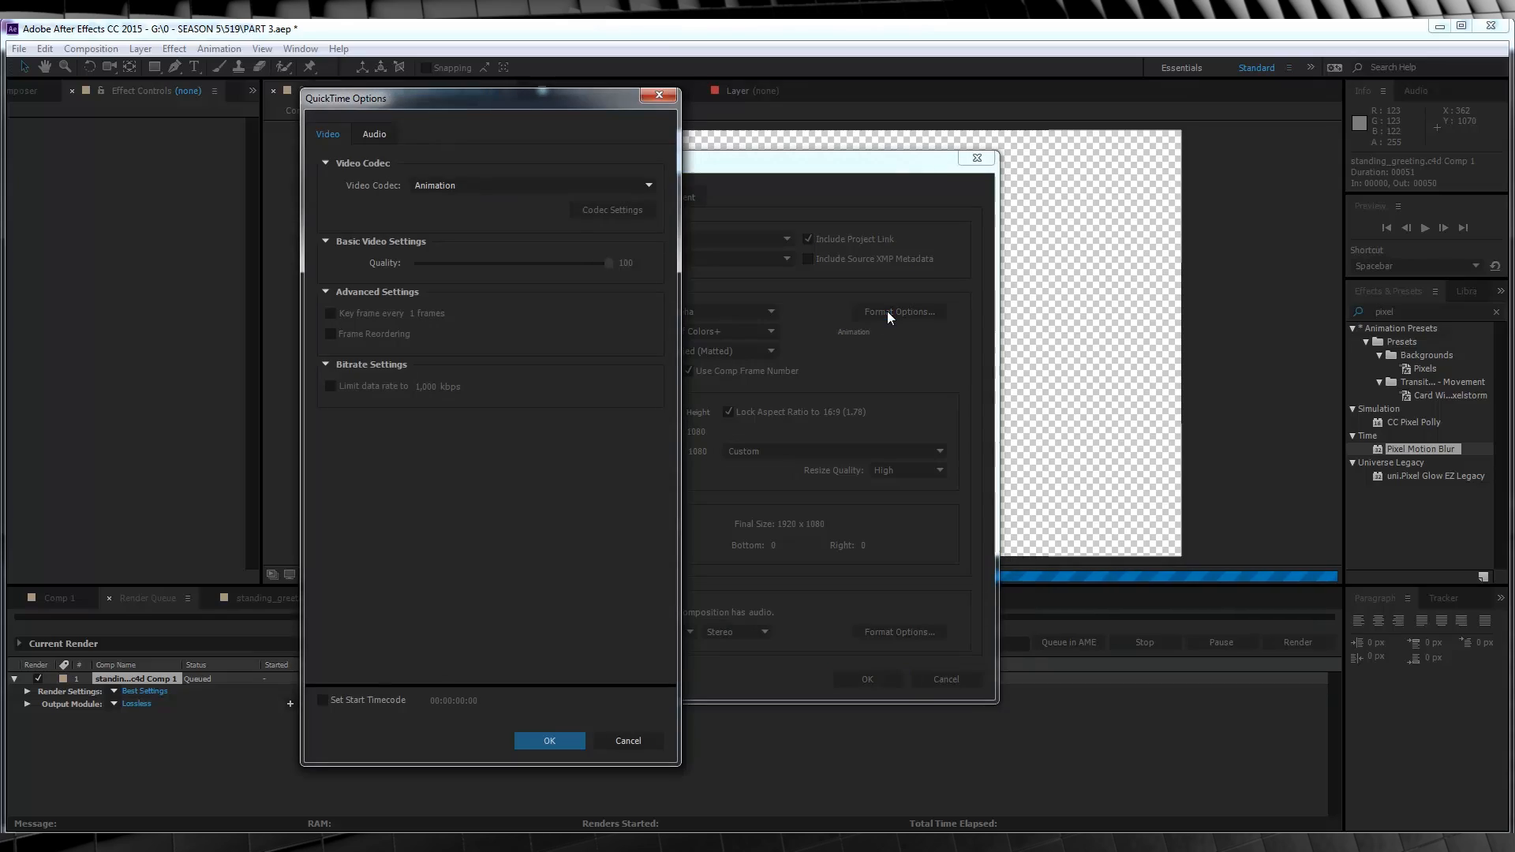
{"action": "left_click", "coordinate": [548, 741]}
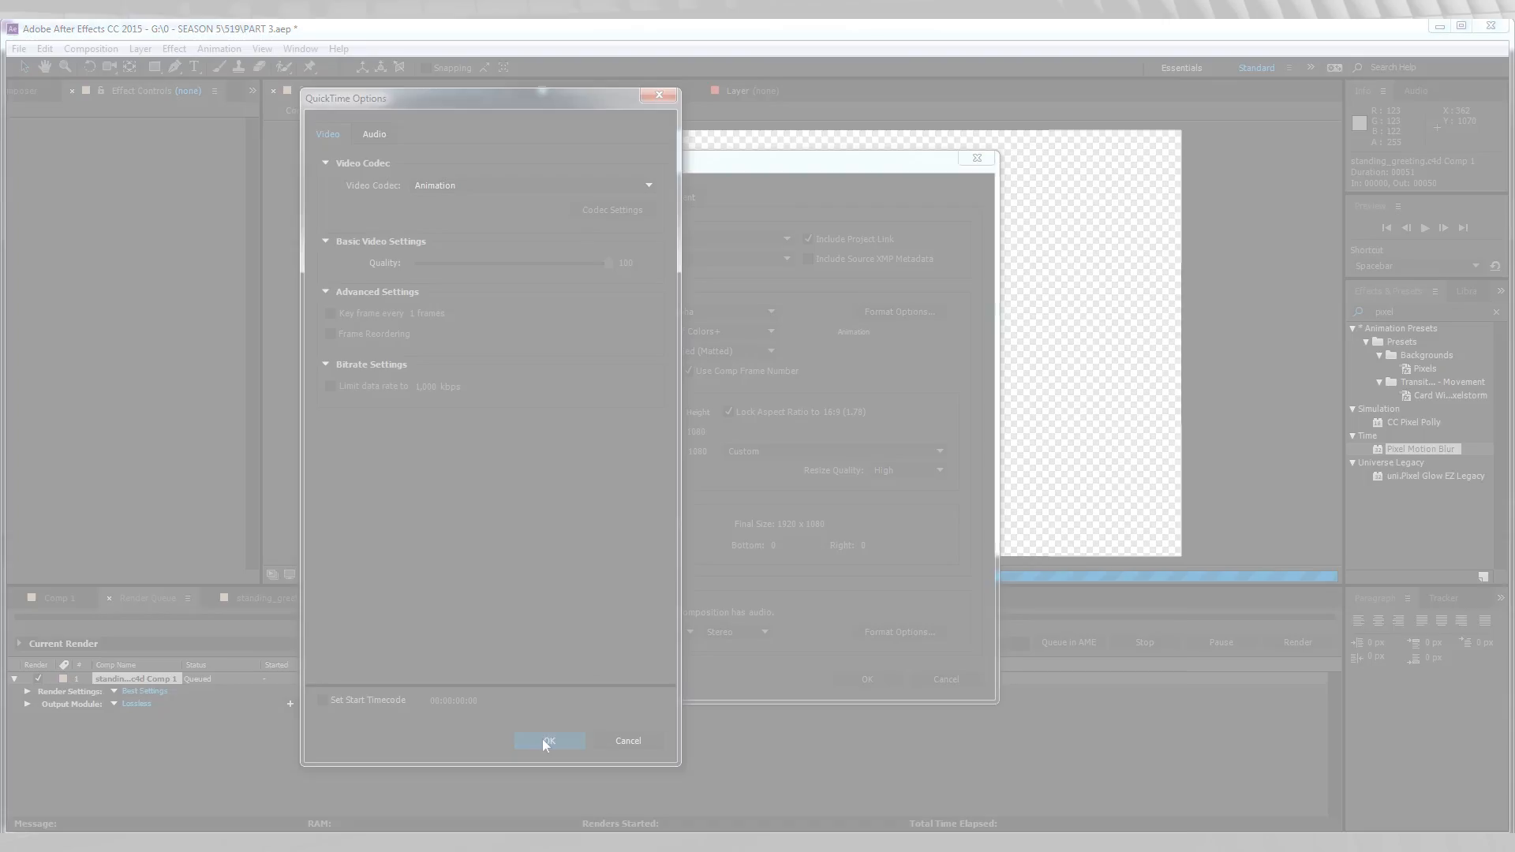
{"action": "left_click", "coordinate": [549, 740]}
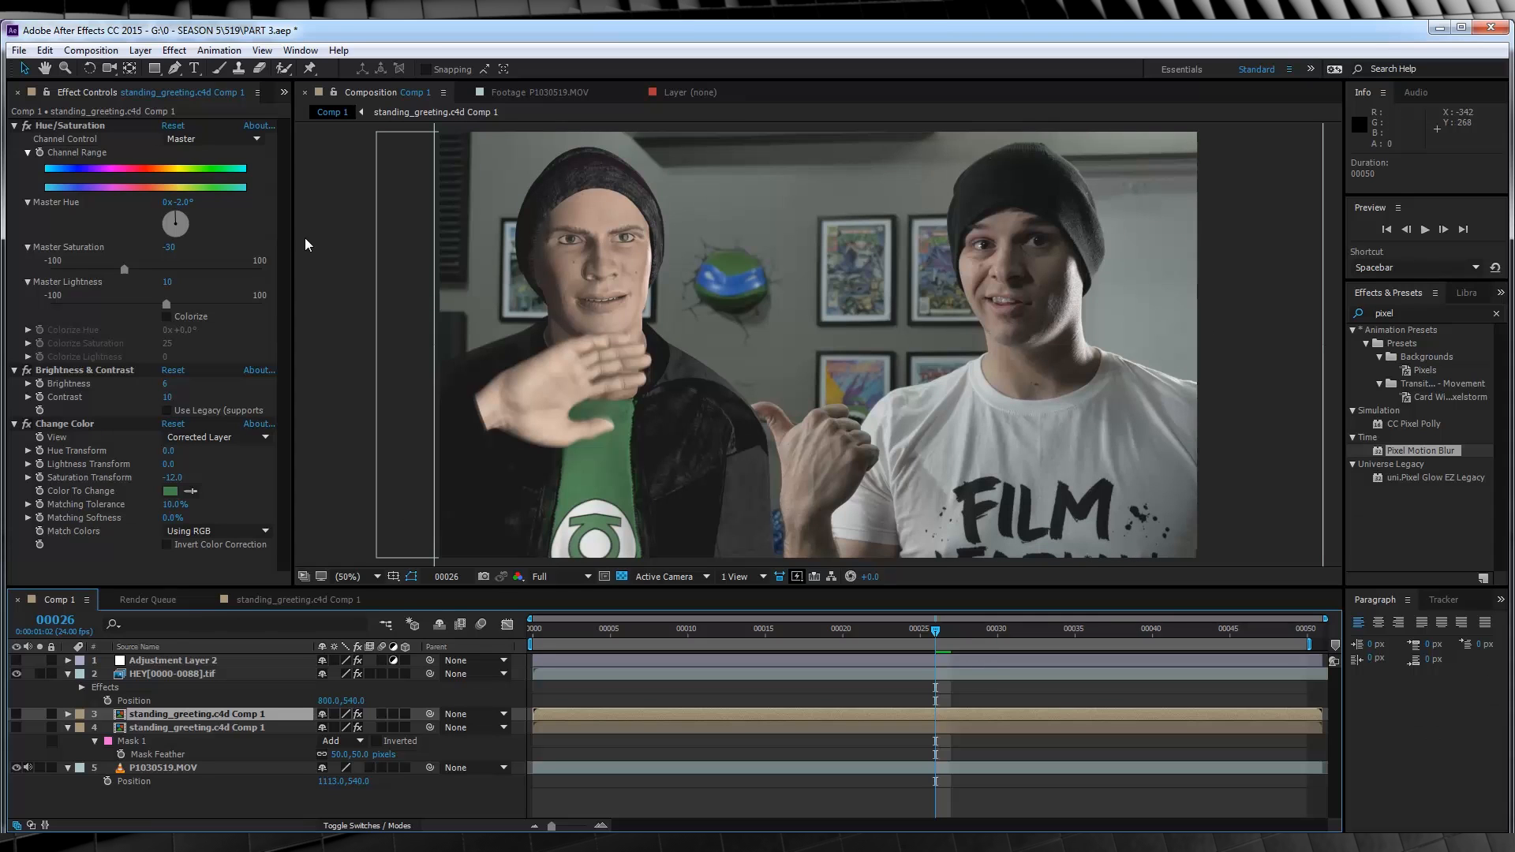
{"action": "mouse_move", "coordinate": [186, 676]}
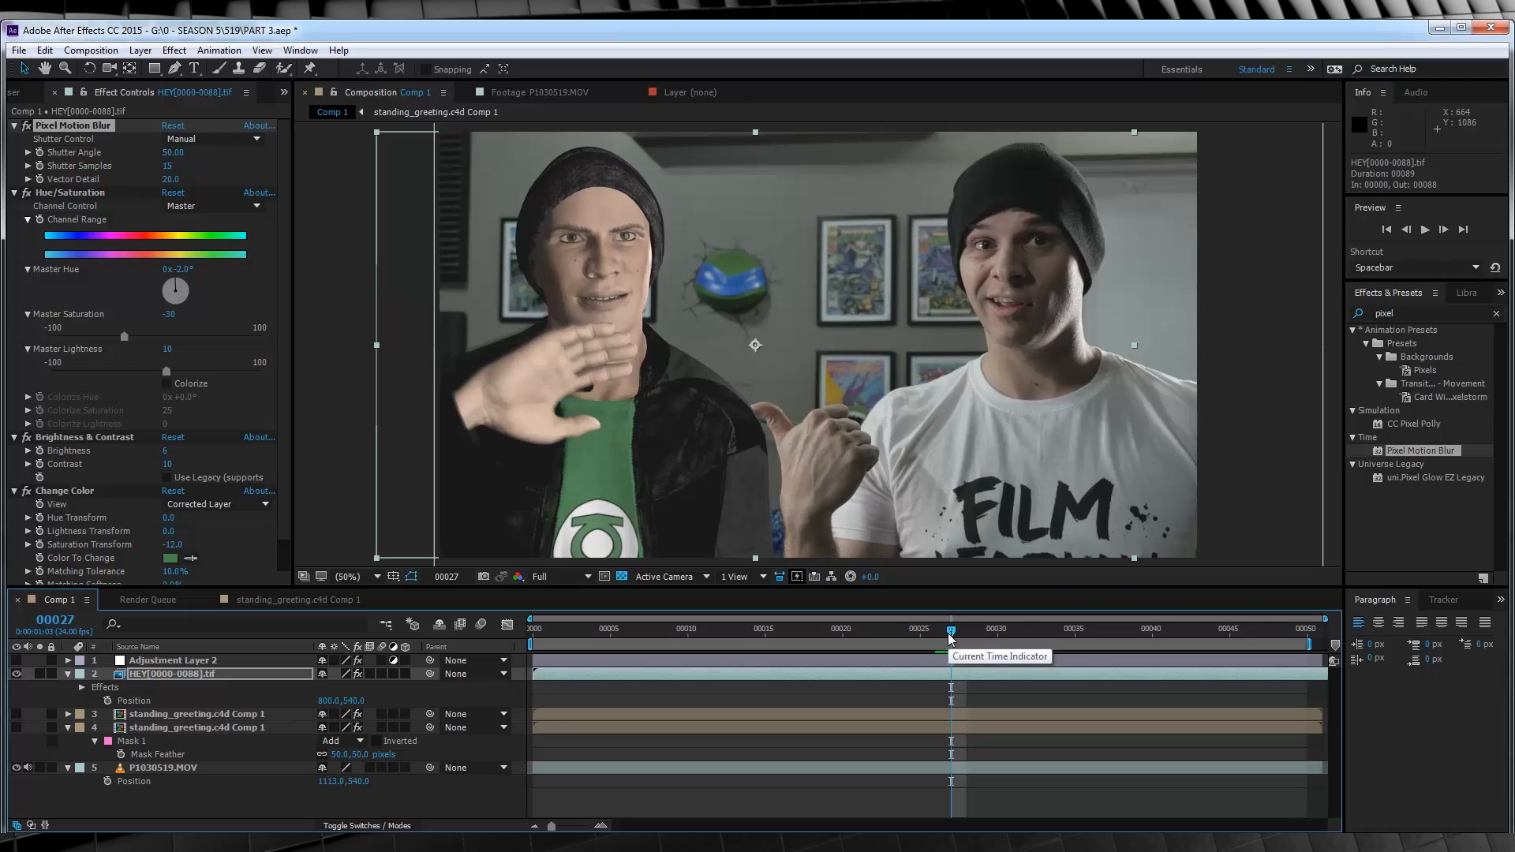
{"action": "mouse_move", "coordinate": [680, 444]}
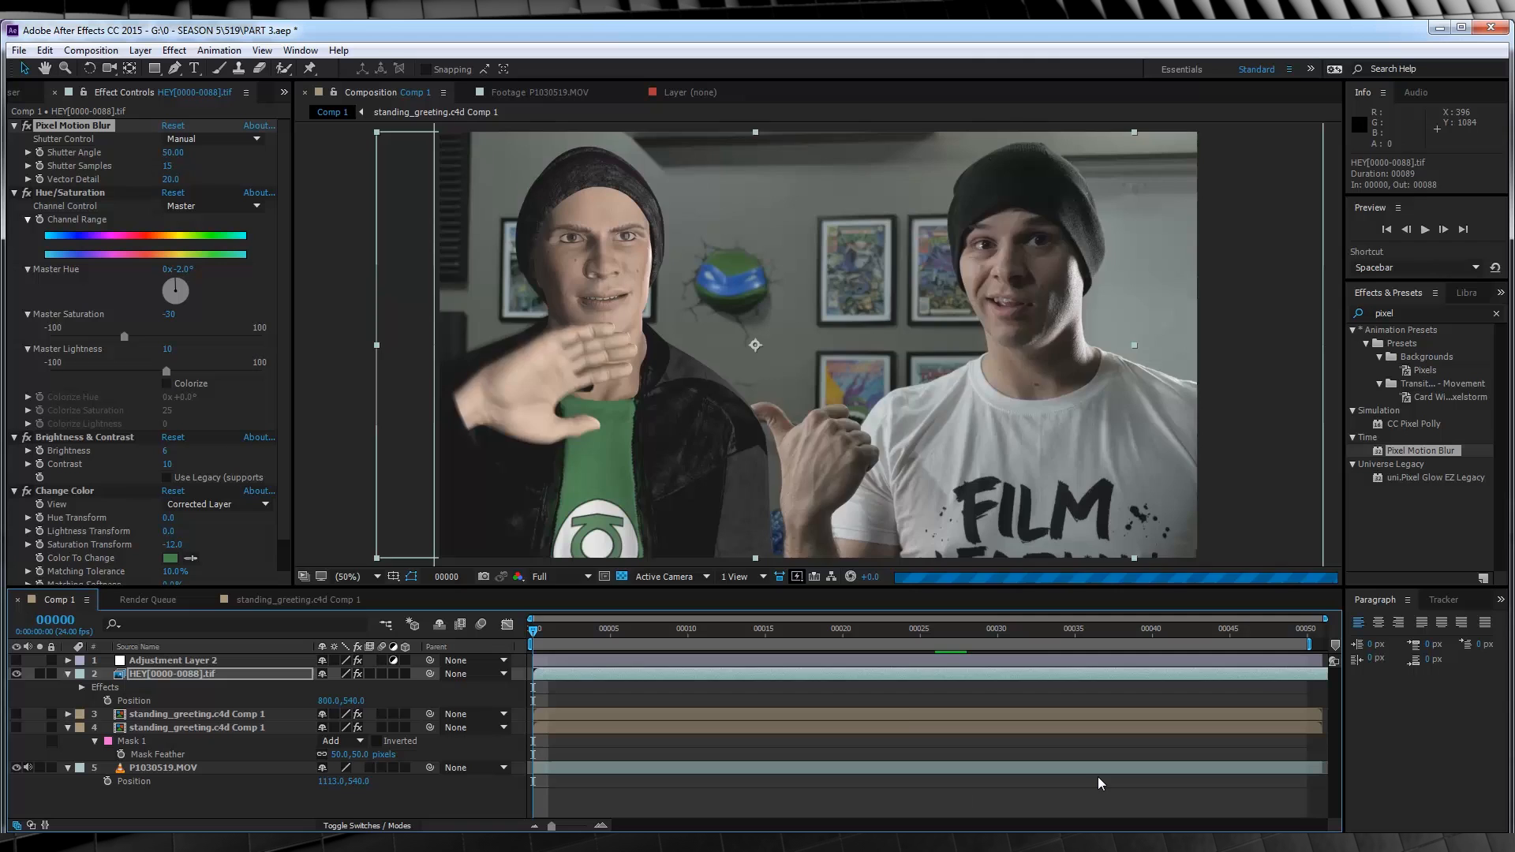
- Play a real-time preview of the composited greeting character and waving hand
{"action": "key", "text": "space"}
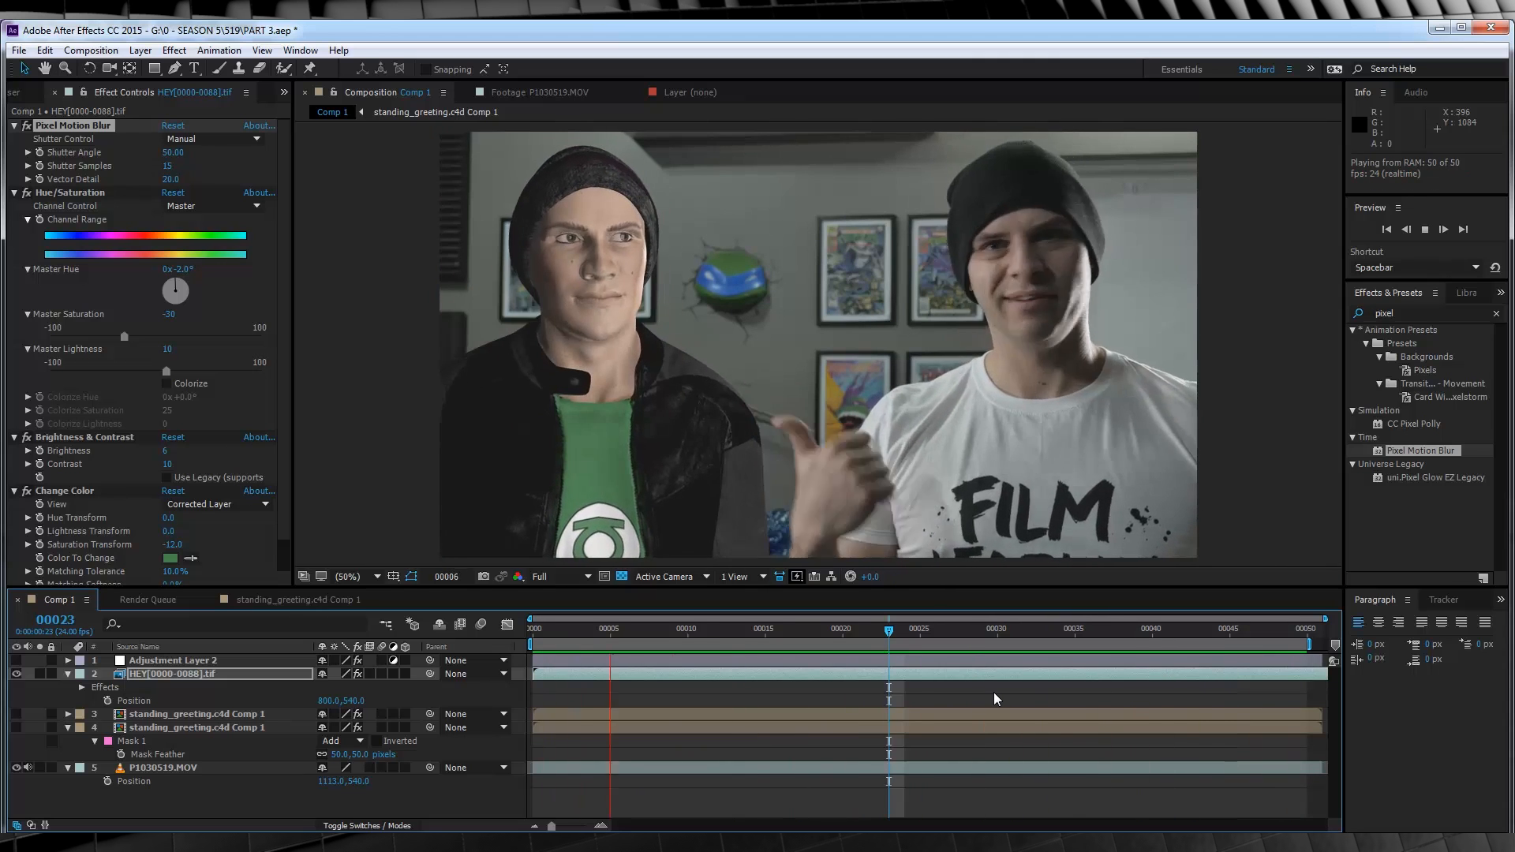